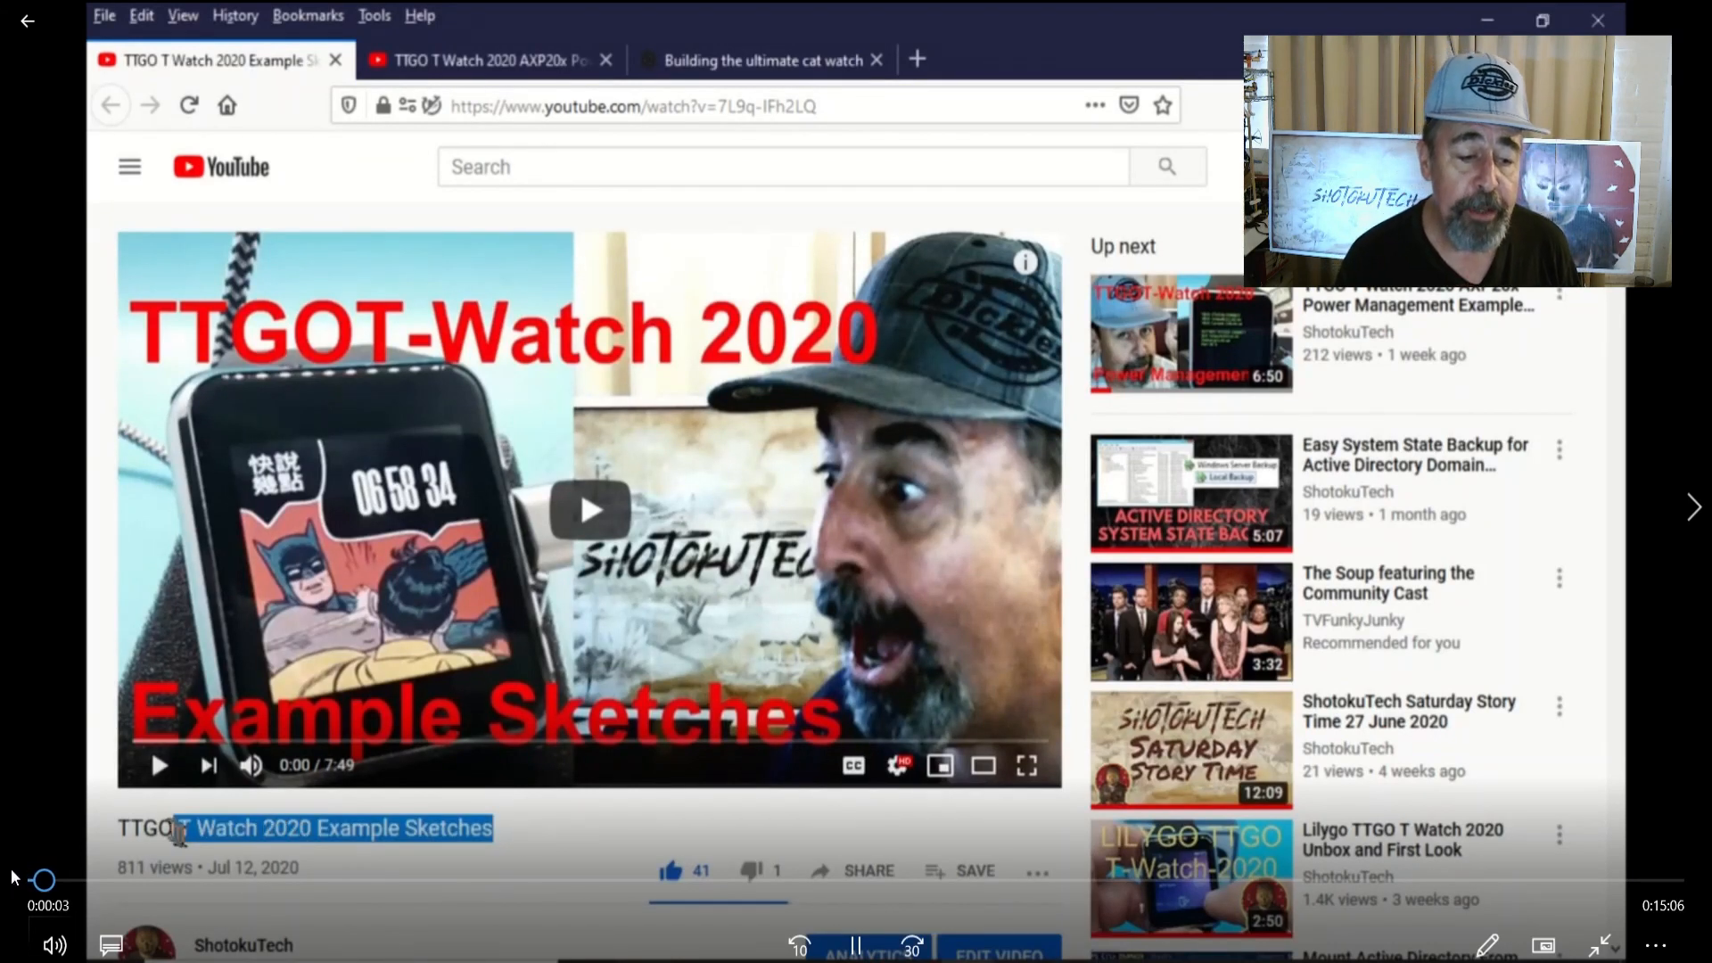
Scroll up and down through the currently open GitHub page
scroll(down, 3)
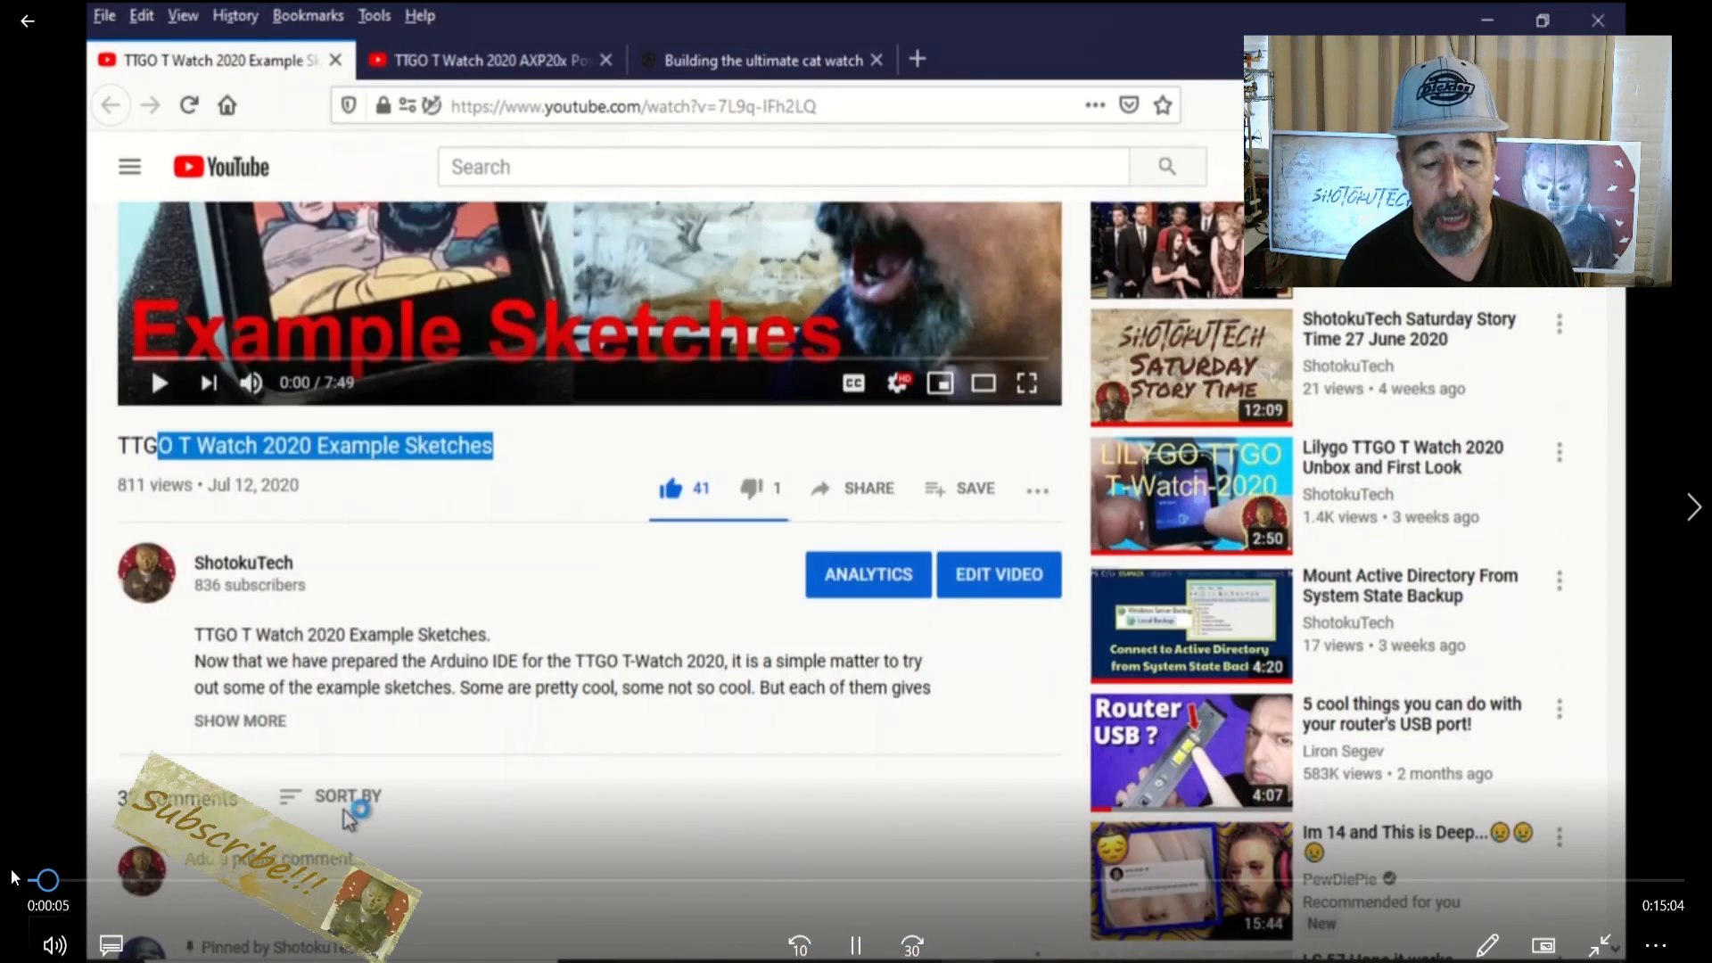
scroll(down, 3)
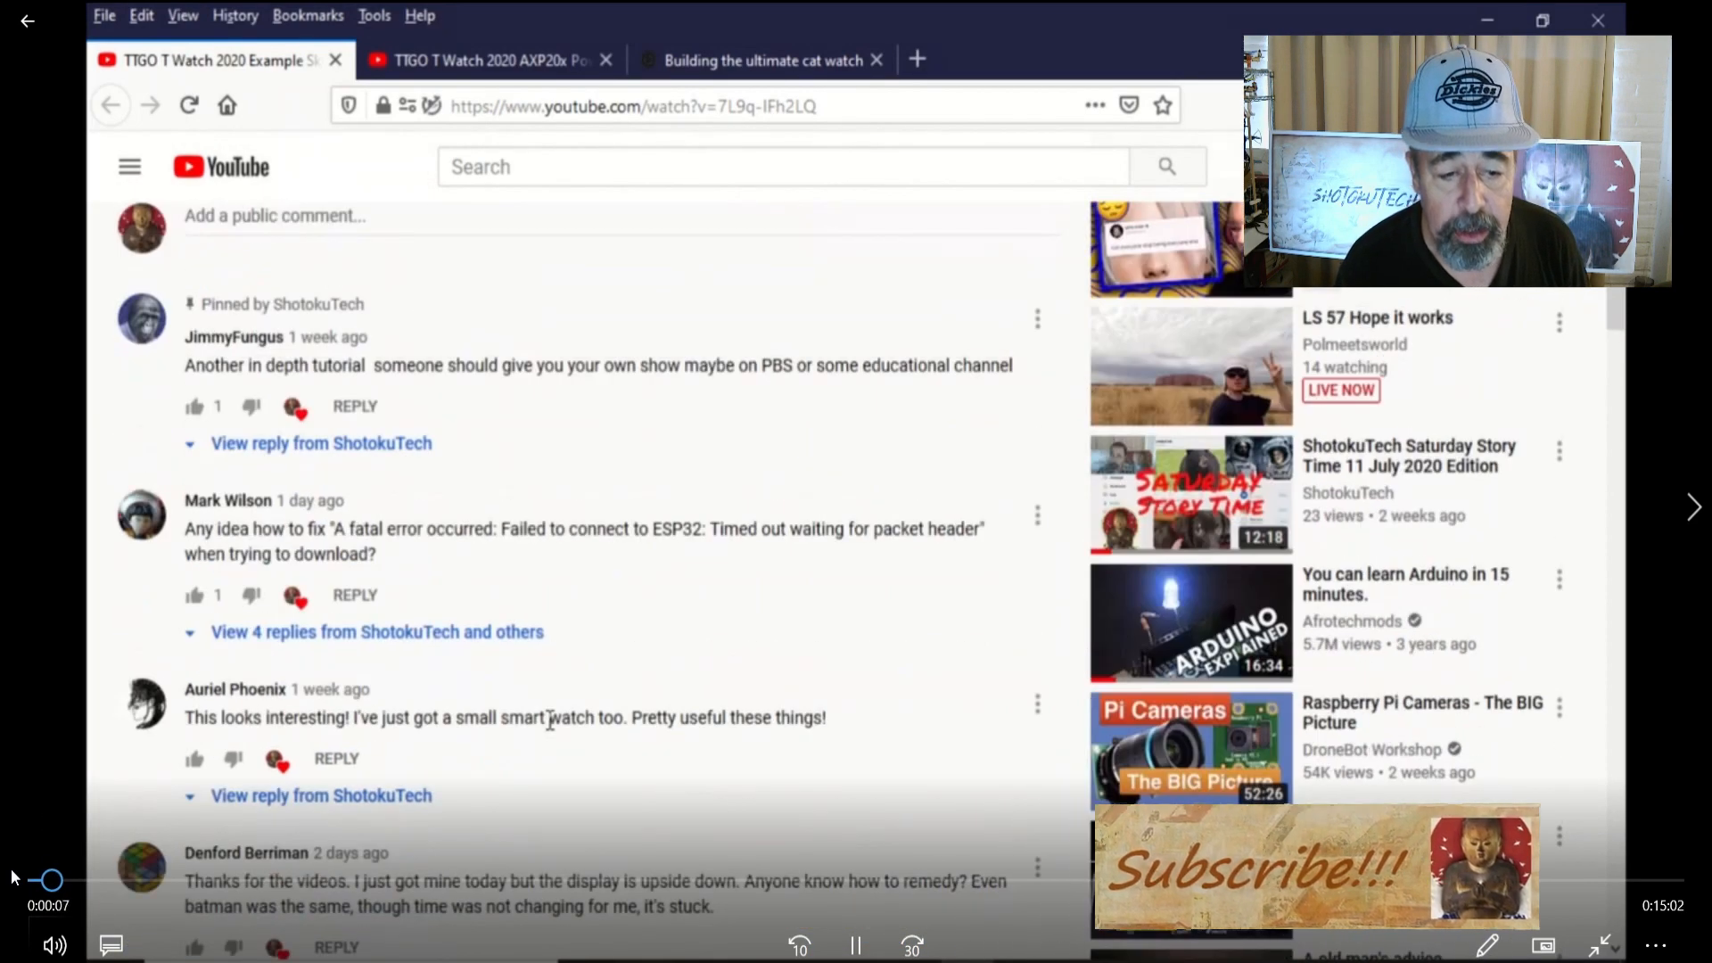
scroll(down, 3)
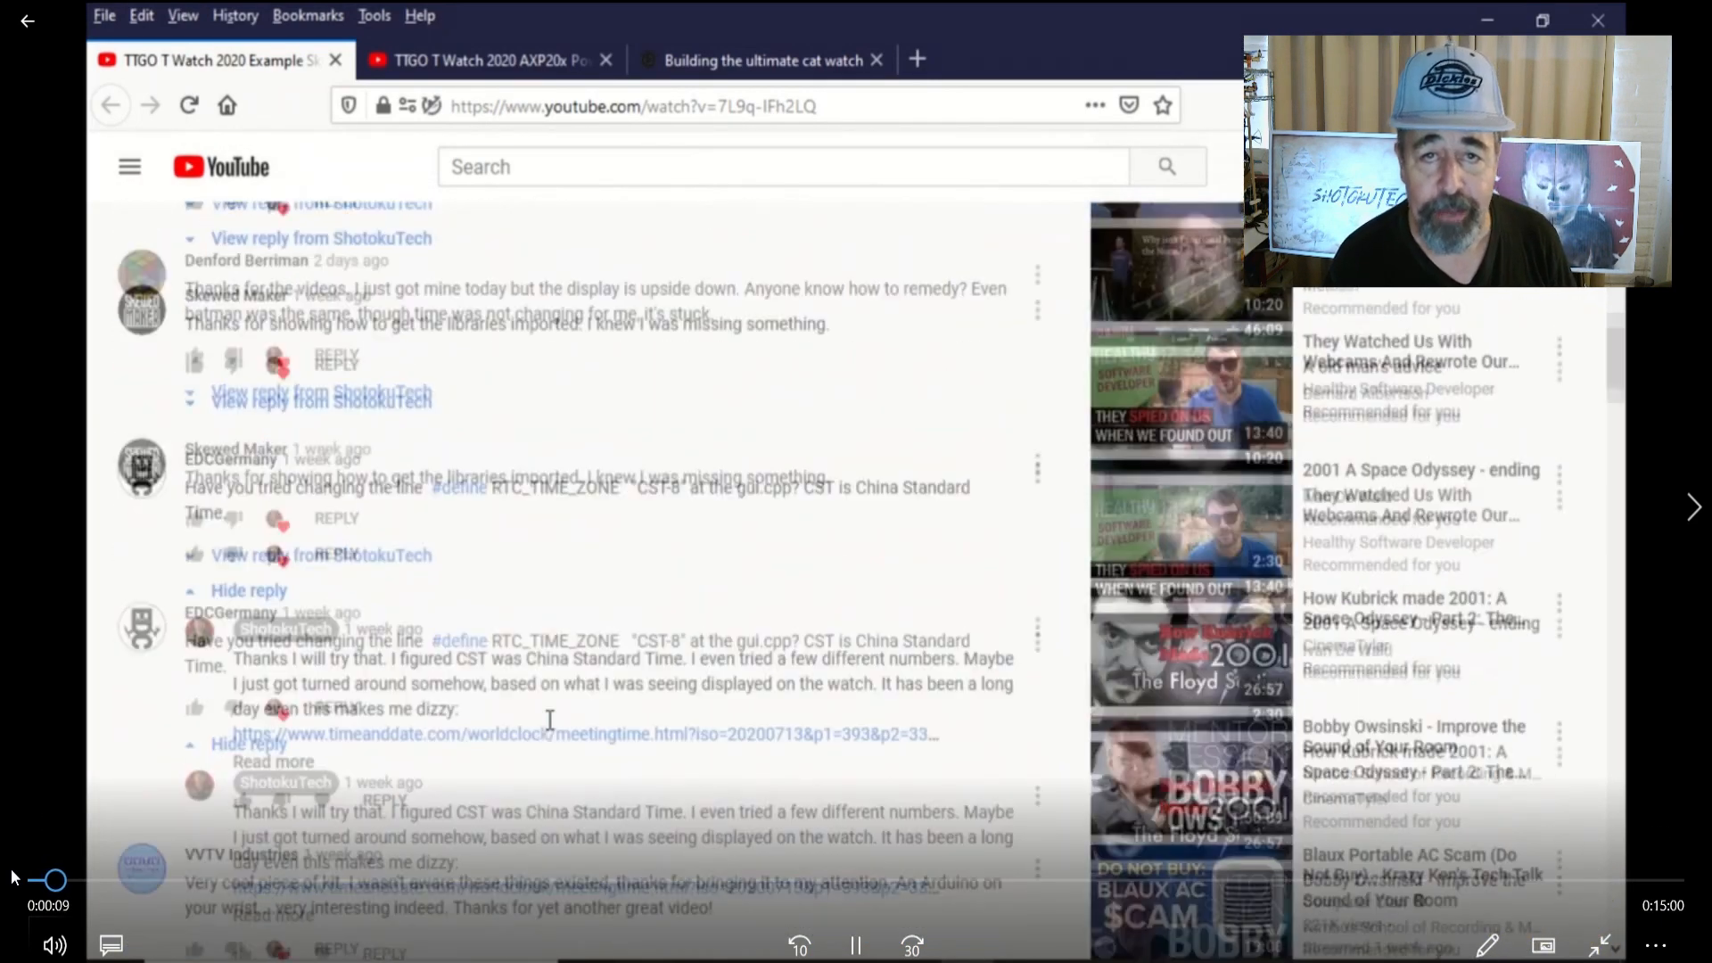
scroll(up, 3)
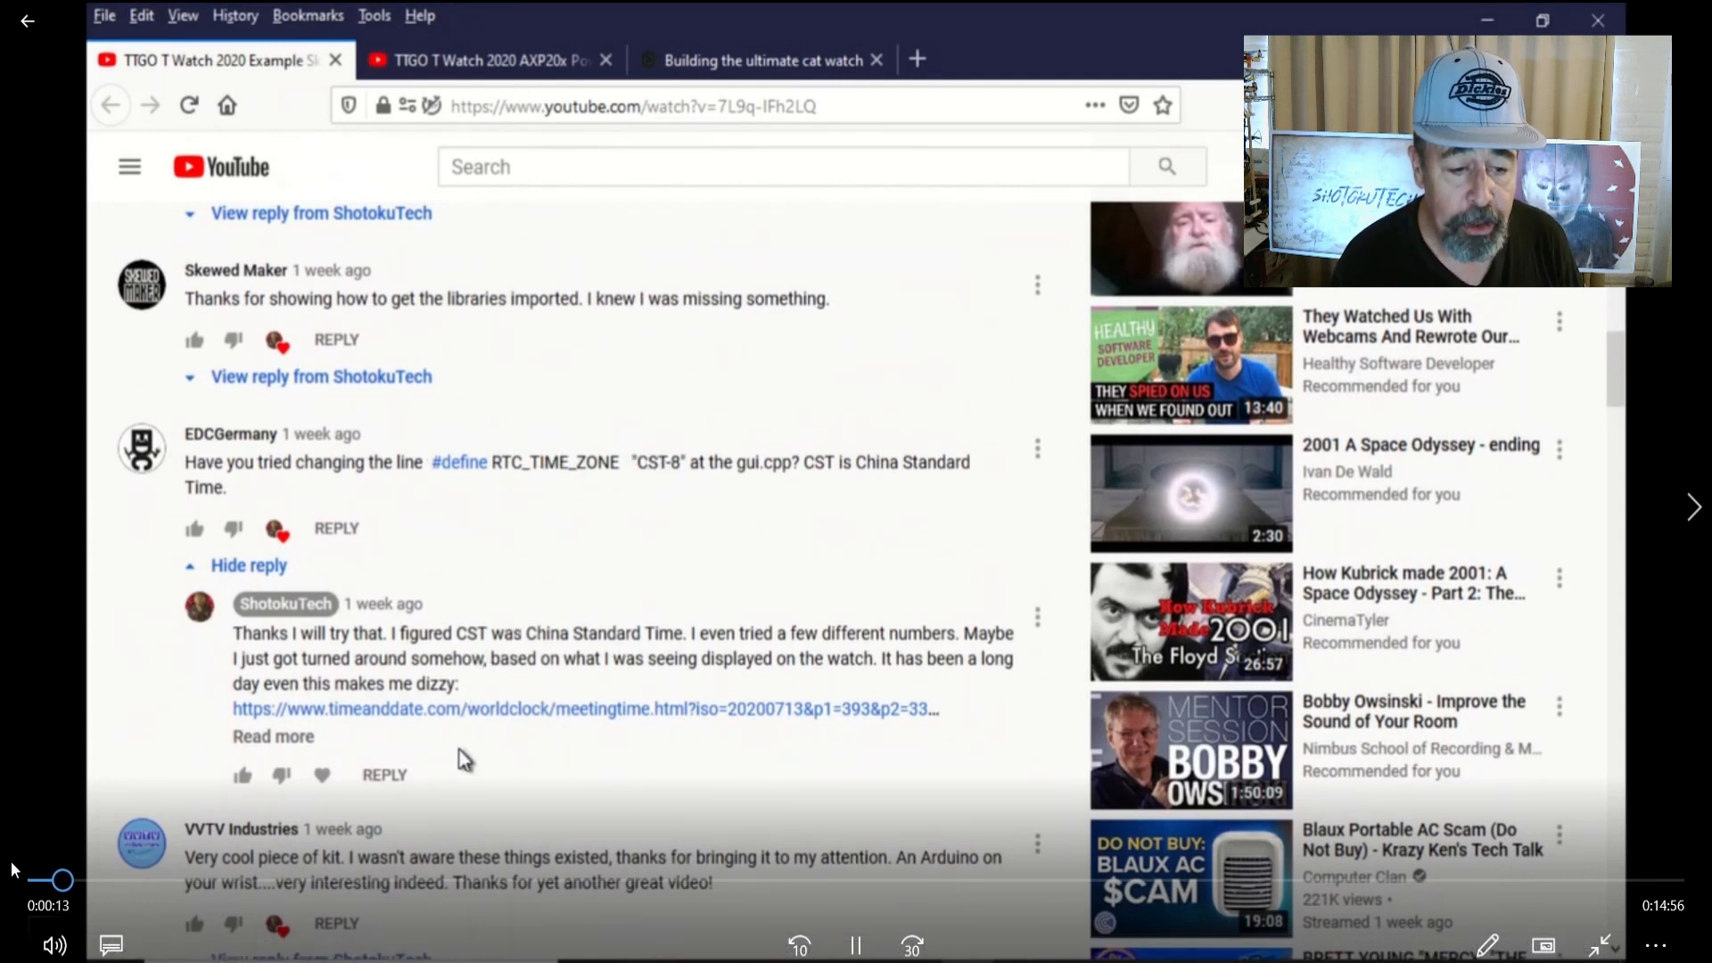
mouse_move(399, 470)
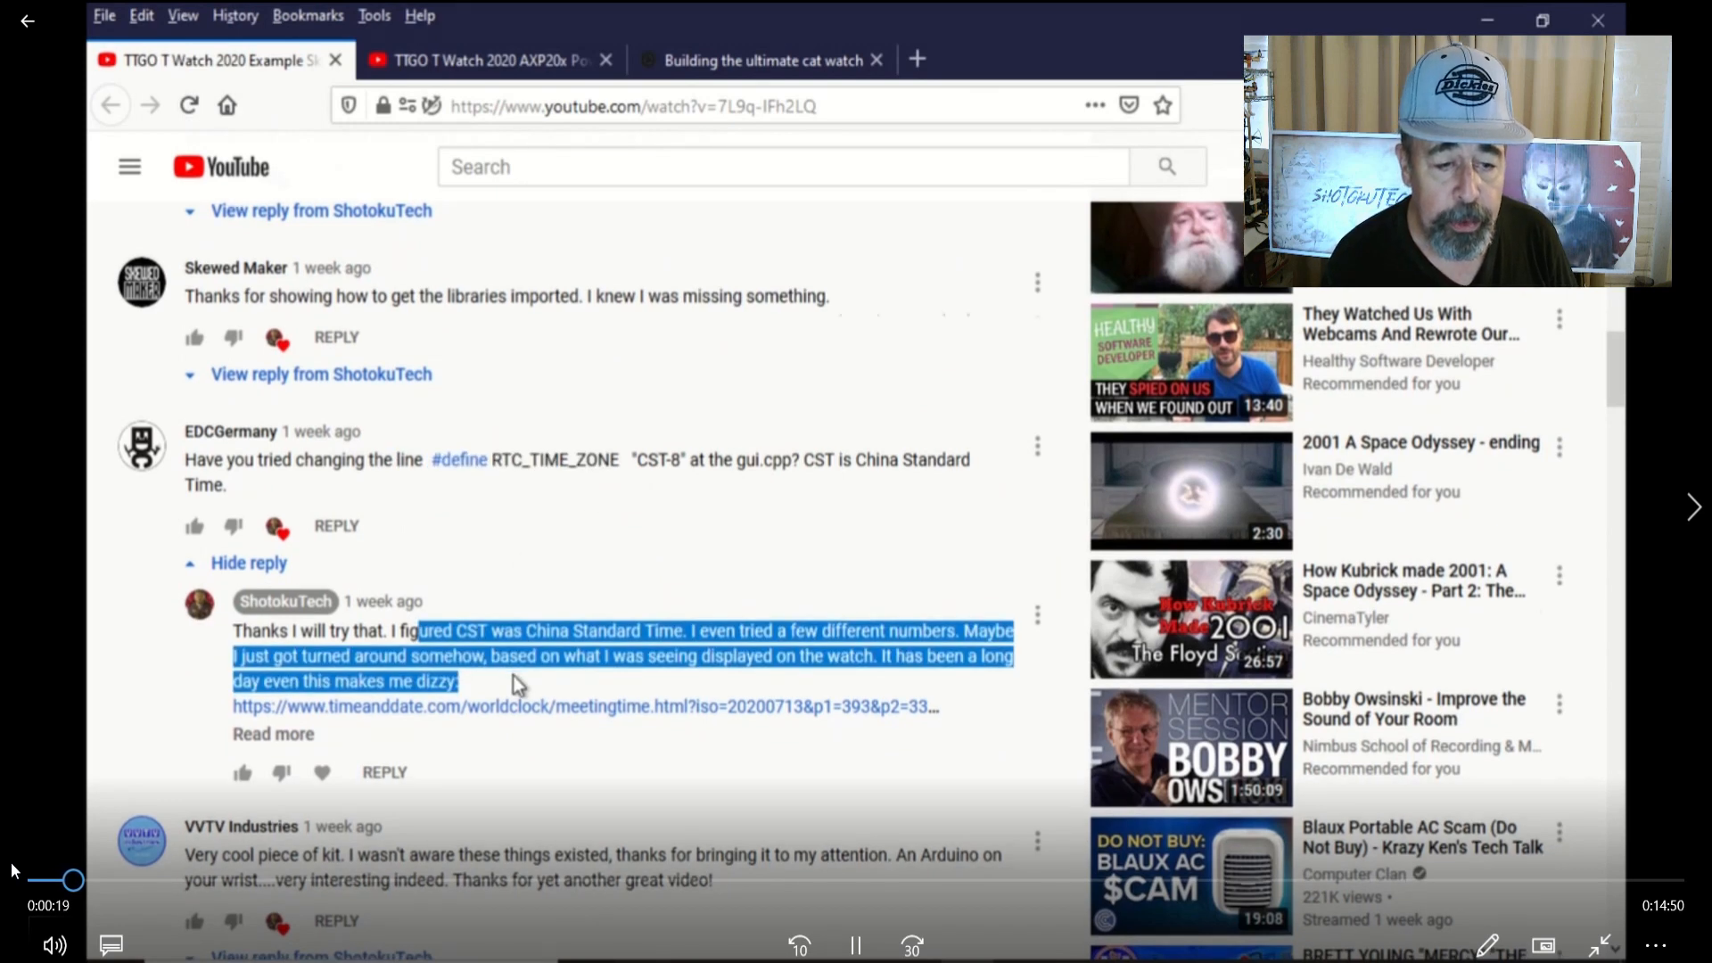
scroll(down, 3)
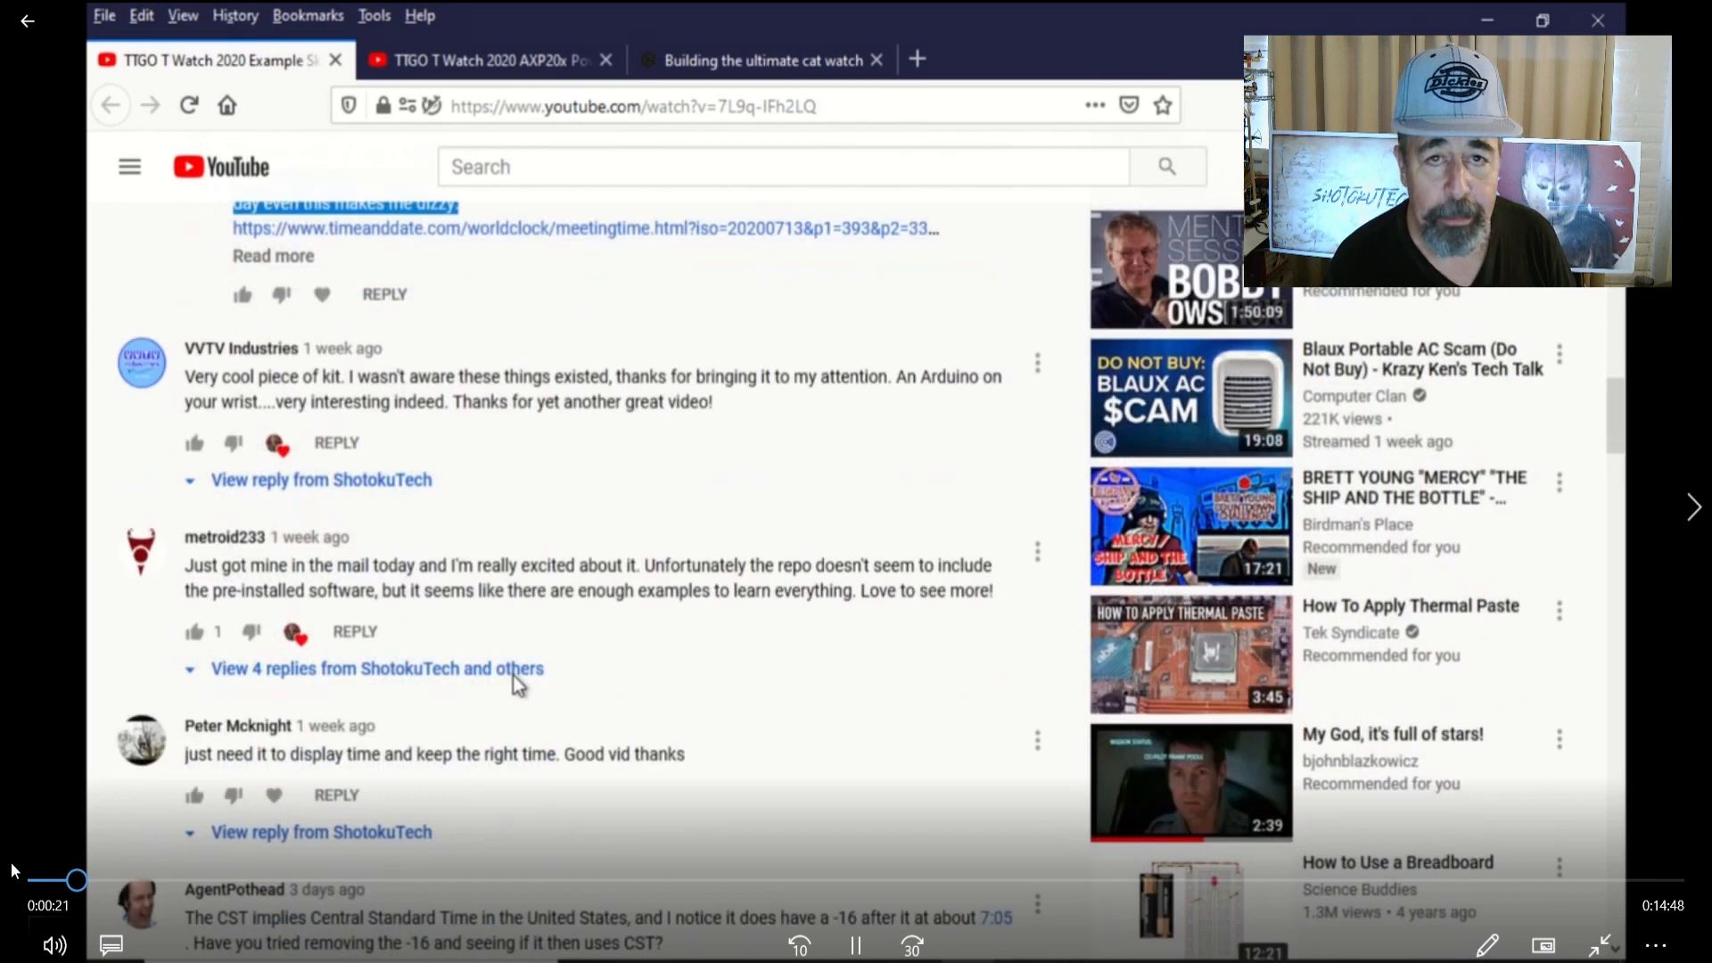
scroll(down, 3)
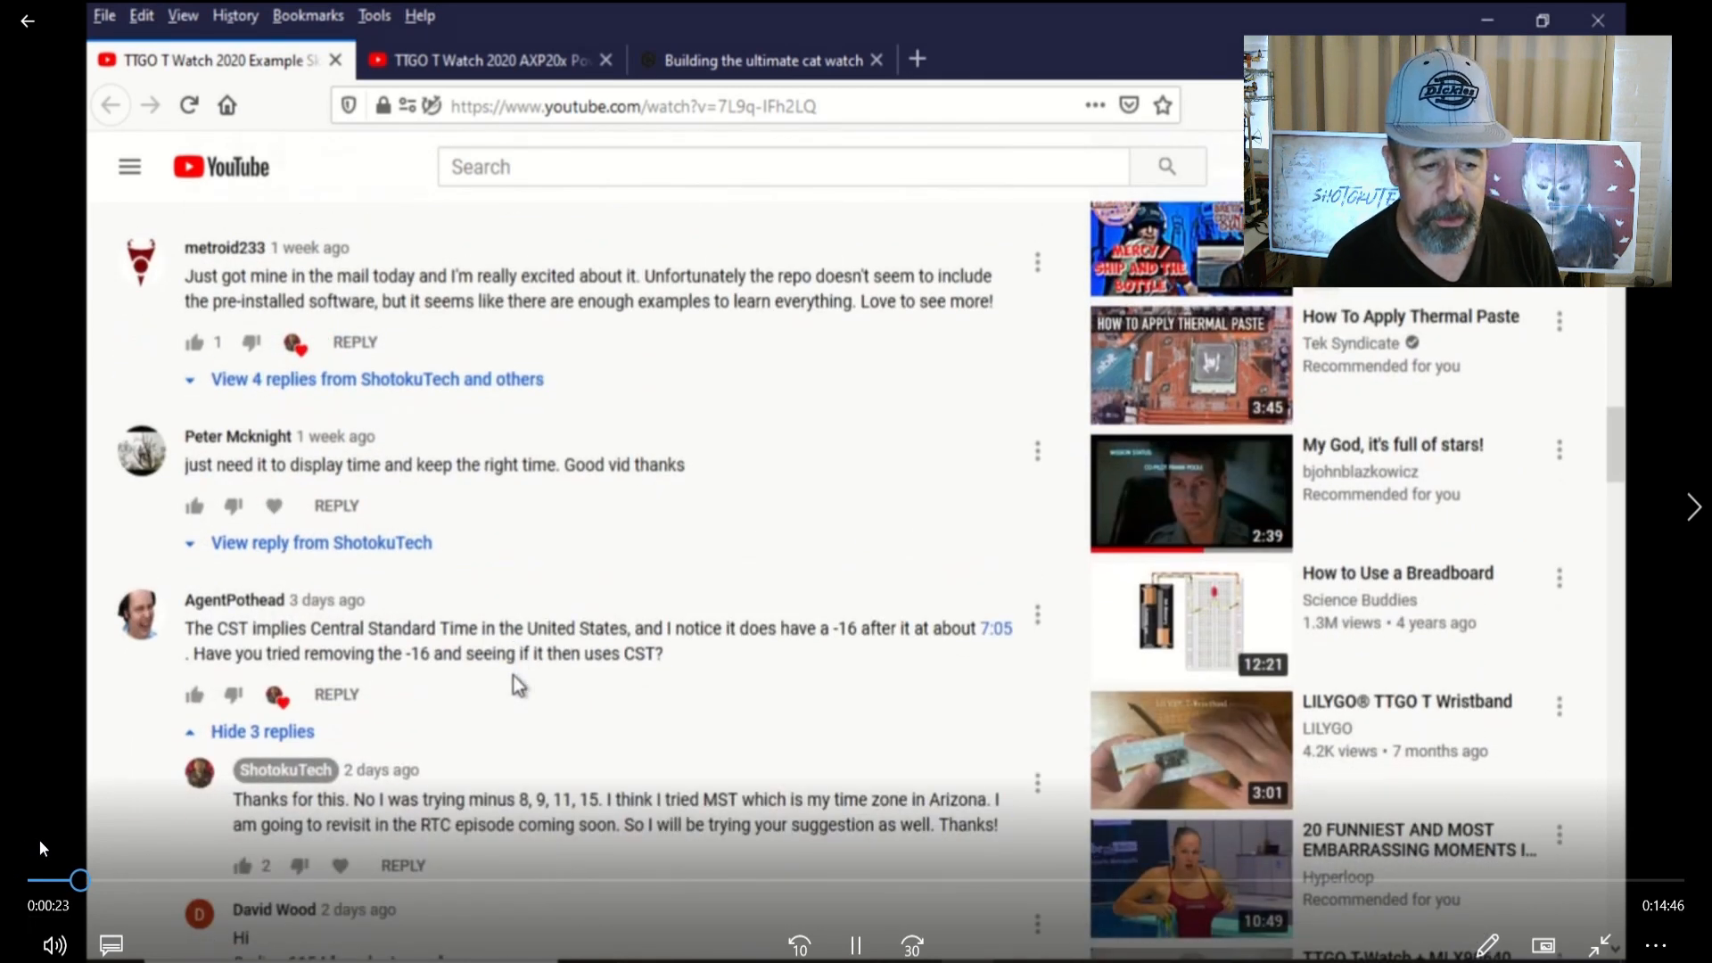
mouse_move(715, 559)
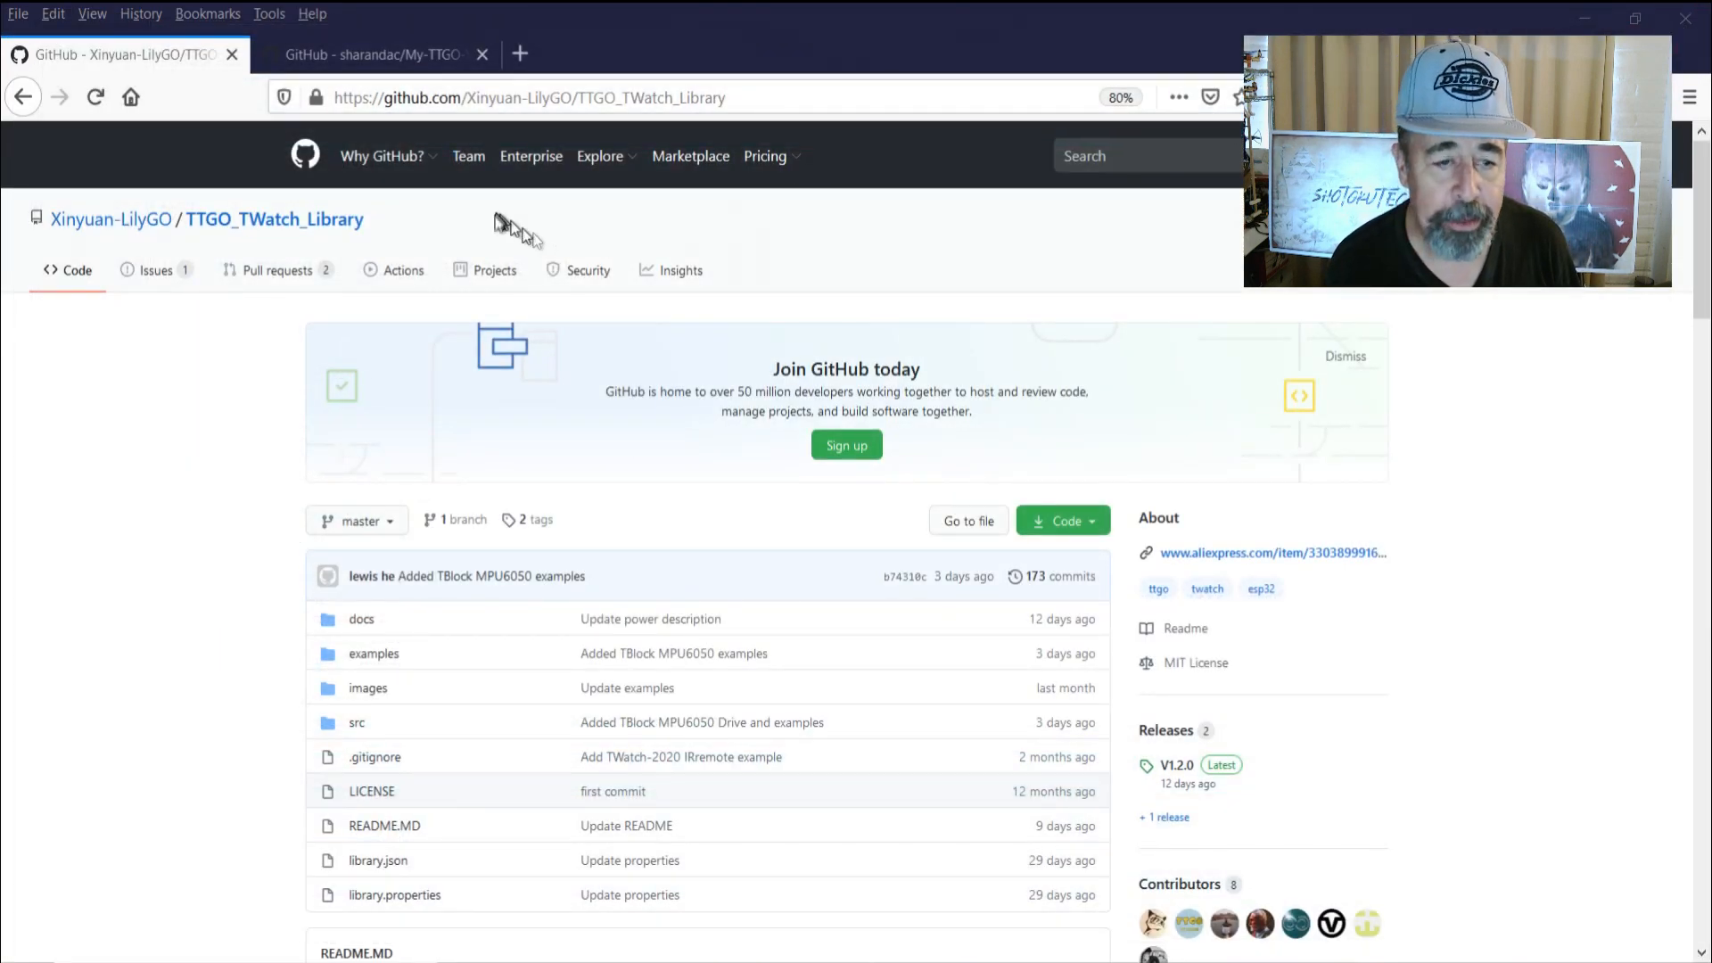
scroll(down, 3)
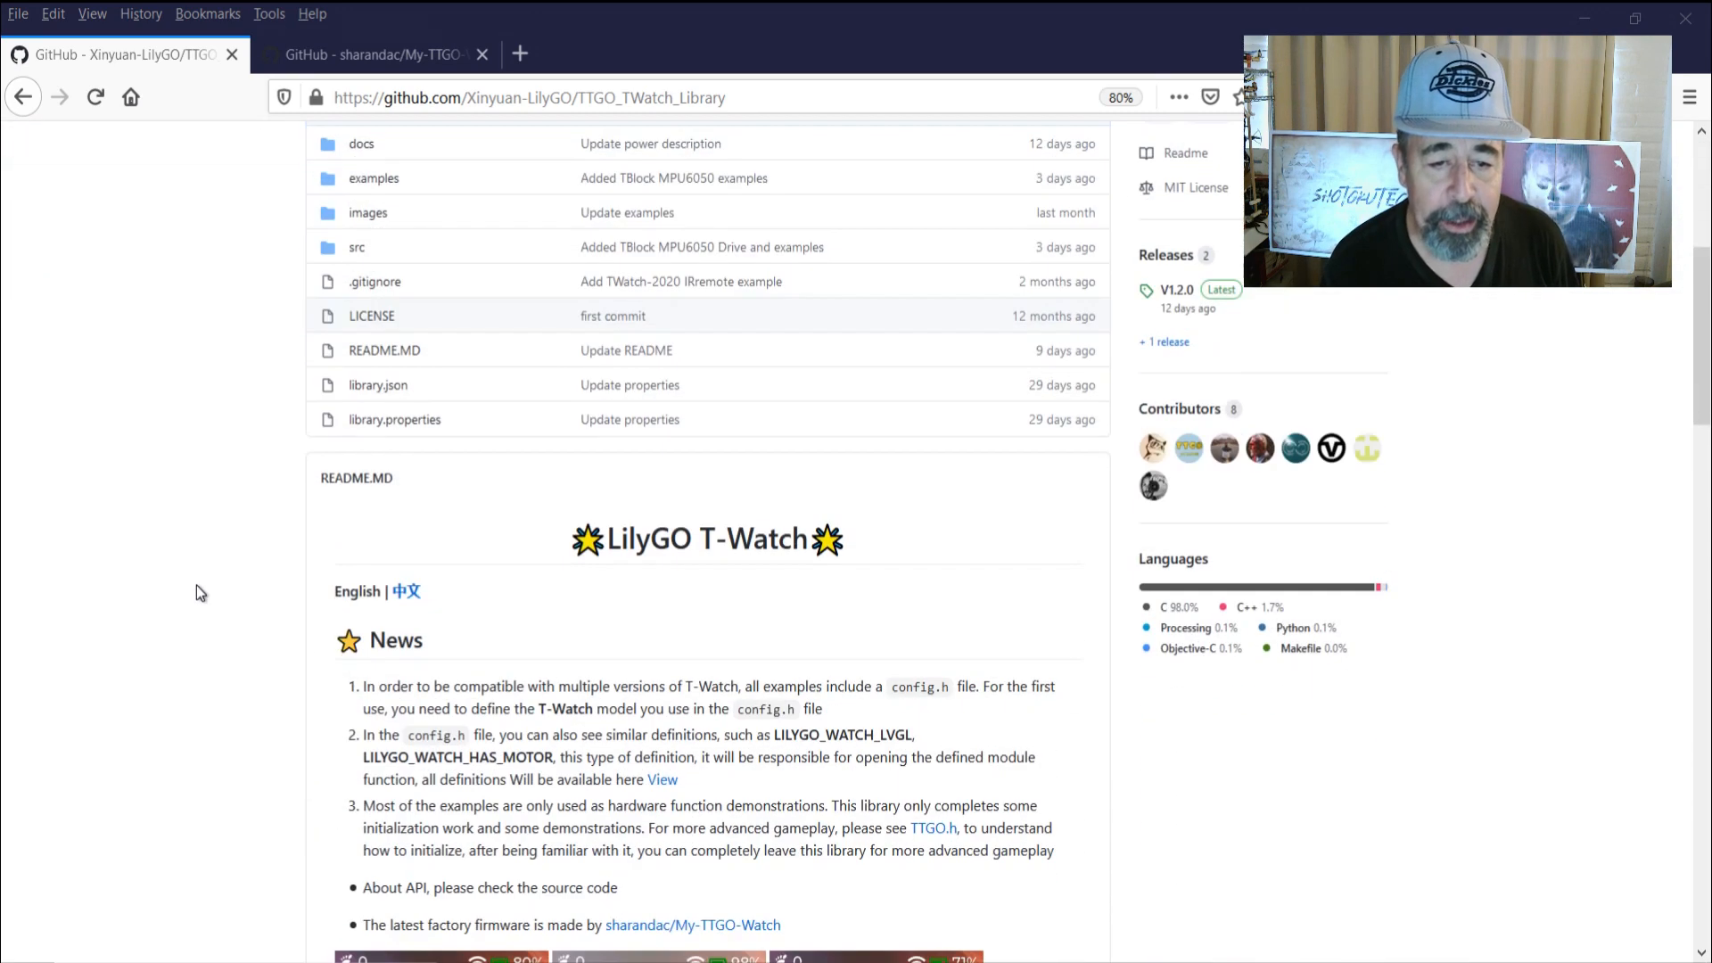
scroll(up, 3)
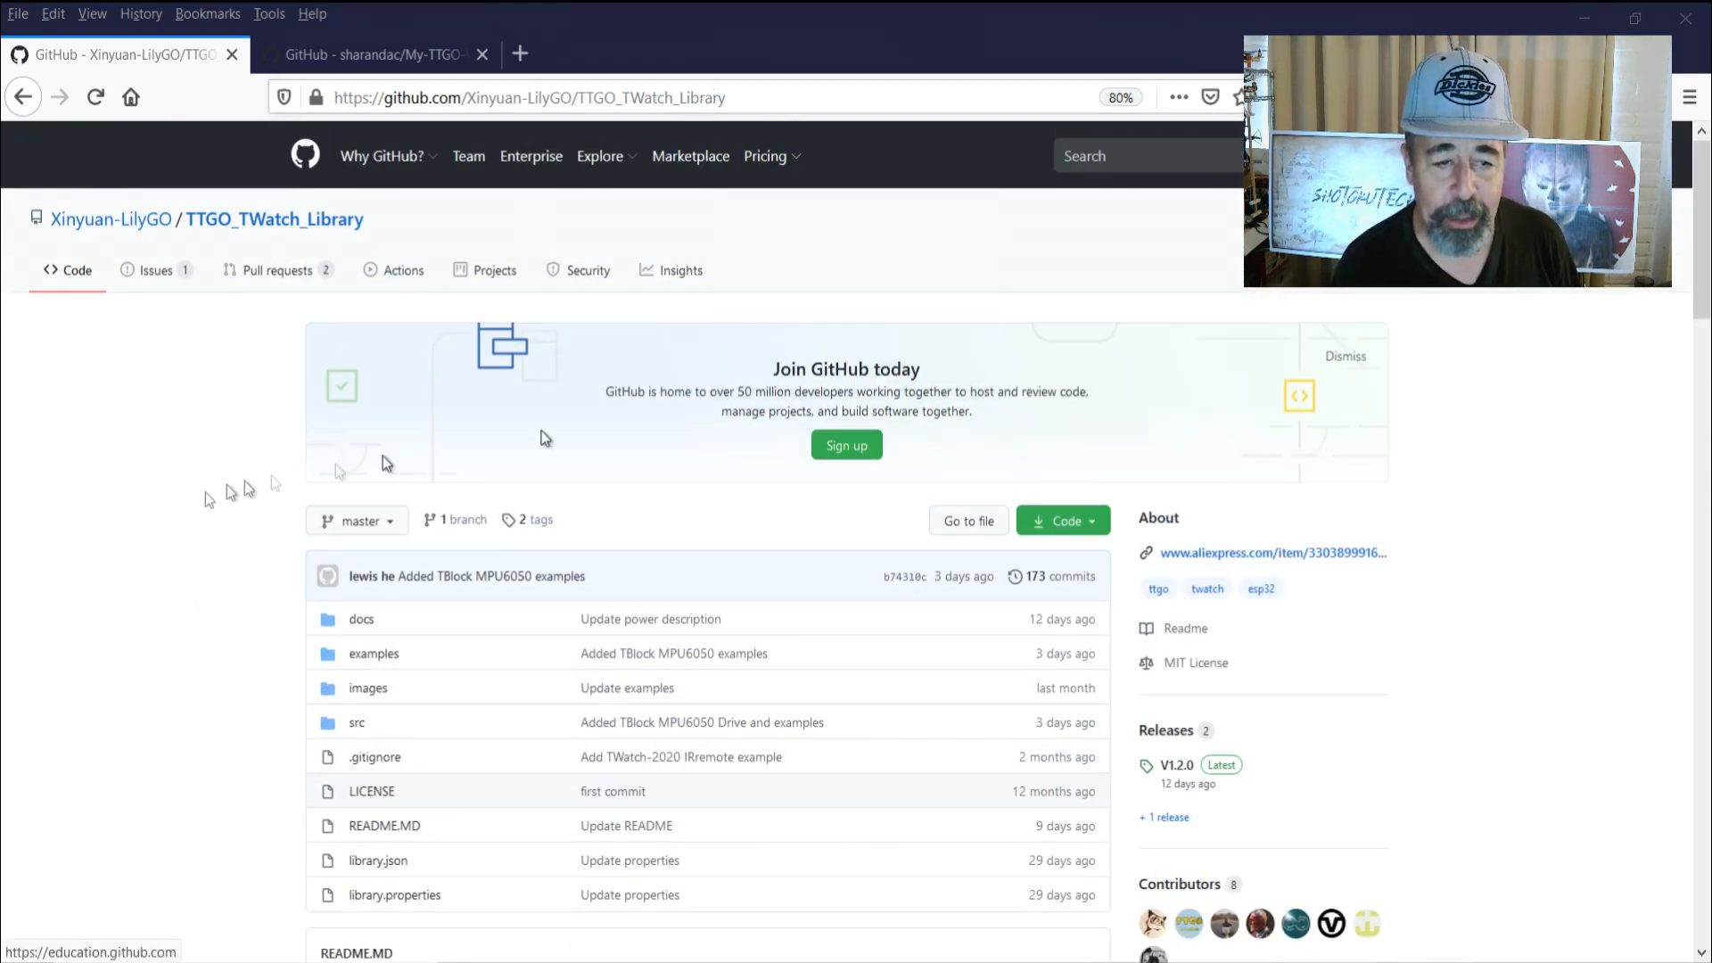
scroll(down, 3)
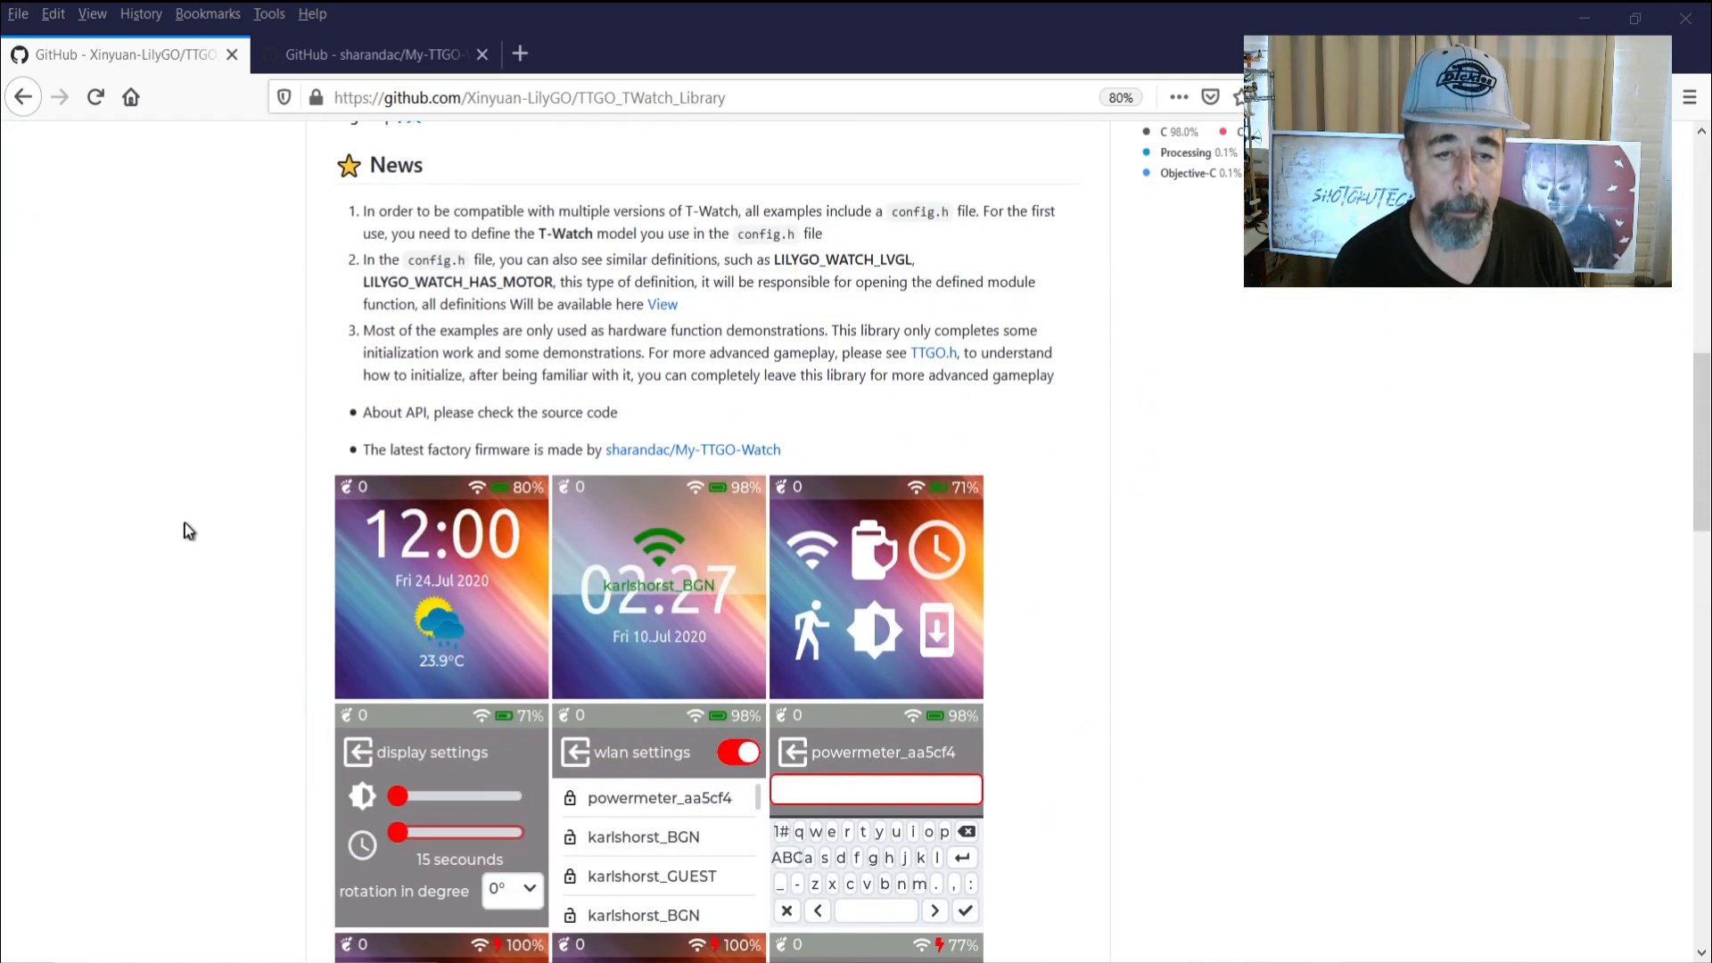
scroll(down, 3)
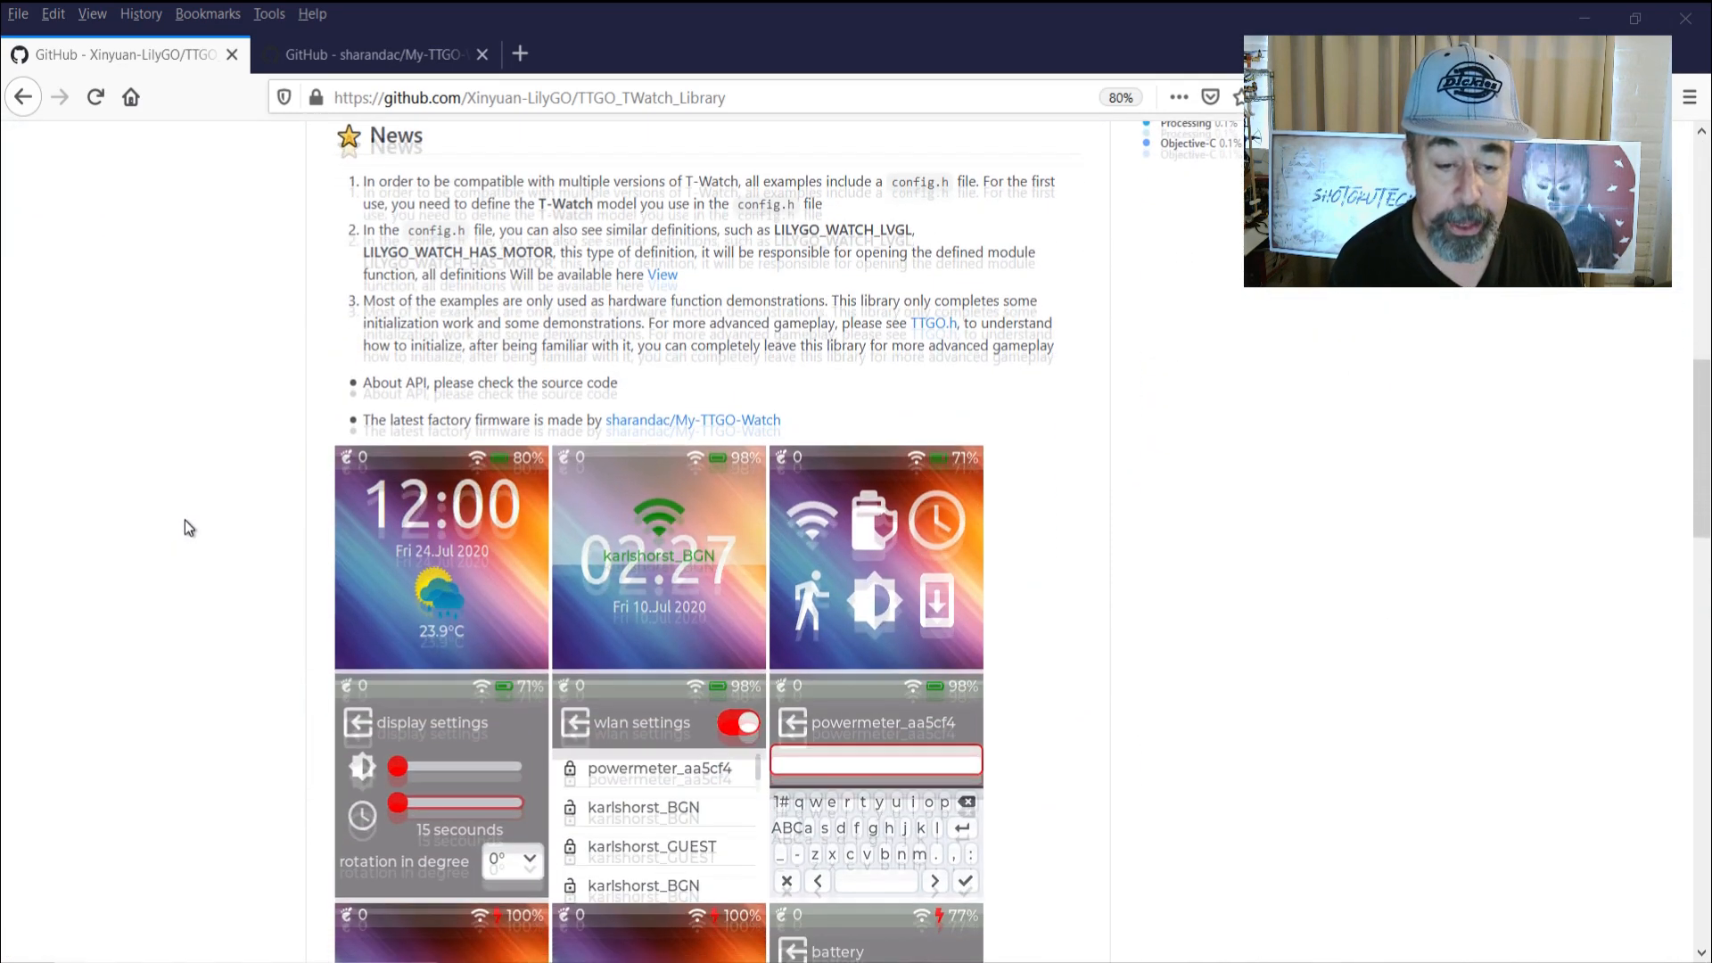
scroll(down, 3)
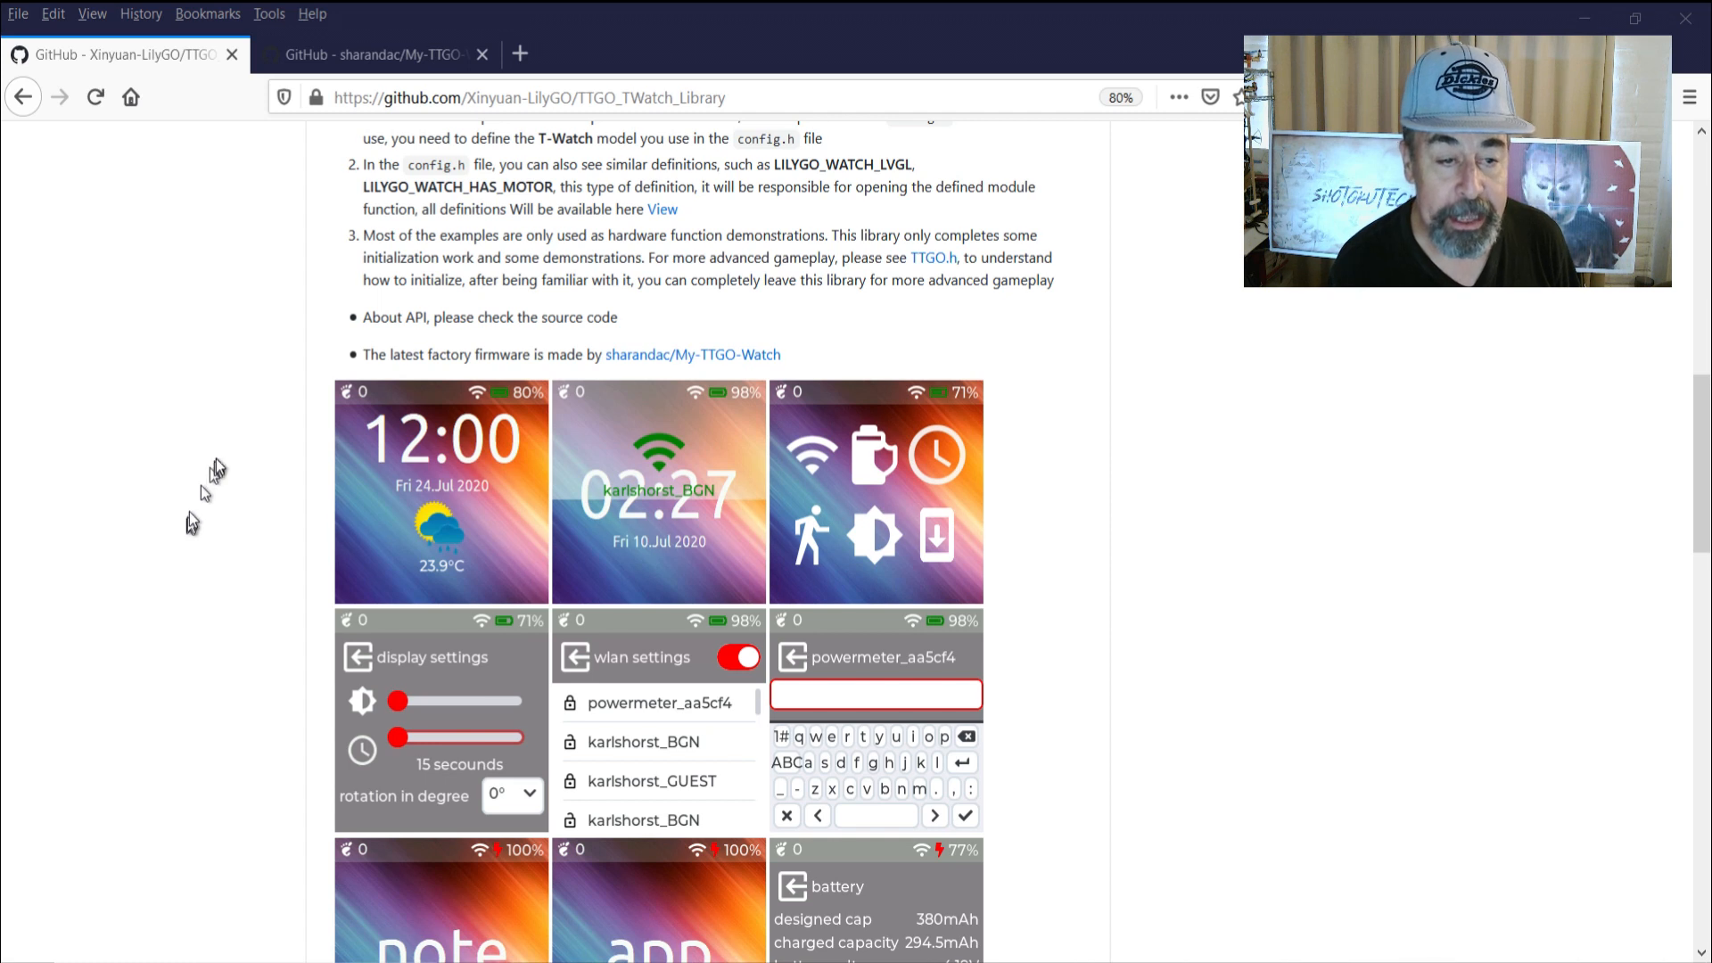
mouse_move(642, 310)
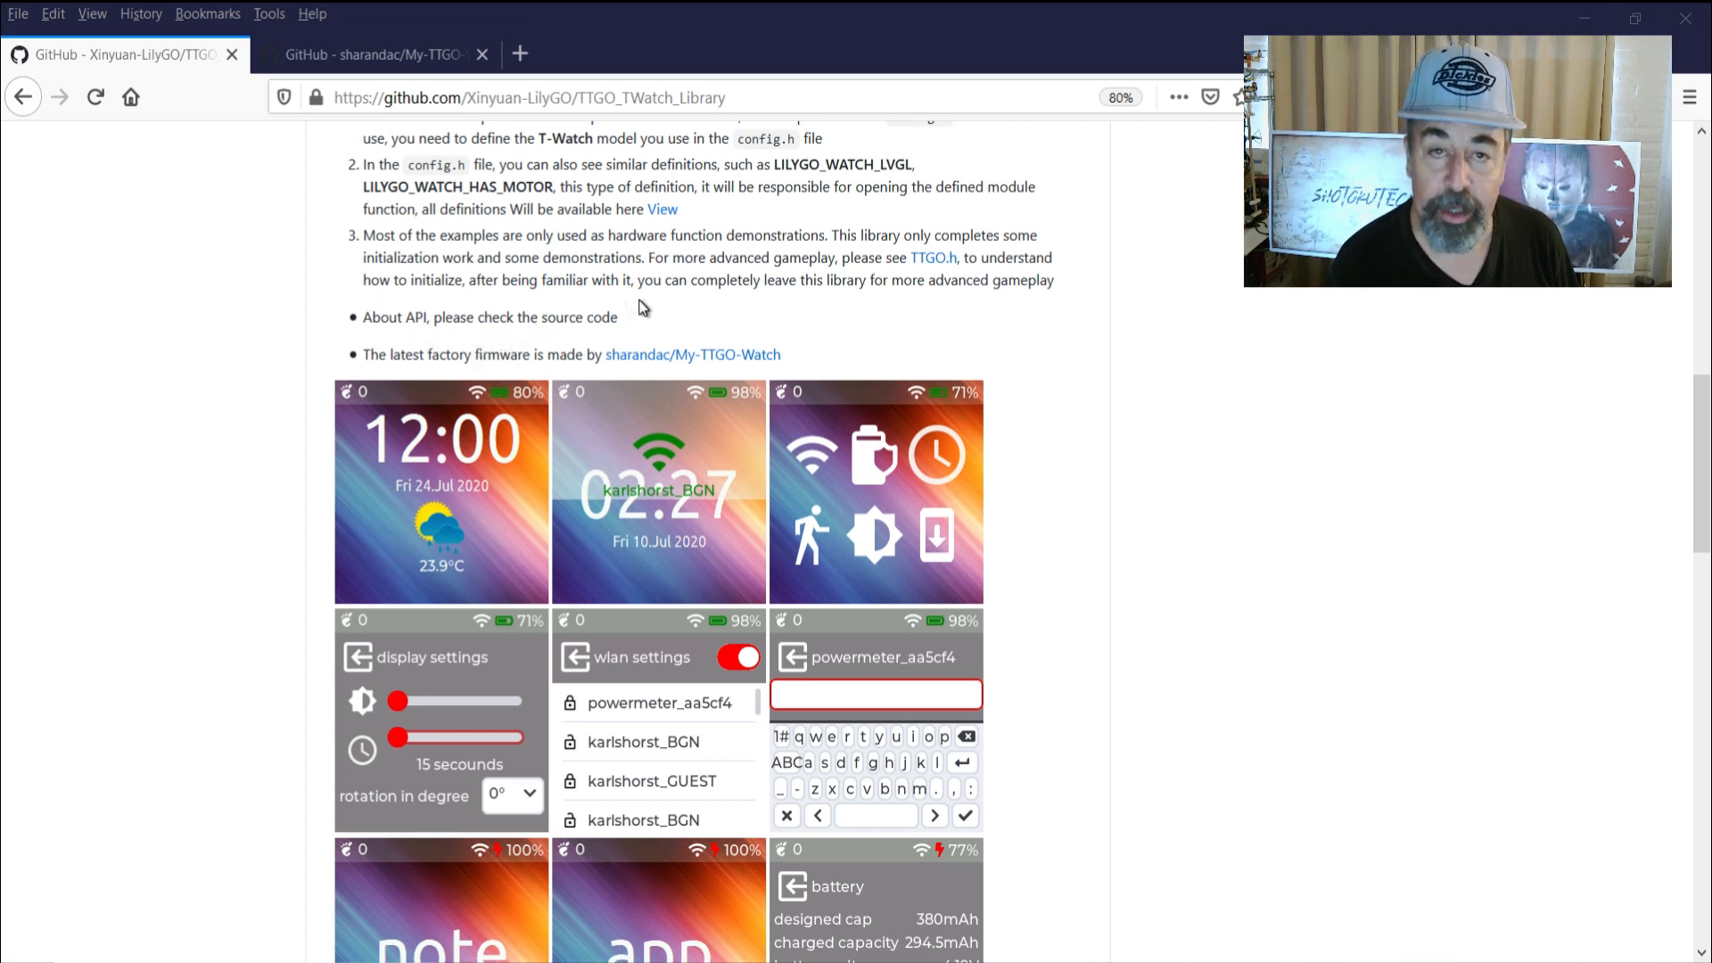
scroll(down, 3)
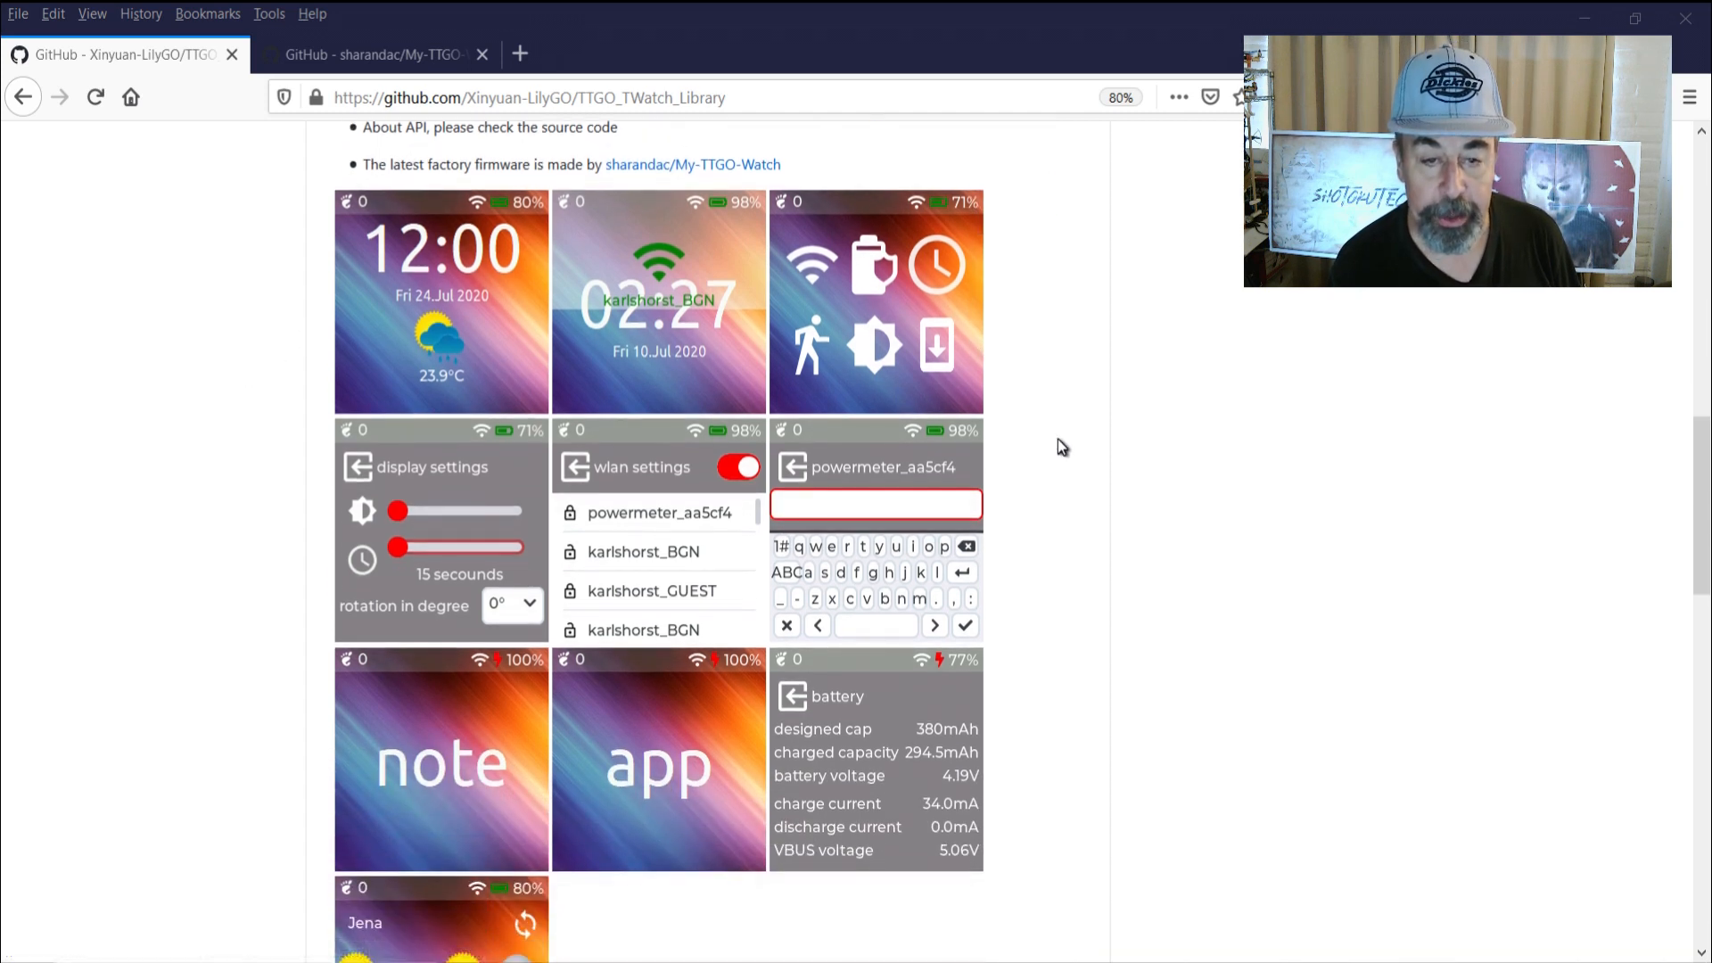
mouse_move(1049, 447)
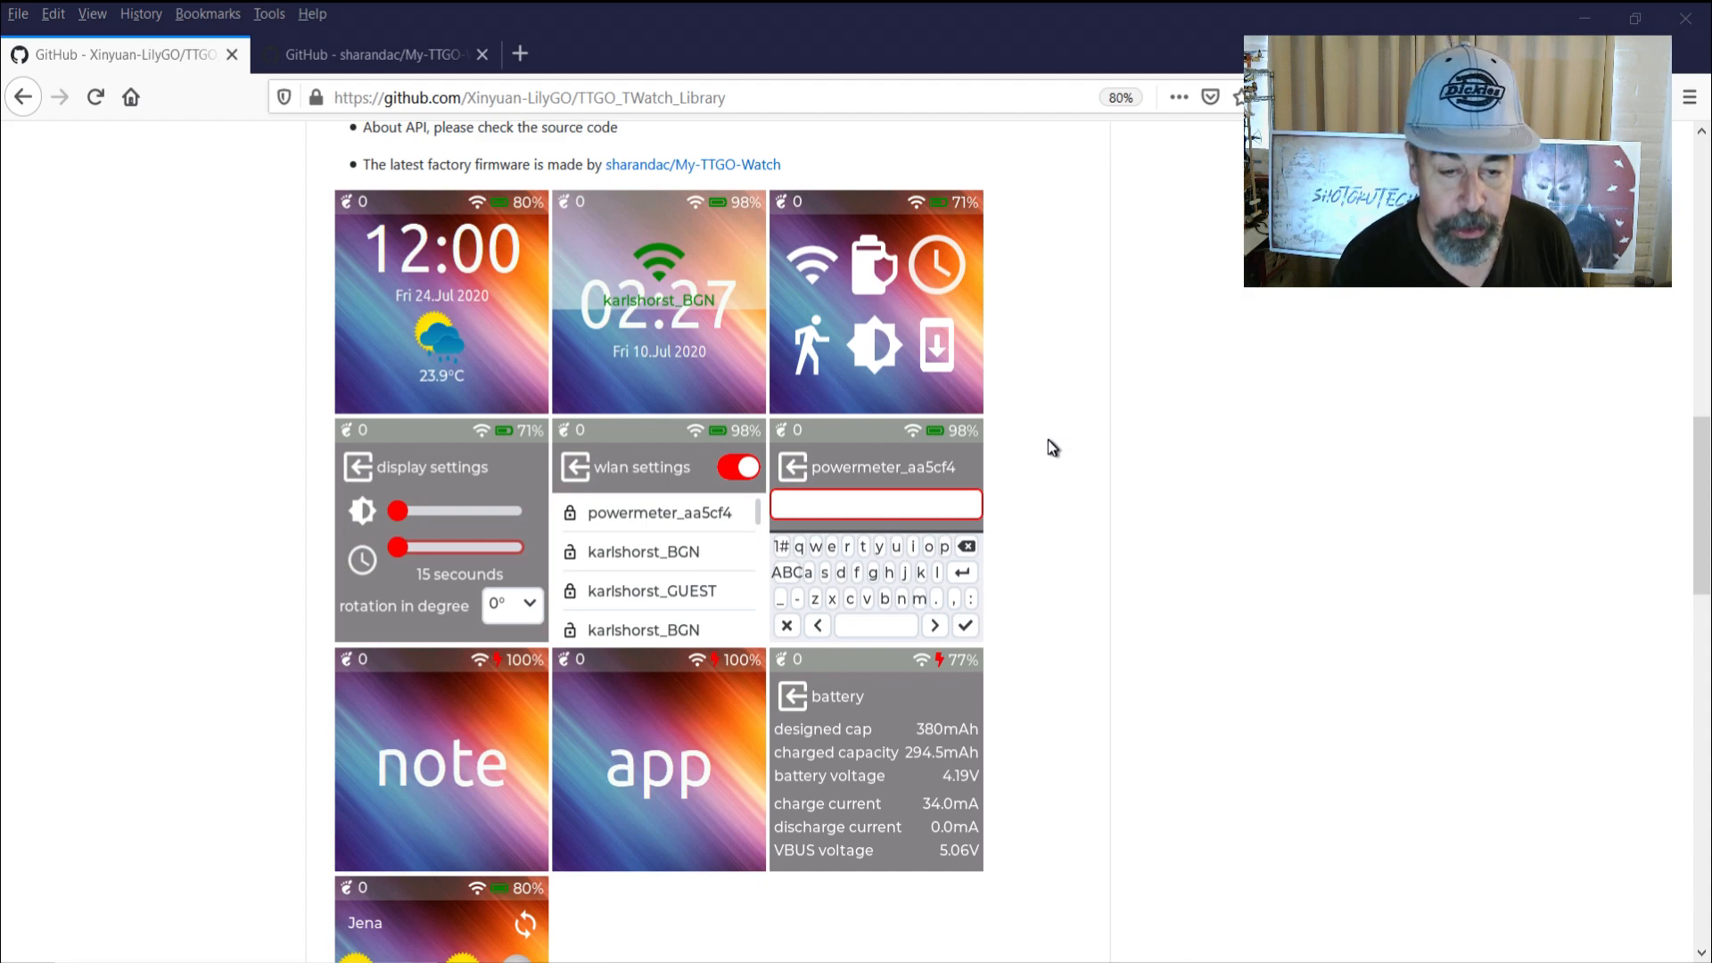
scroll(up, 3)
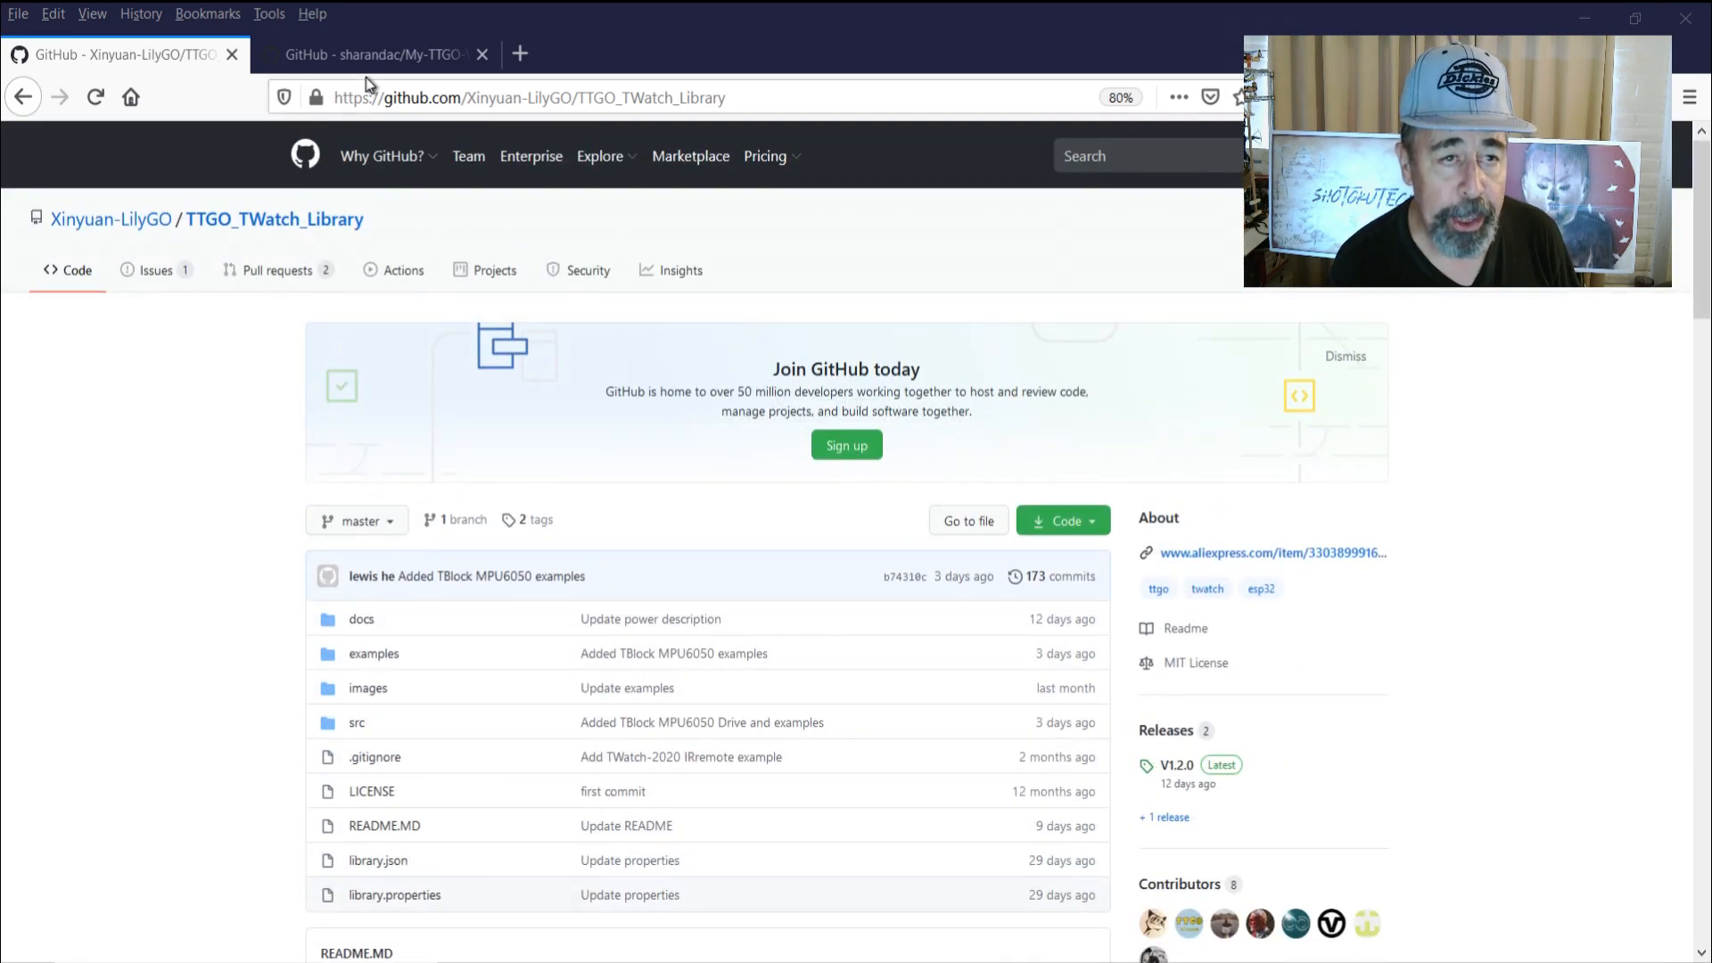
Read the sharandac/My-TTGO-Watch README Install section, then start a blank browser tab
click(376, 54)
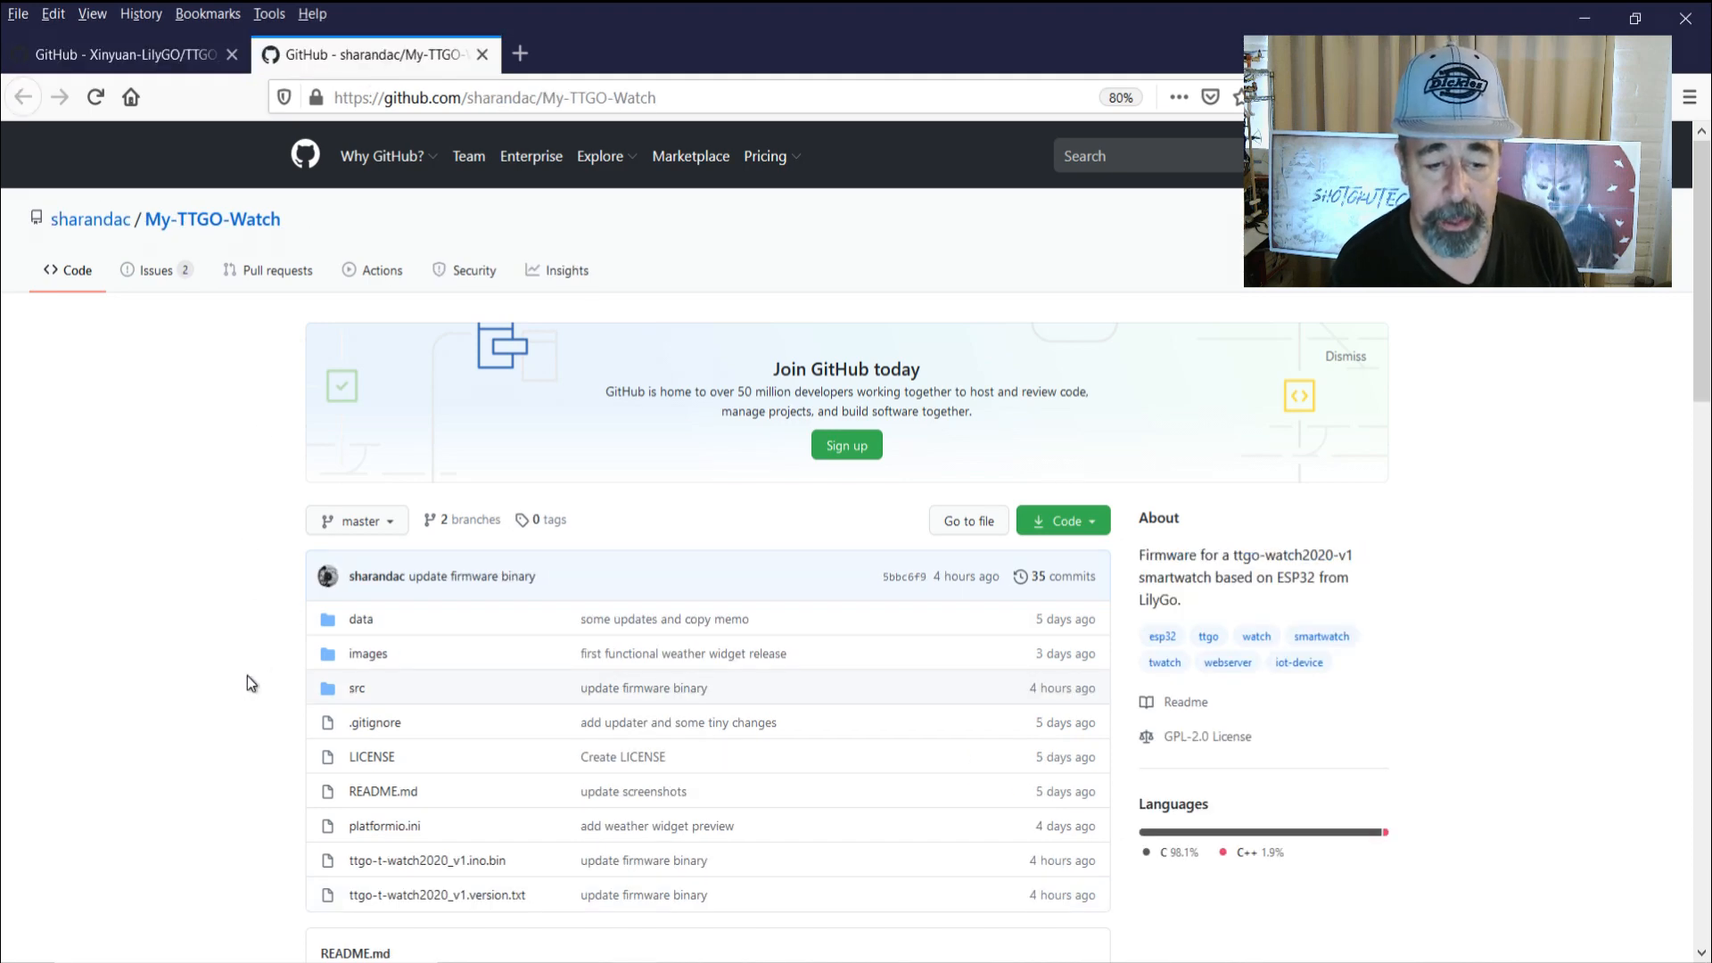
scroll(down, 3)
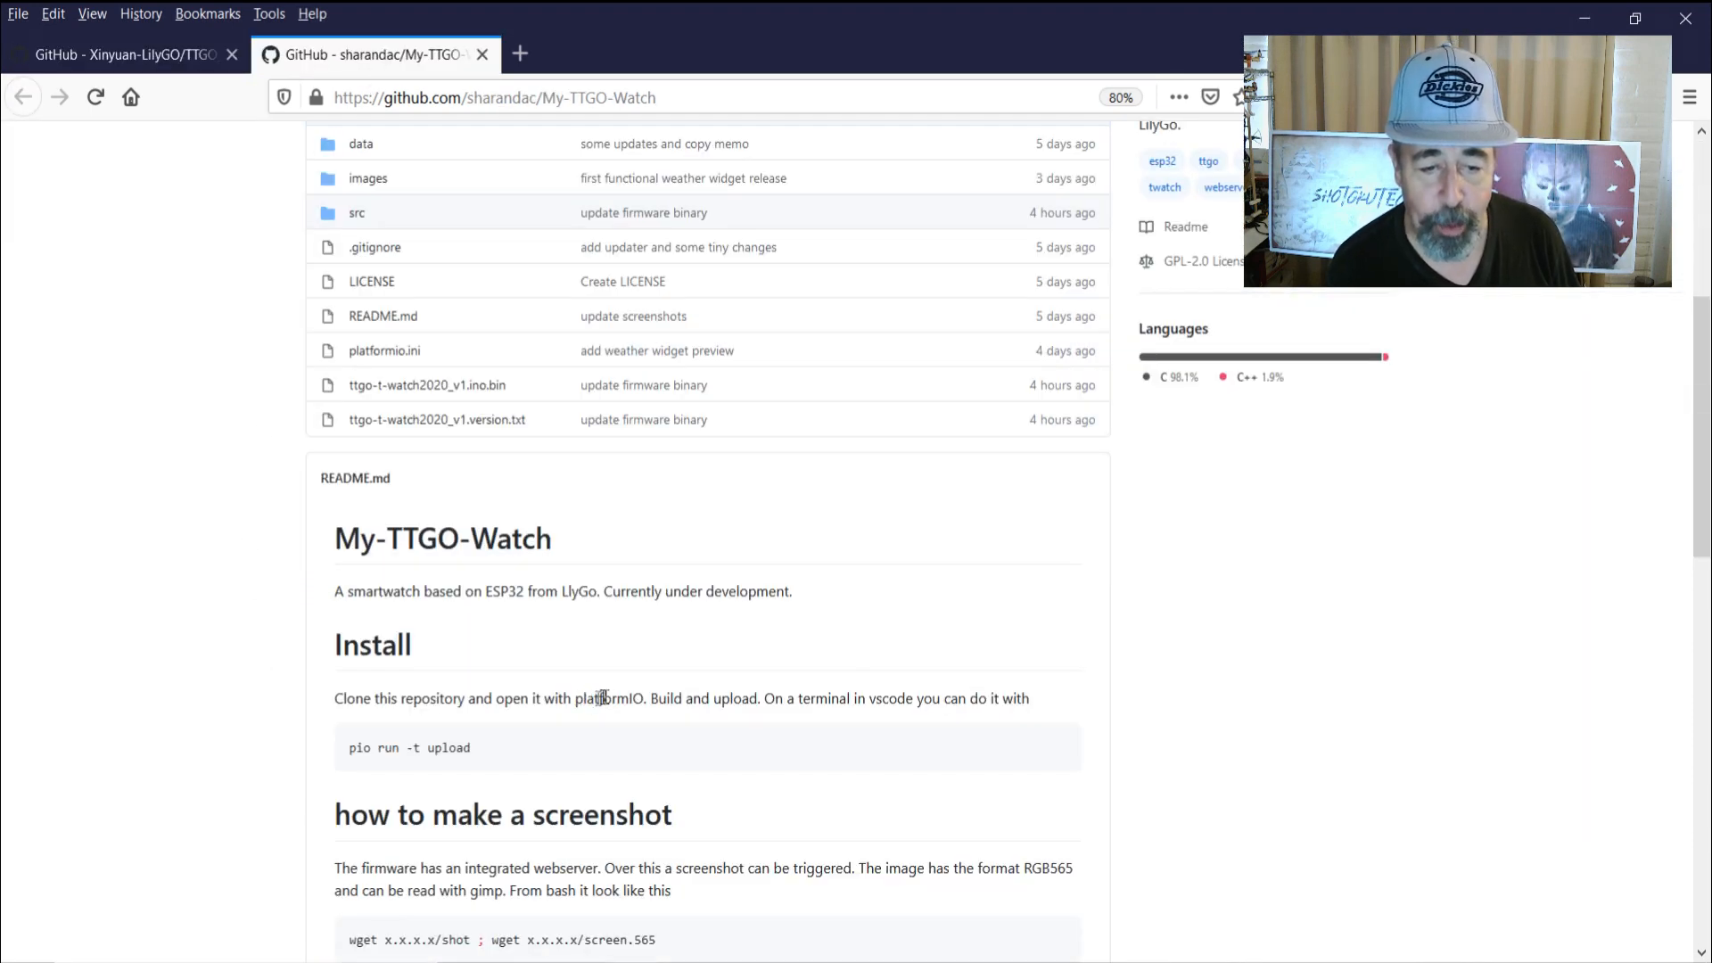
double_click(607, 697)
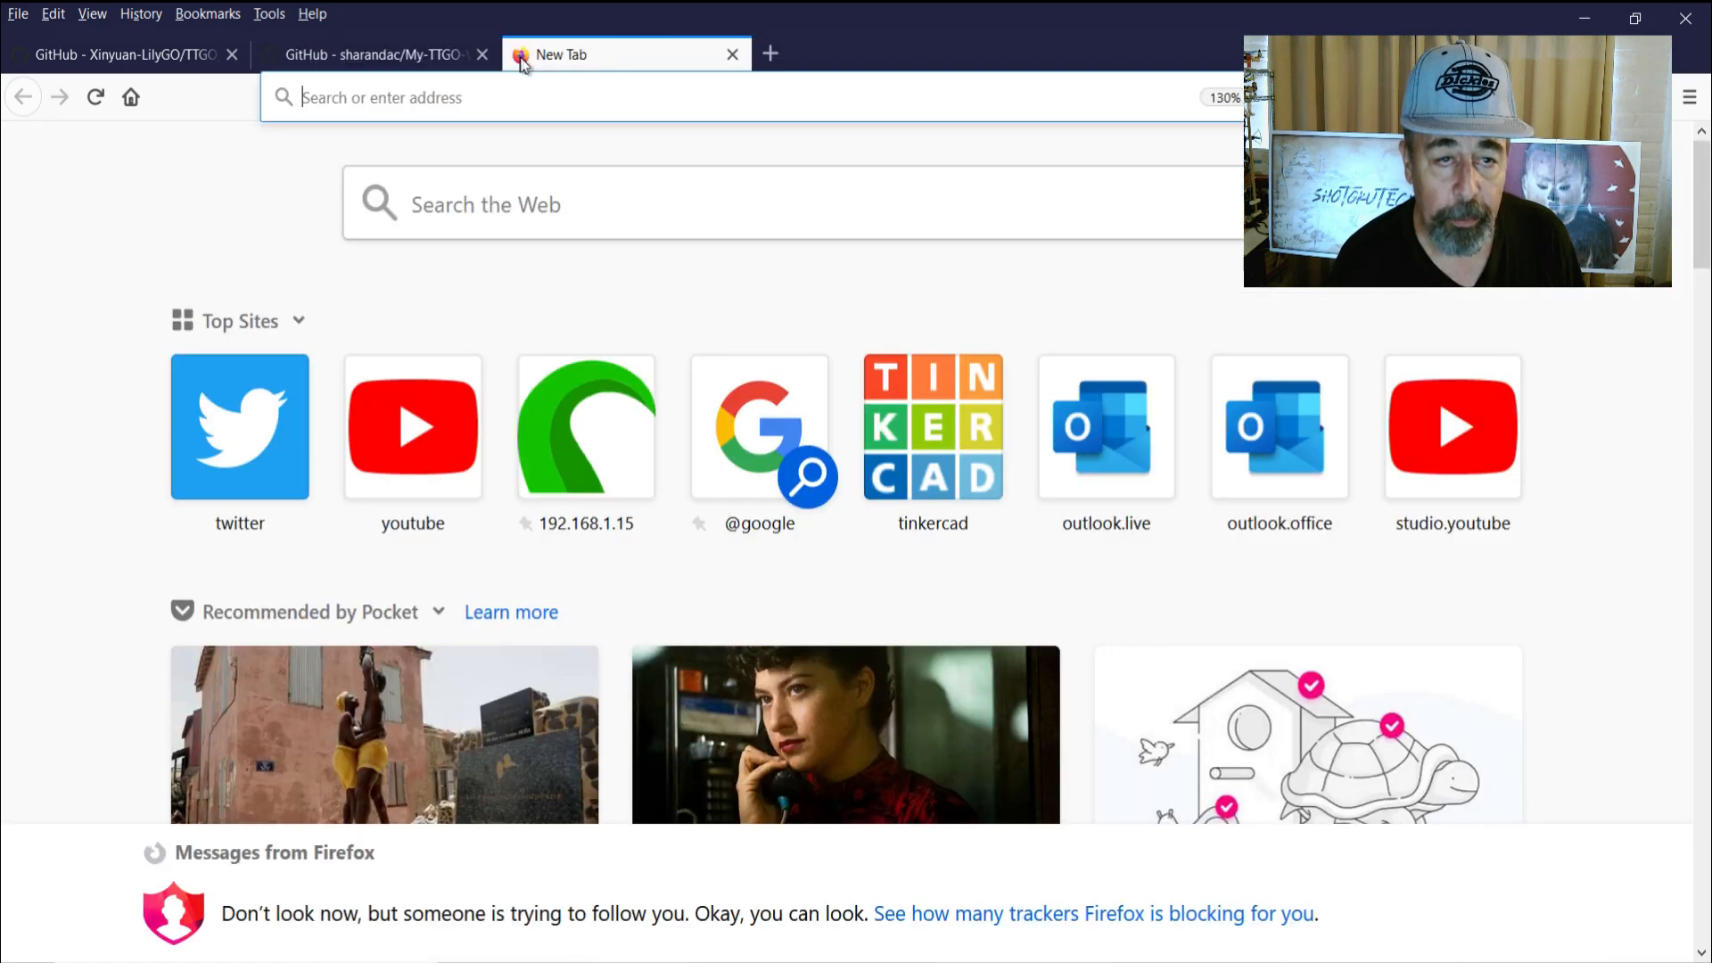
Search Bing for vscode and save the VSCodeUserSetup-x64-1.47.2.exe installer
text(vscode)
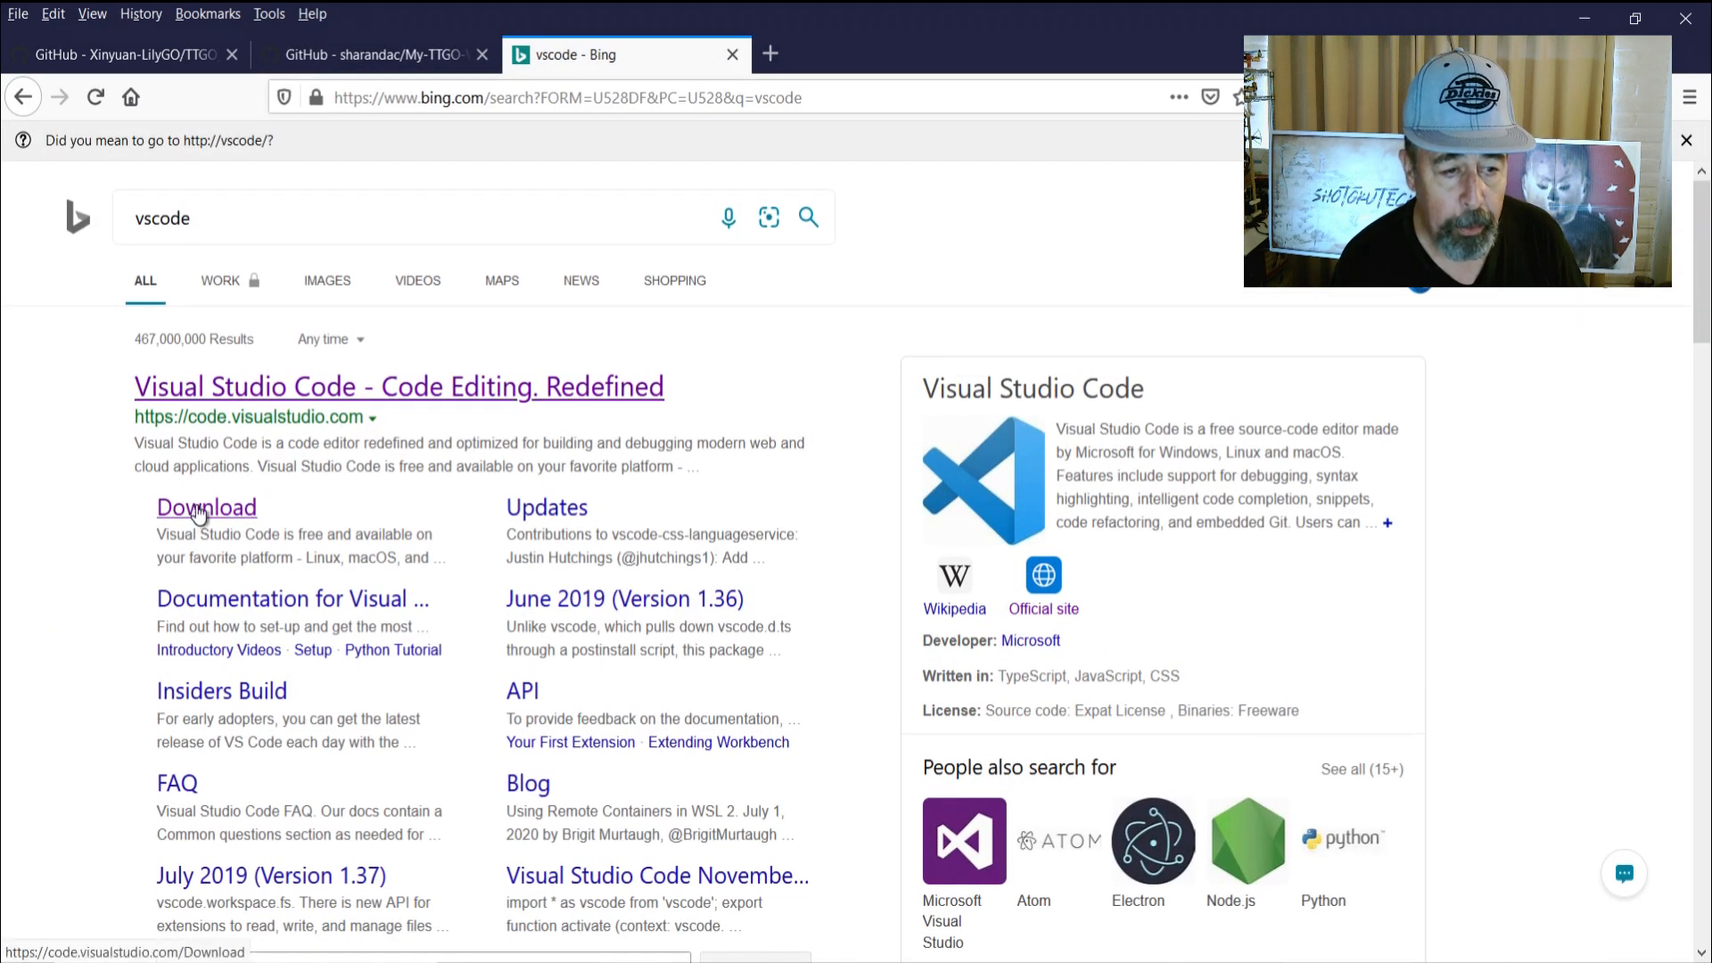
click(206, 506)
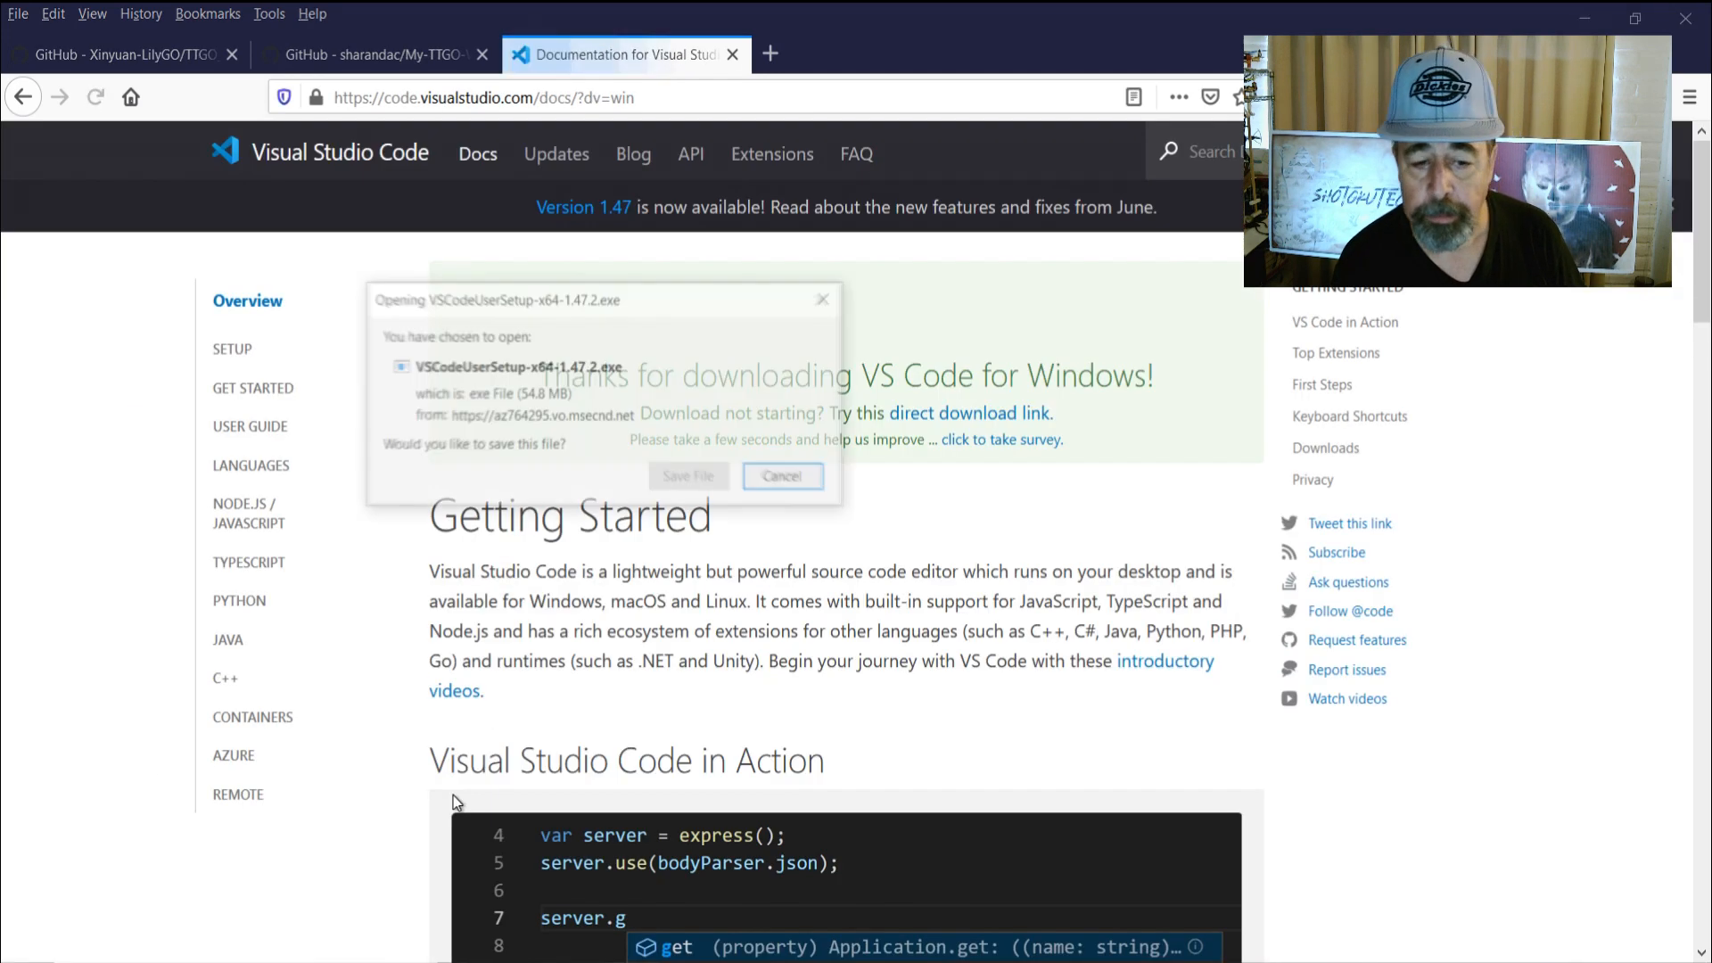
click(782, 475)
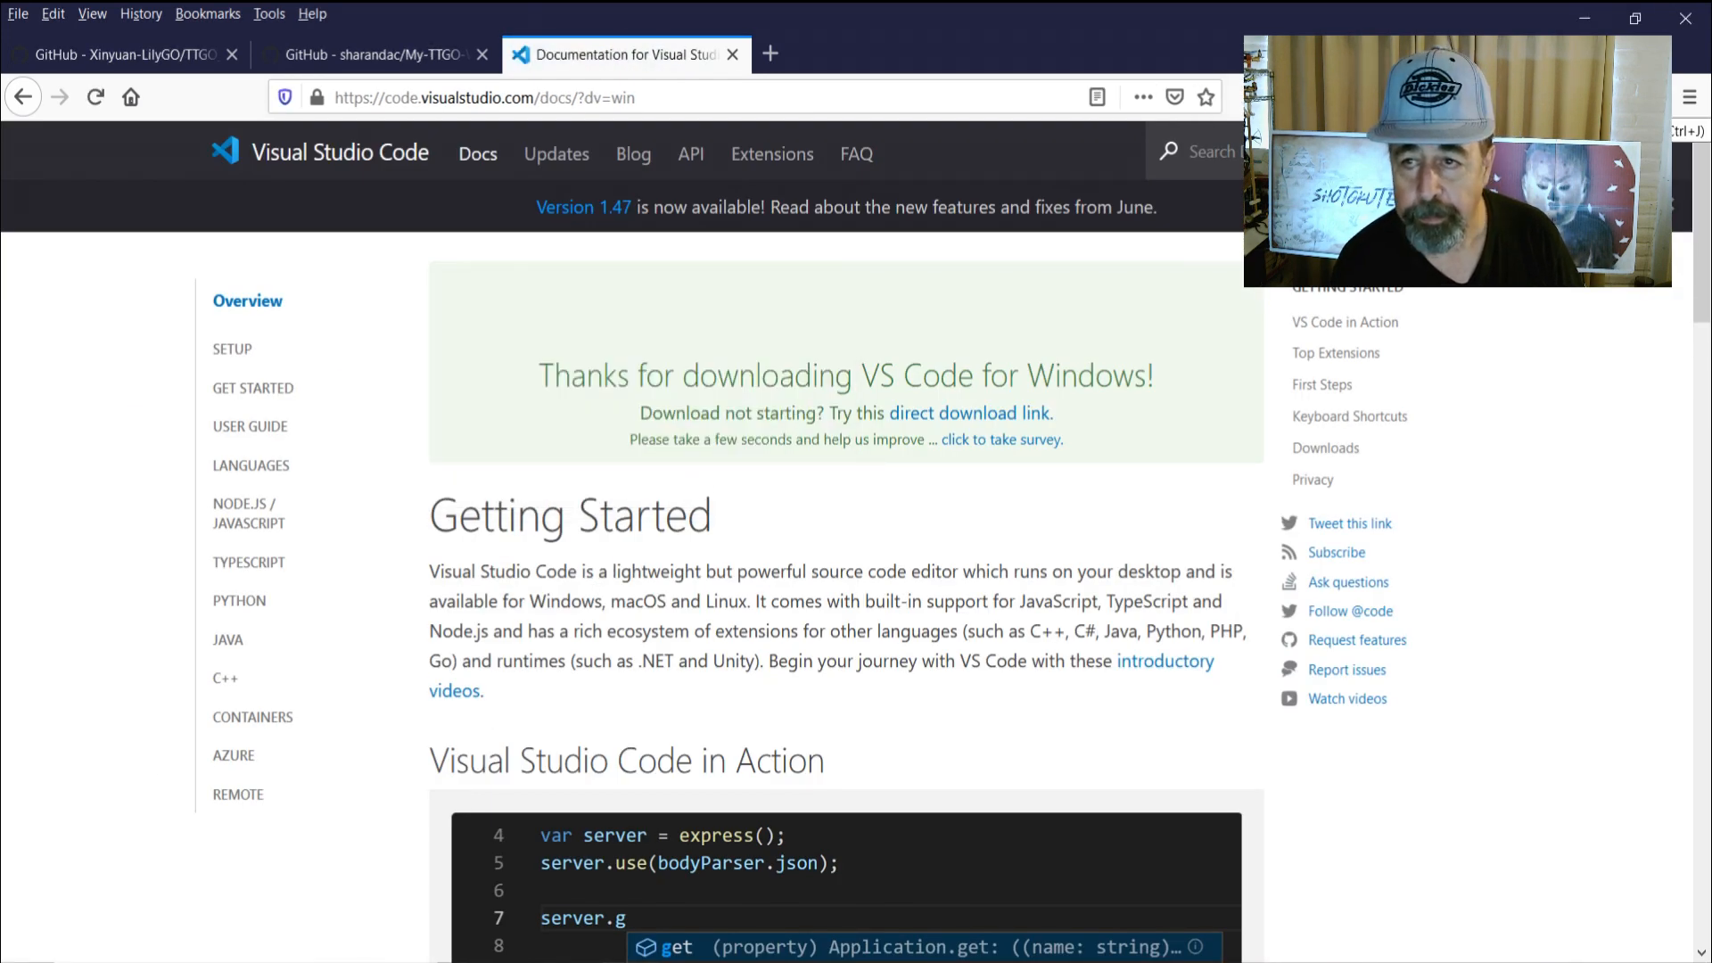
click(1094, 97)
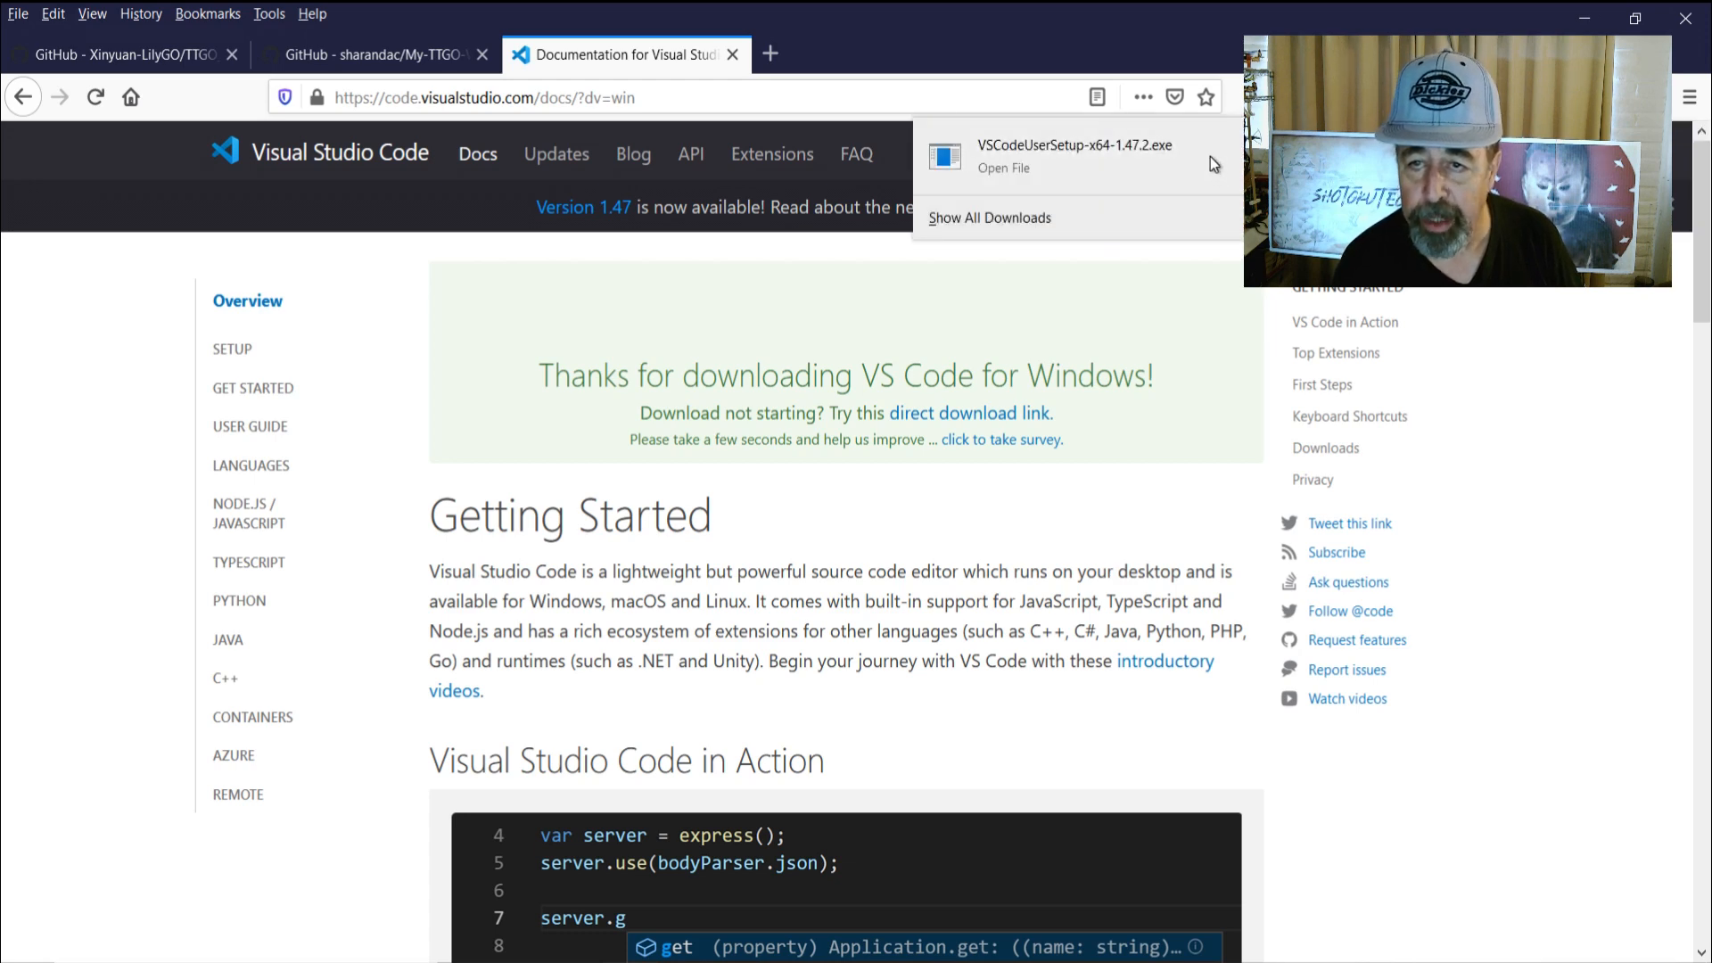
Install VS Code 1.47 with the license accepted, default folder and Add to PATH, then launch it
click(1052, 152)
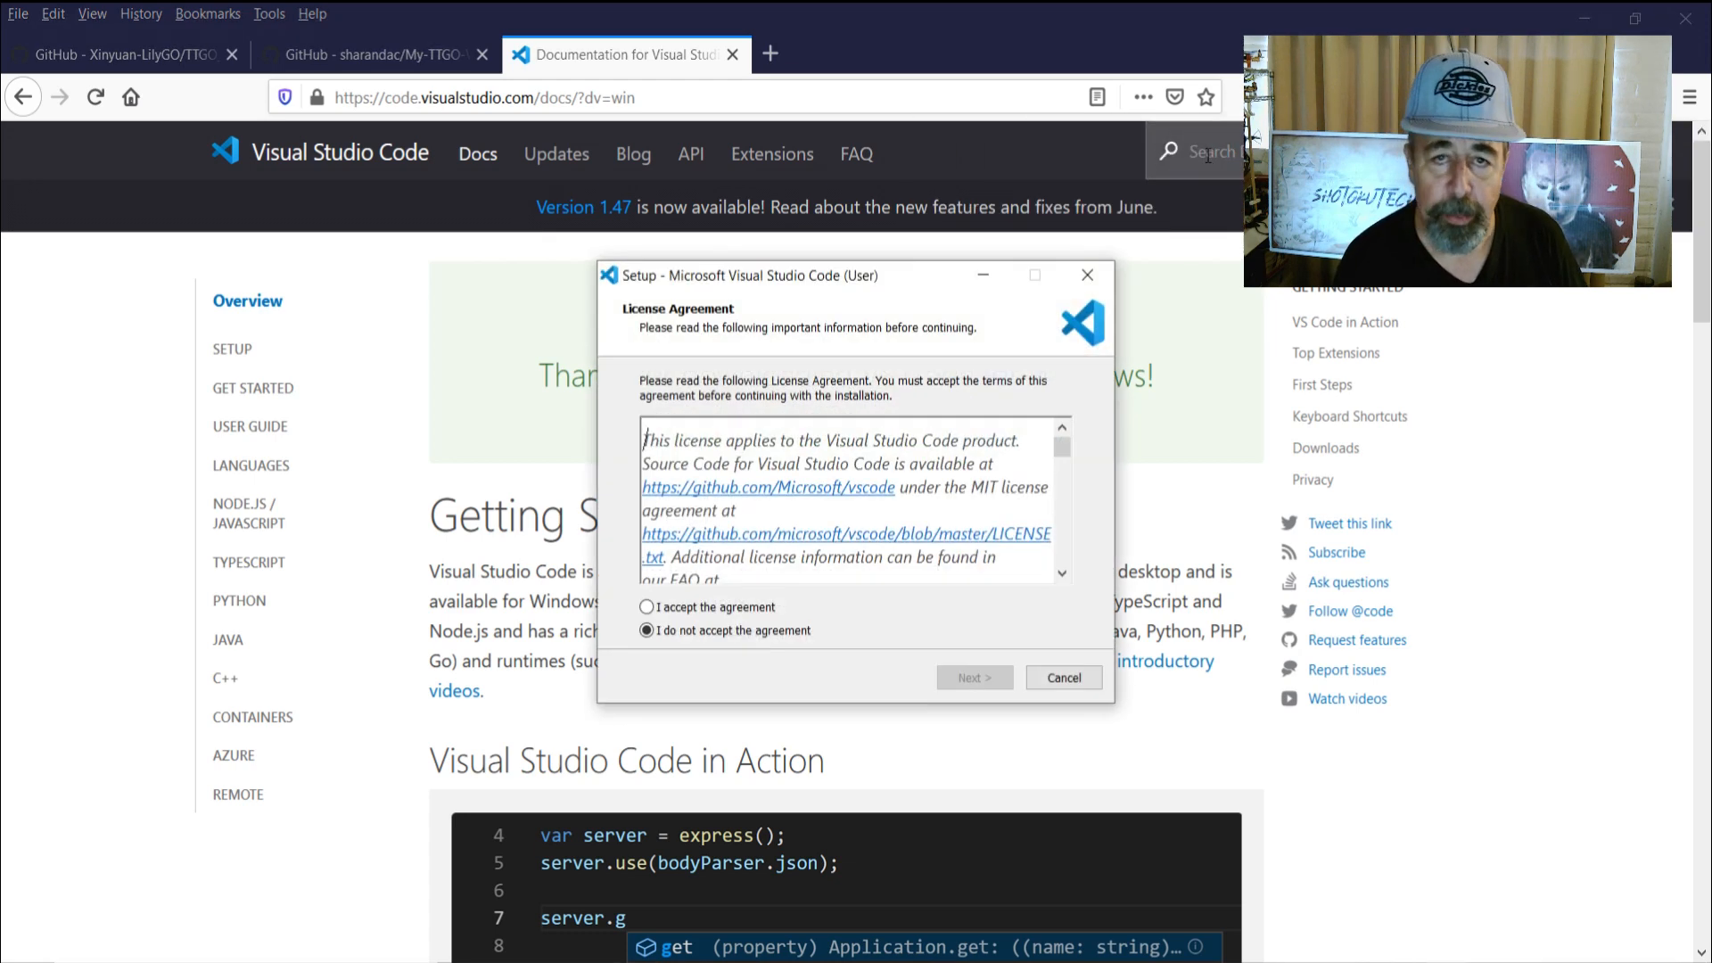
click(647, 607)
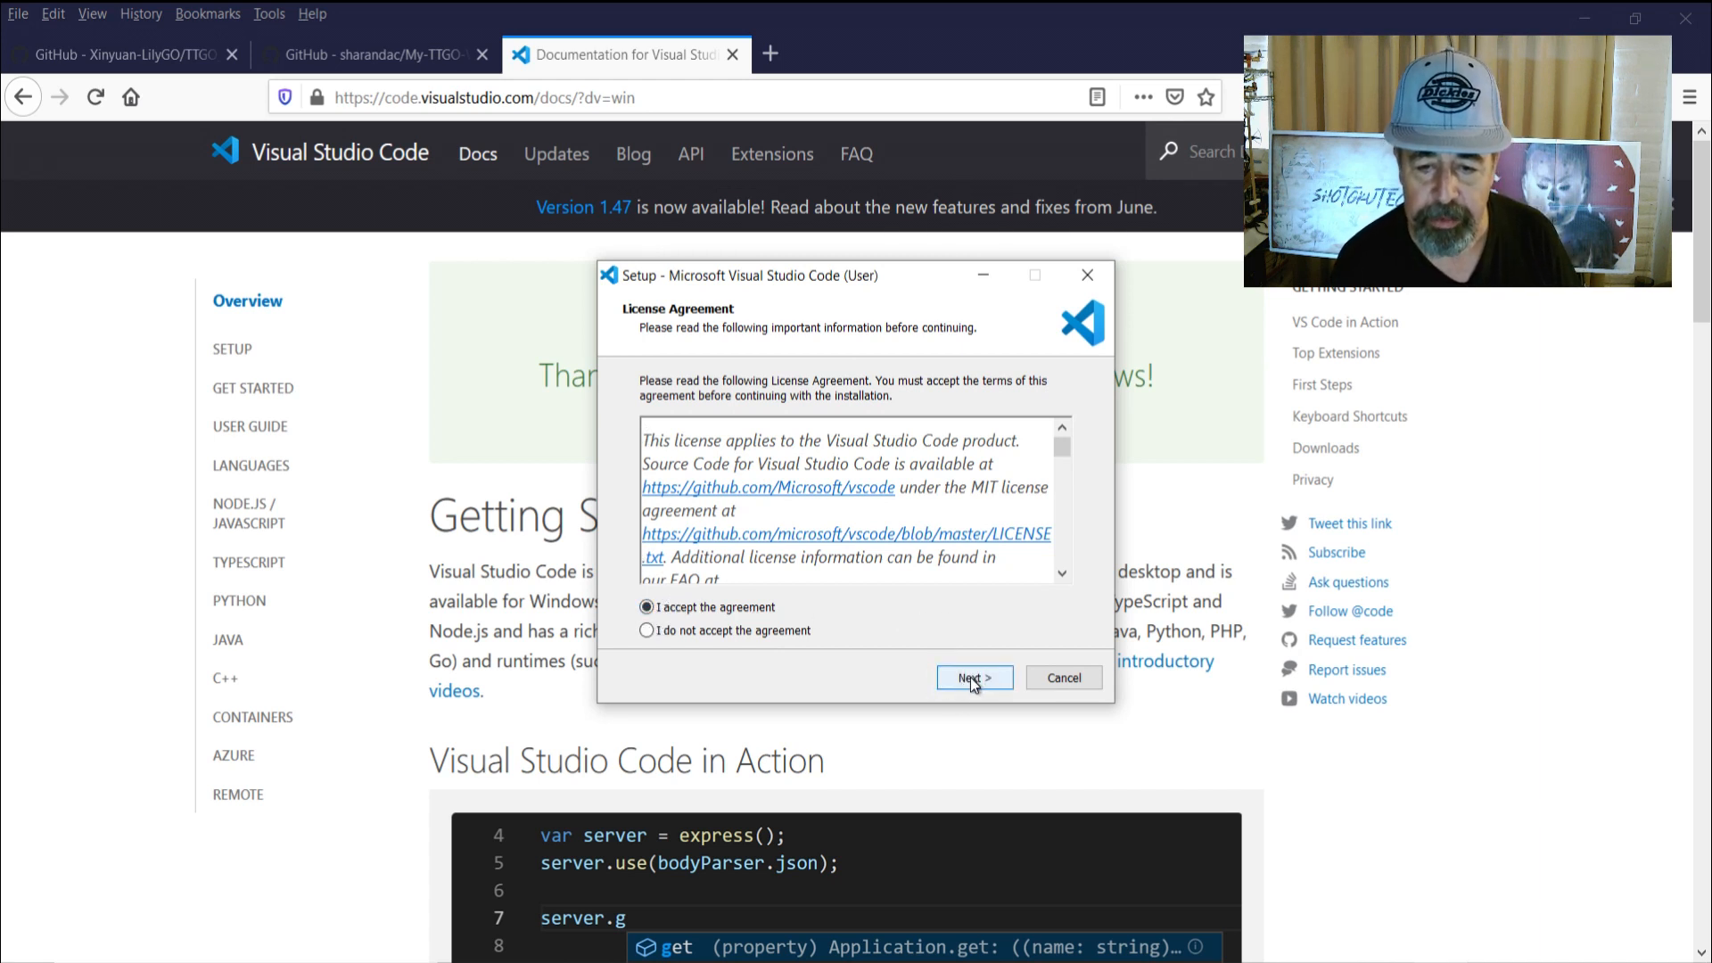
click(972, 677)
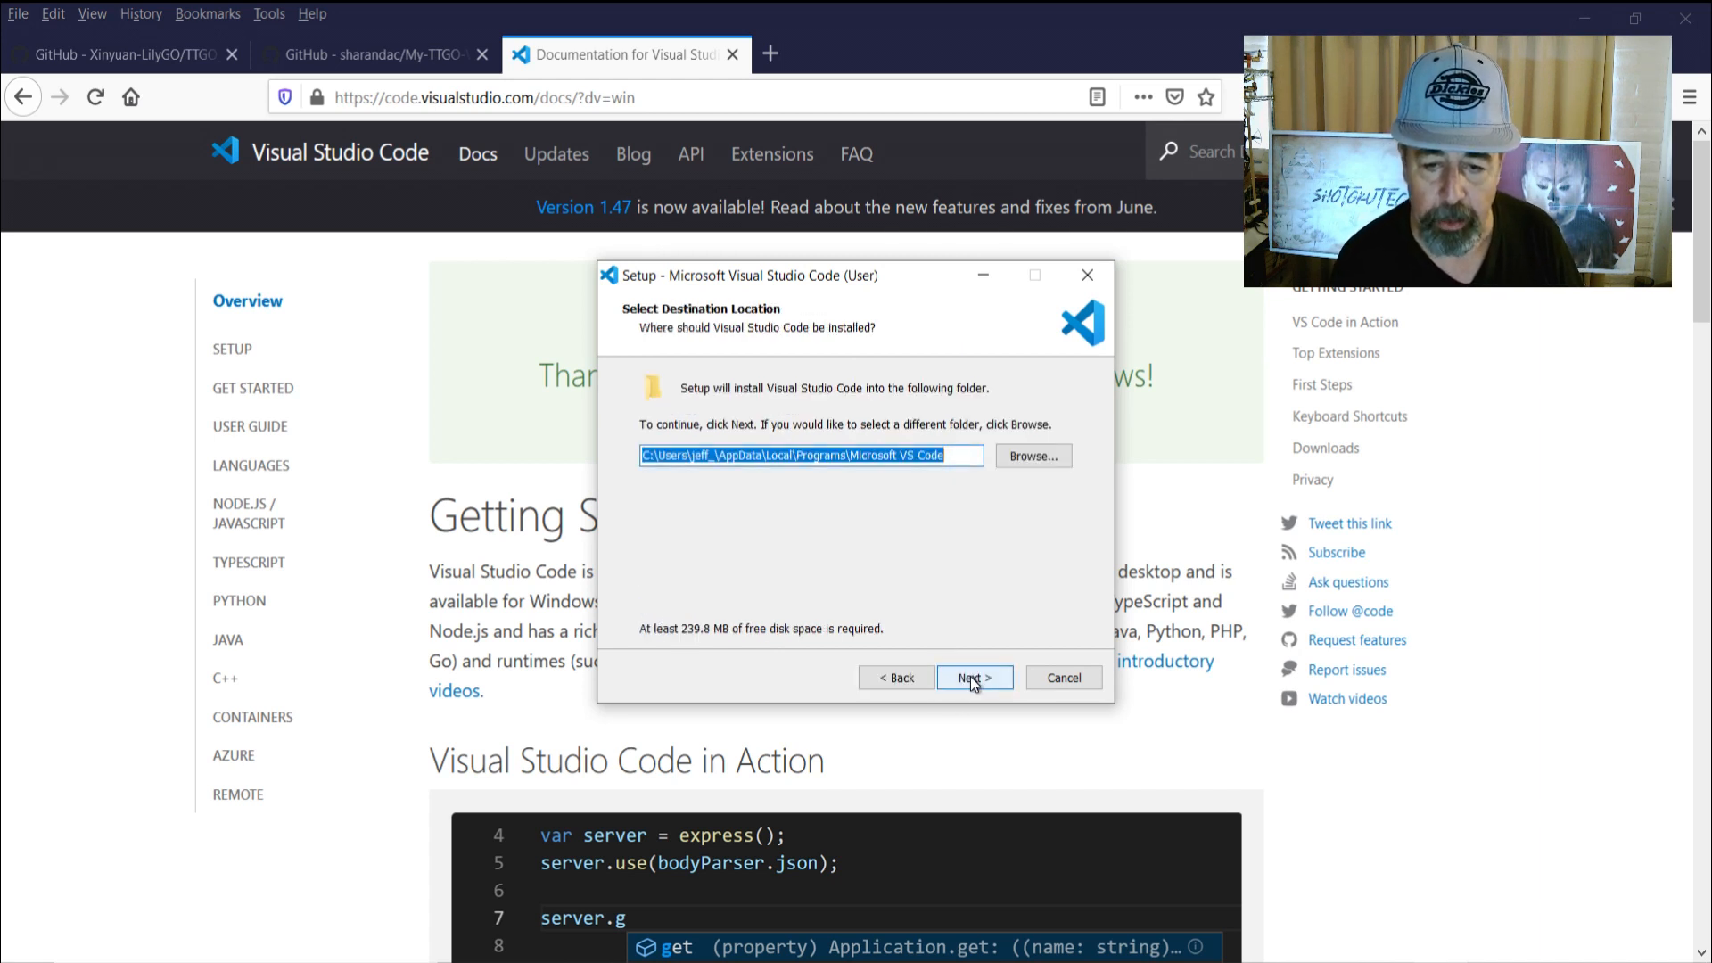
click(973, 677)
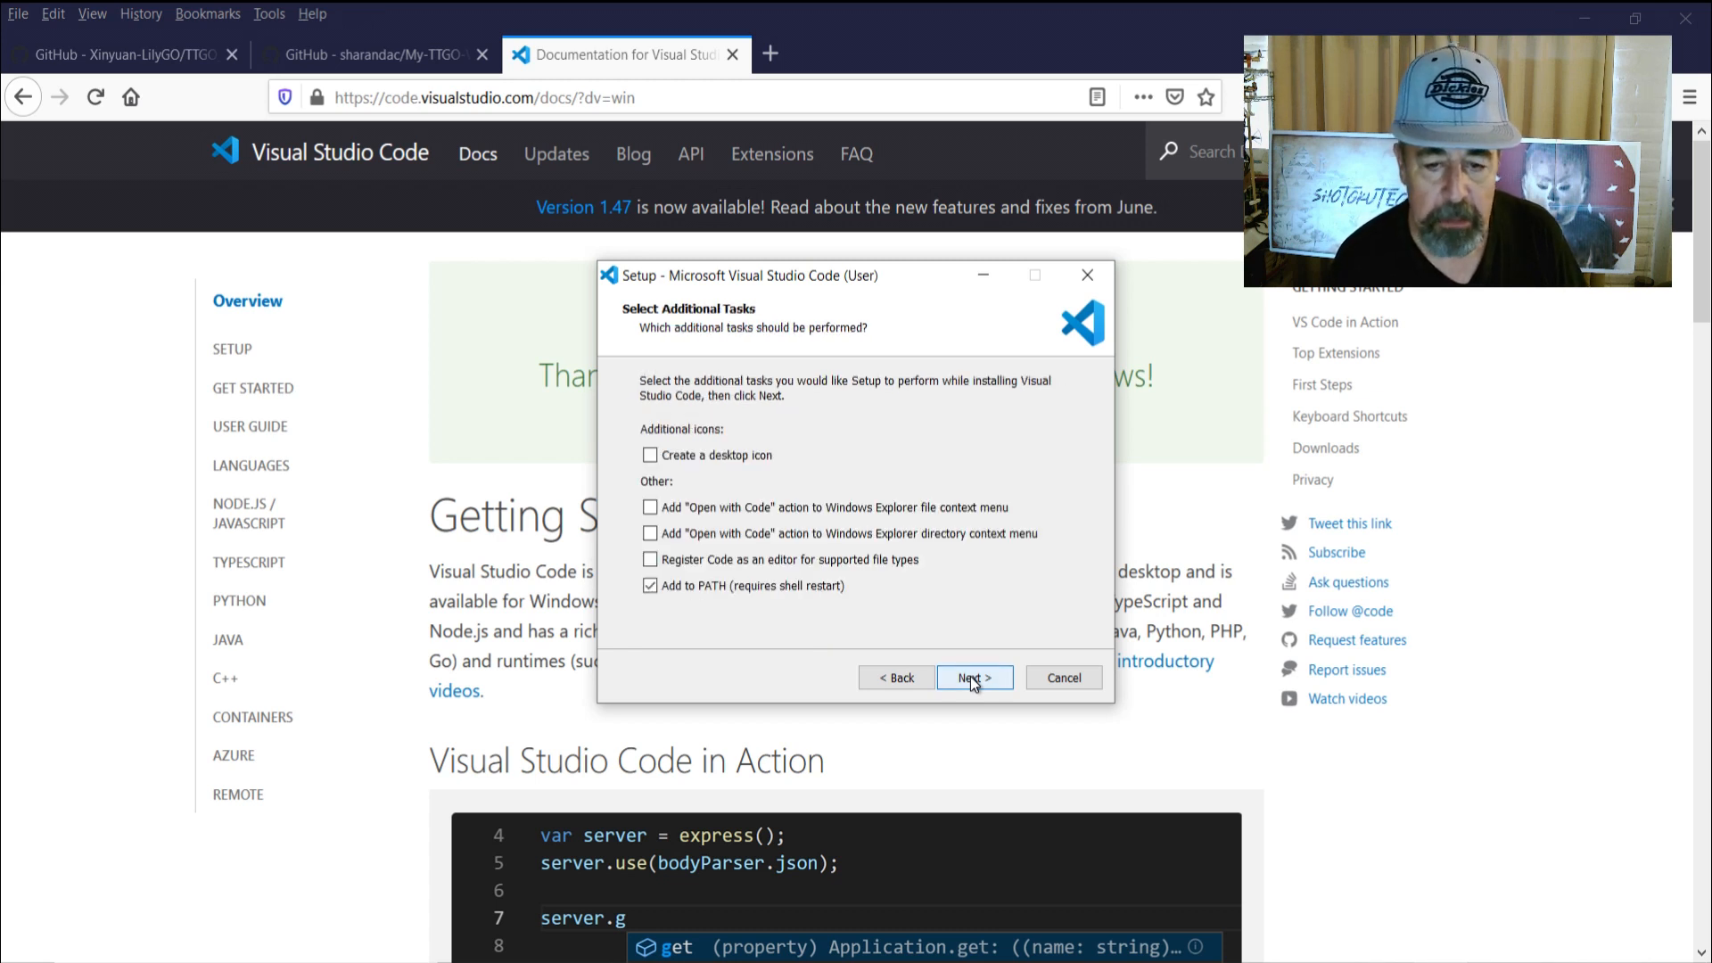
click(972, 677)
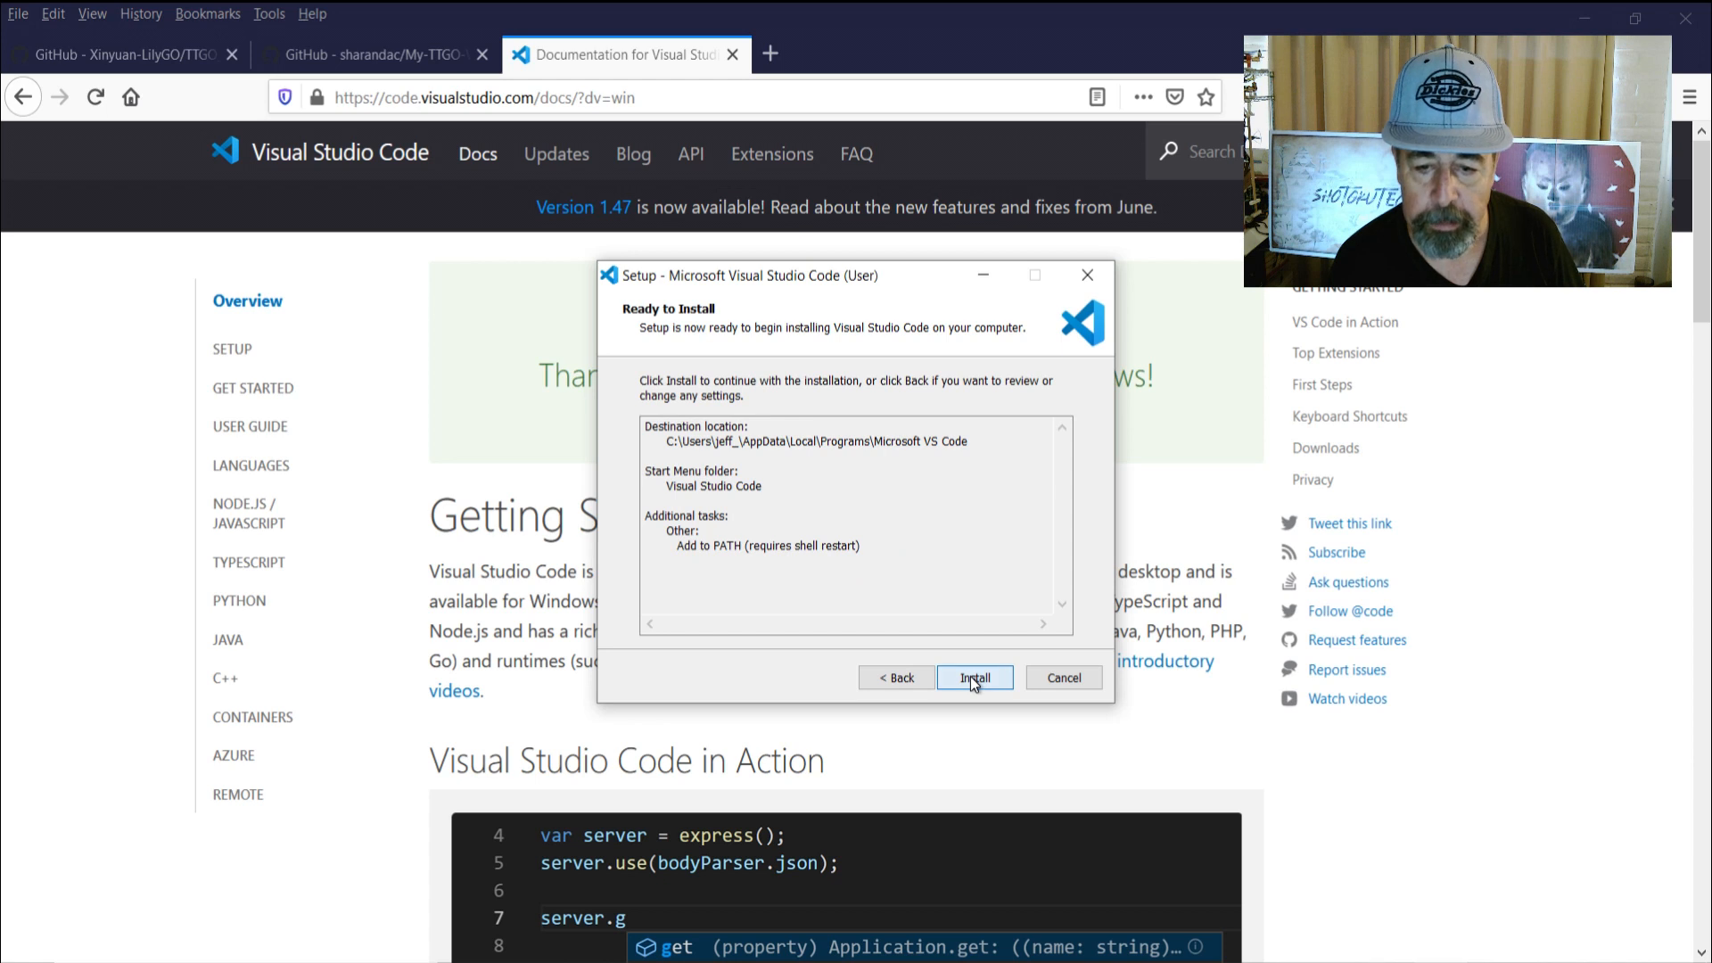
click(973, 677)
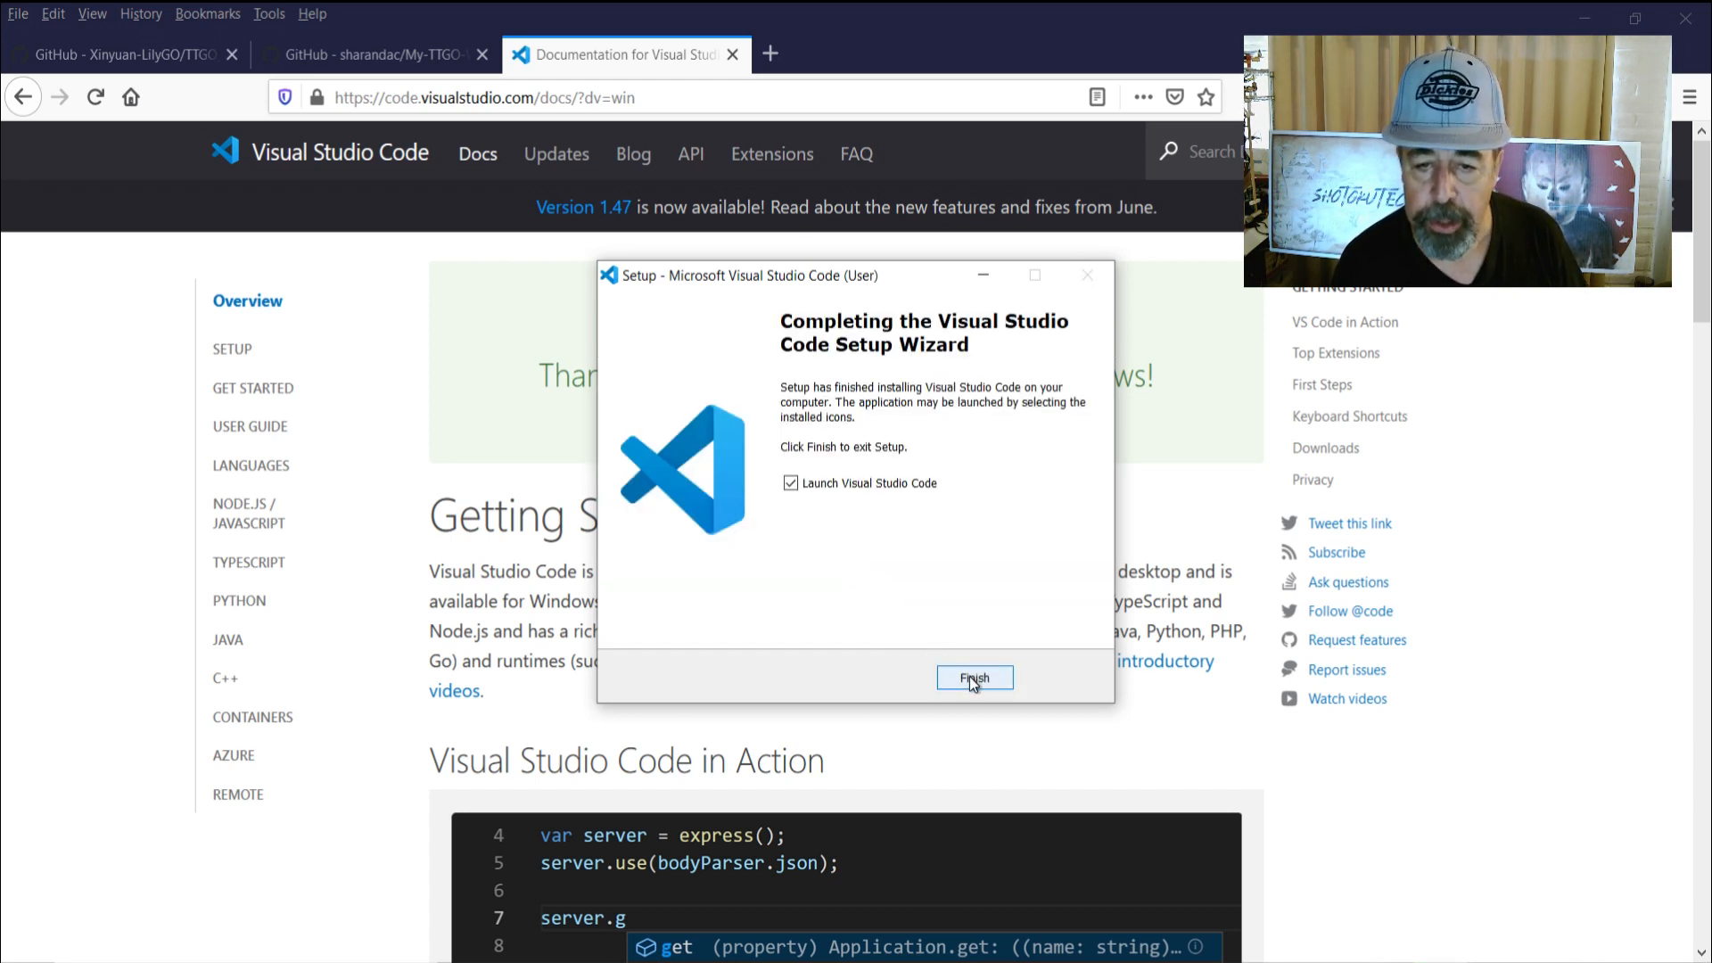
click(973, 677)
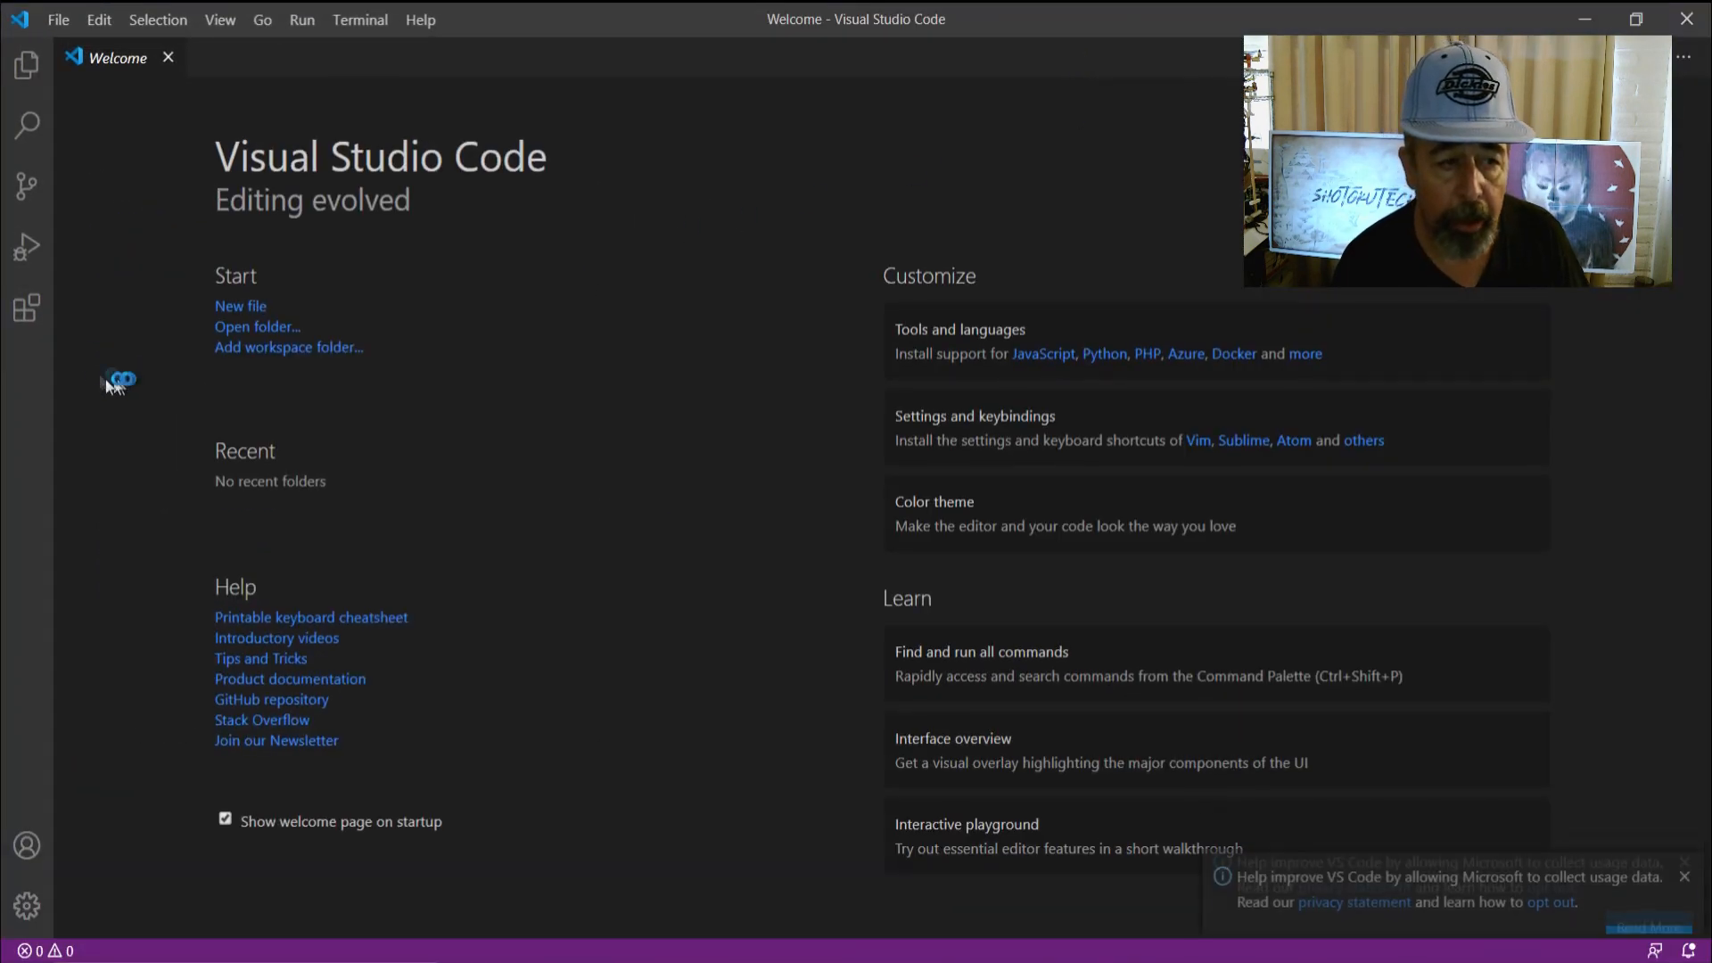
Search extensions for 'platformio', install PlatformIO IDE, and dismiss the usage-data notice
click(25, 308)
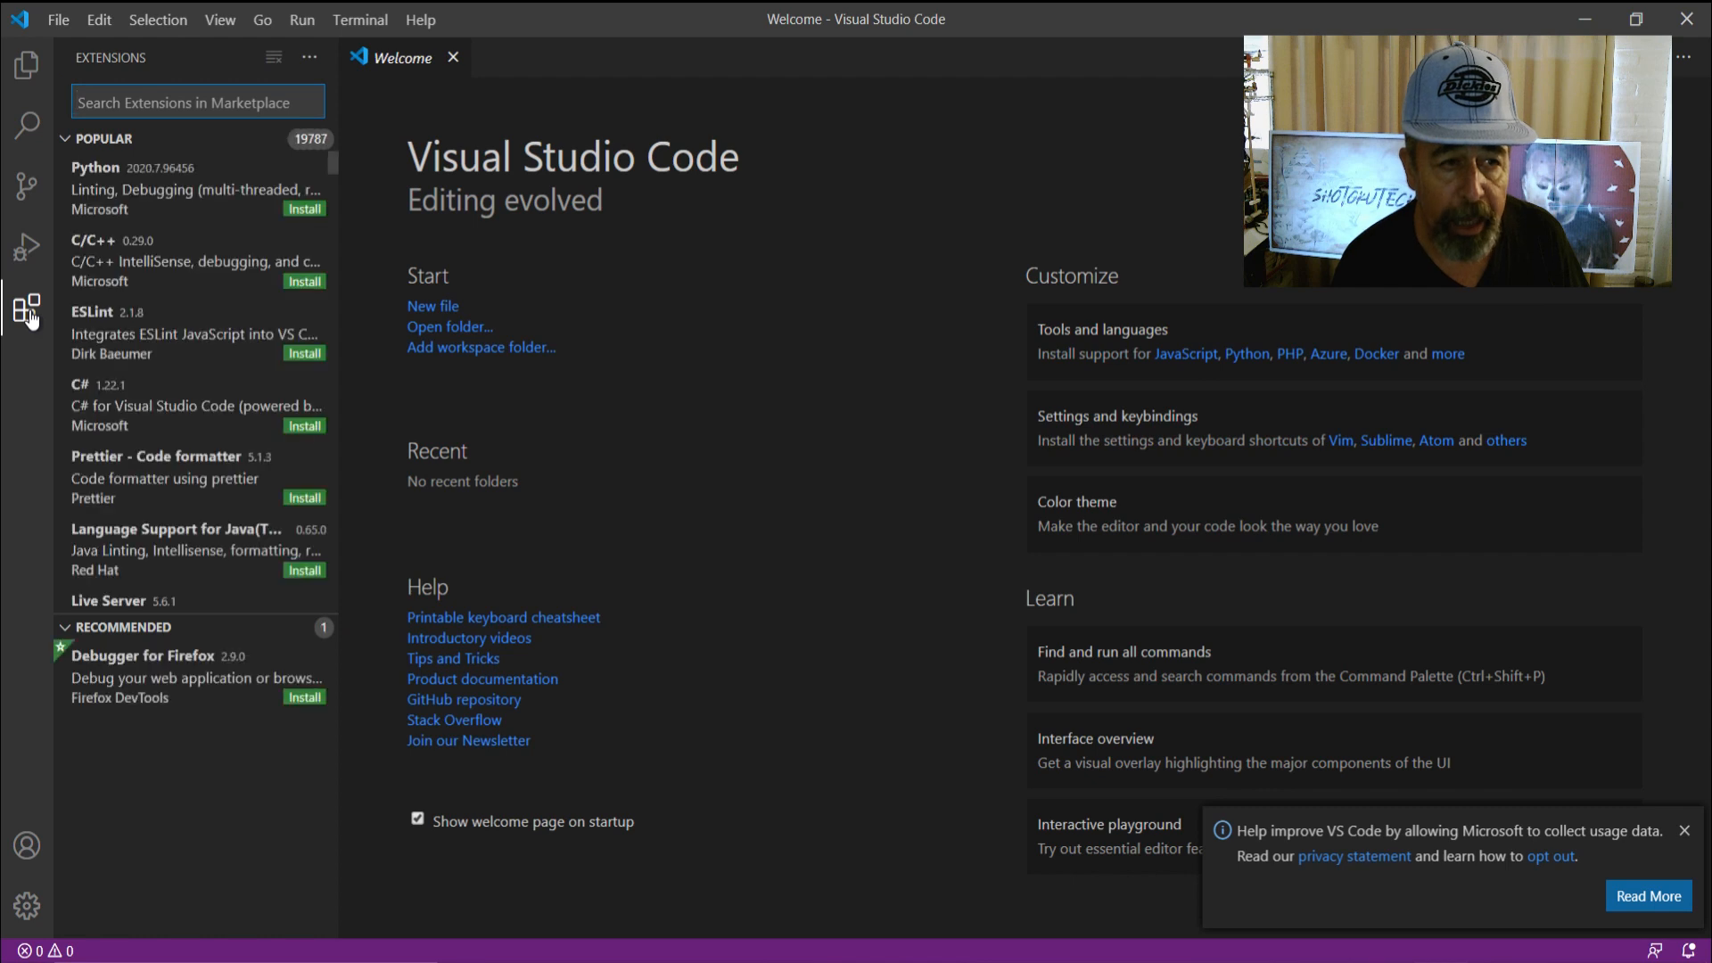
mouse_move(172, 129)
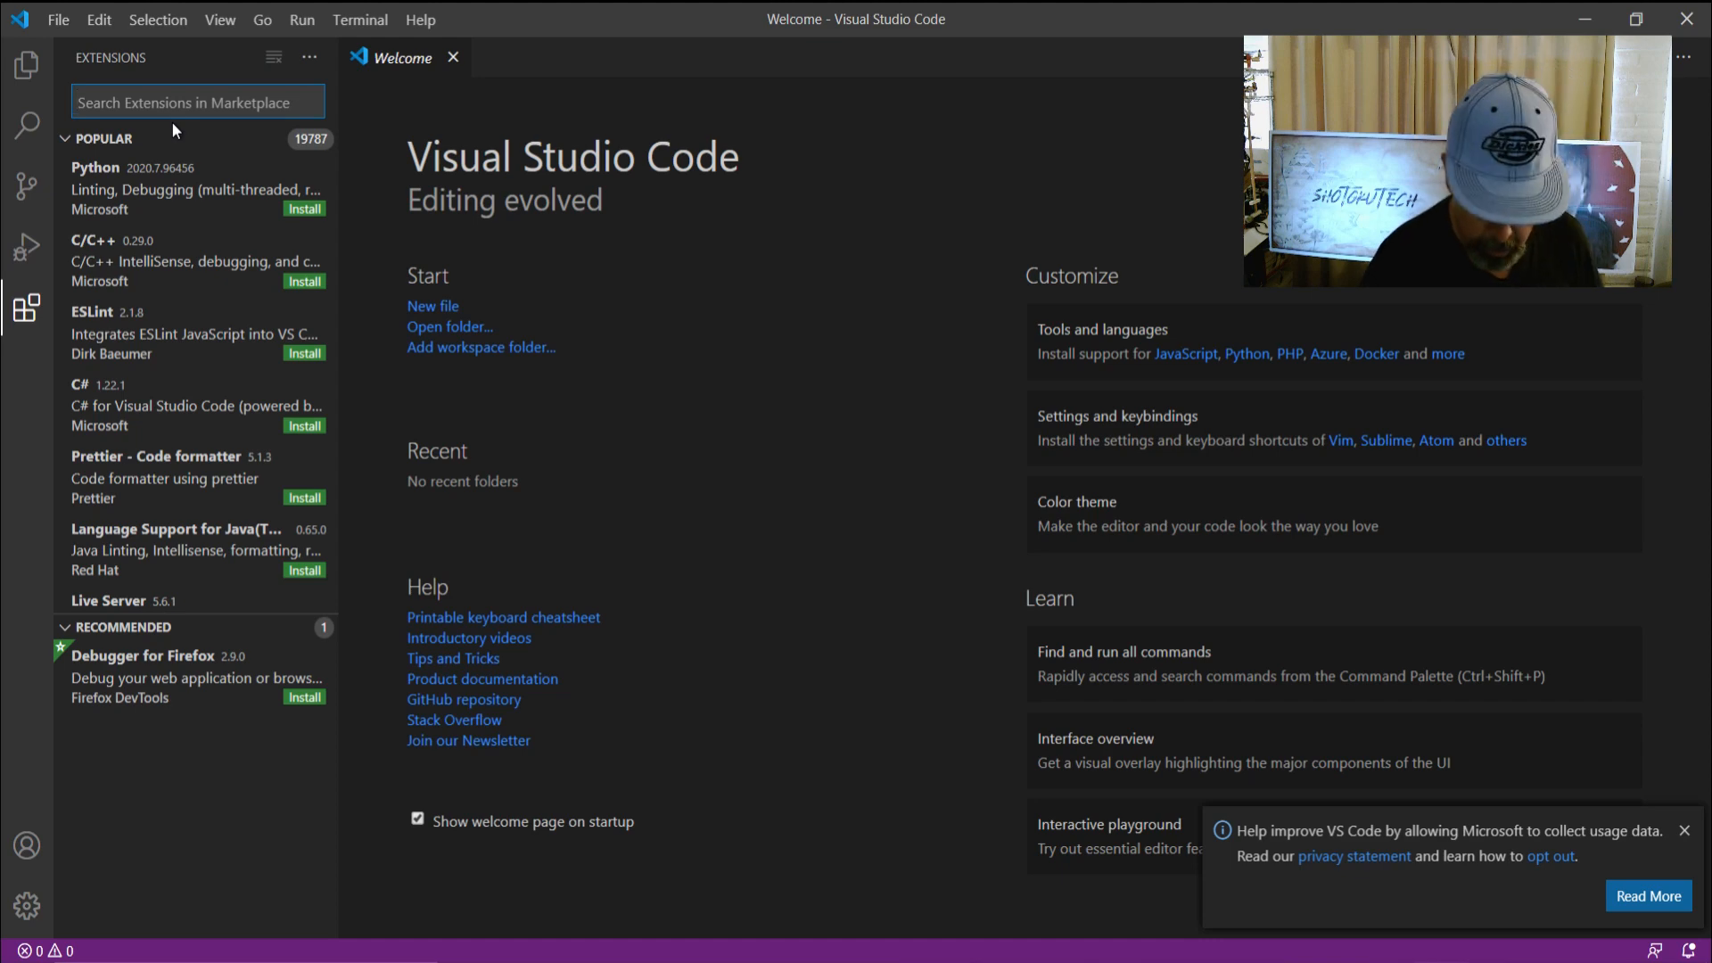
text(platformio)
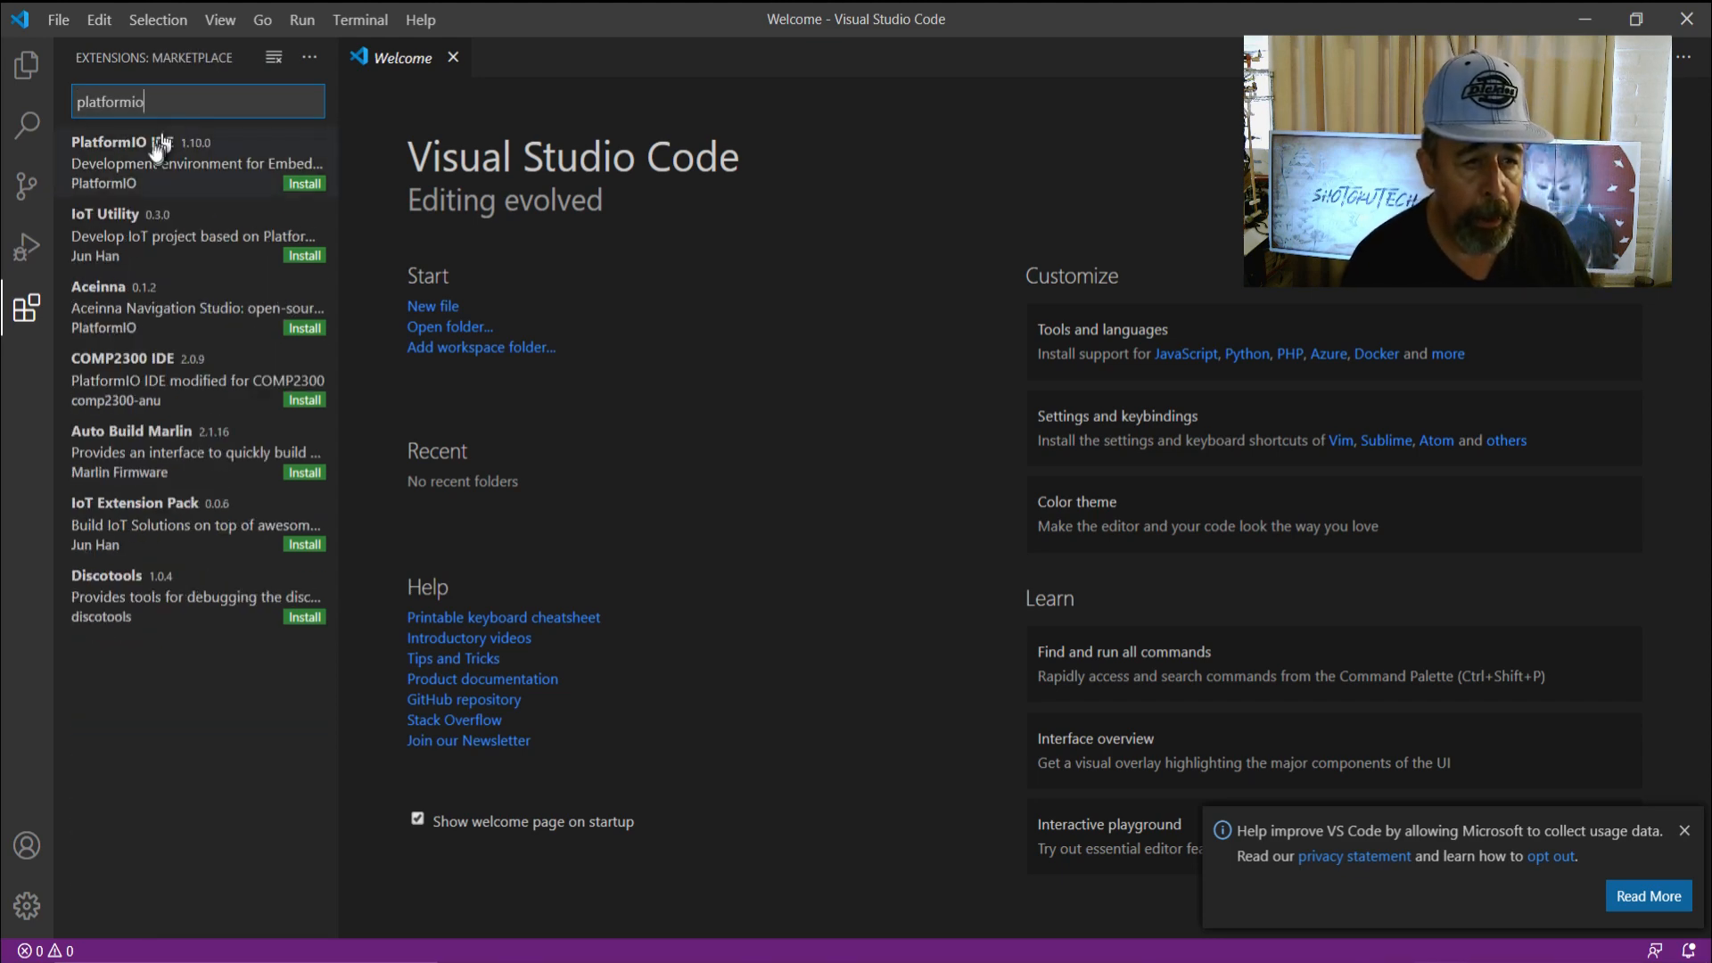
click(303, 182)
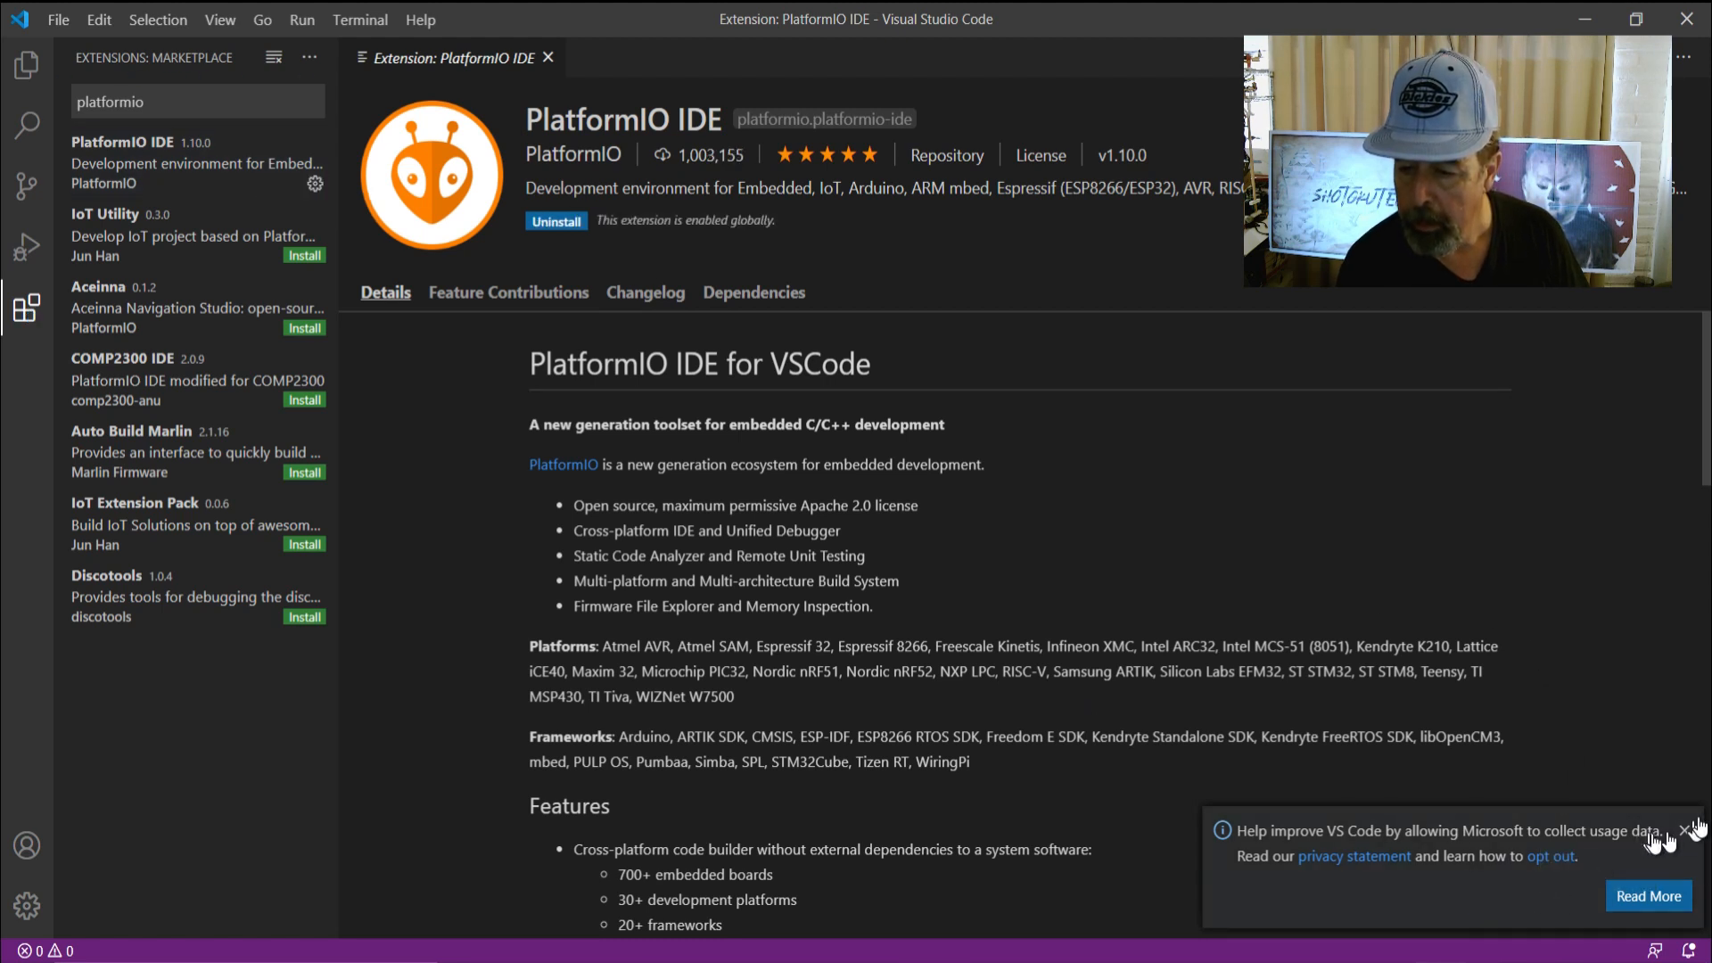
click(1698, 830)
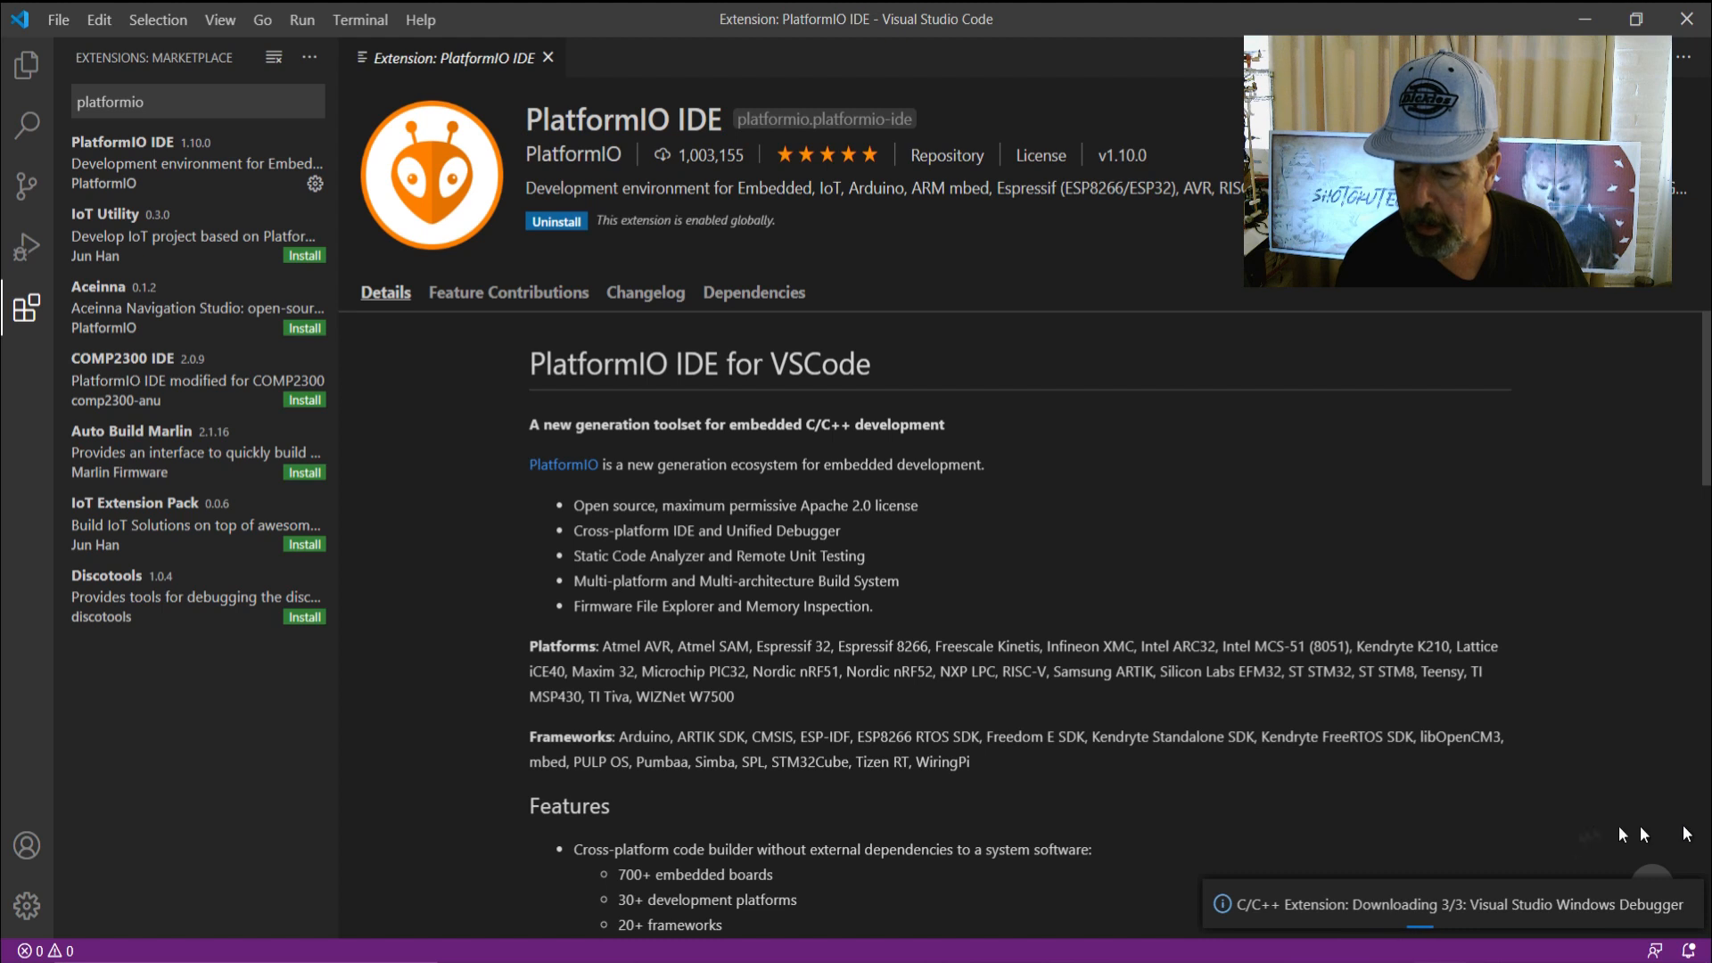
click(26, 186)
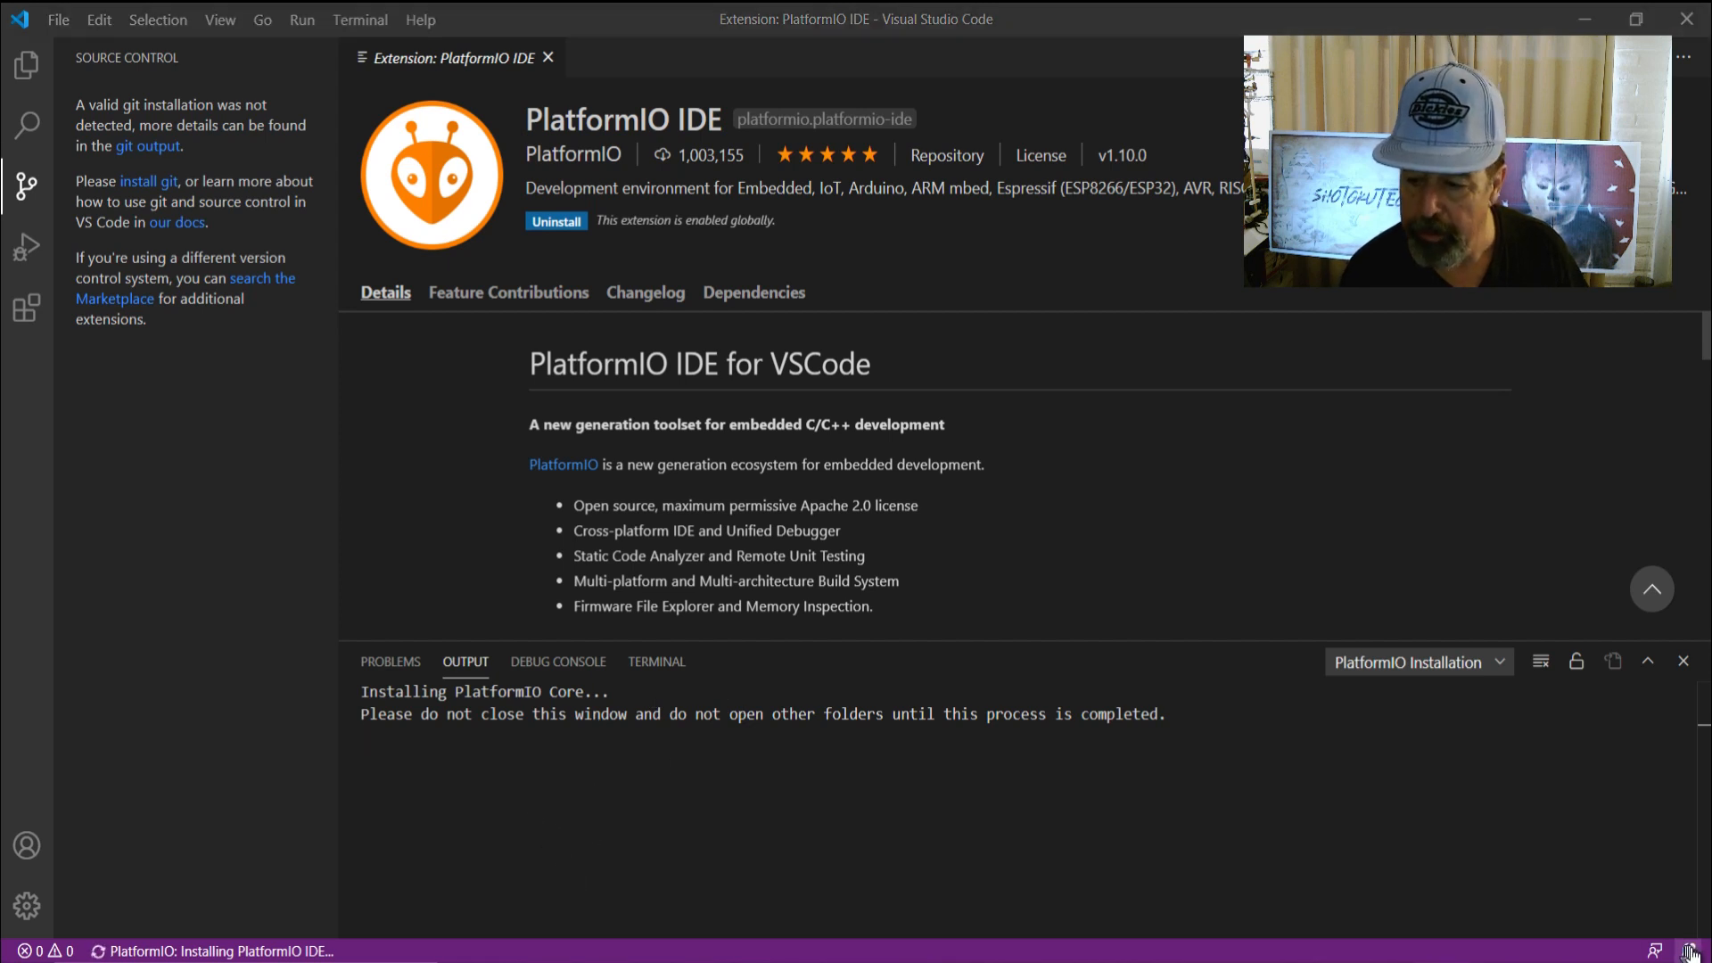
Accept the CPU-profile reminder and decline the external website prompt until PlatformIO IDE installs
click(1686, 951)
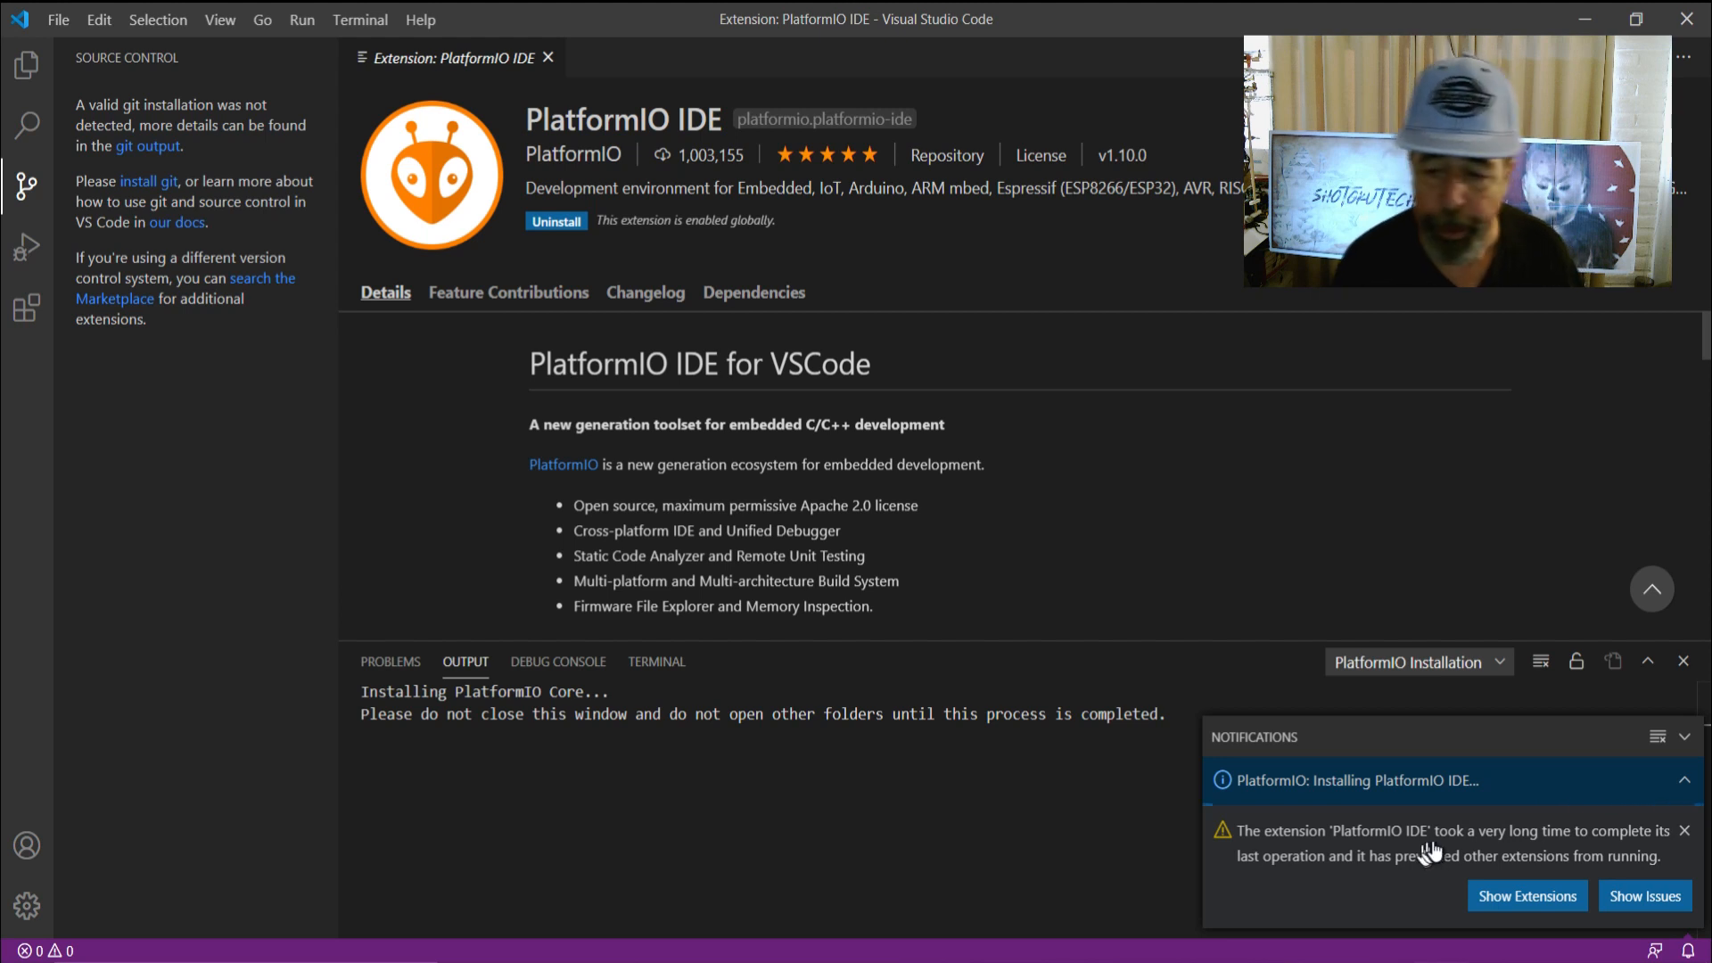
mouse_move(1683, 831)
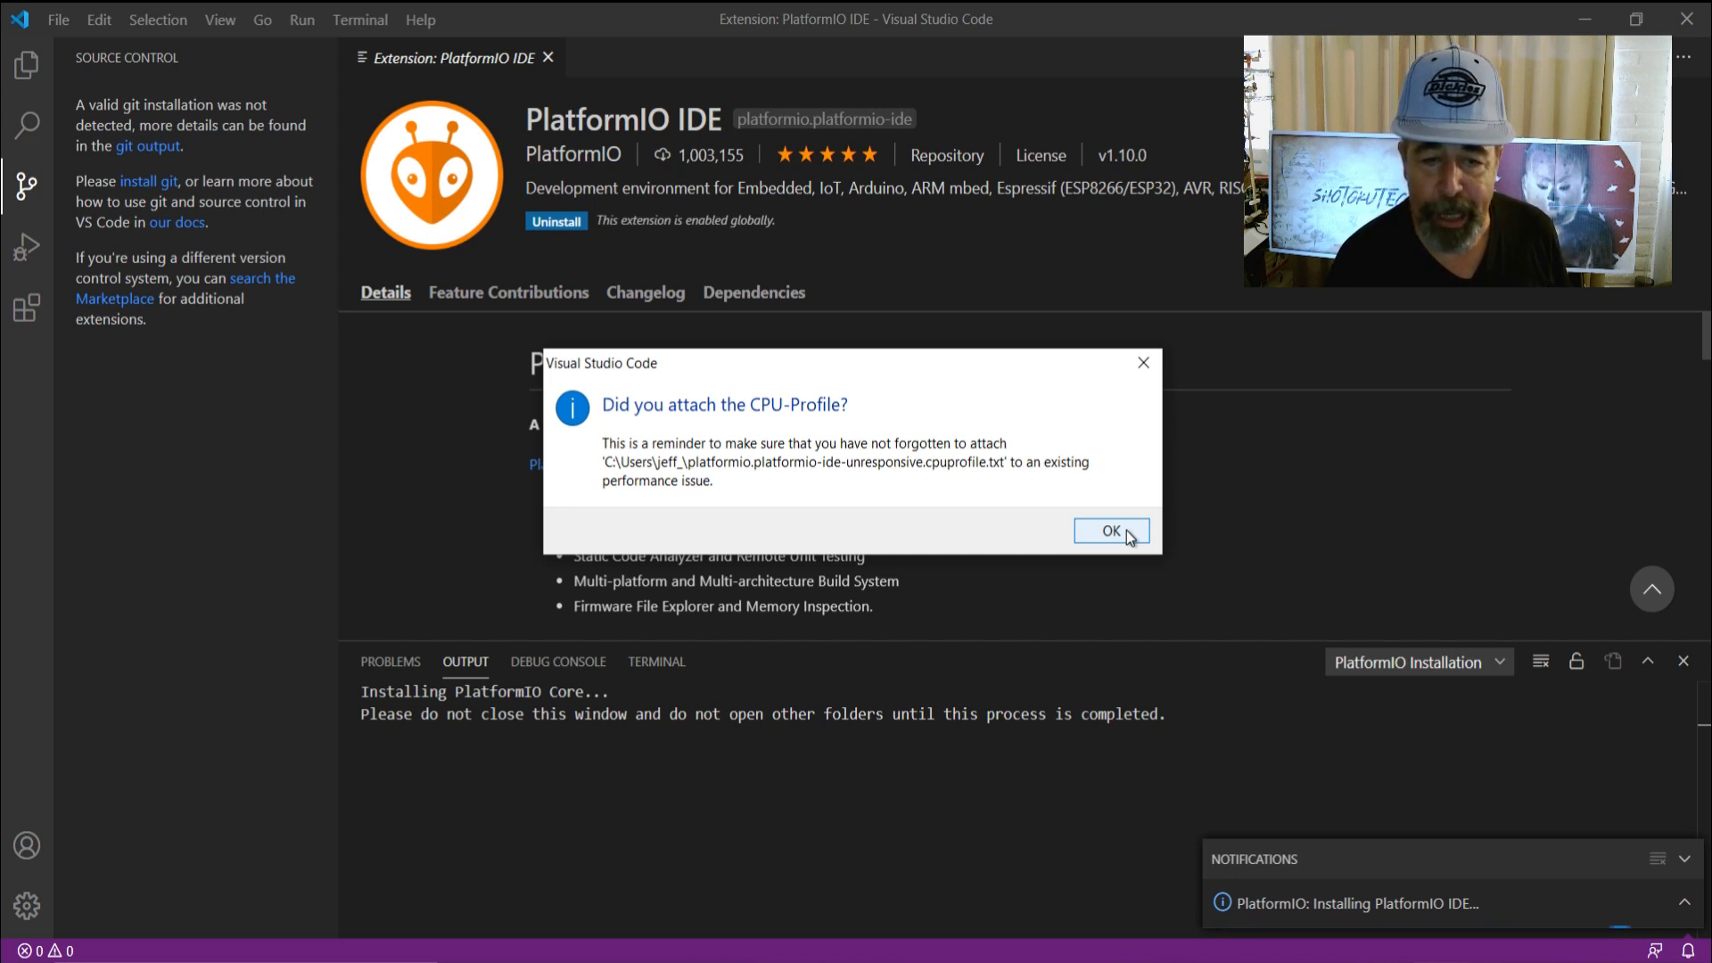
click(1110, 531)
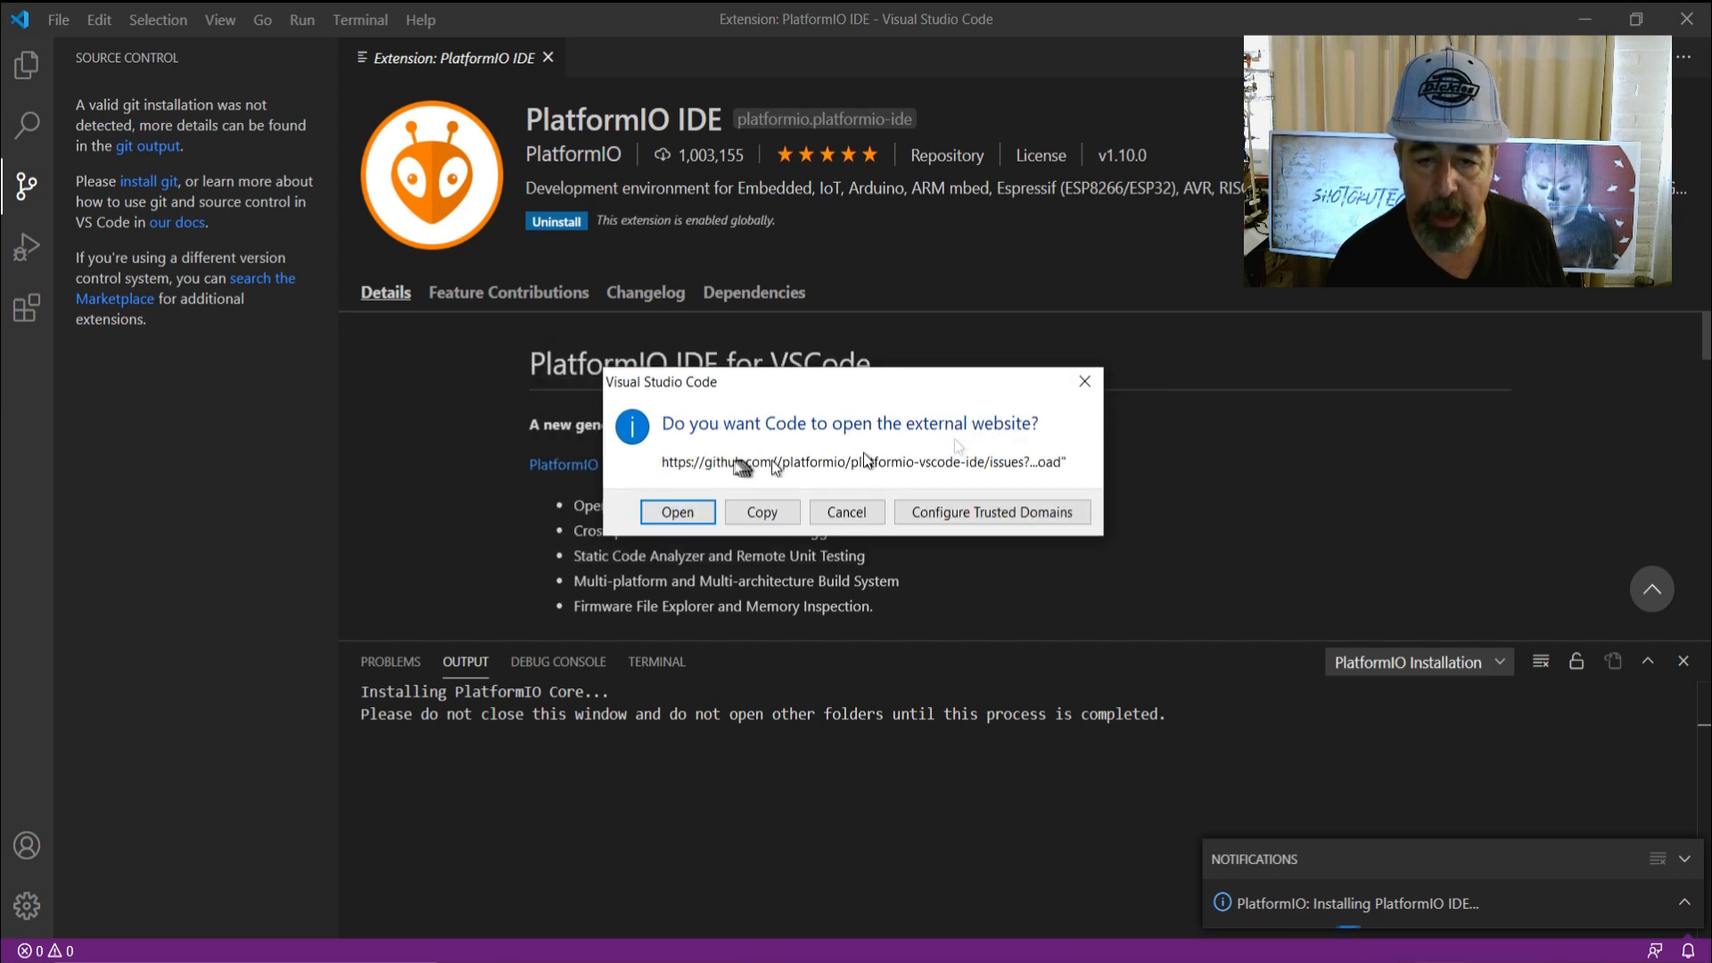
mouse_move(939, 448)
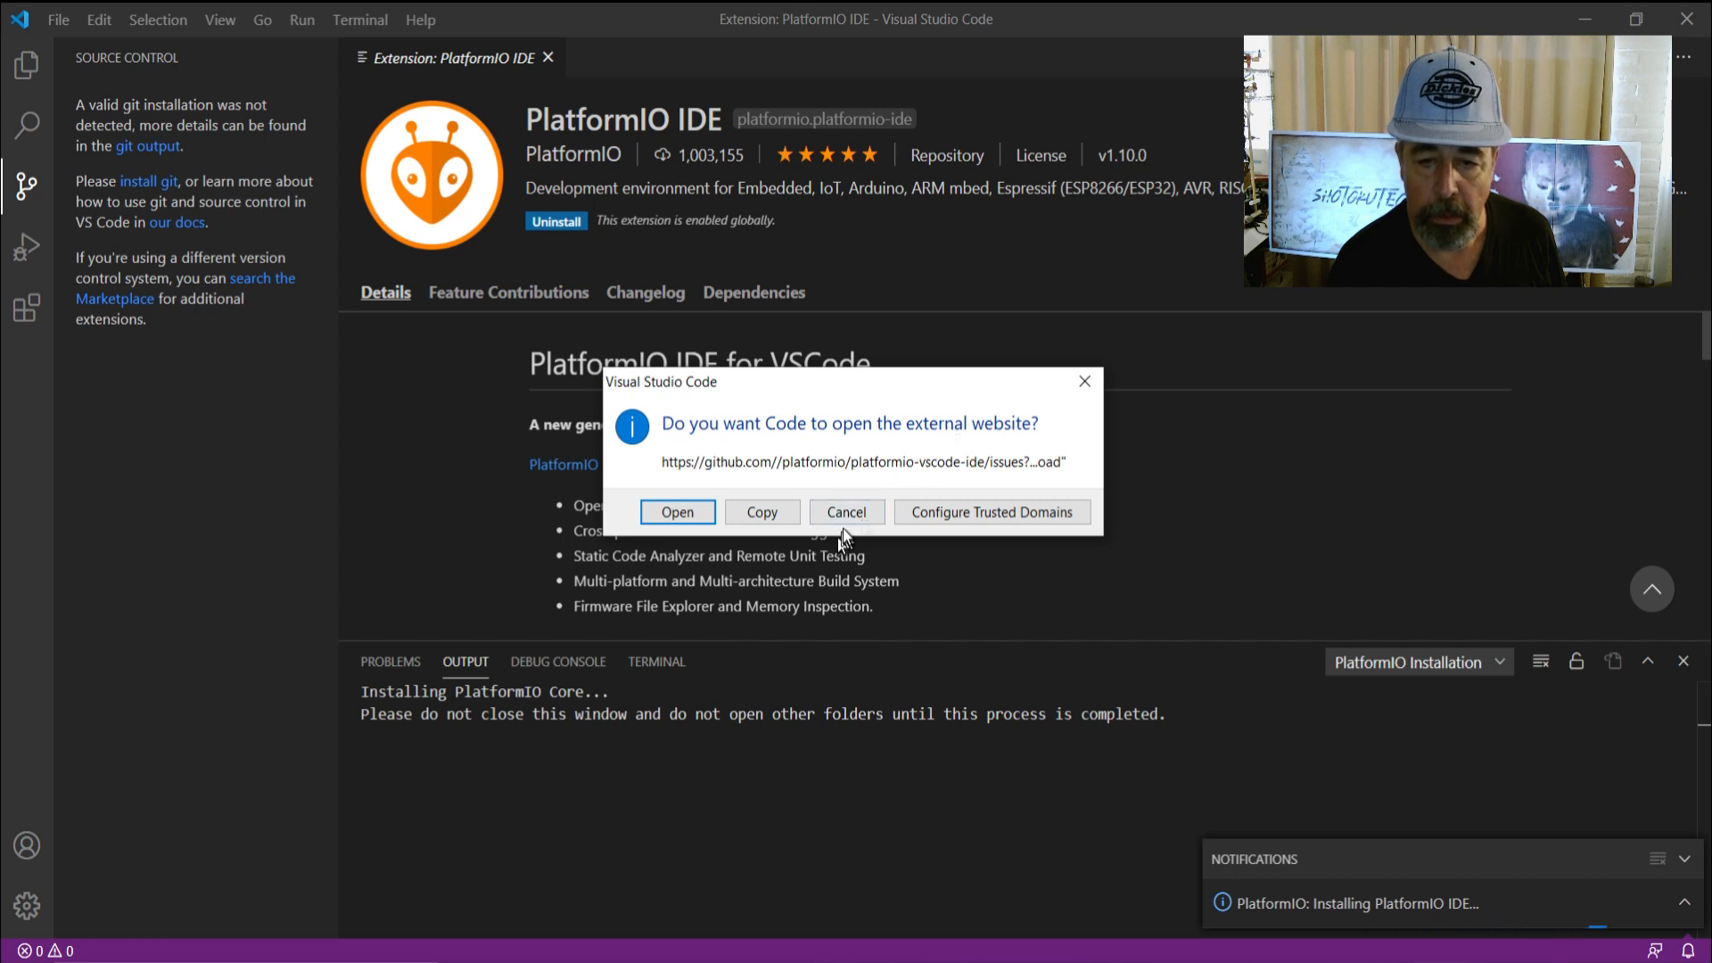
click(846, 511)
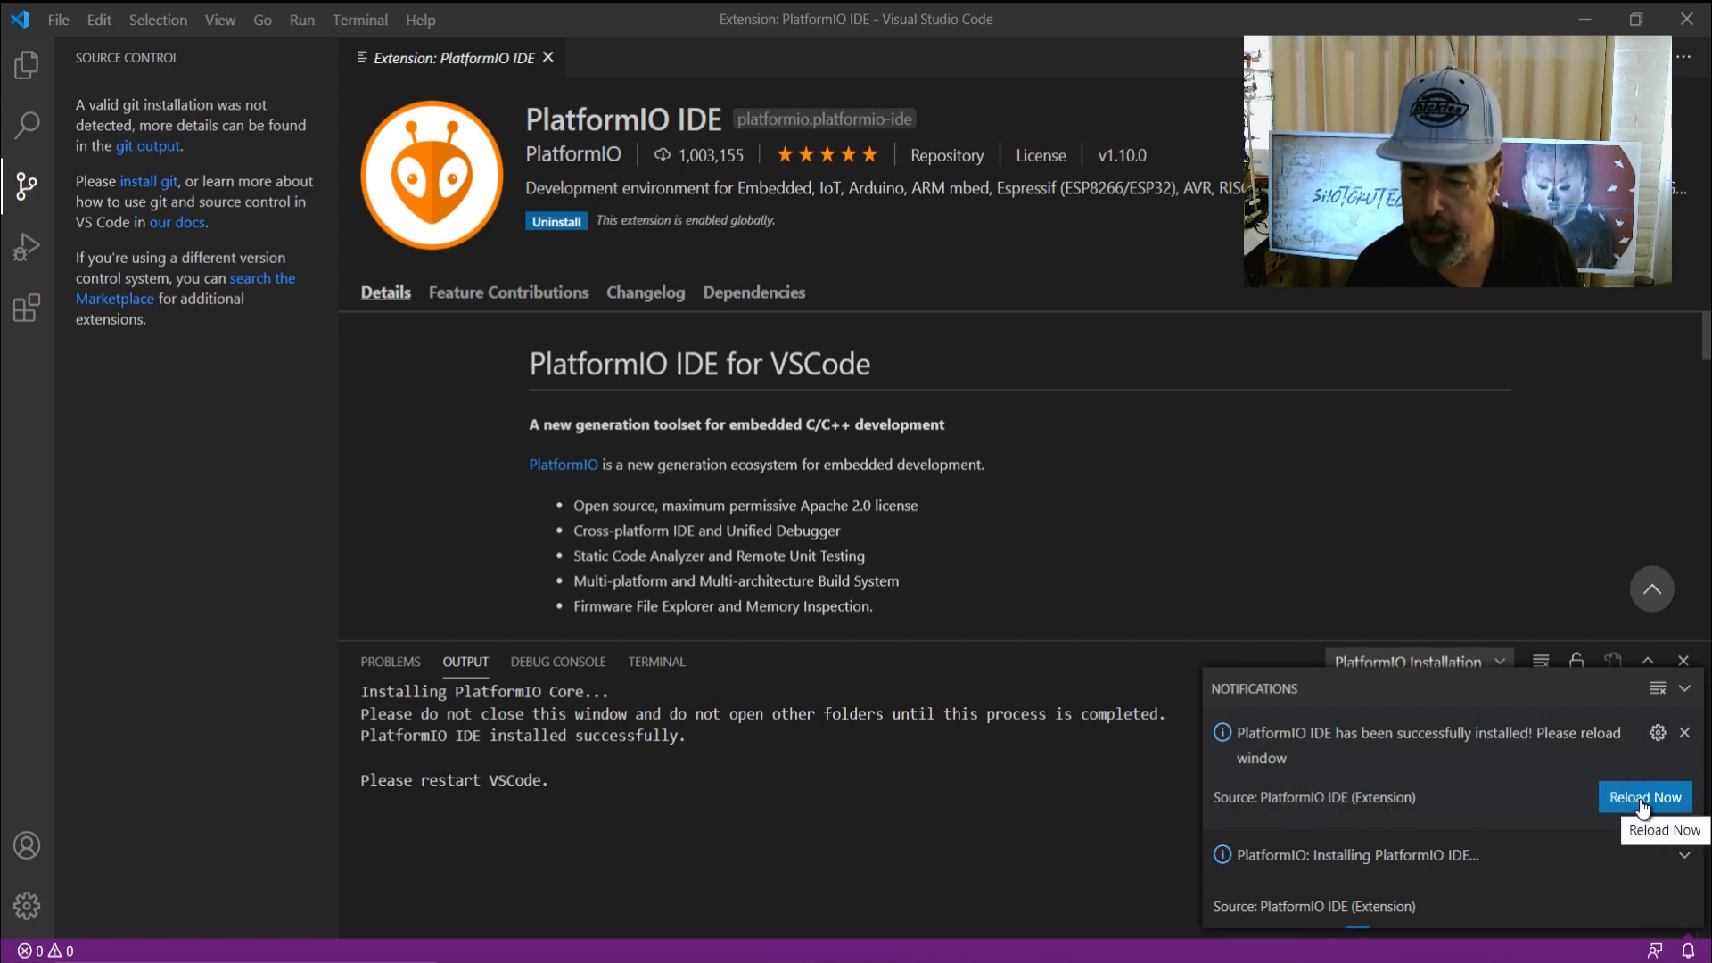
Reload the window to load PIO Home and show the PlatformIO quick-access sidebar
click(1643, 797)
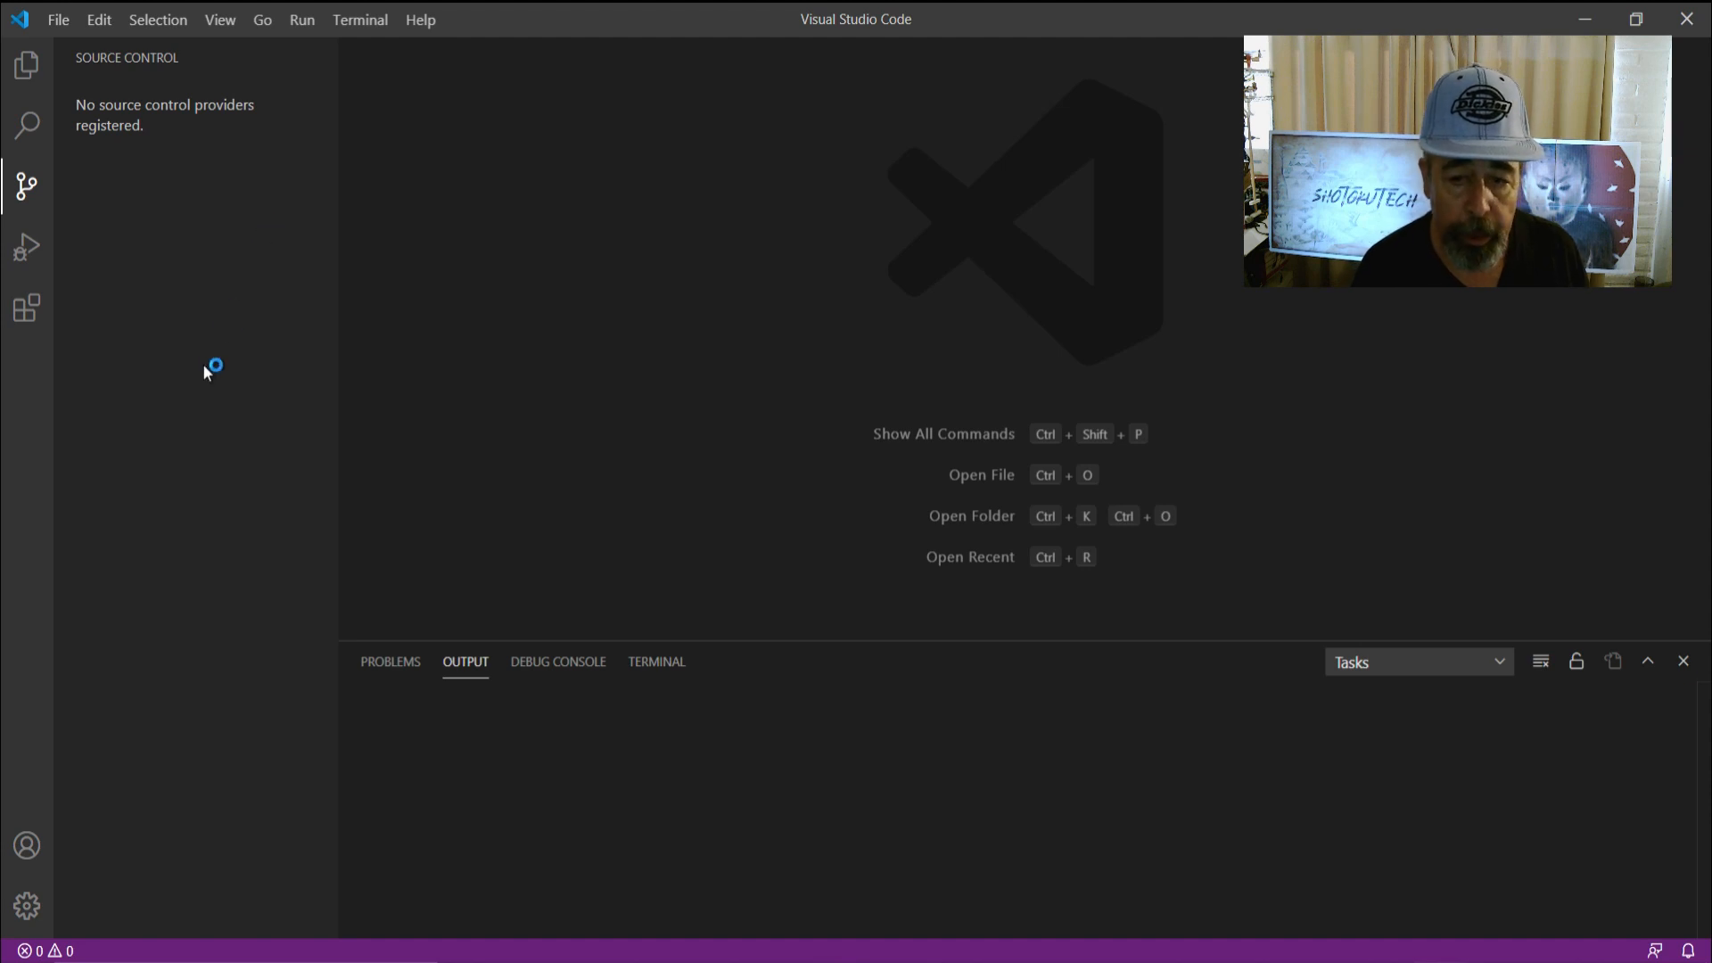
click(25, 371)
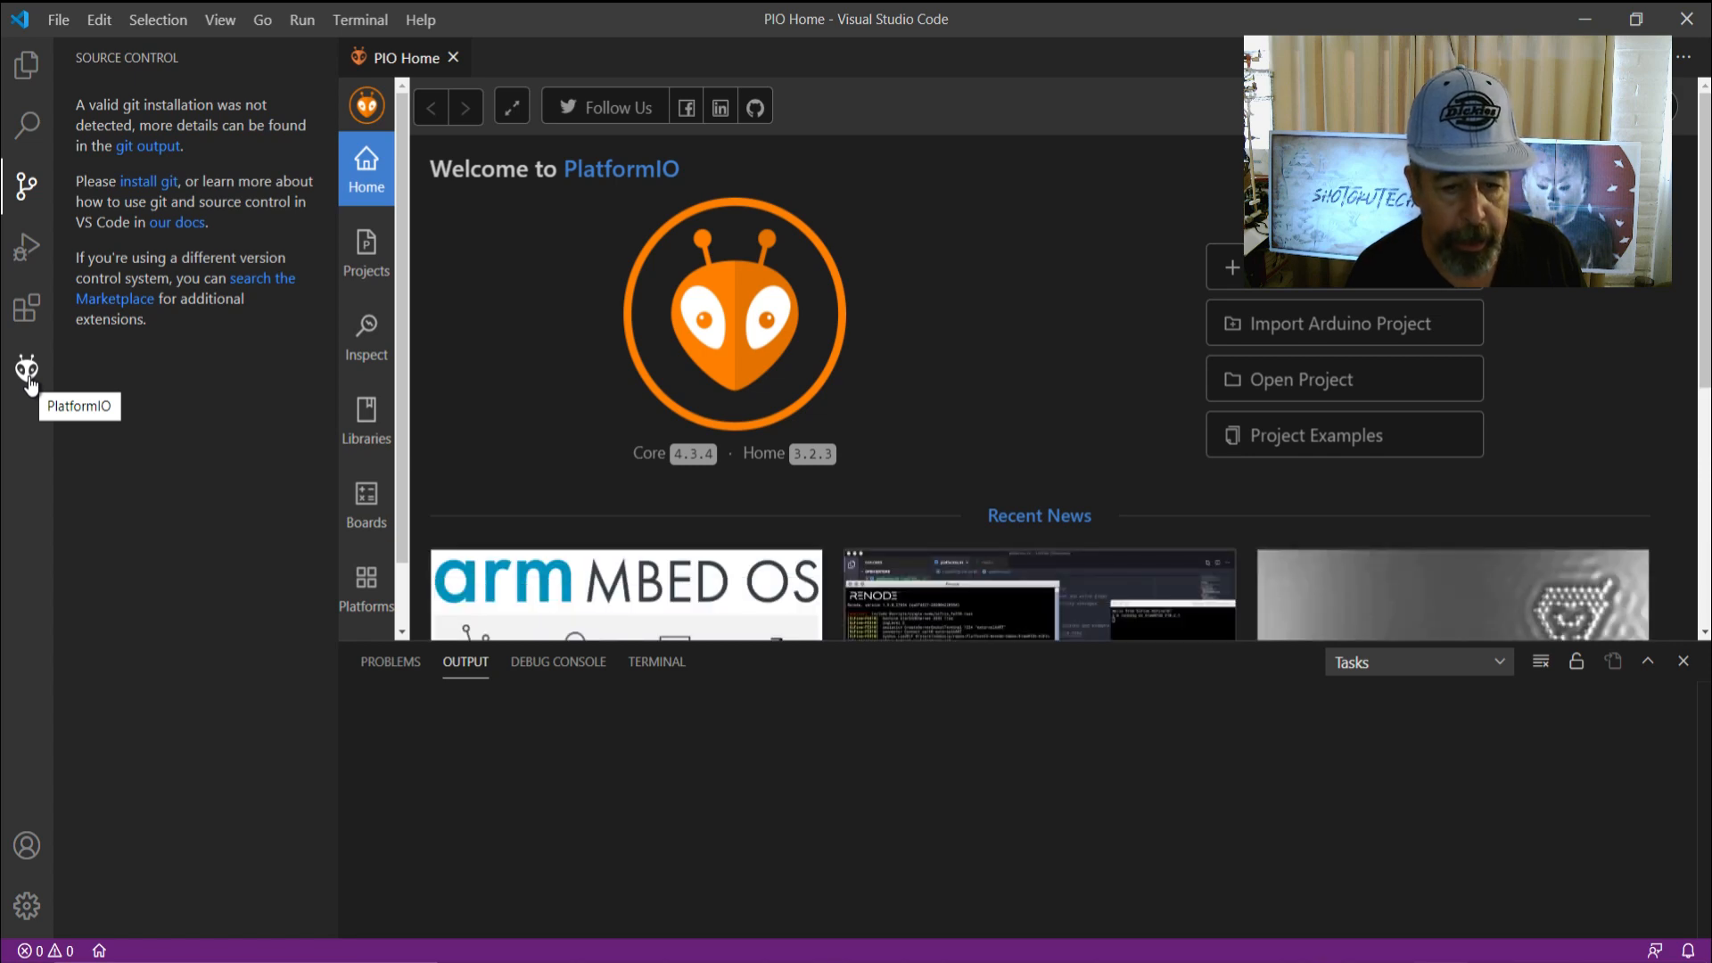
click(26, 370)
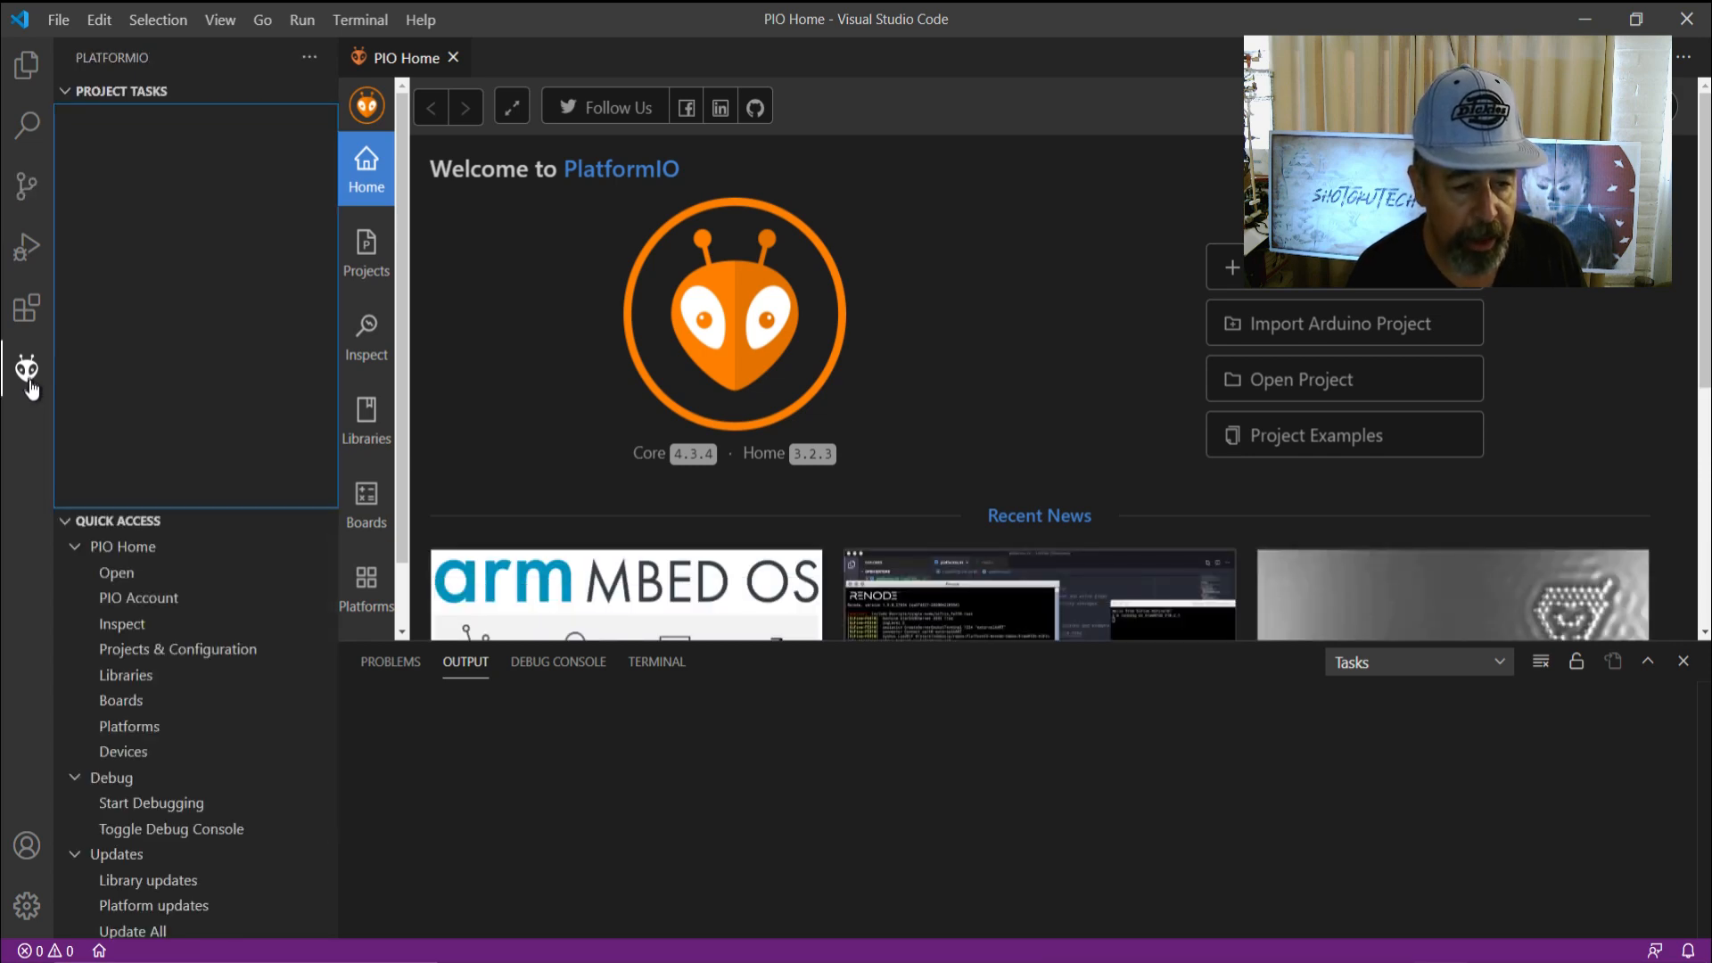
scroll(down, 3)
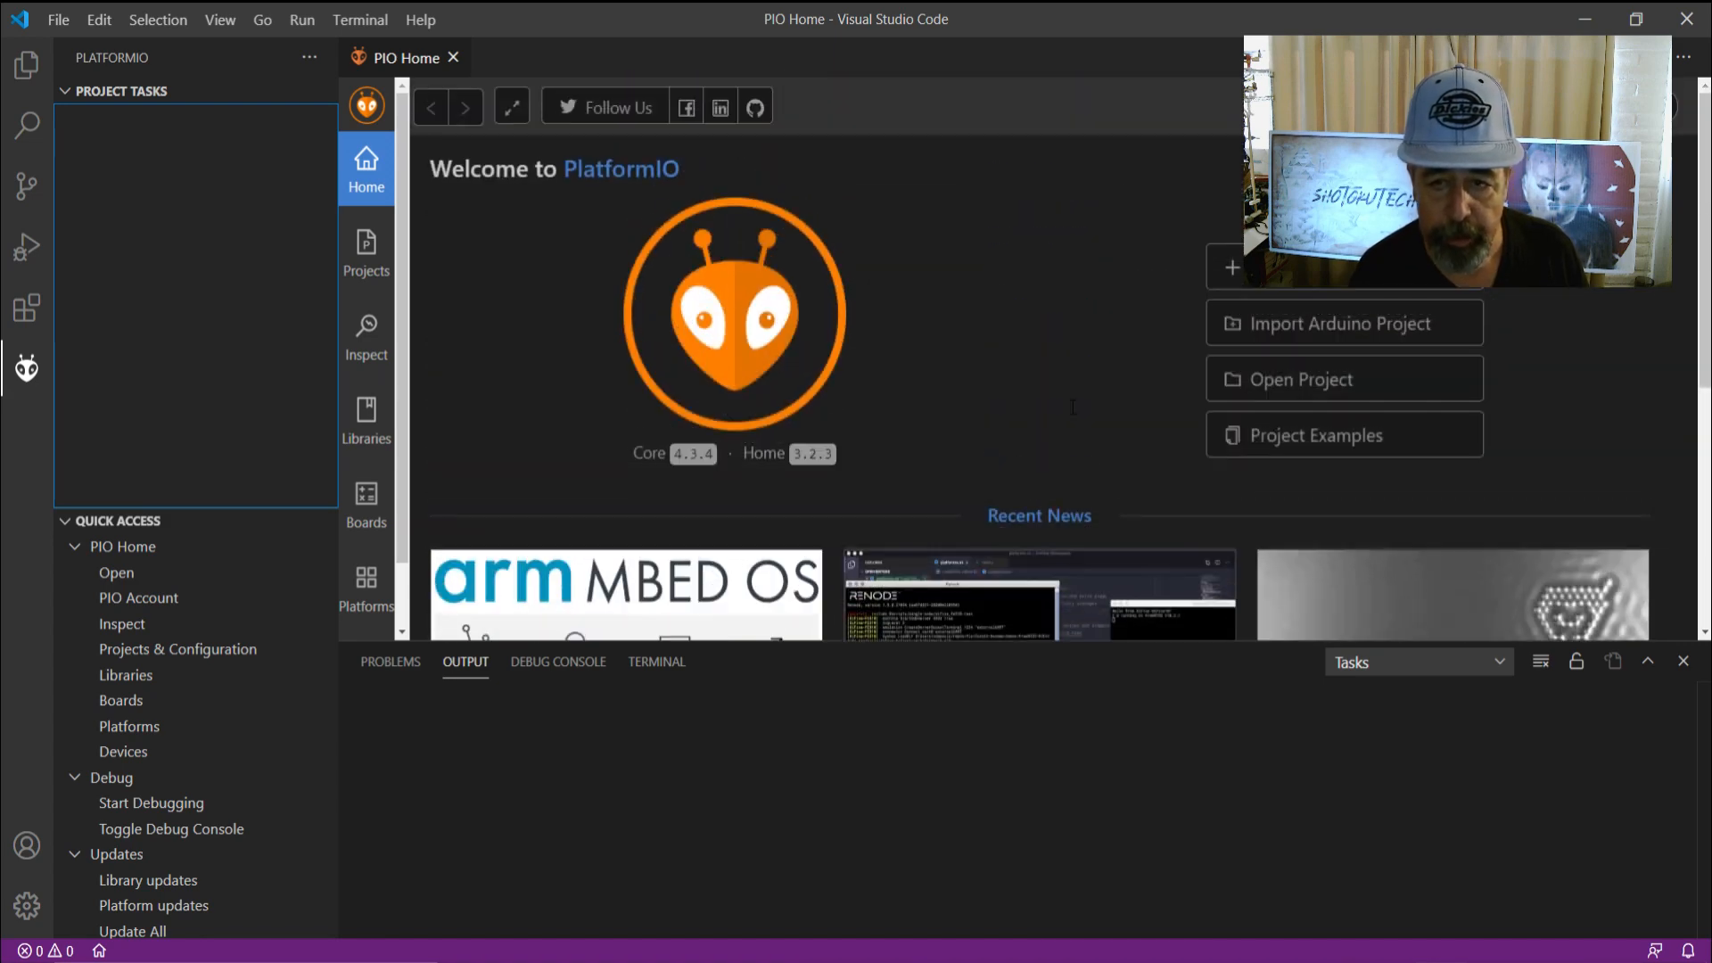
mouse_move(1066, 398)
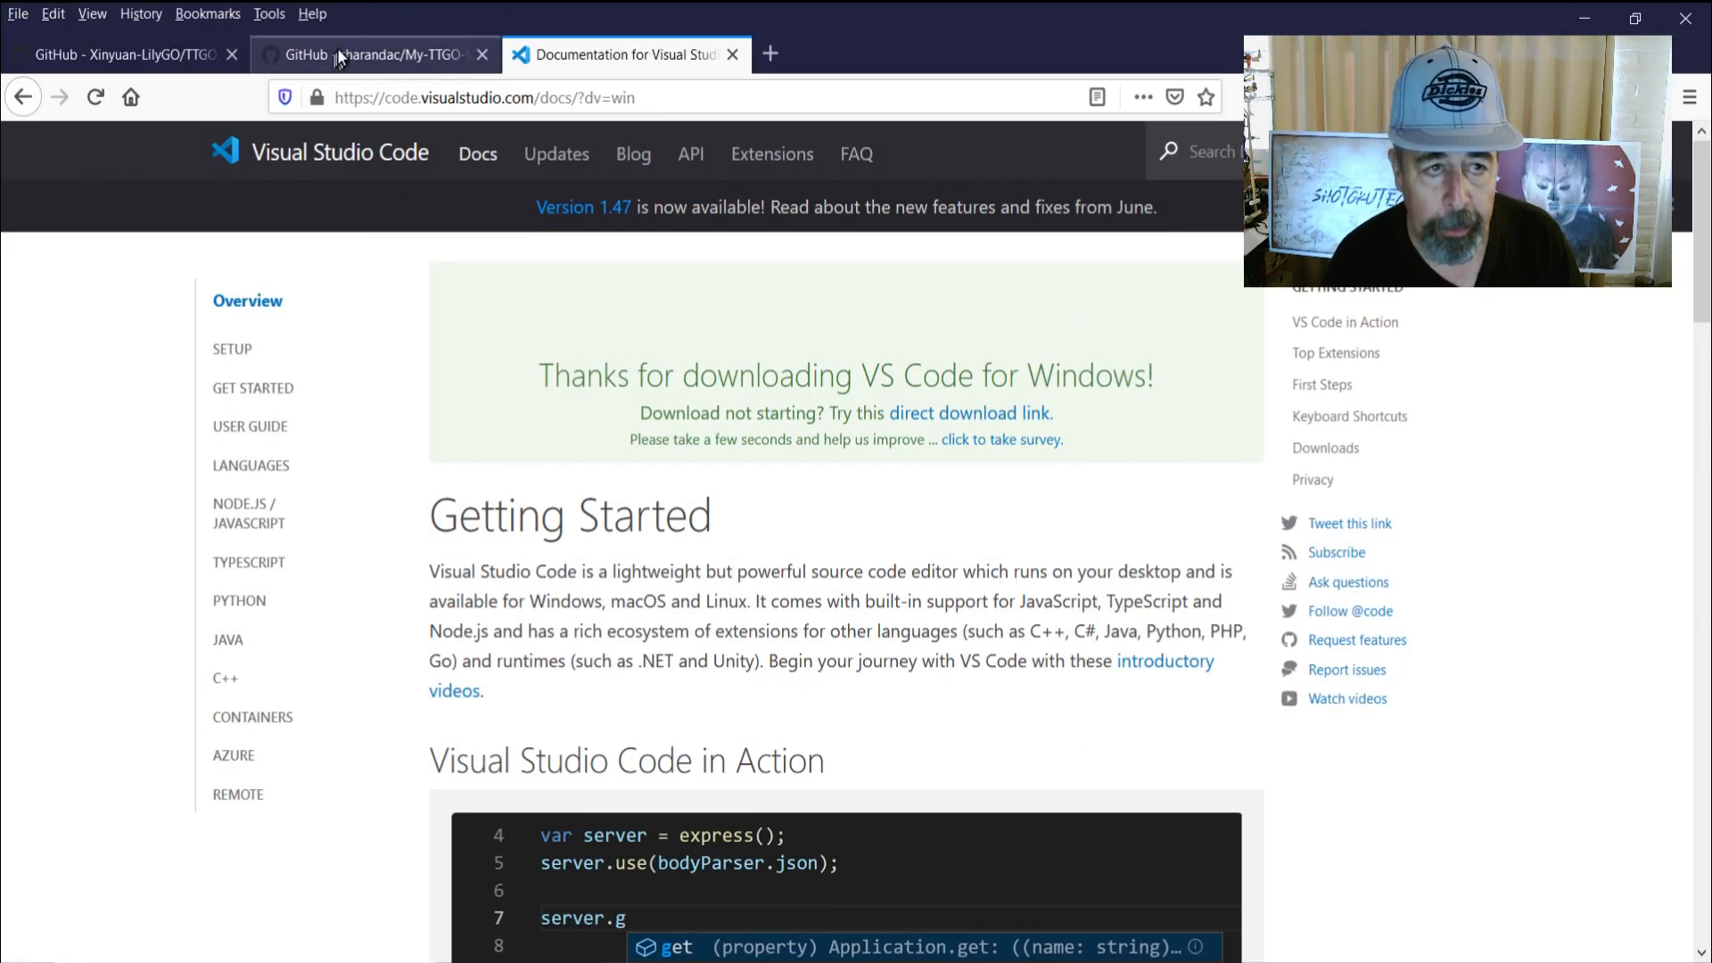
From the My-TTGO-Watch GitHub page, download the repository with Code > Download ZIP
click(371, 55)
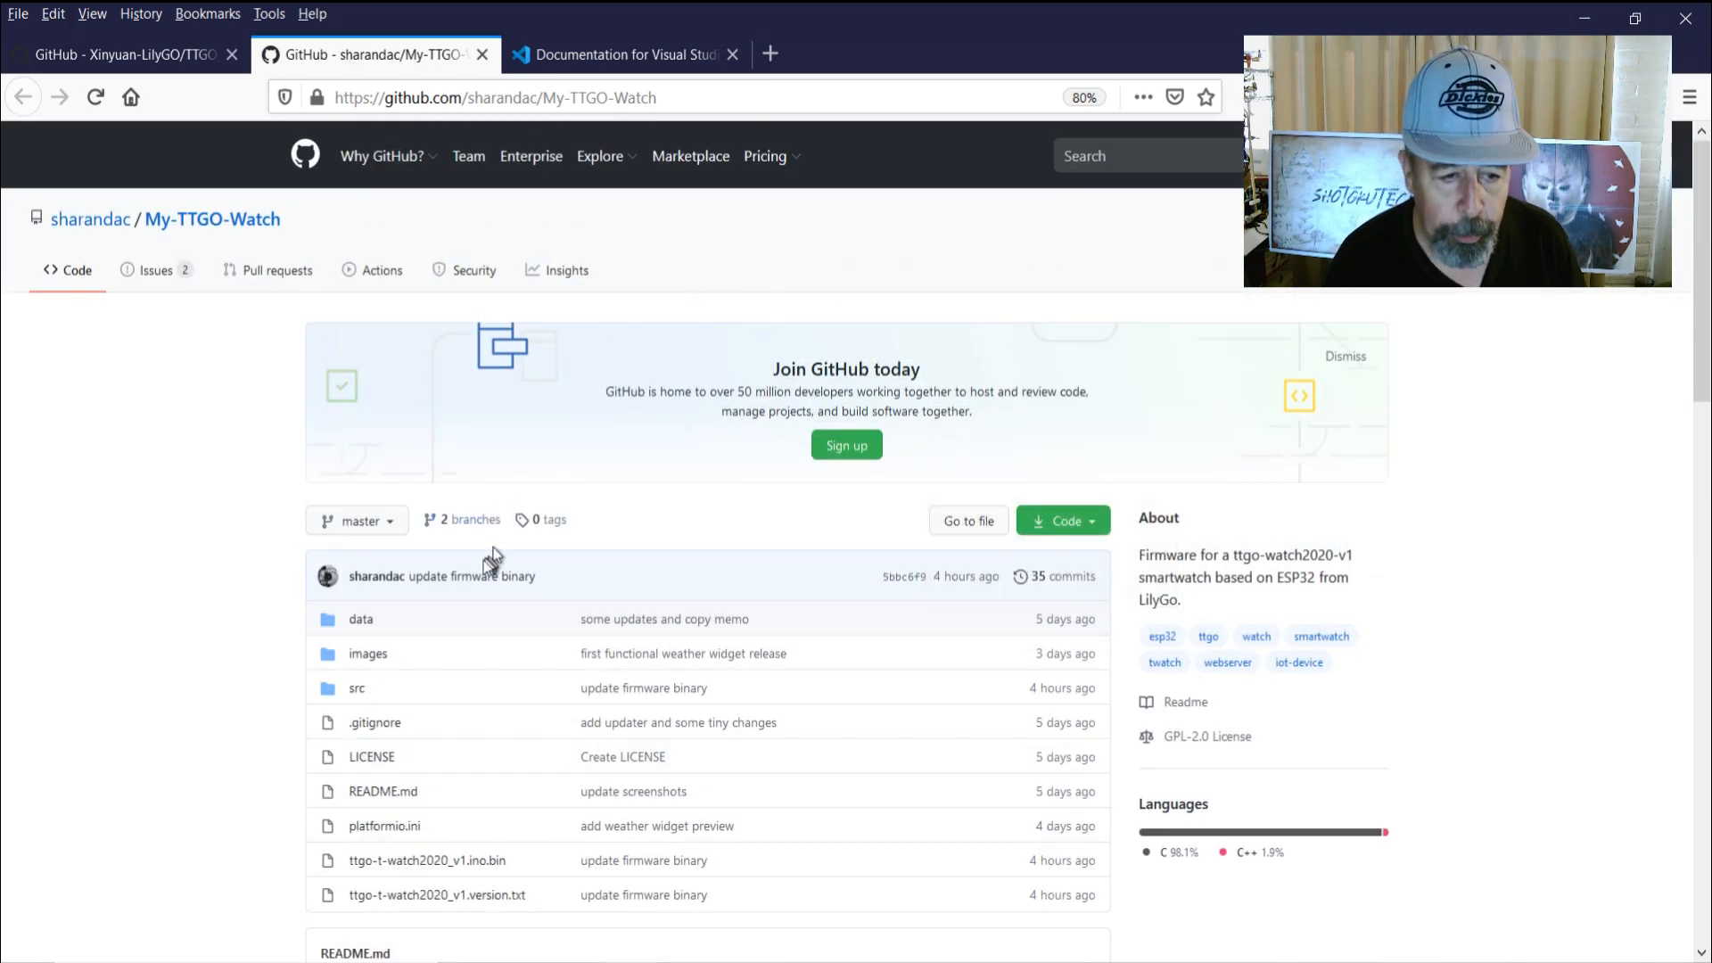
mouse_move(426, 611)
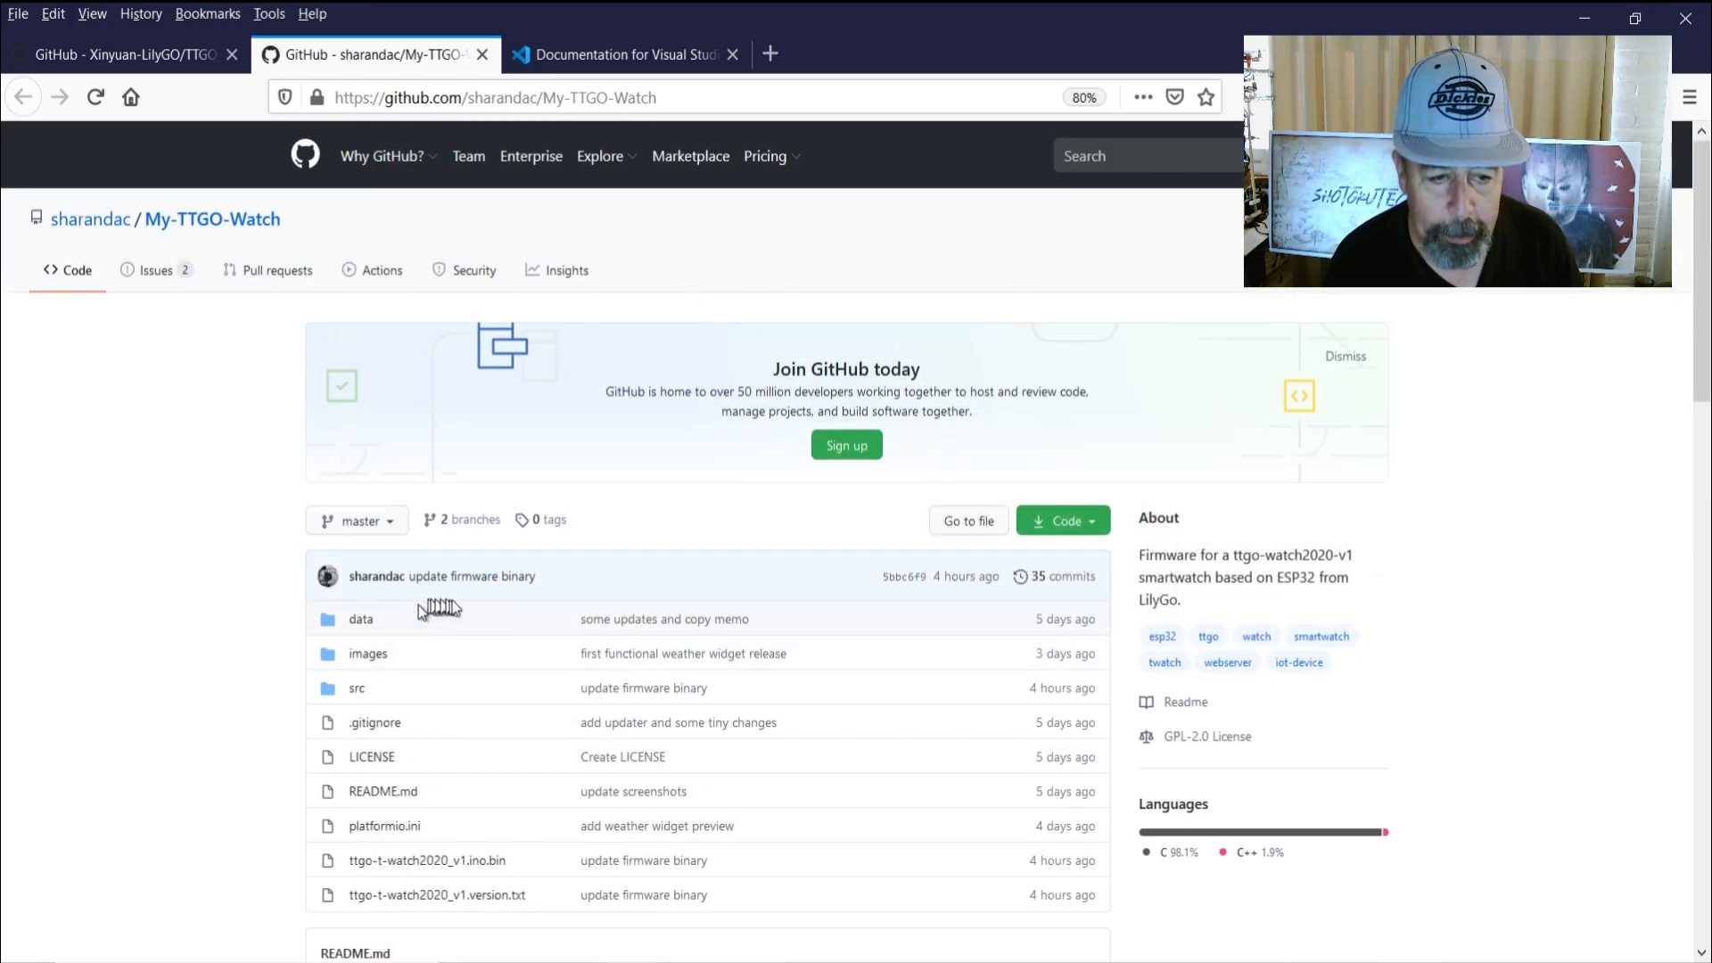
click(1054, 520)
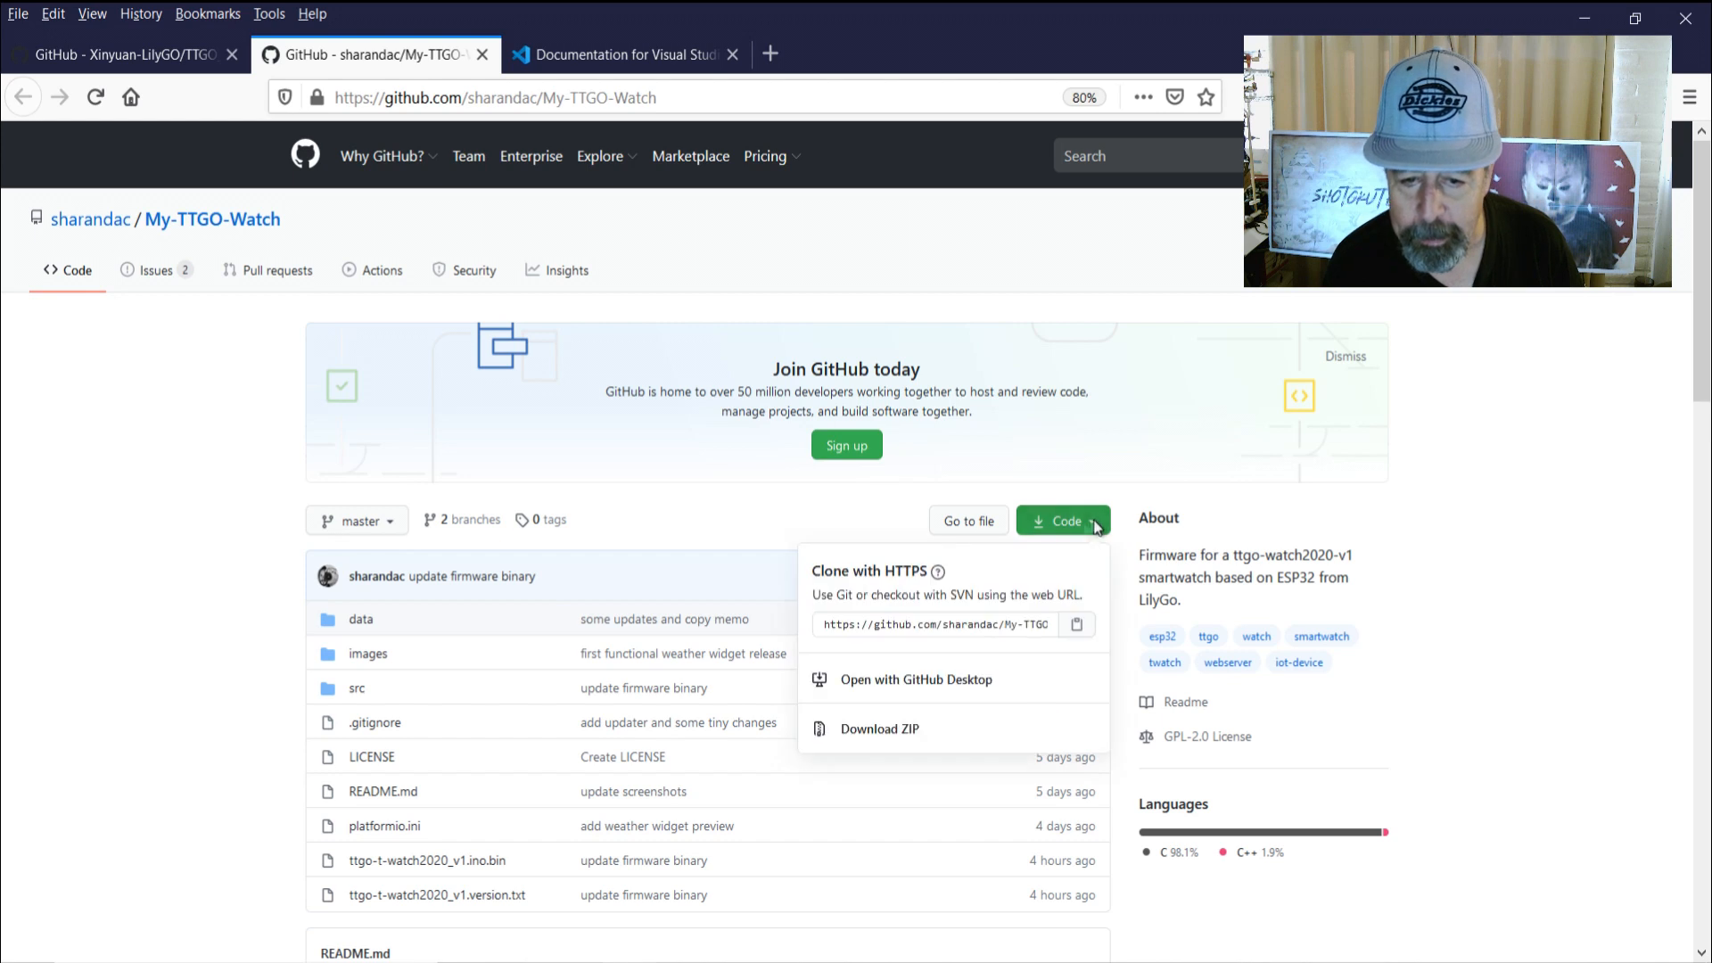
click(878, 728)
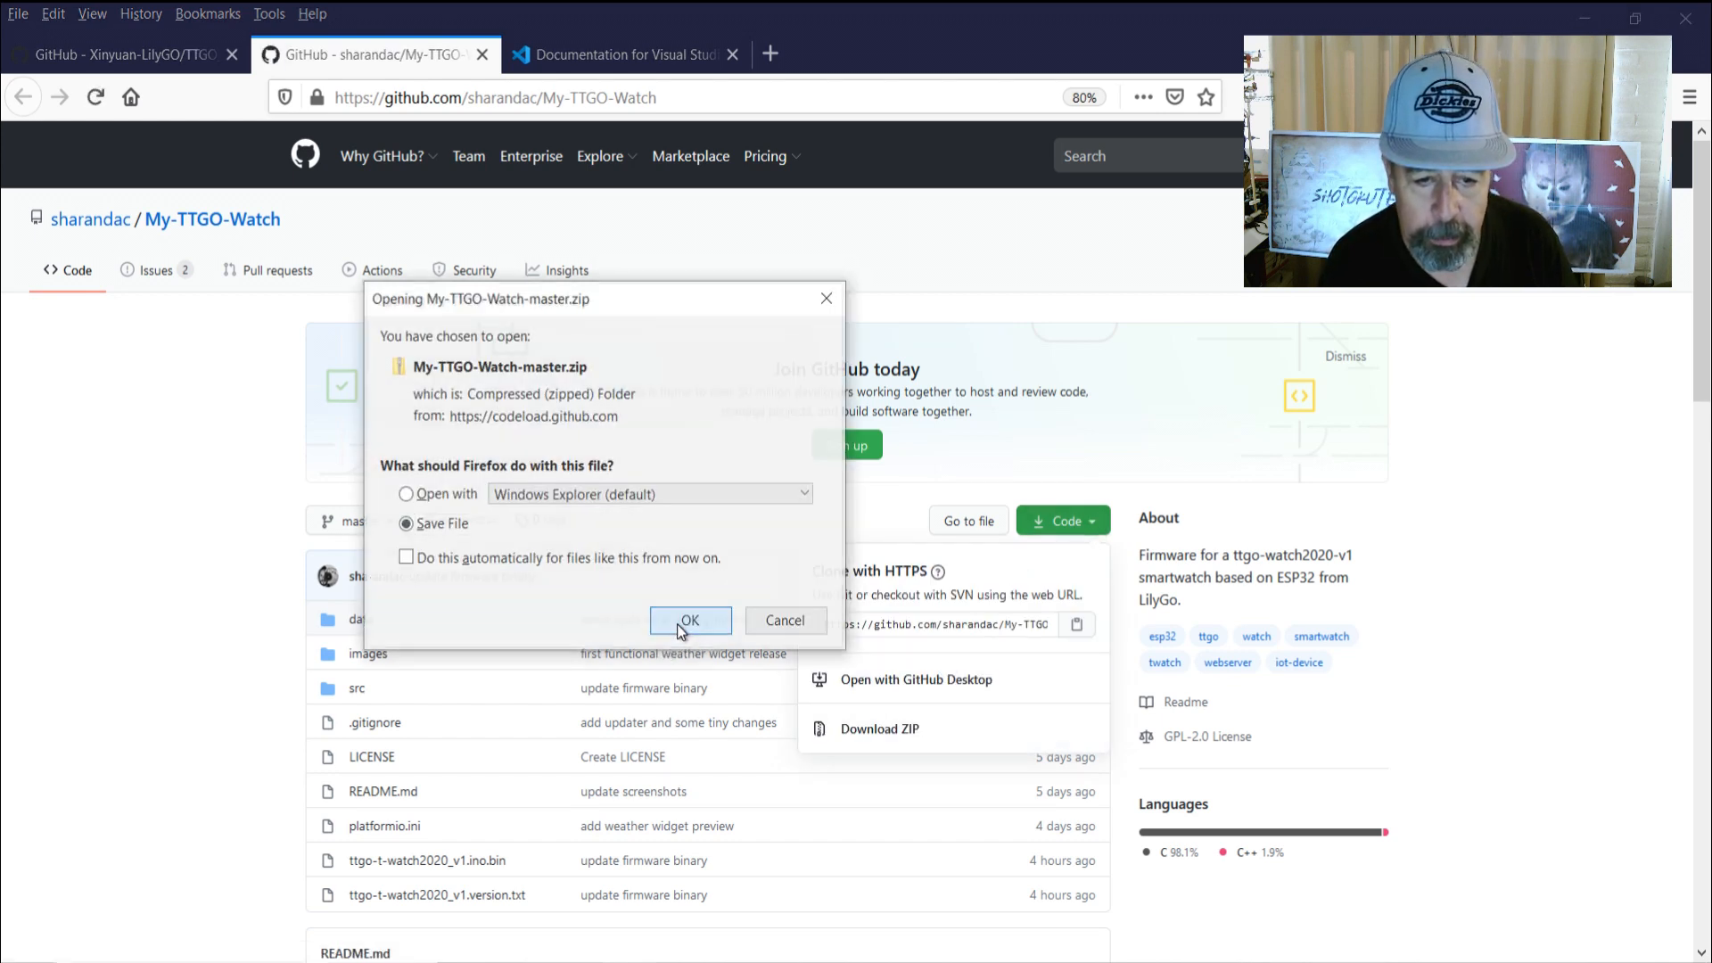
click(689, 624)
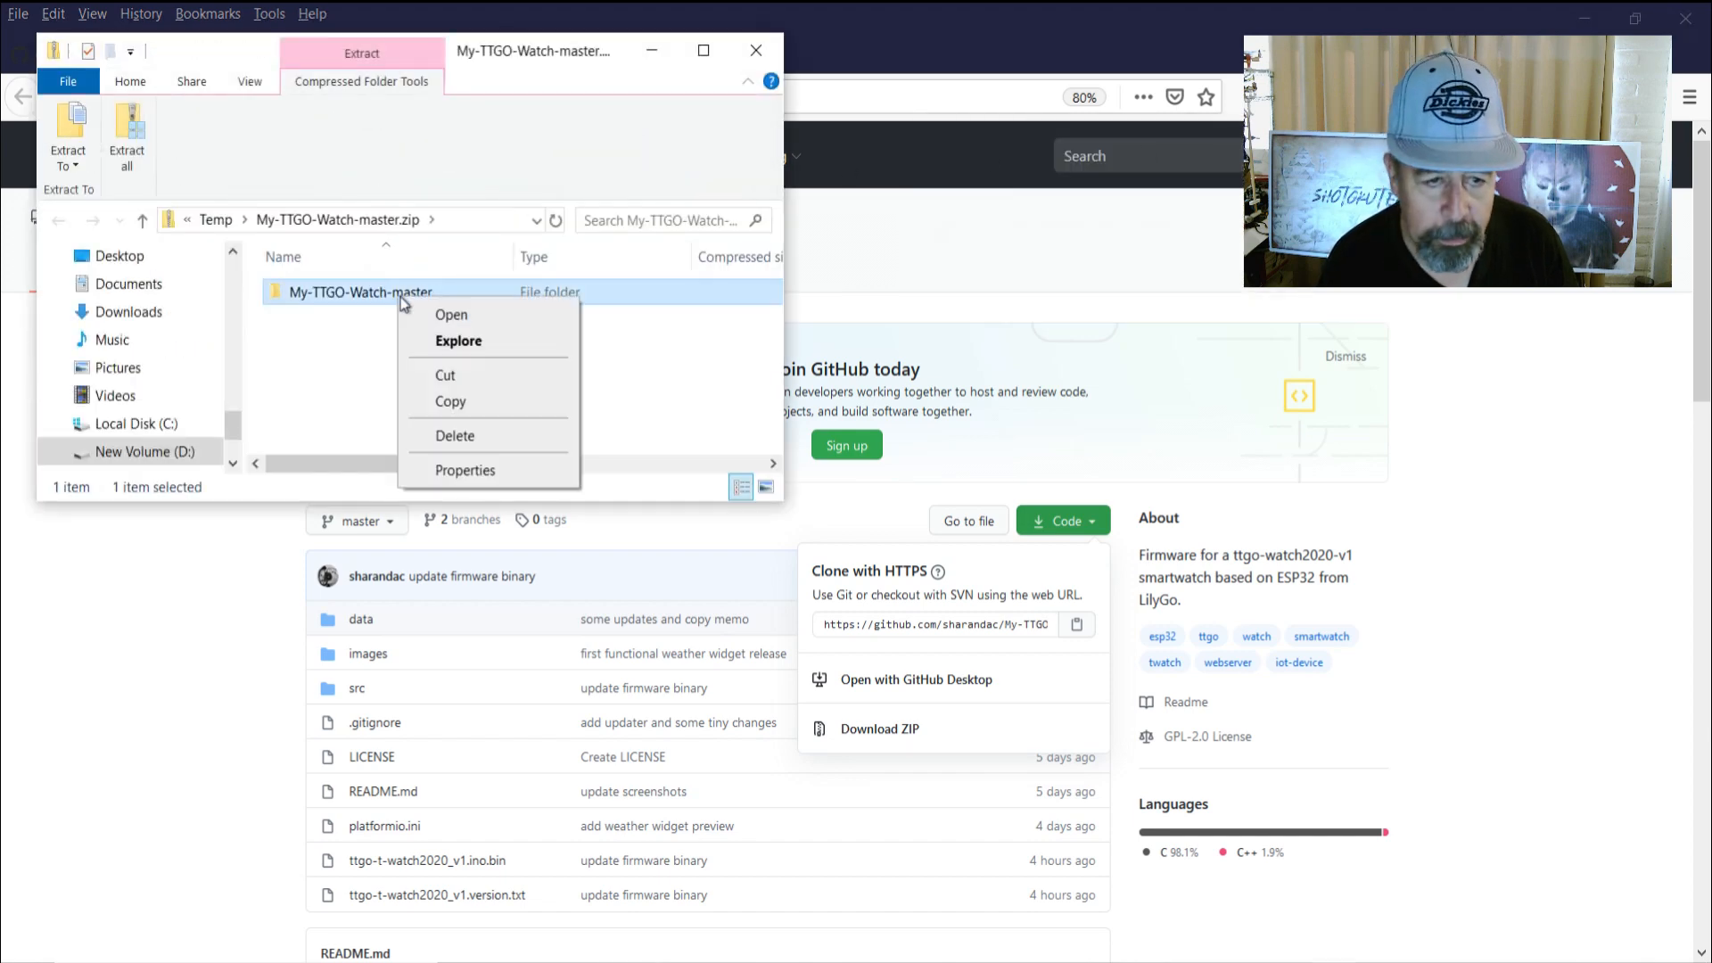
Copy My-TTGO-Watch-master from the ZIP and open D:\Temp in File Explorer
click(144, 451)
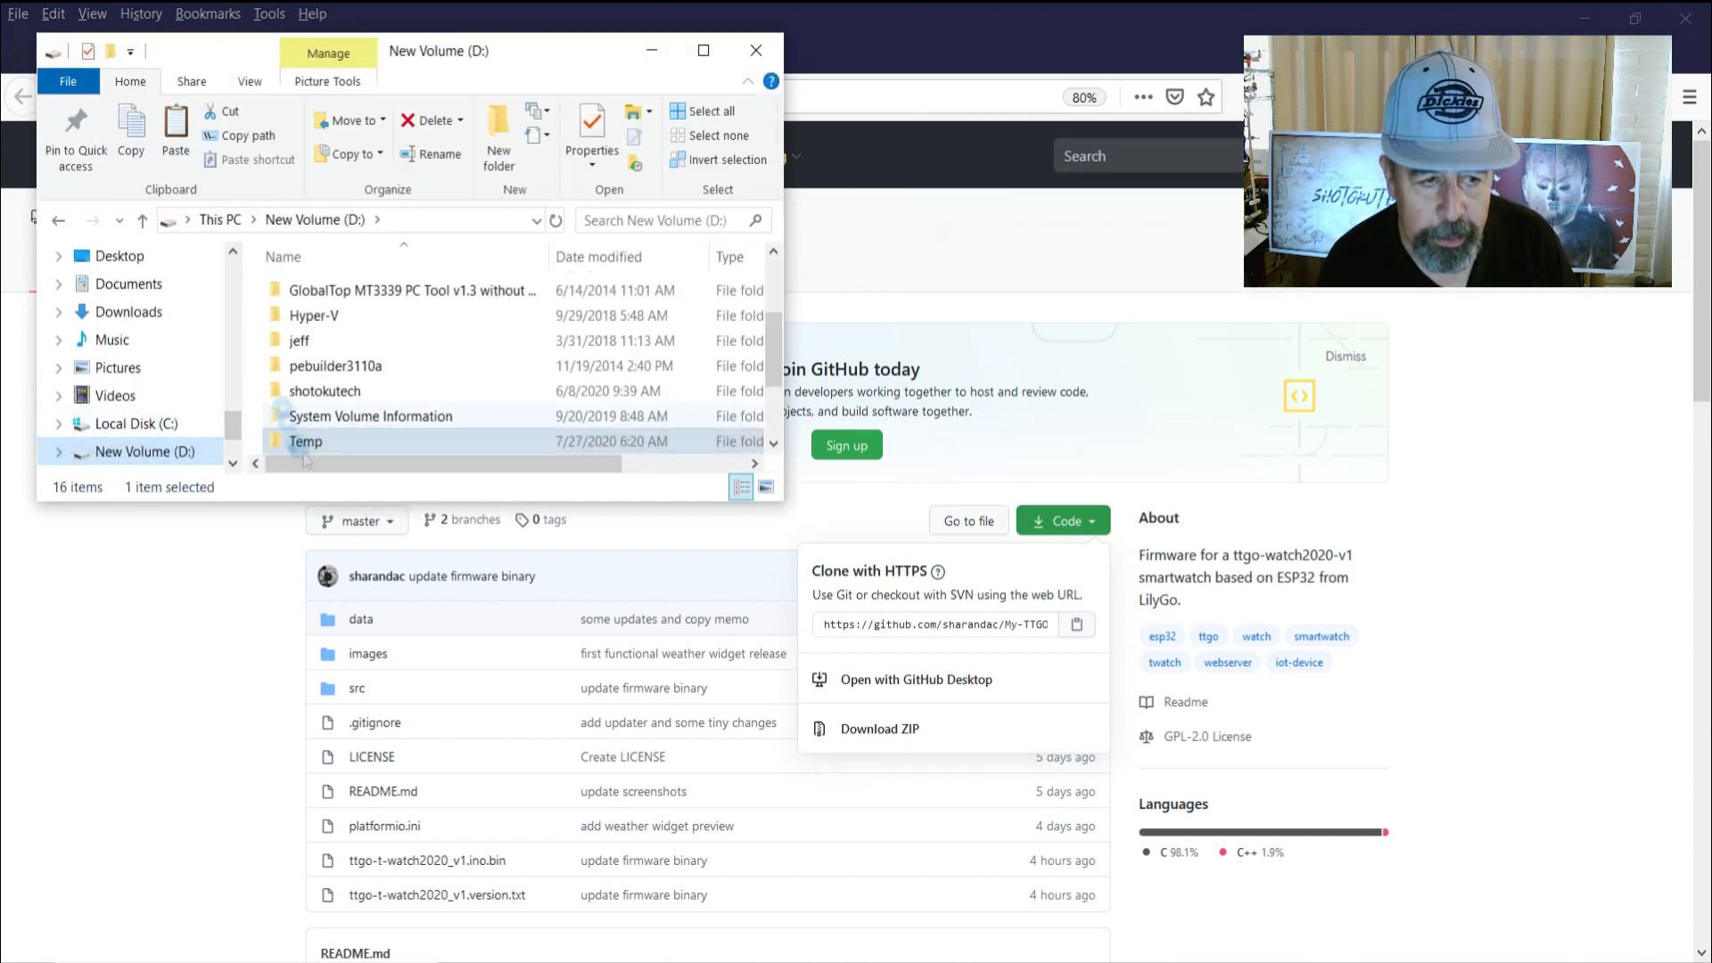
double_click(306, 442)
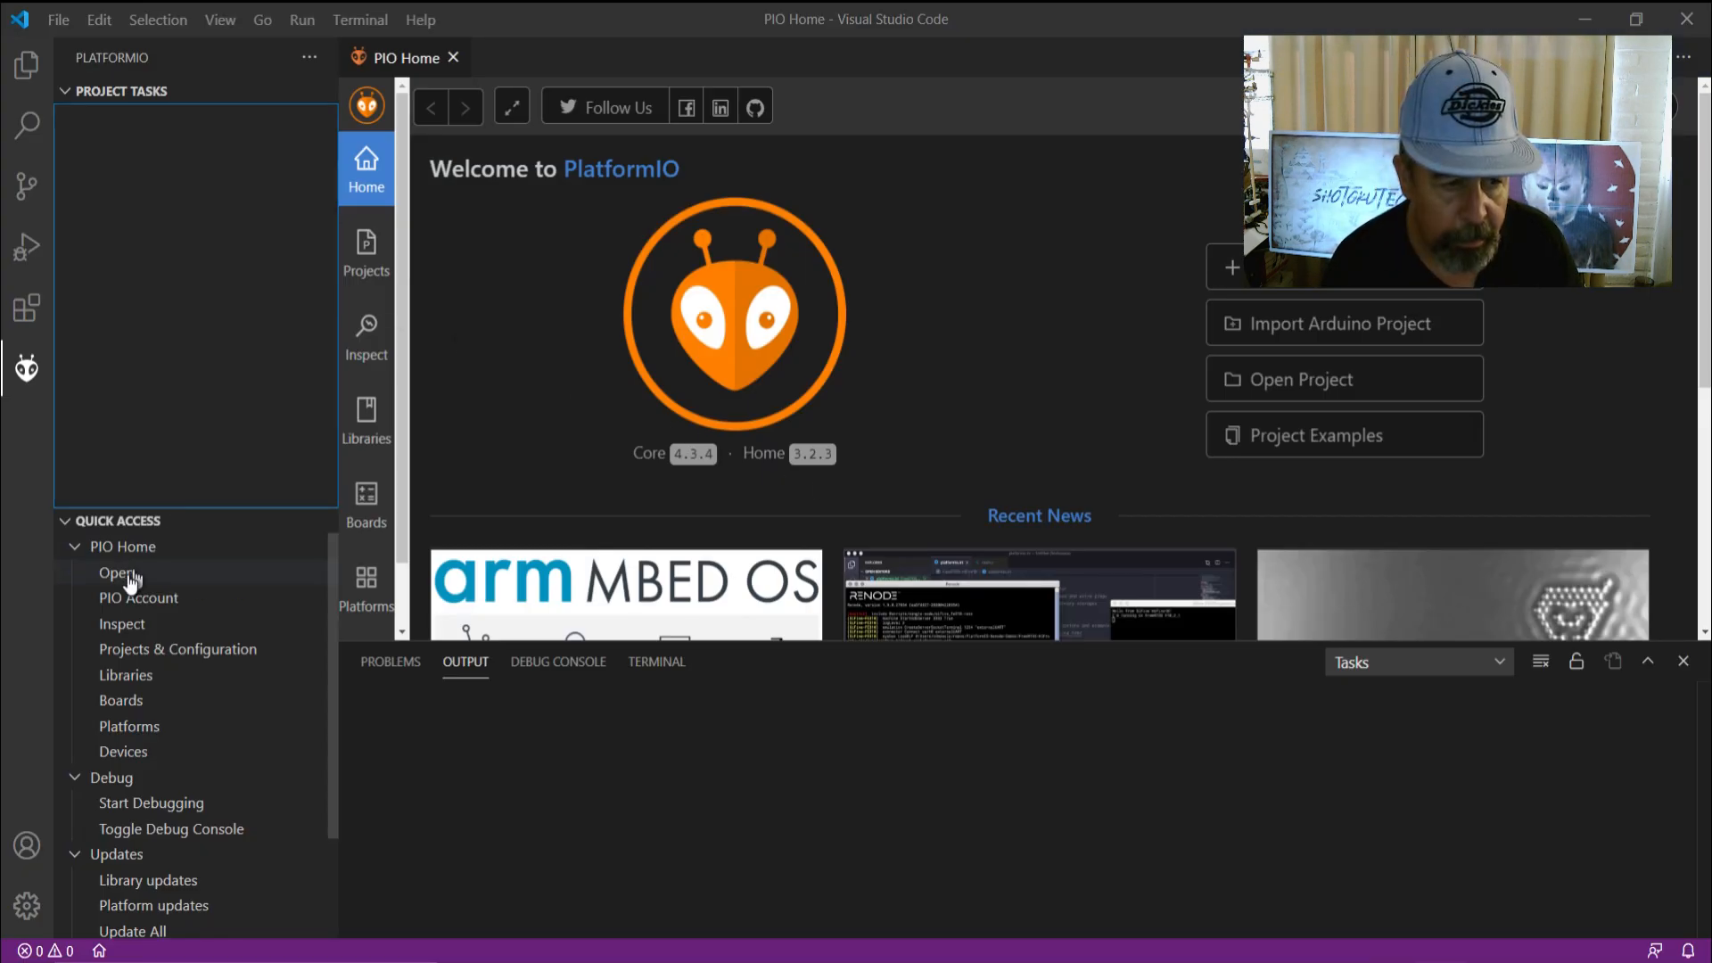
Add D:/Temp/My-TTGO-Watch-master as an existing project from PIO Home's Projects page
click(366, 253)
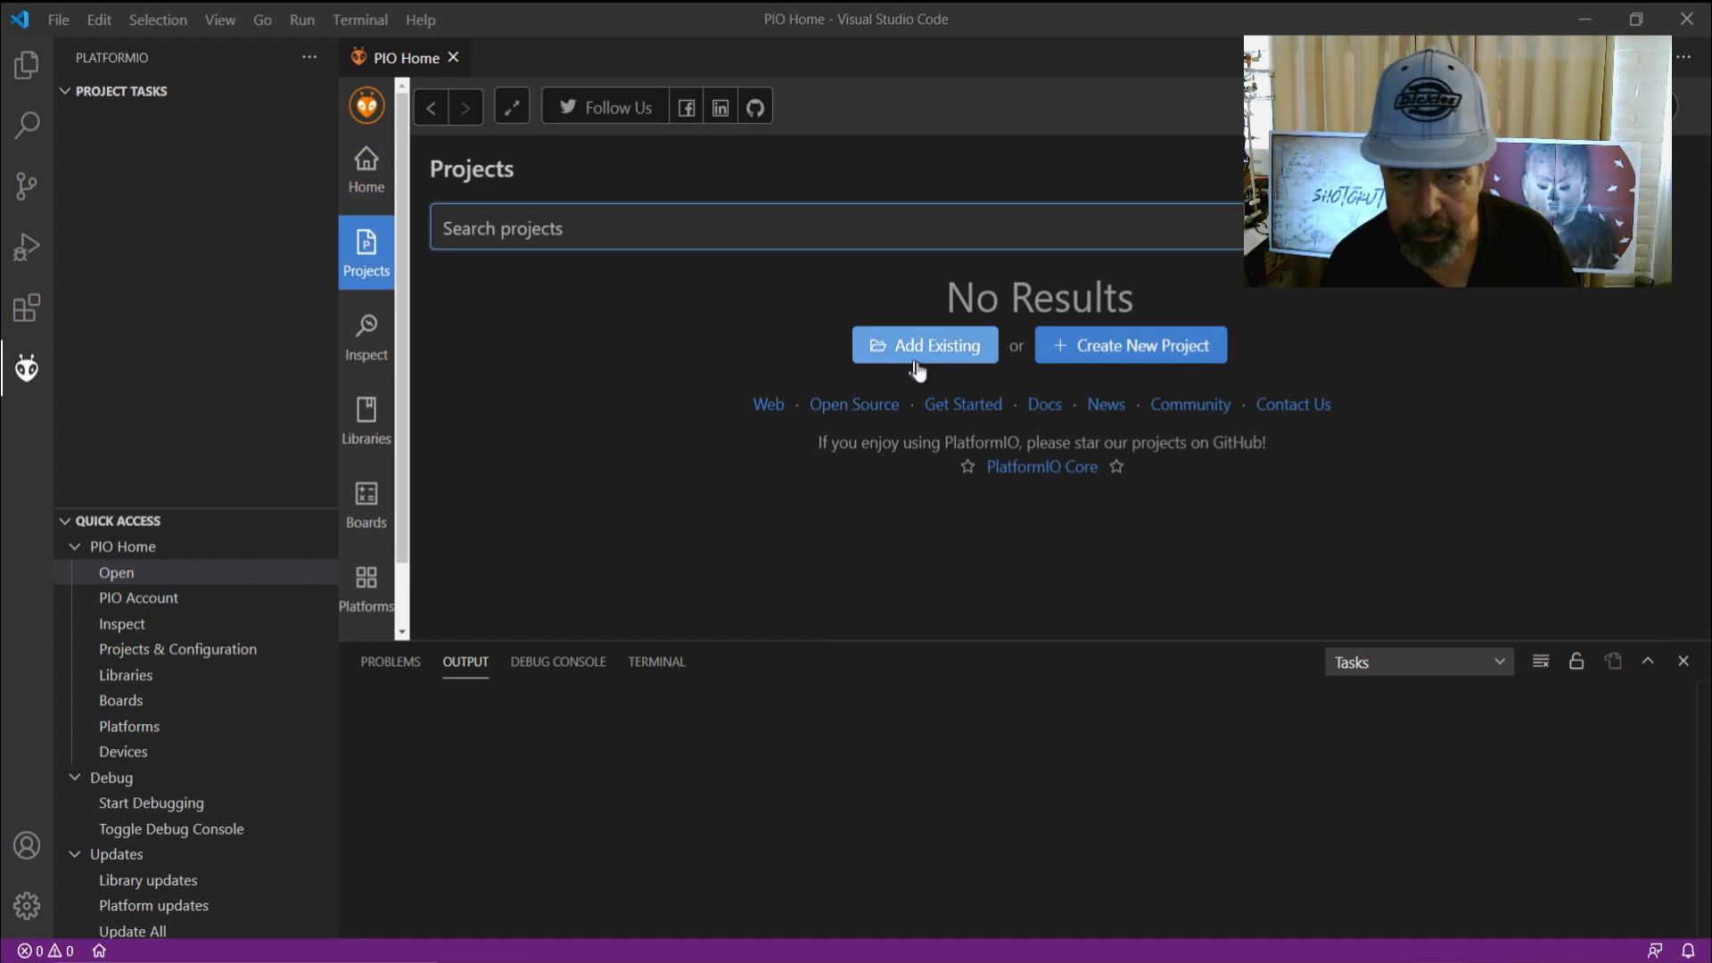
click(924, 345)
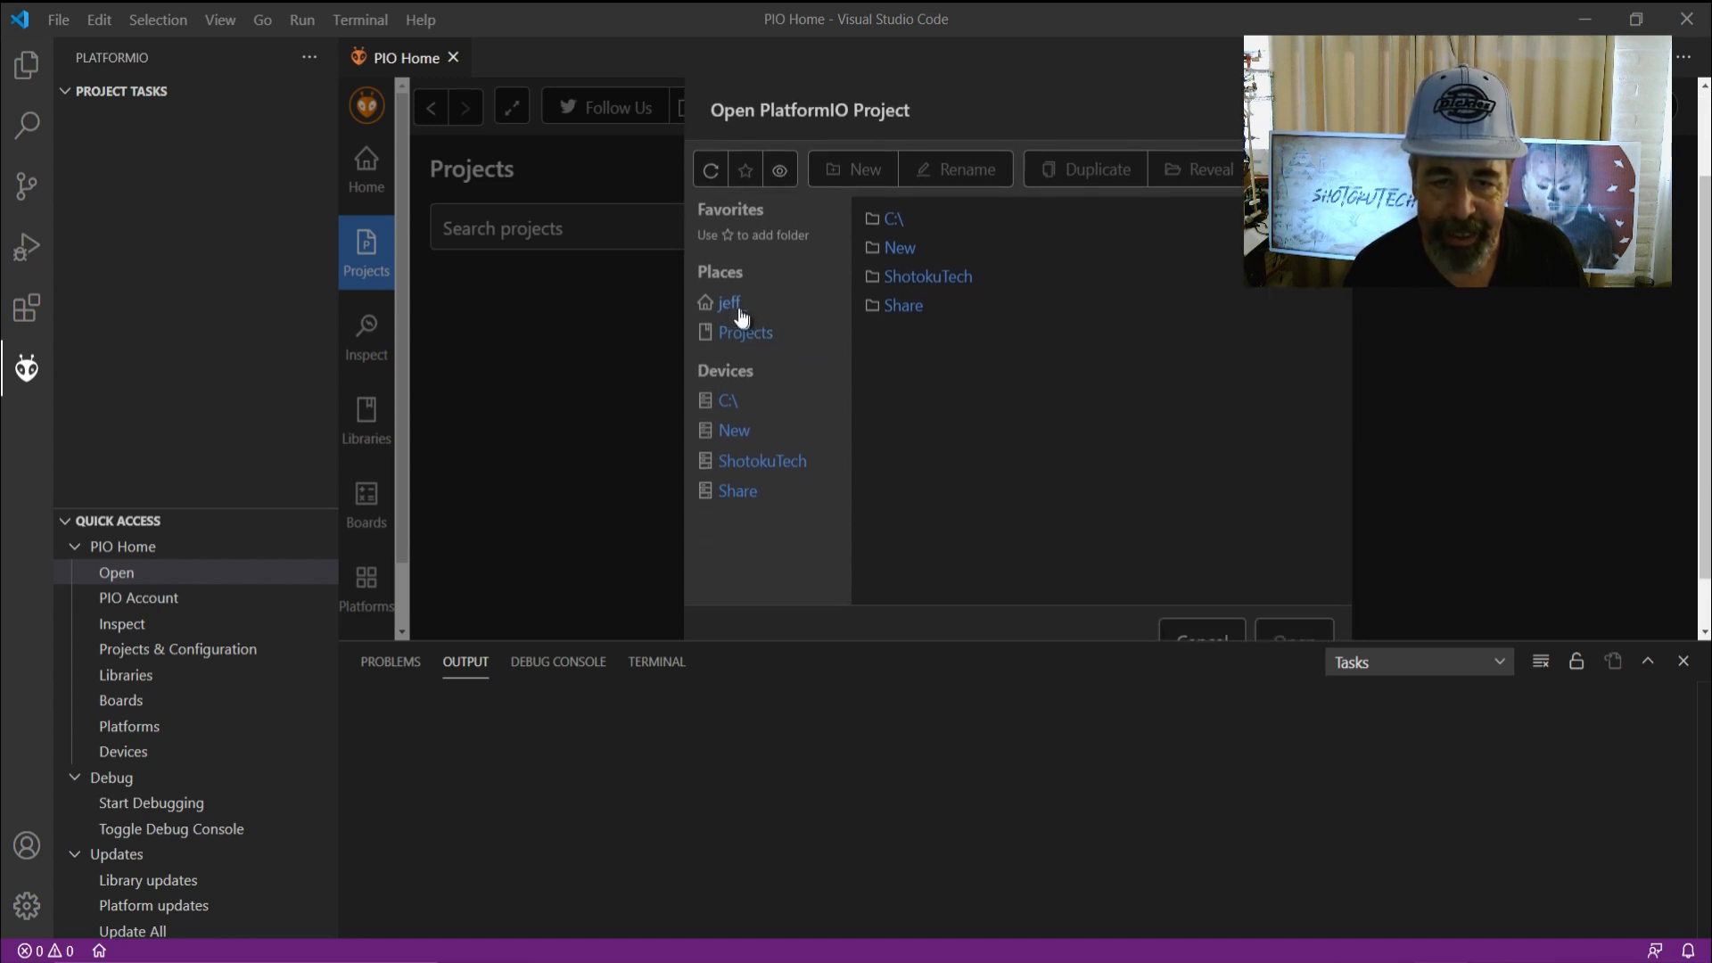
click(728, 302)
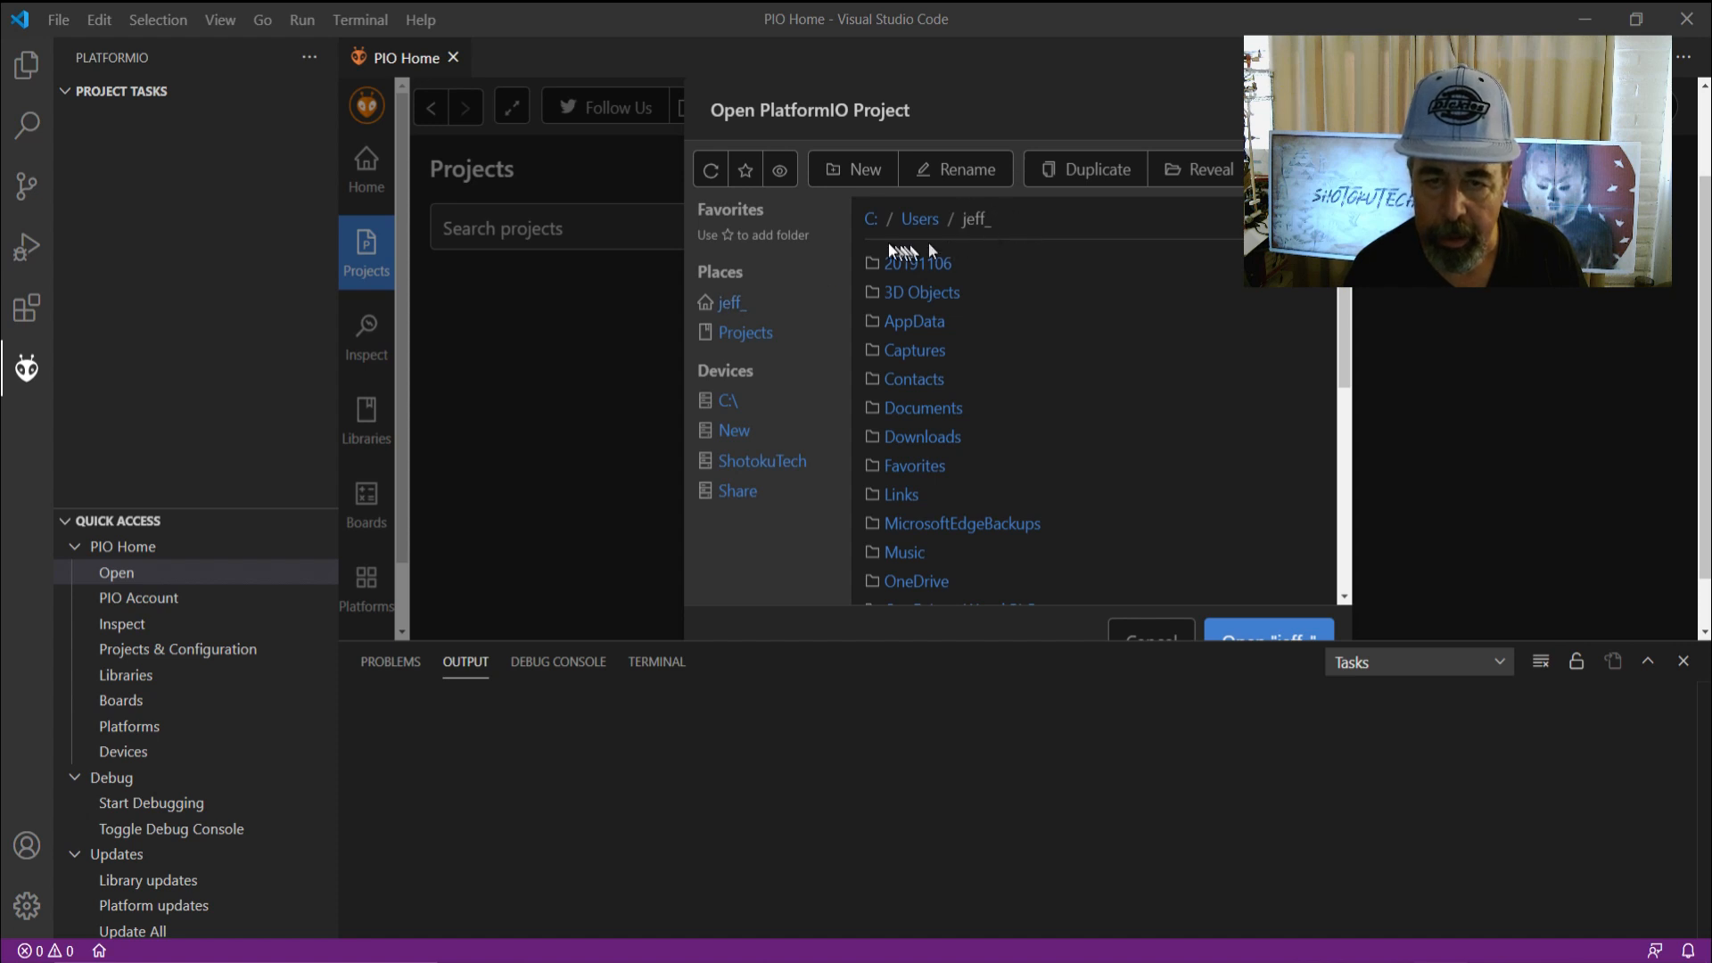
click(870, 218)
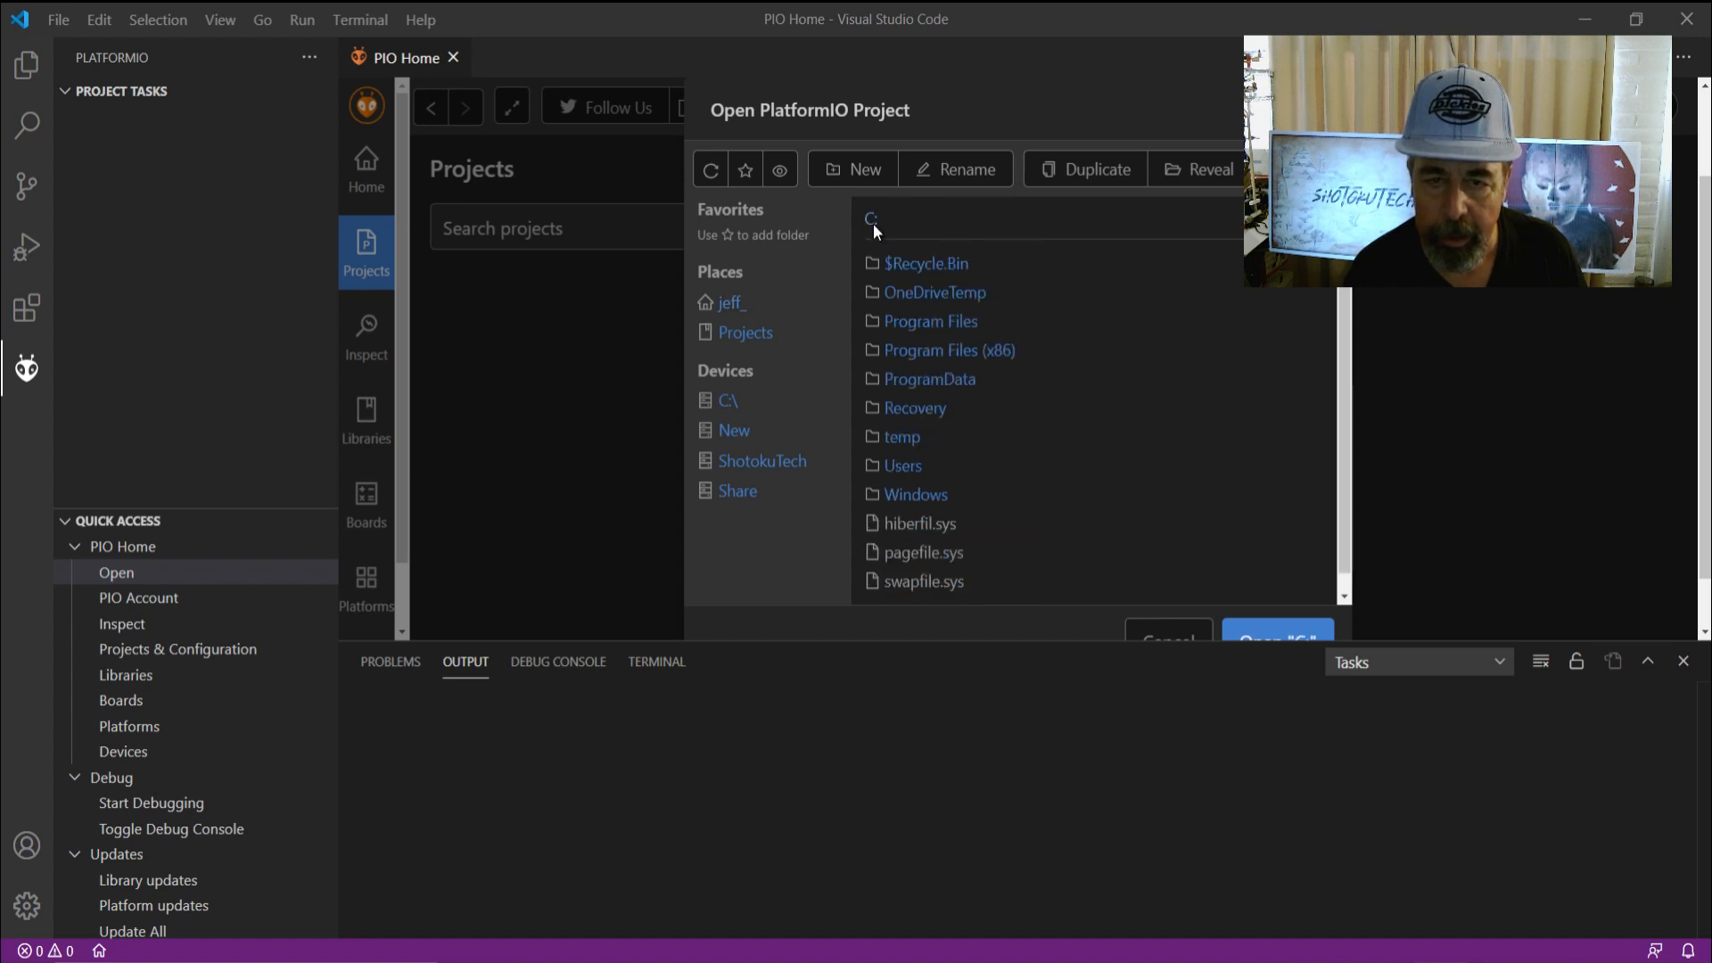
click(734, 429)
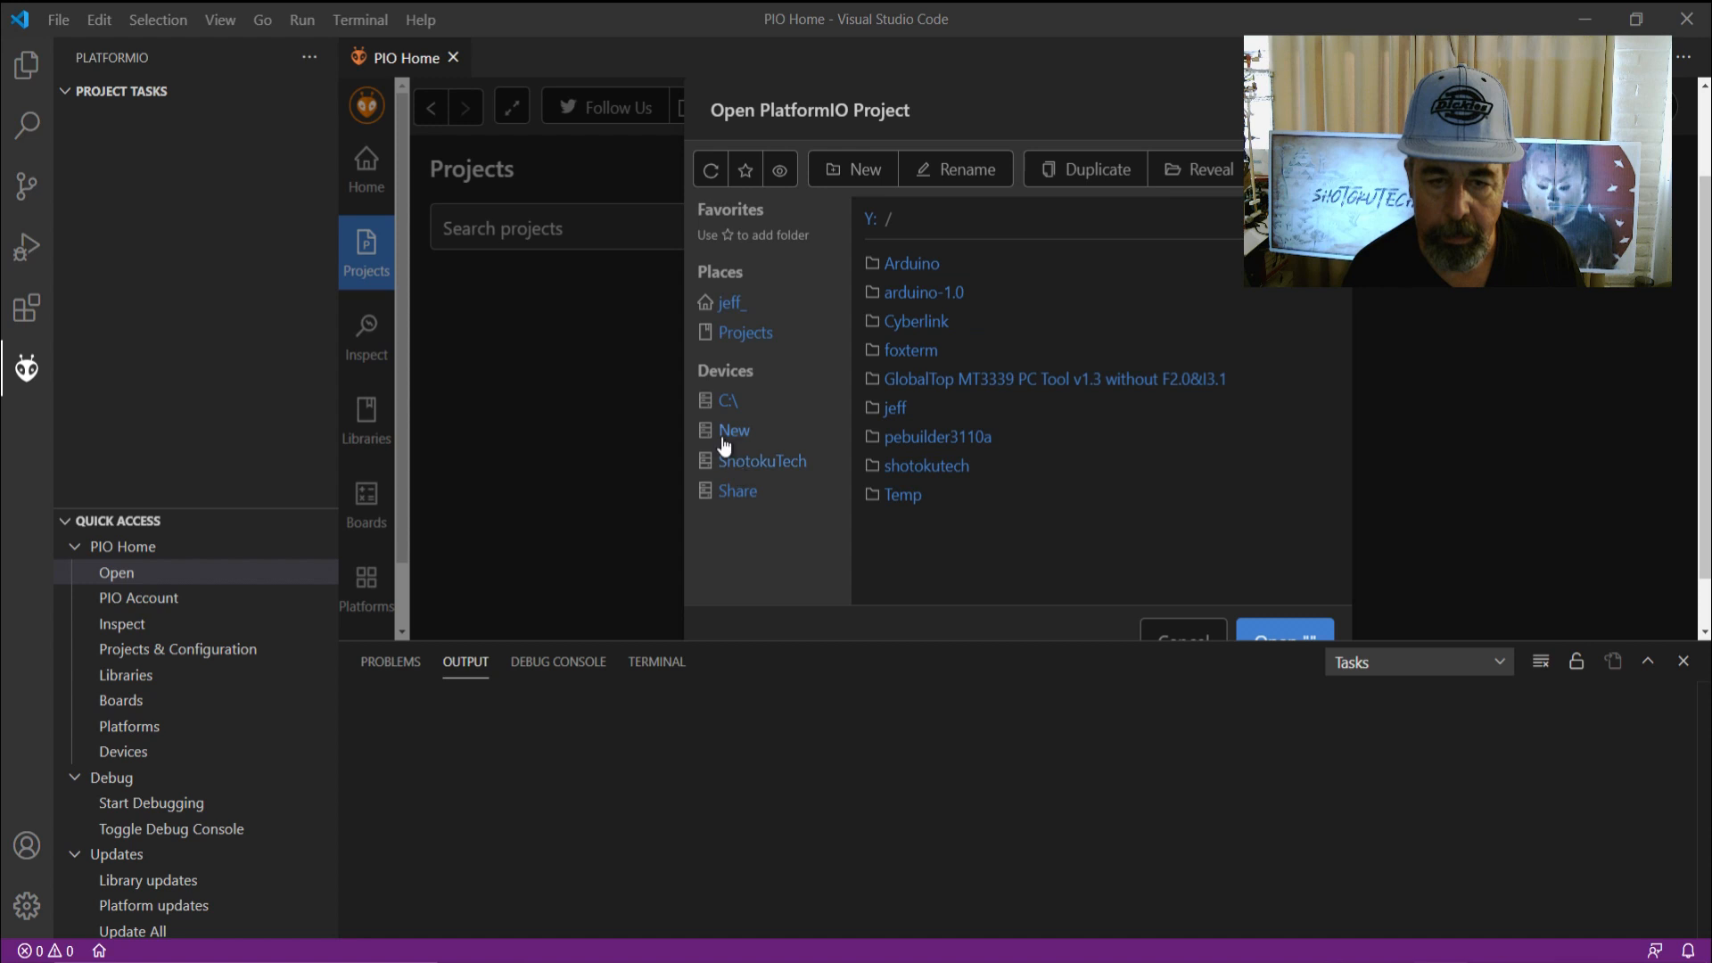
click(734, 429)
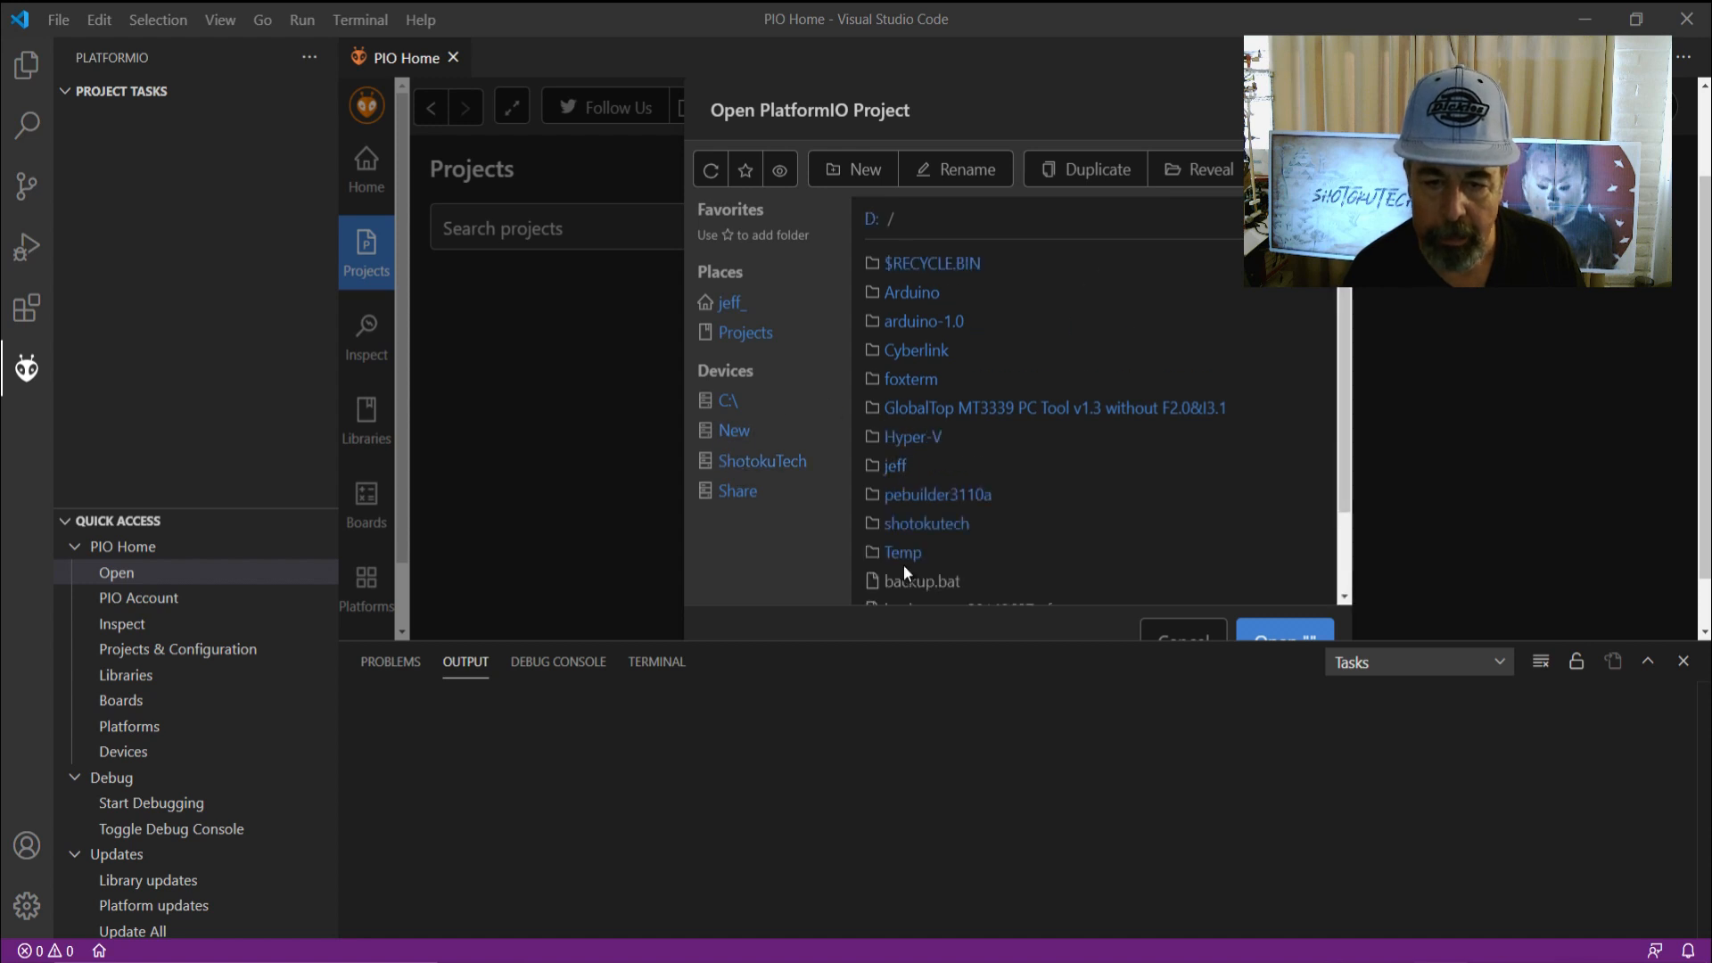
double_click(902, 551)
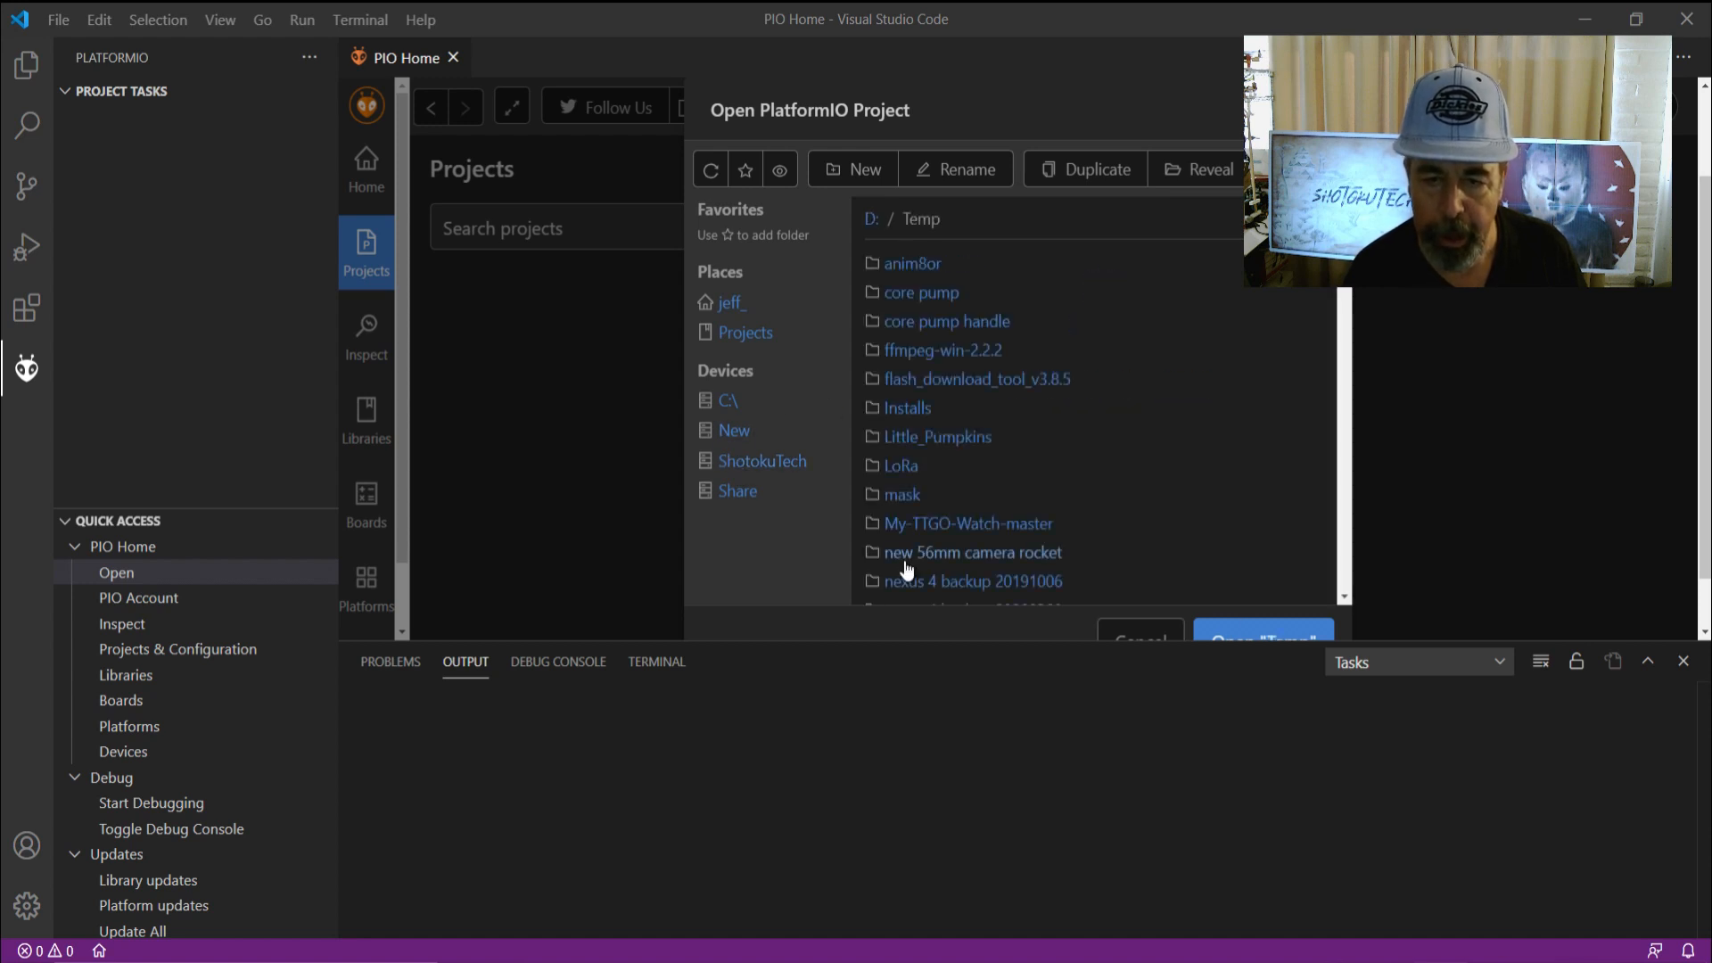
mouse_move(1002, 529)
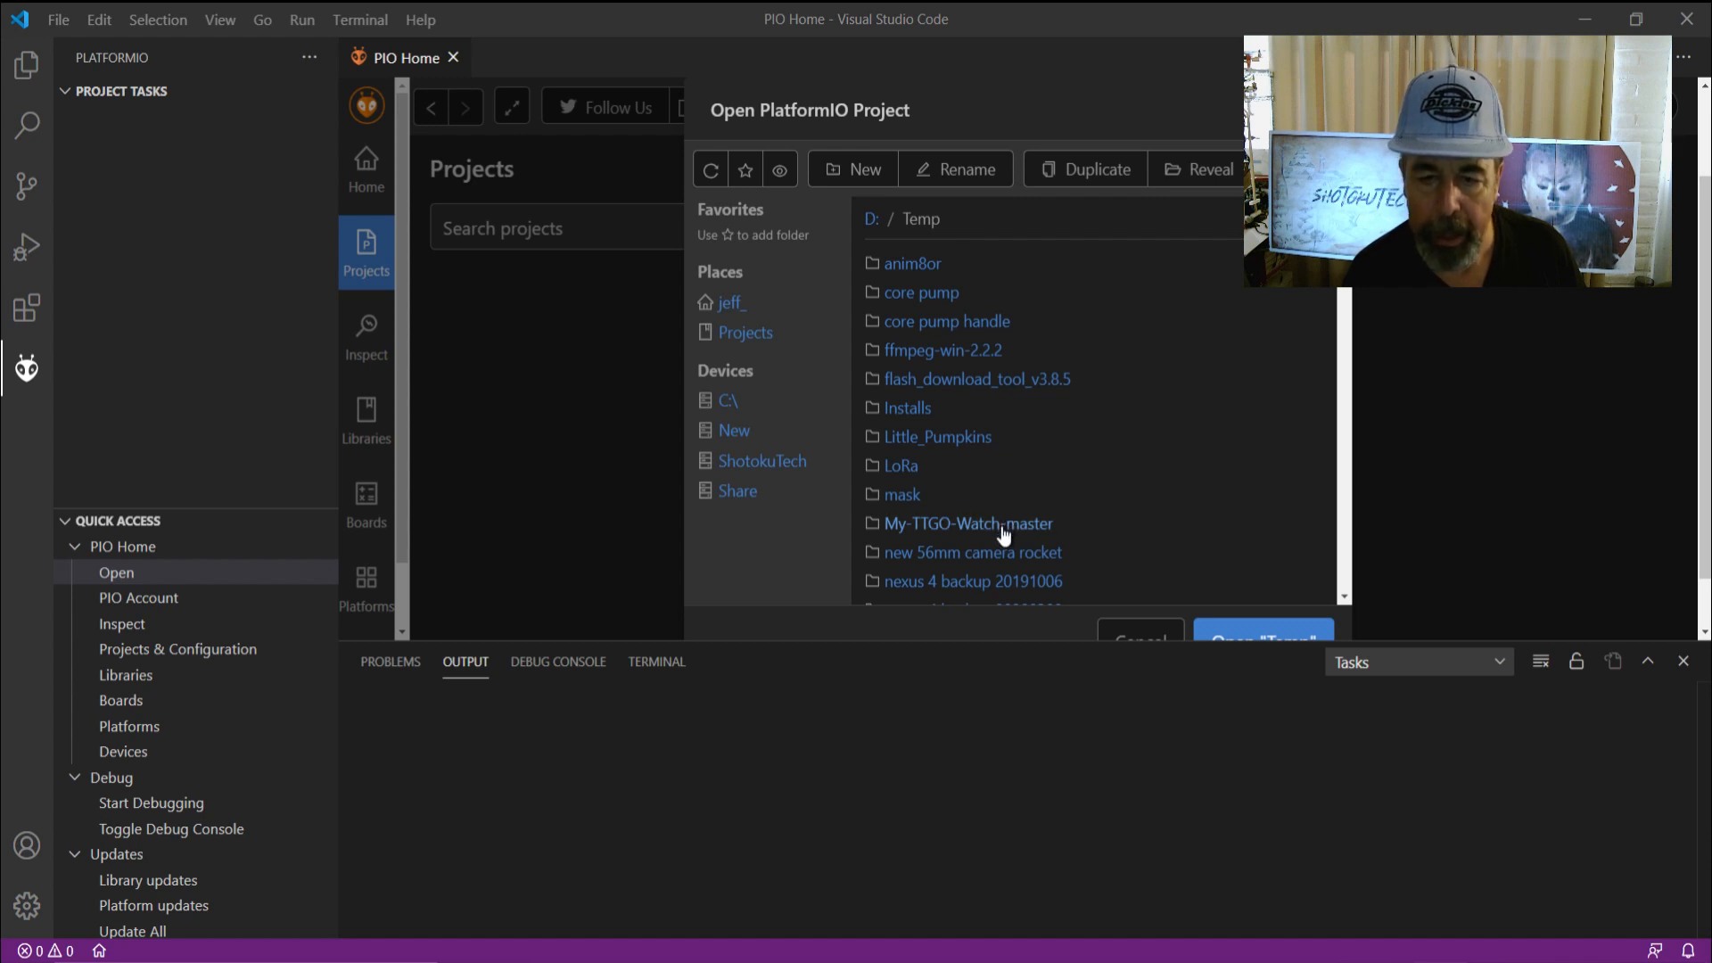
double_click(968, 524)
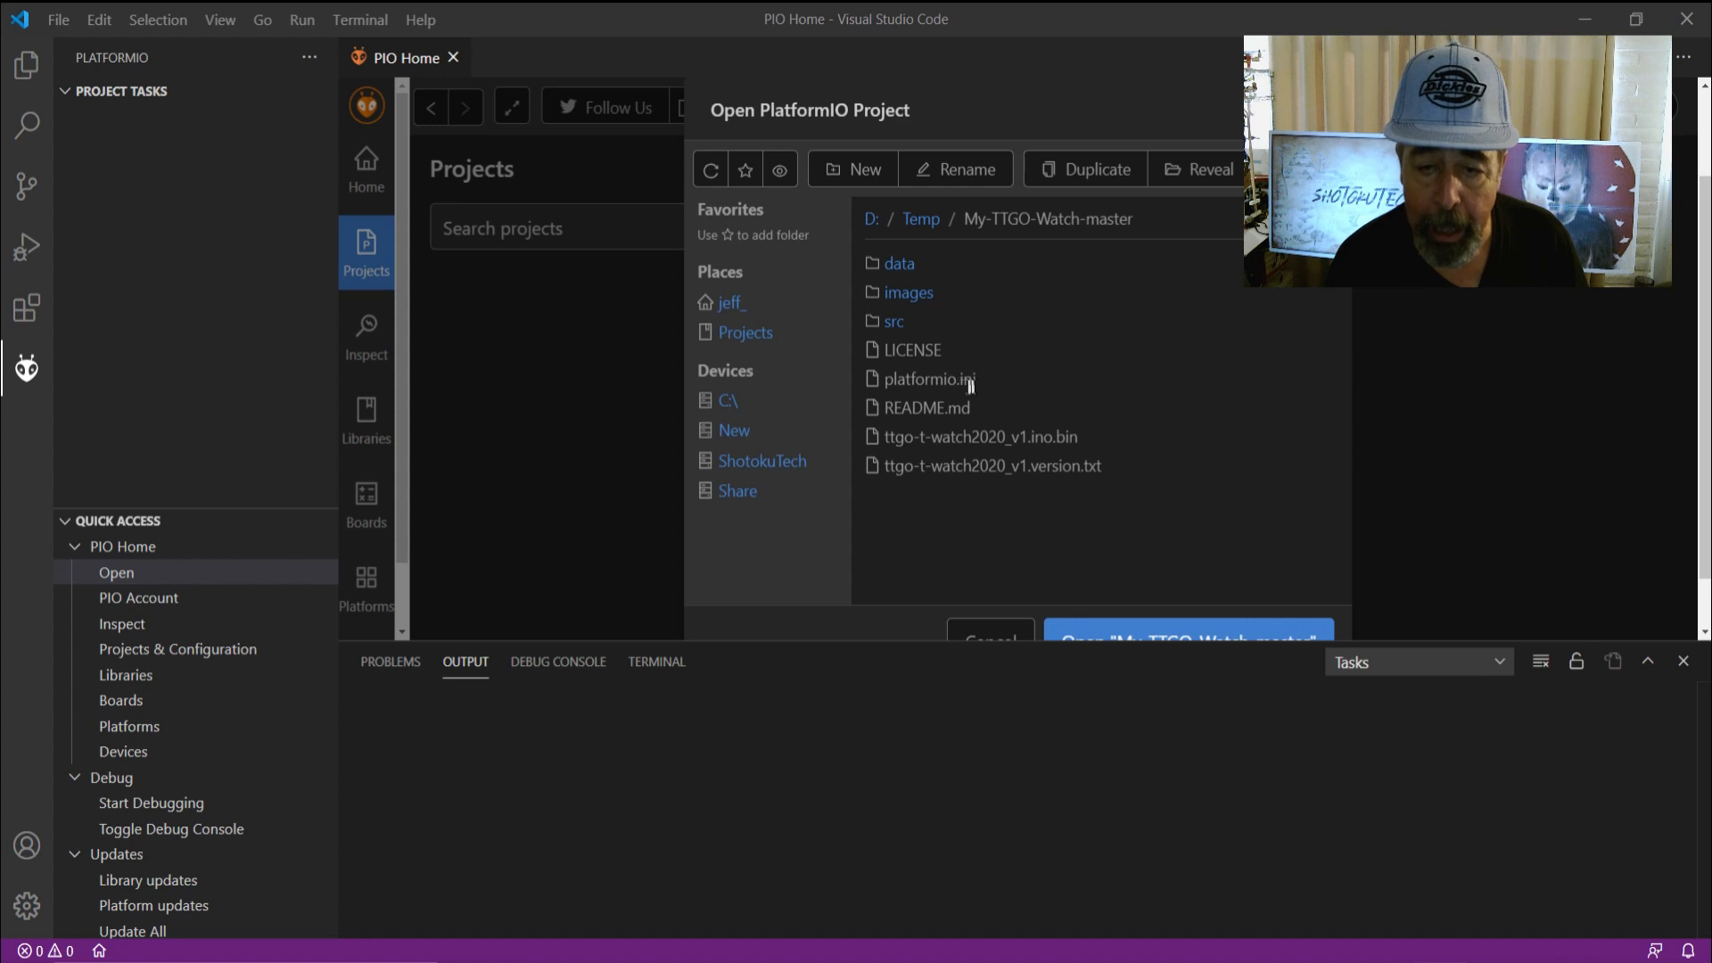
mouse_move(1109, 568)
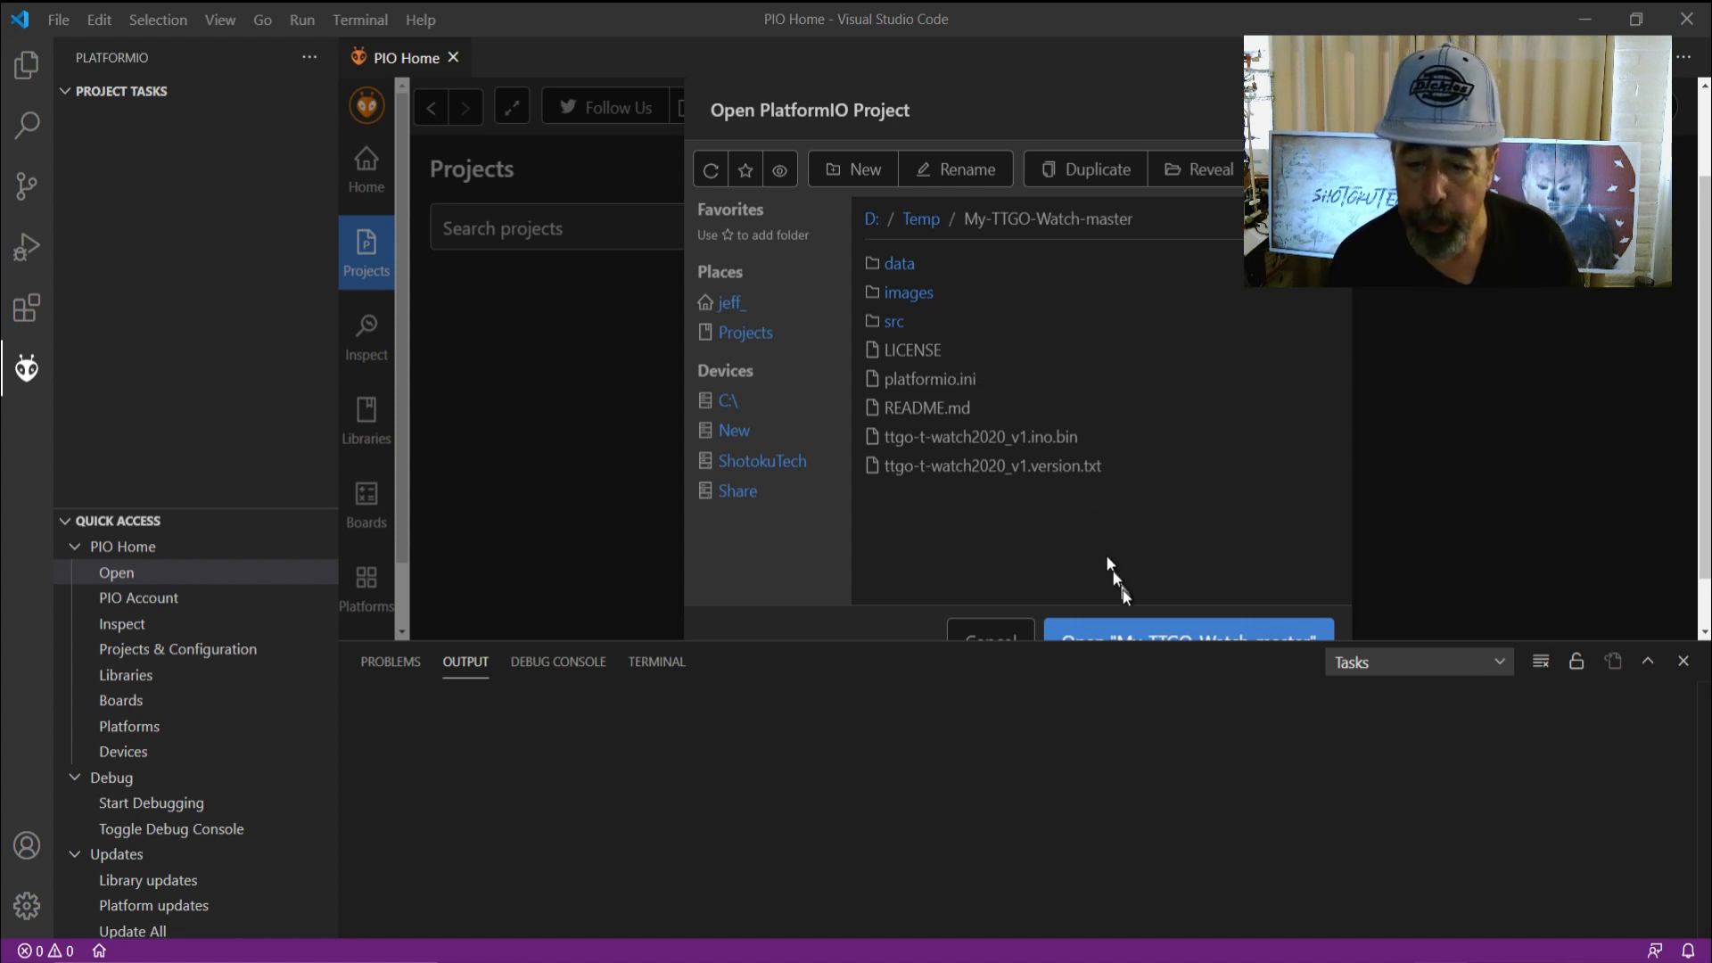
click(1186, 639)
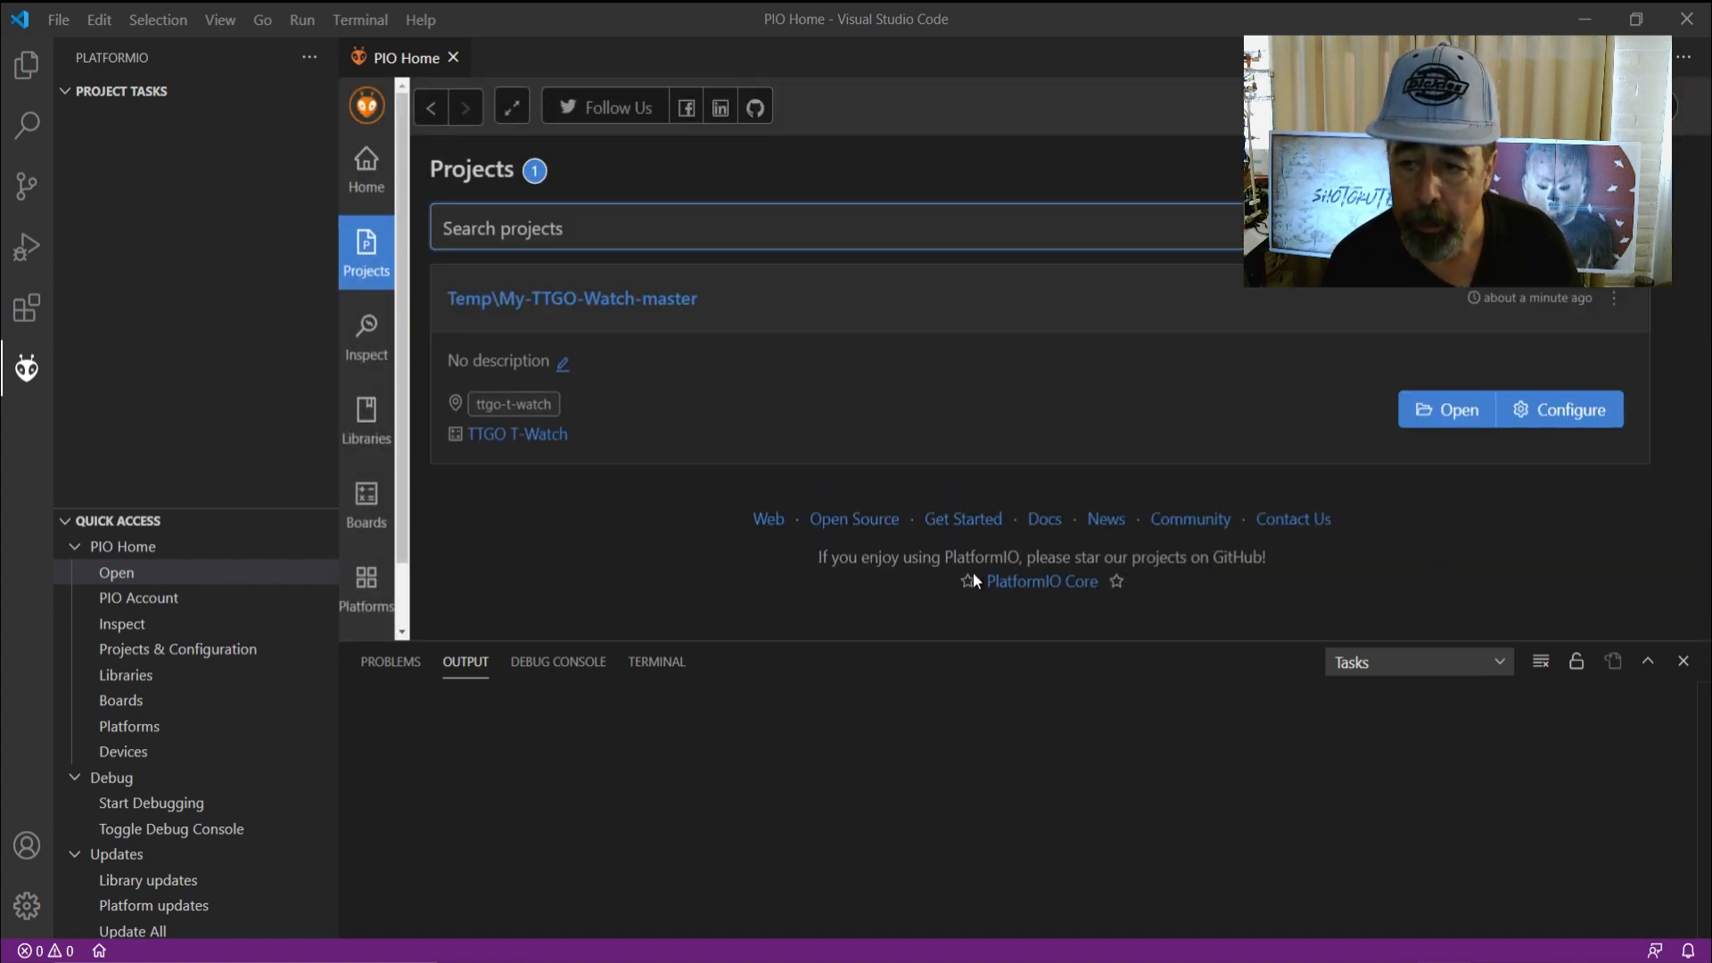
Open the My-TTGO-Watch-master project and its platformio.ini, then build the ttgo-t-watch firmware
click(1445, 409)
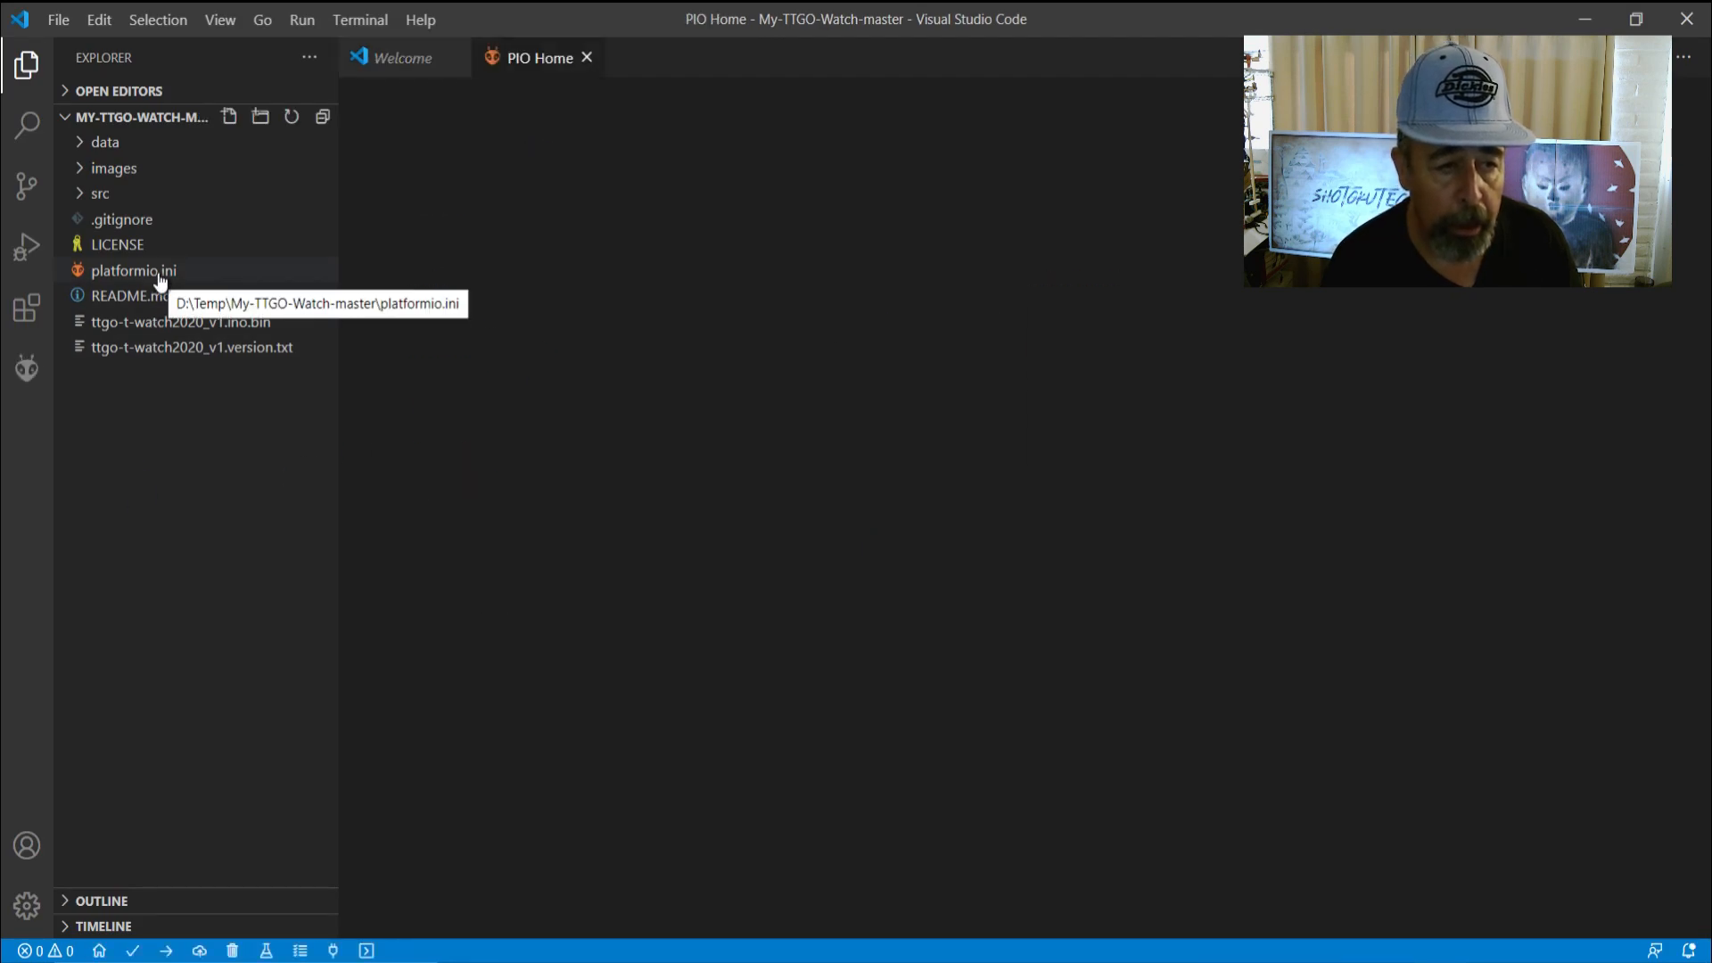
click(132, 269)
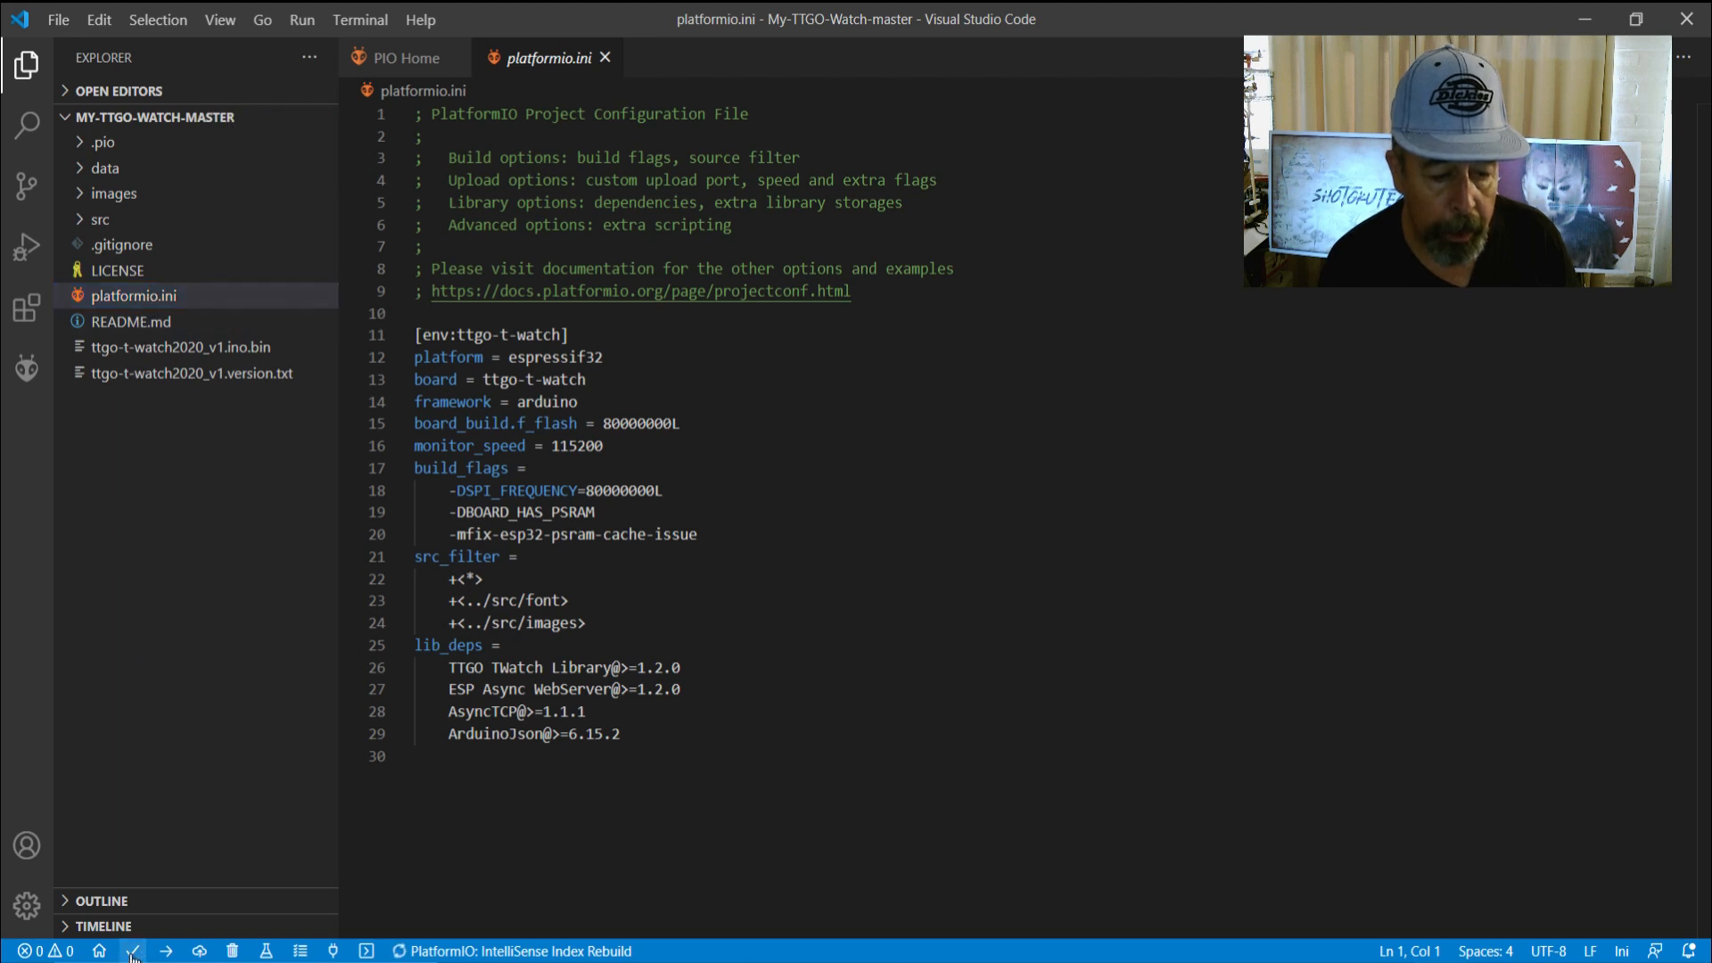
click(175, 951)
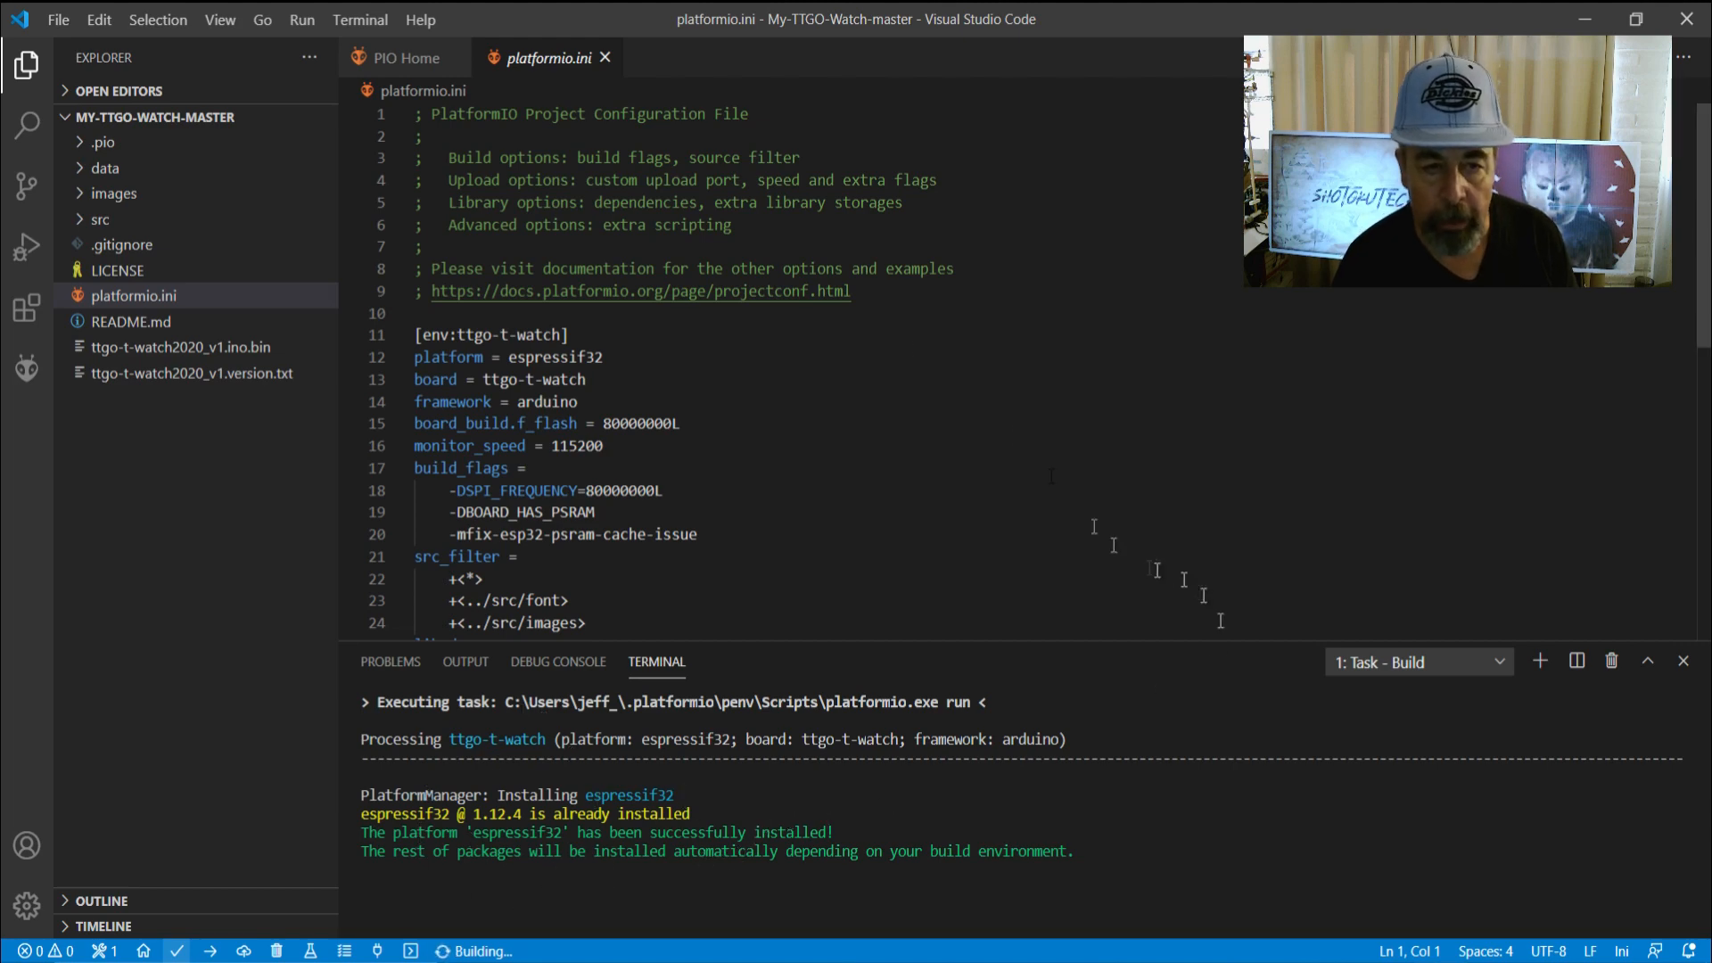
Scroll down and back up through platformio.ini while the ttgo-t-watch build runs
scroll(down, 3)
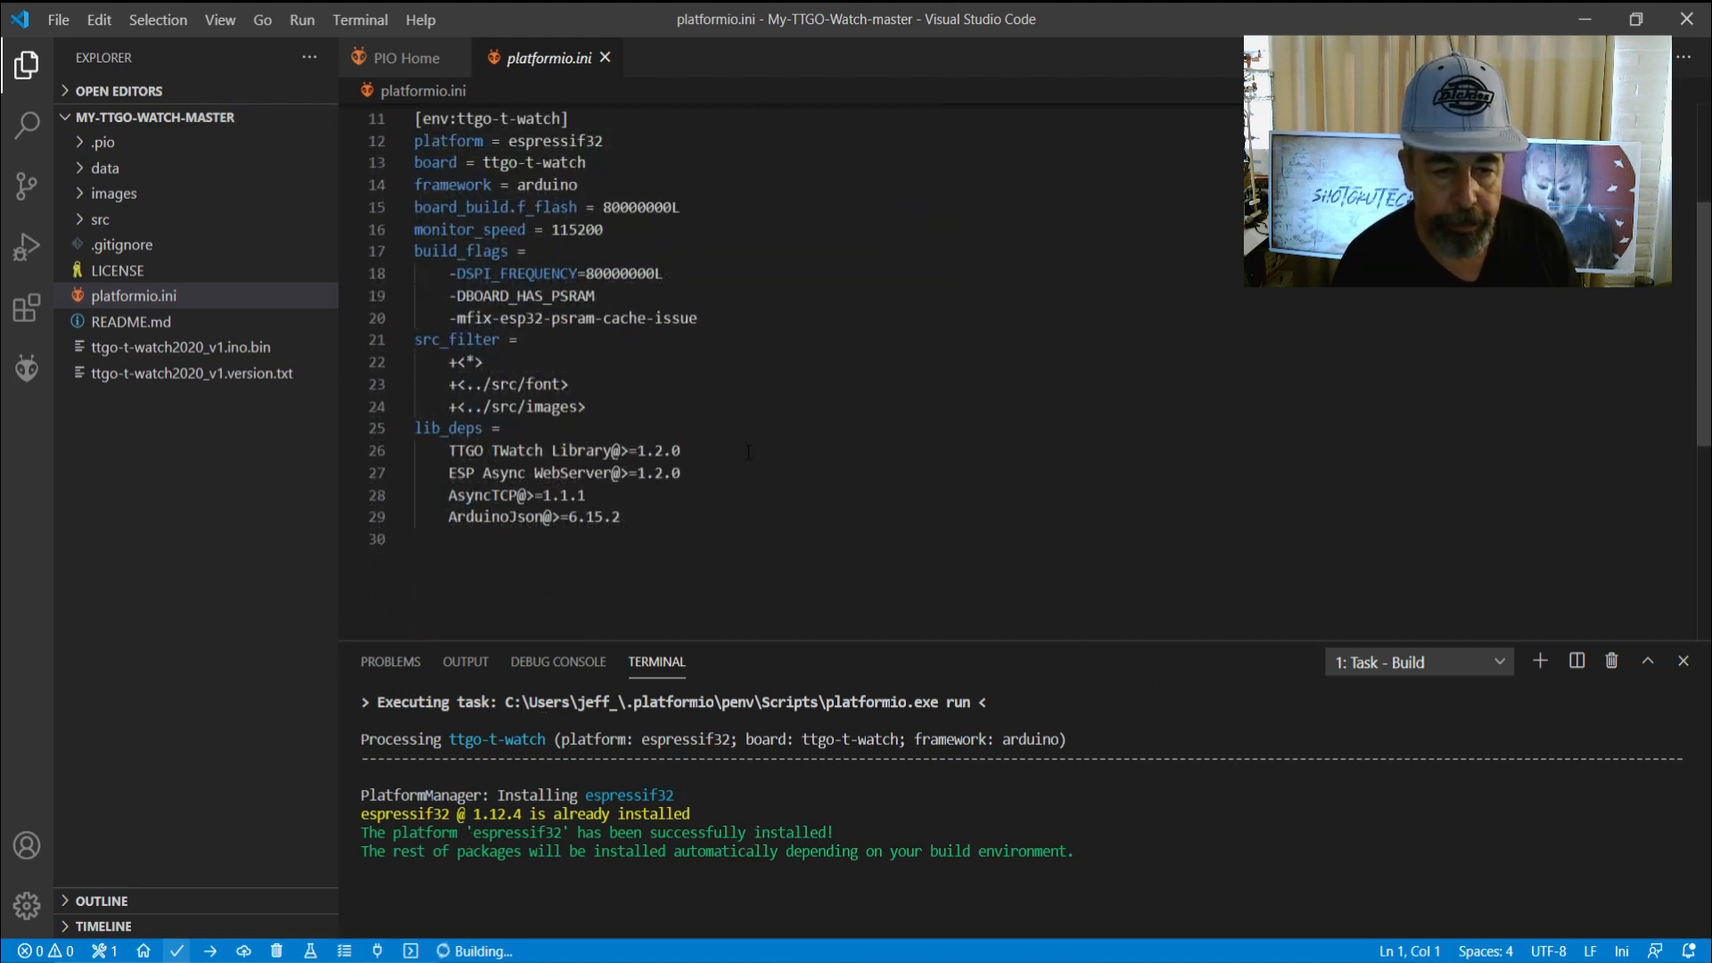
scroll(up, 3)
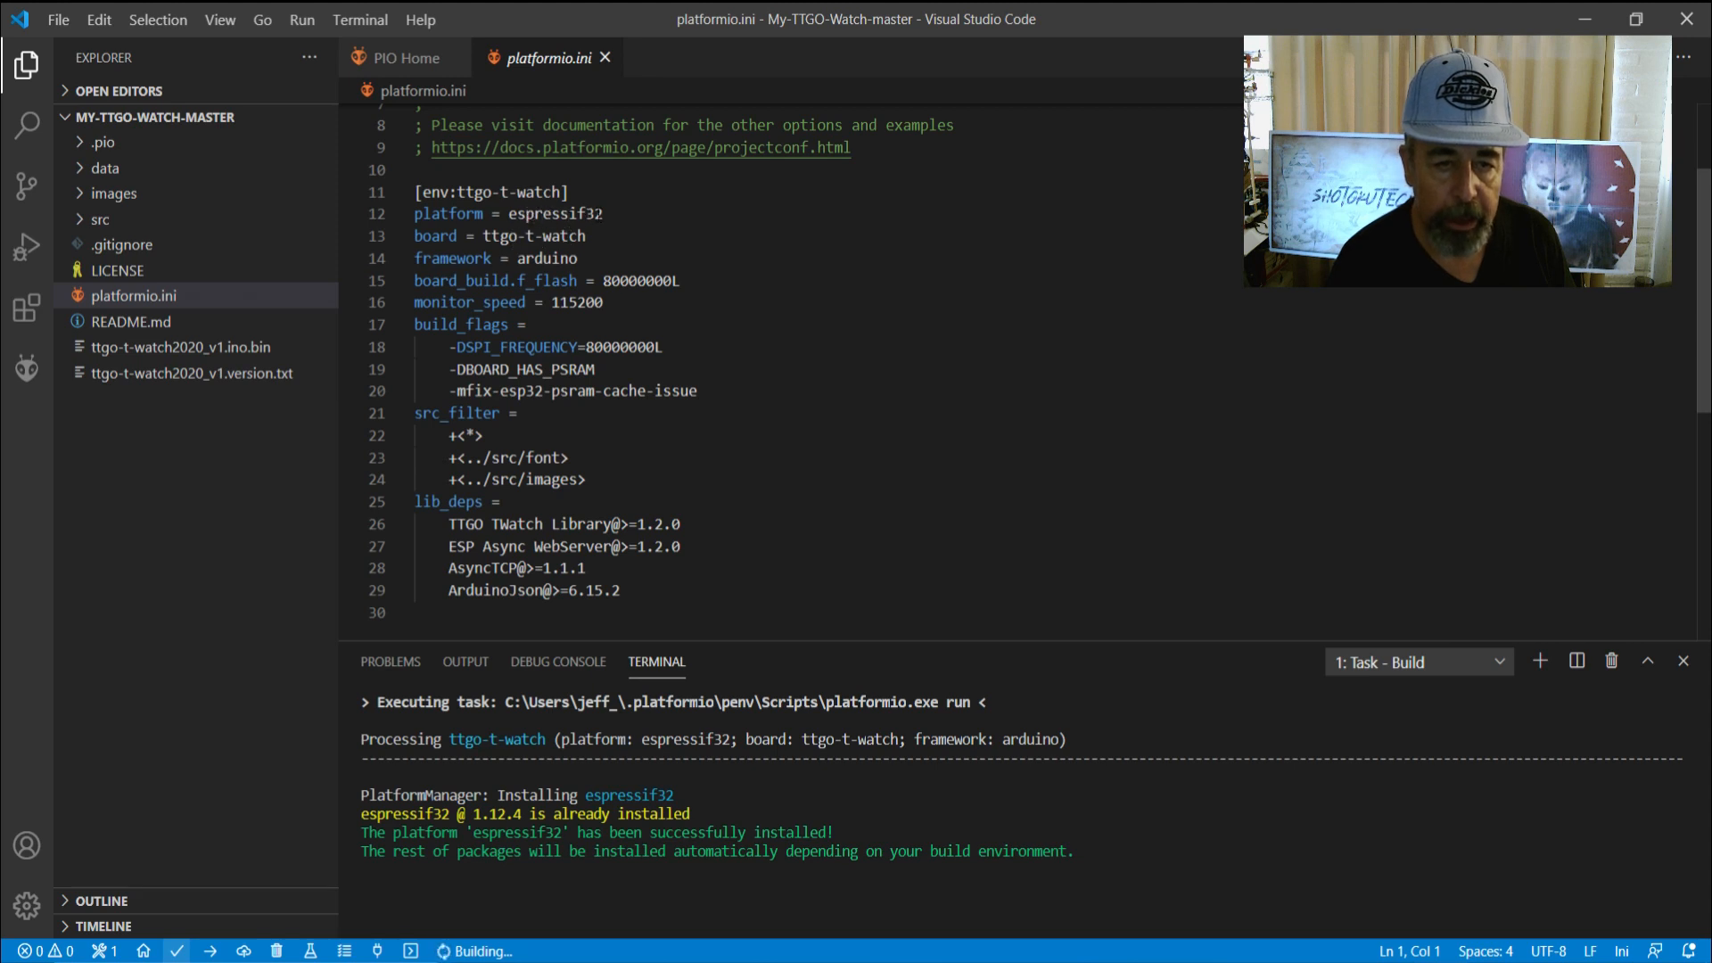
mouse_move(793, 595)
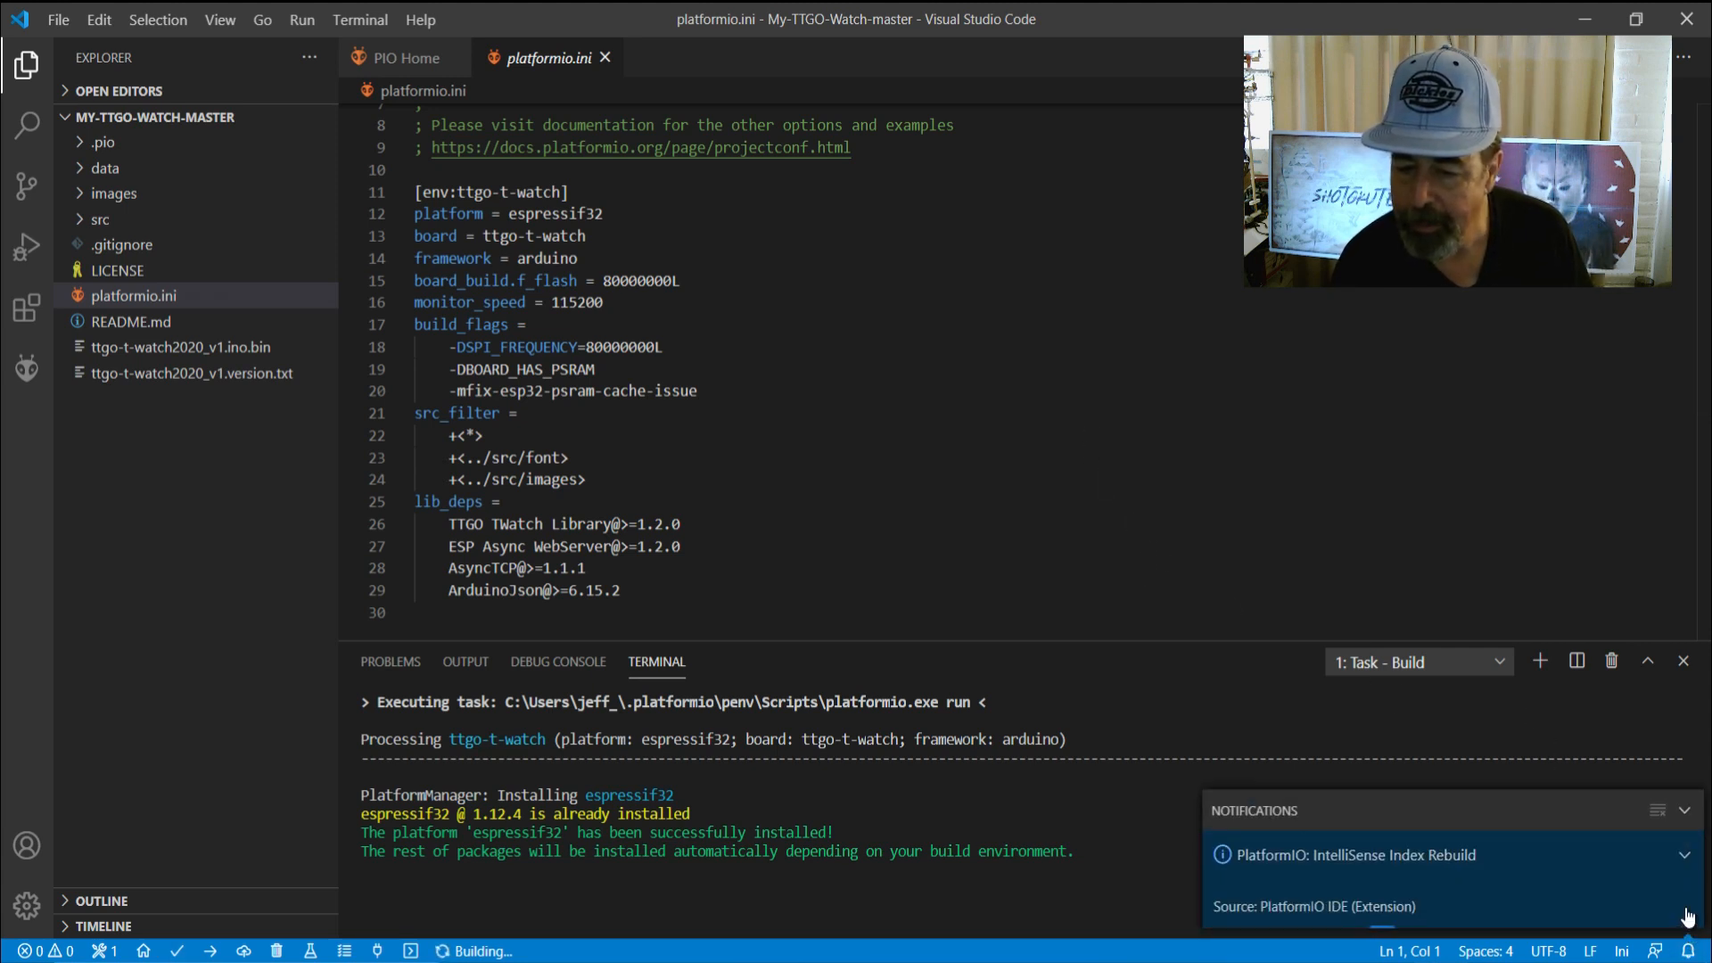
mouse_move(1687, 915)
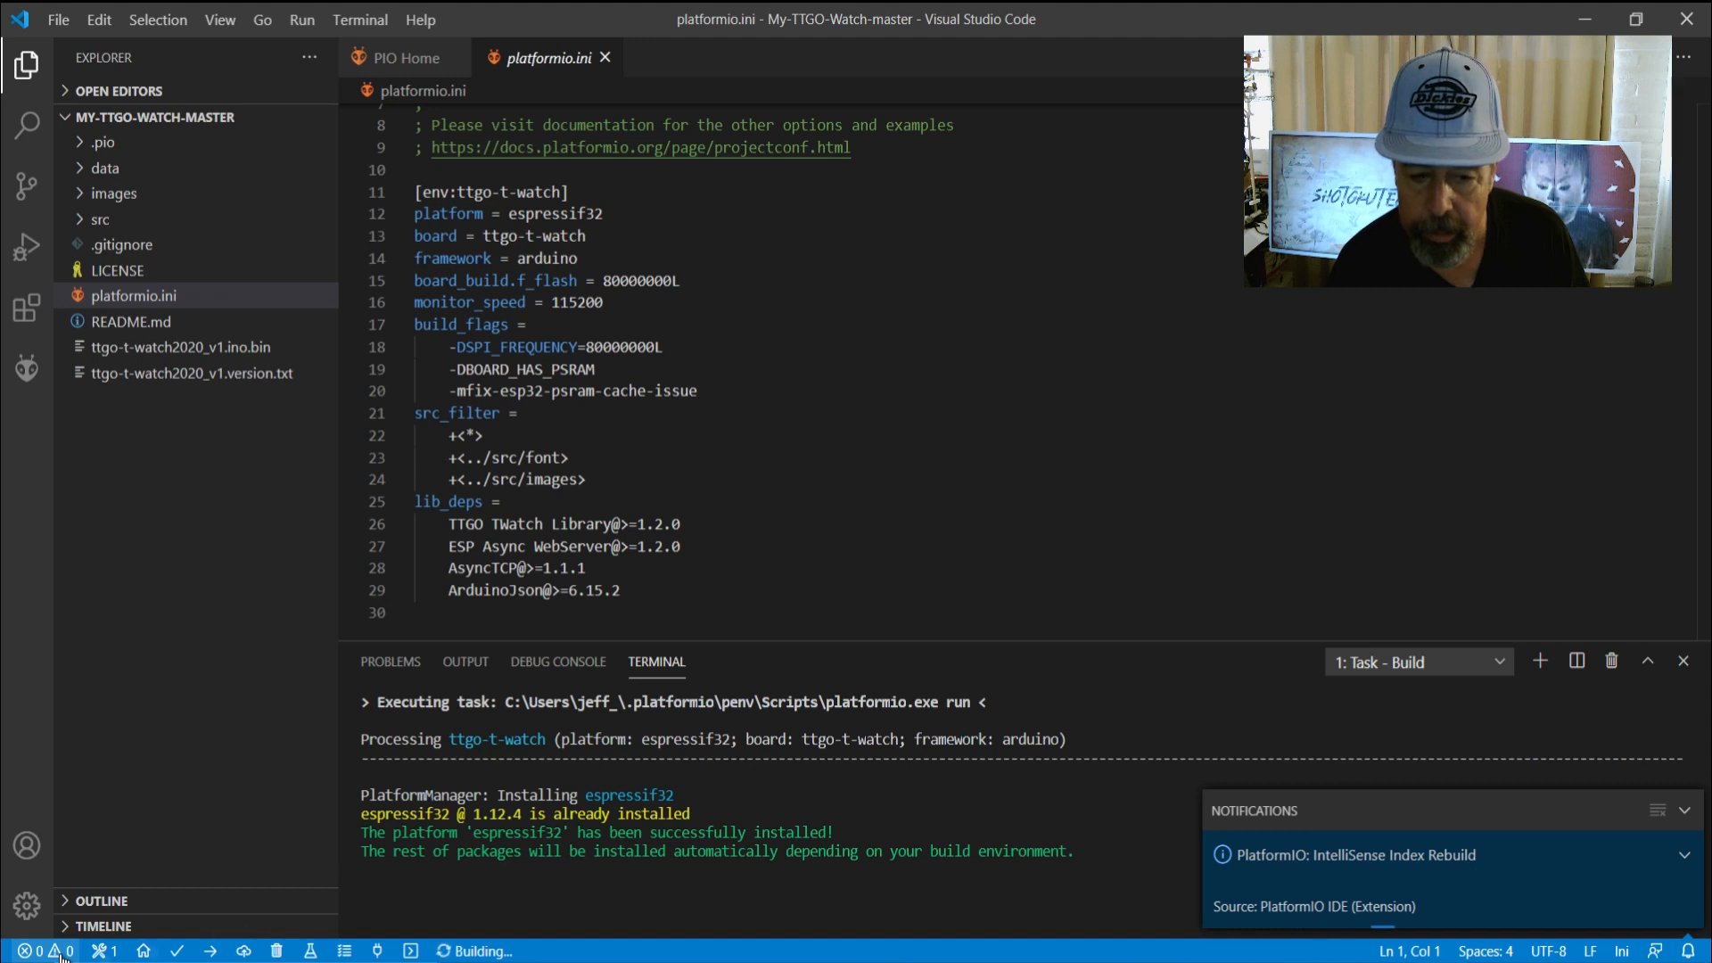
mouse_move(389, 661)
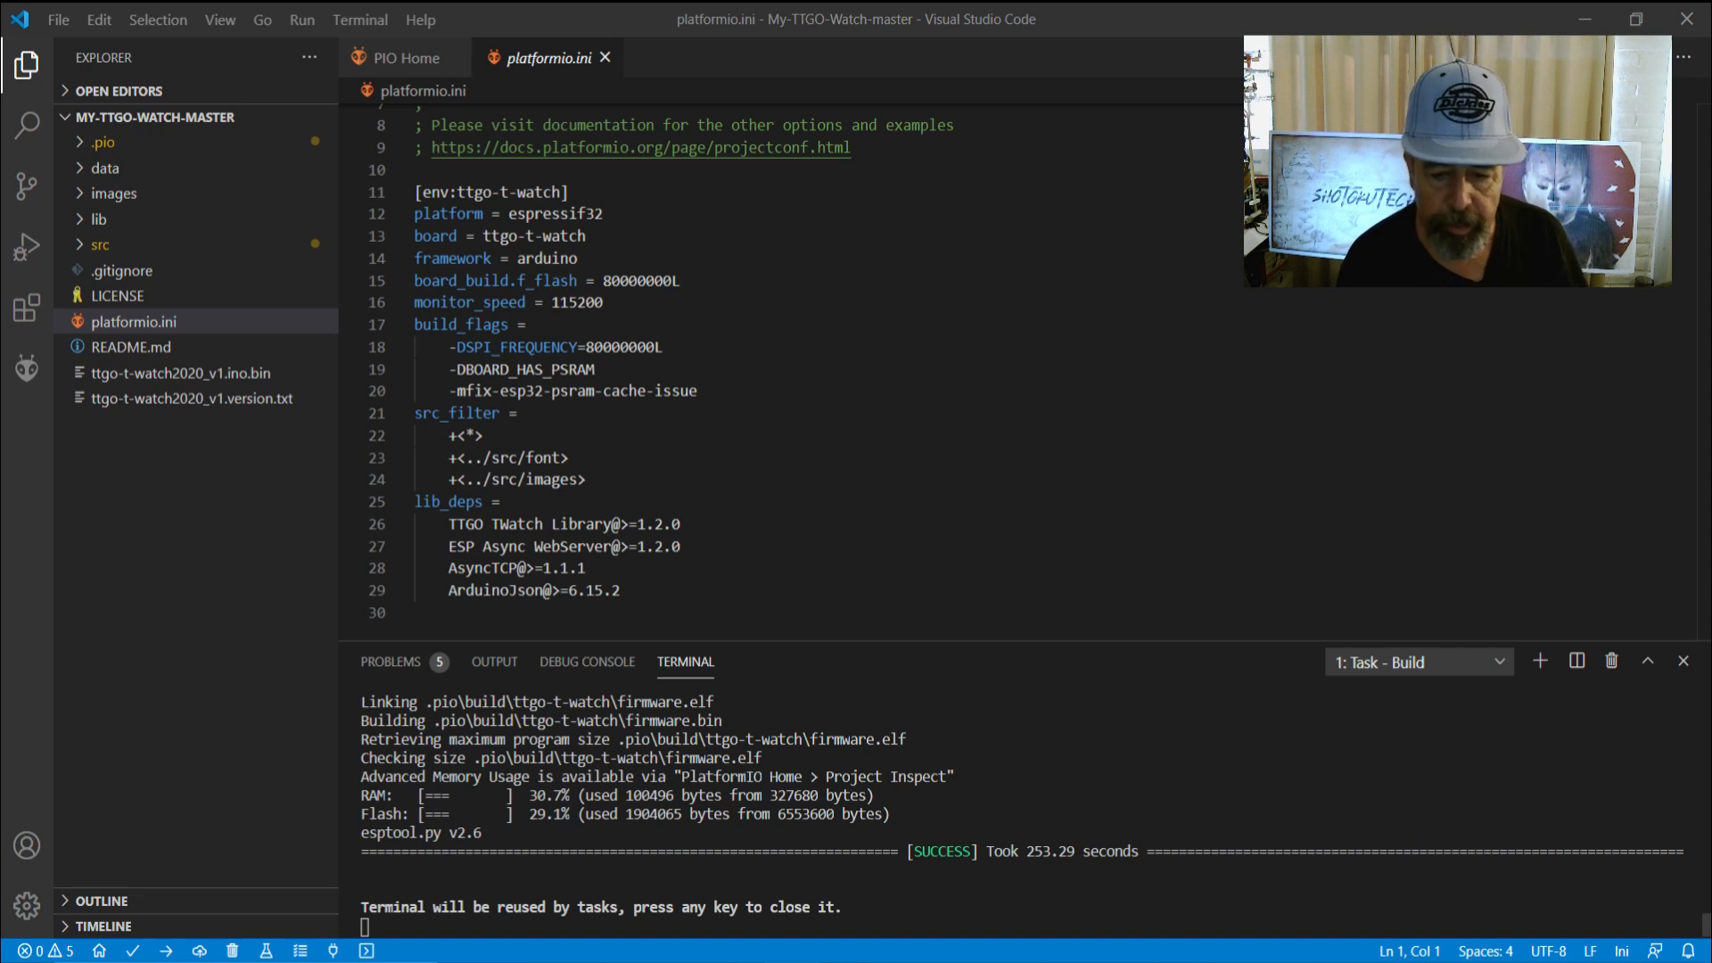
mouse_move(340, 740)
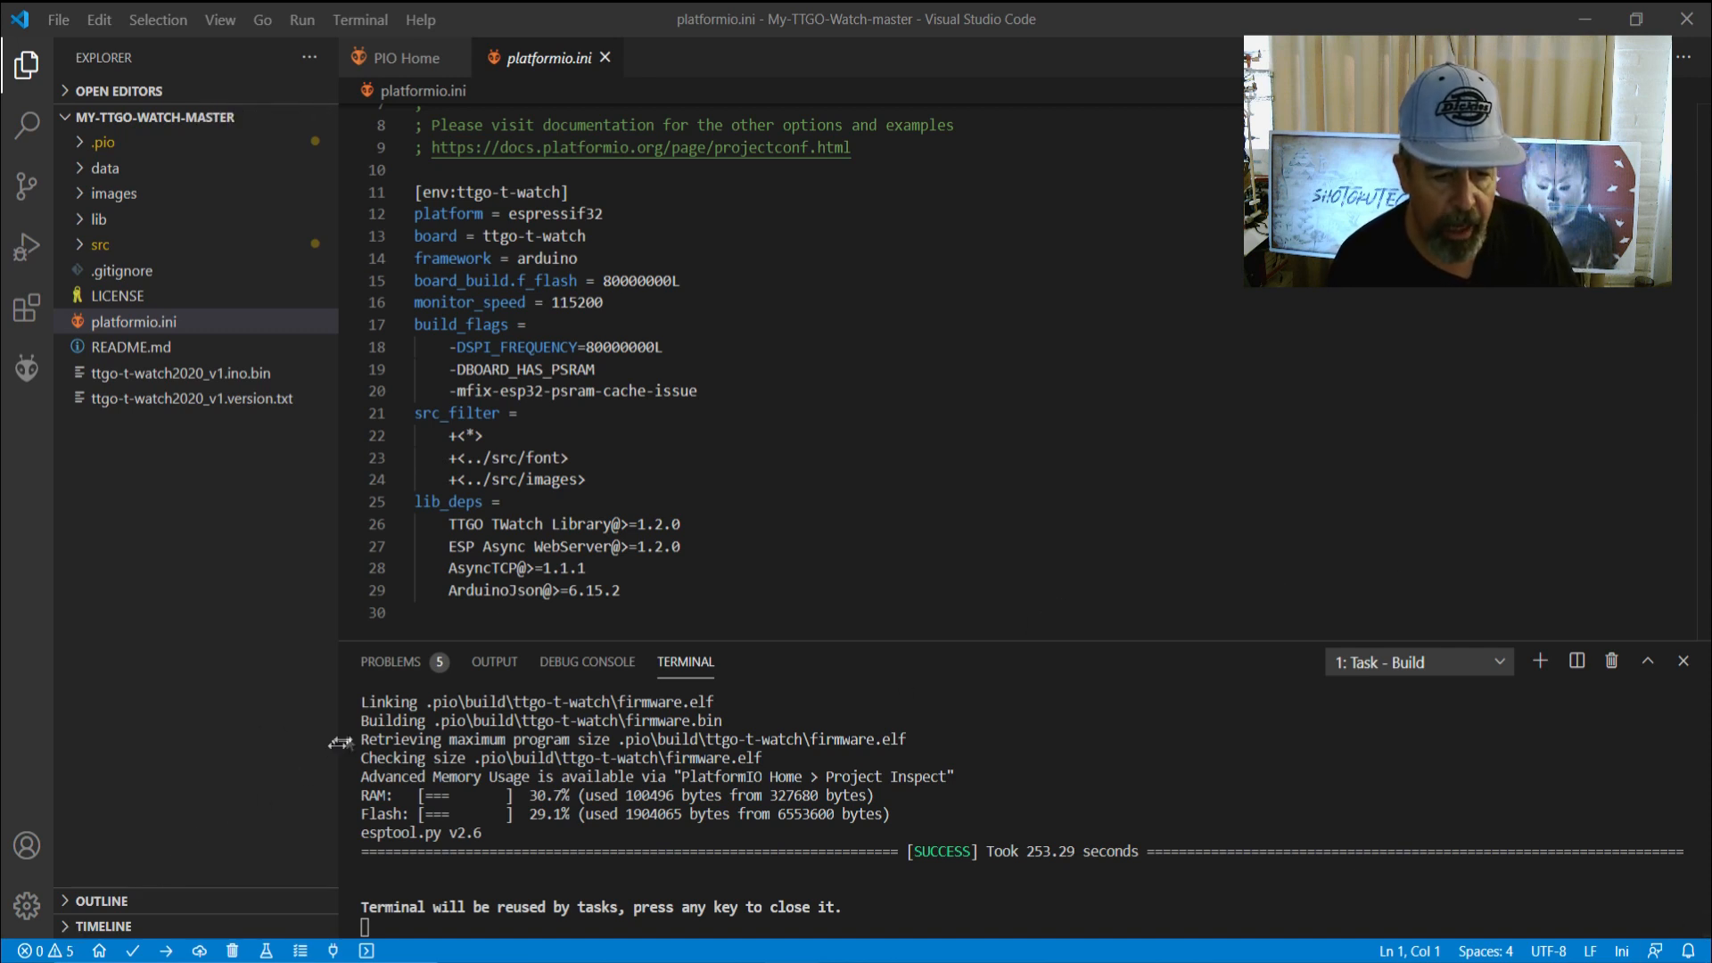
click(390, 660)
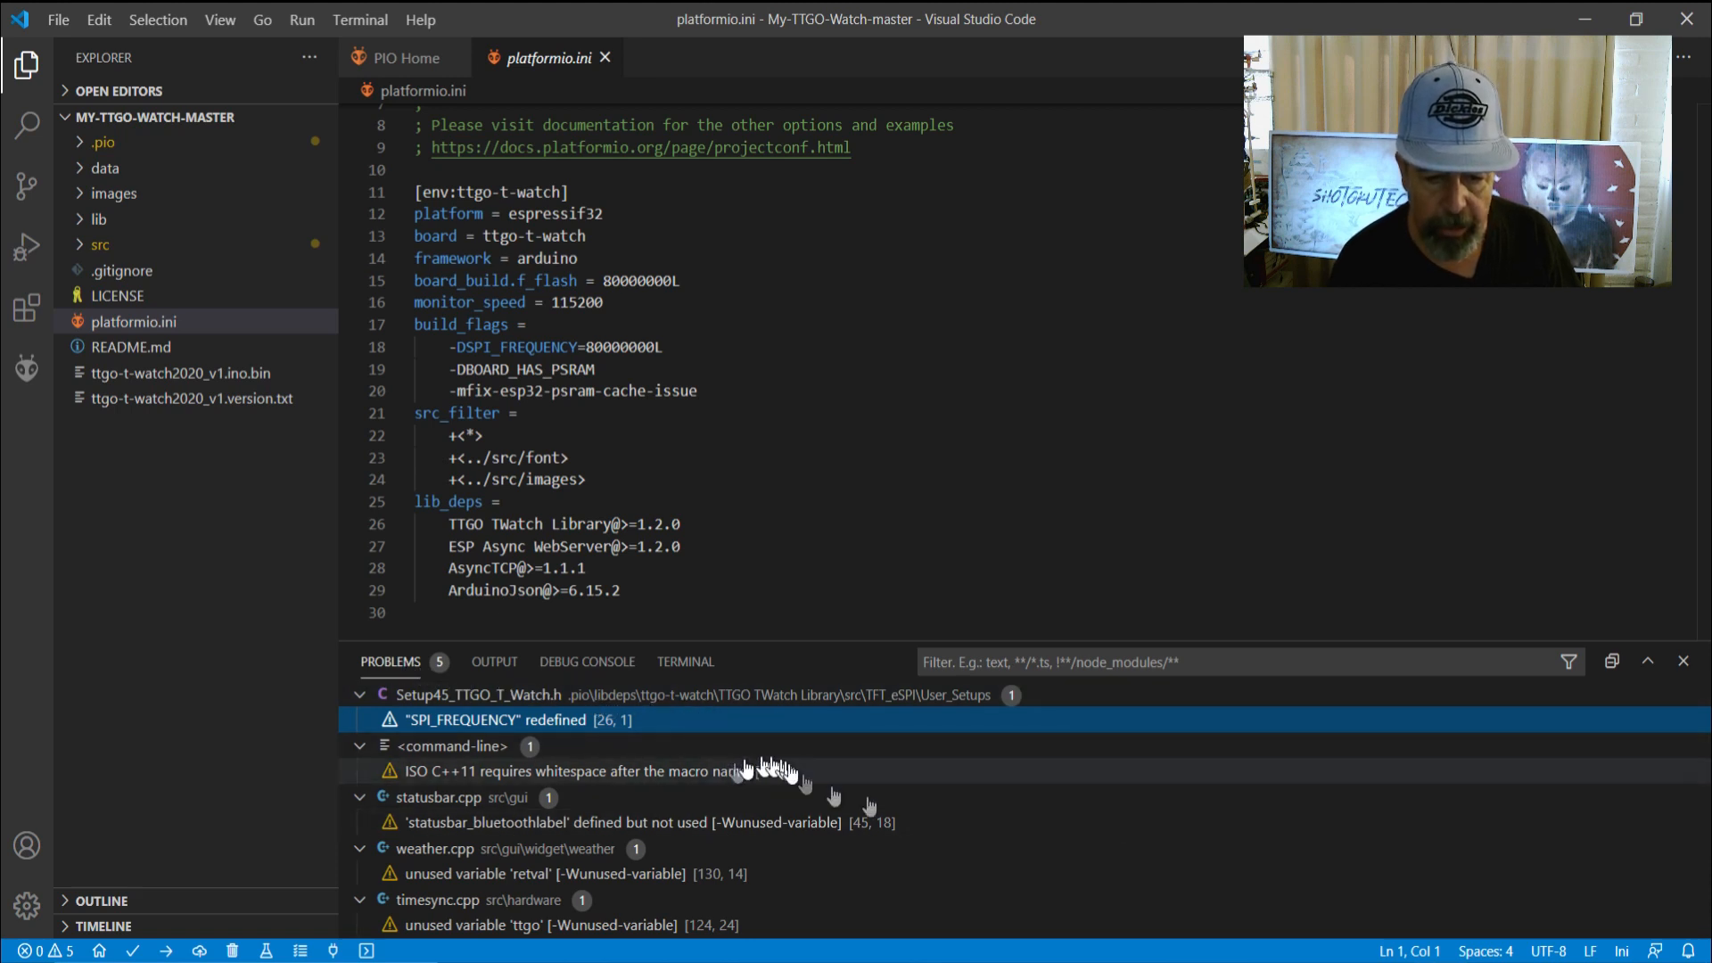
mouse_move(964, 826)
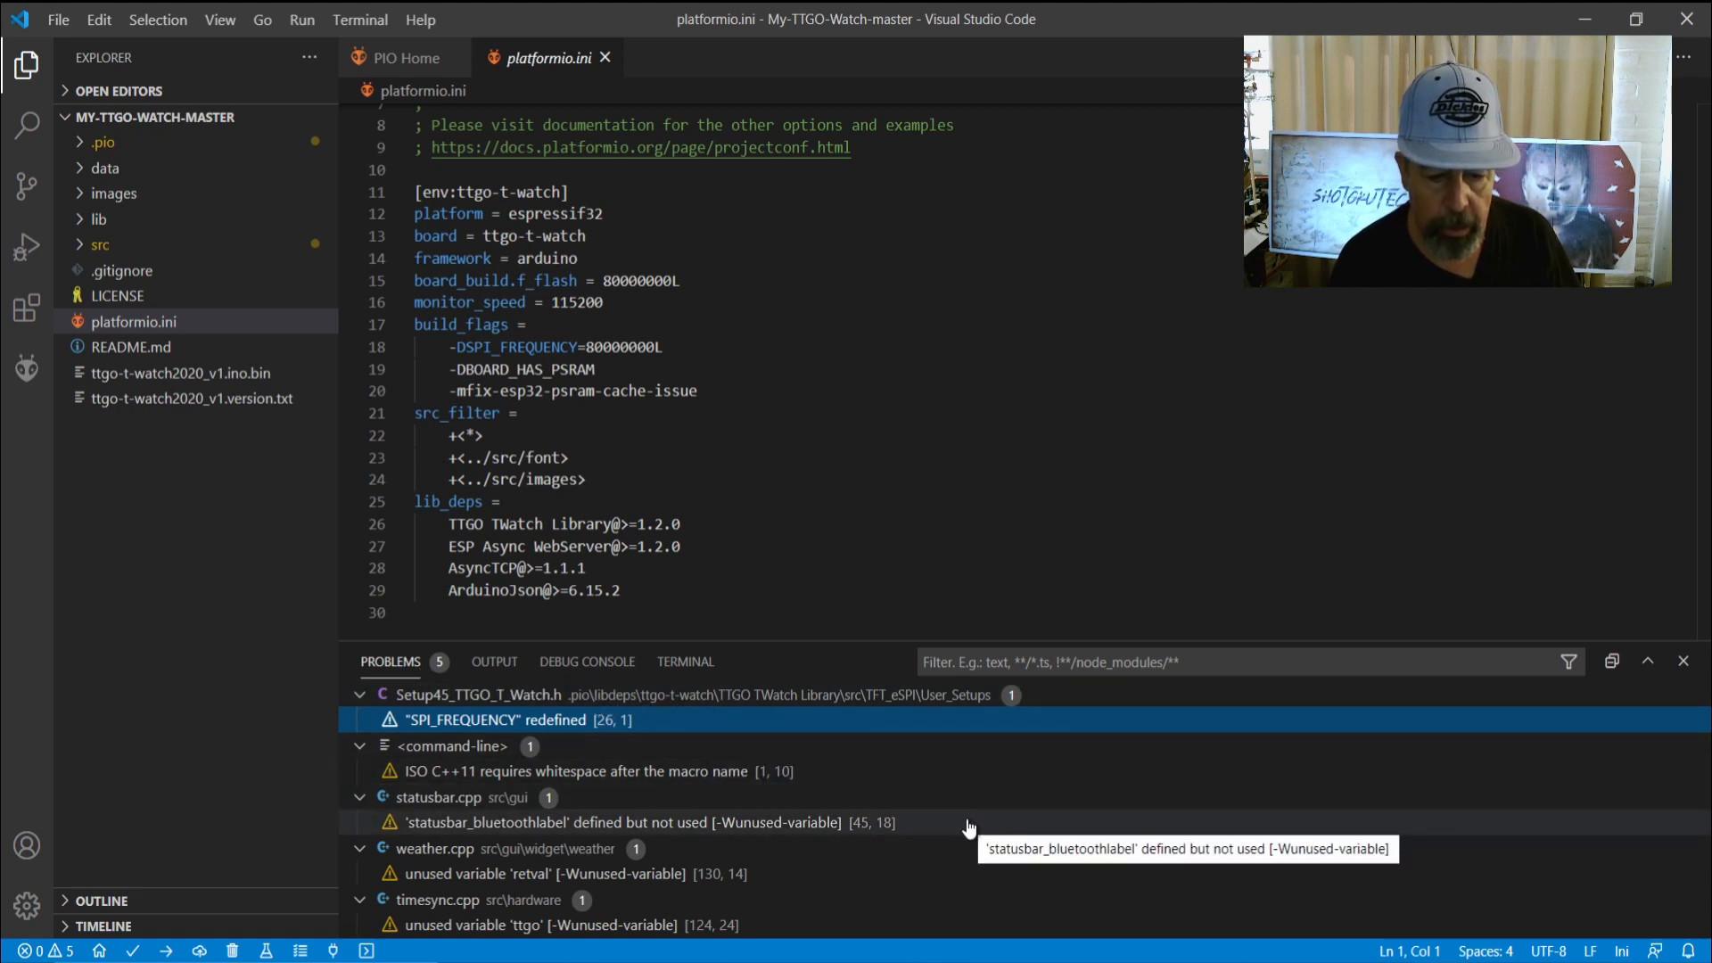
mouse_move(786, 925)
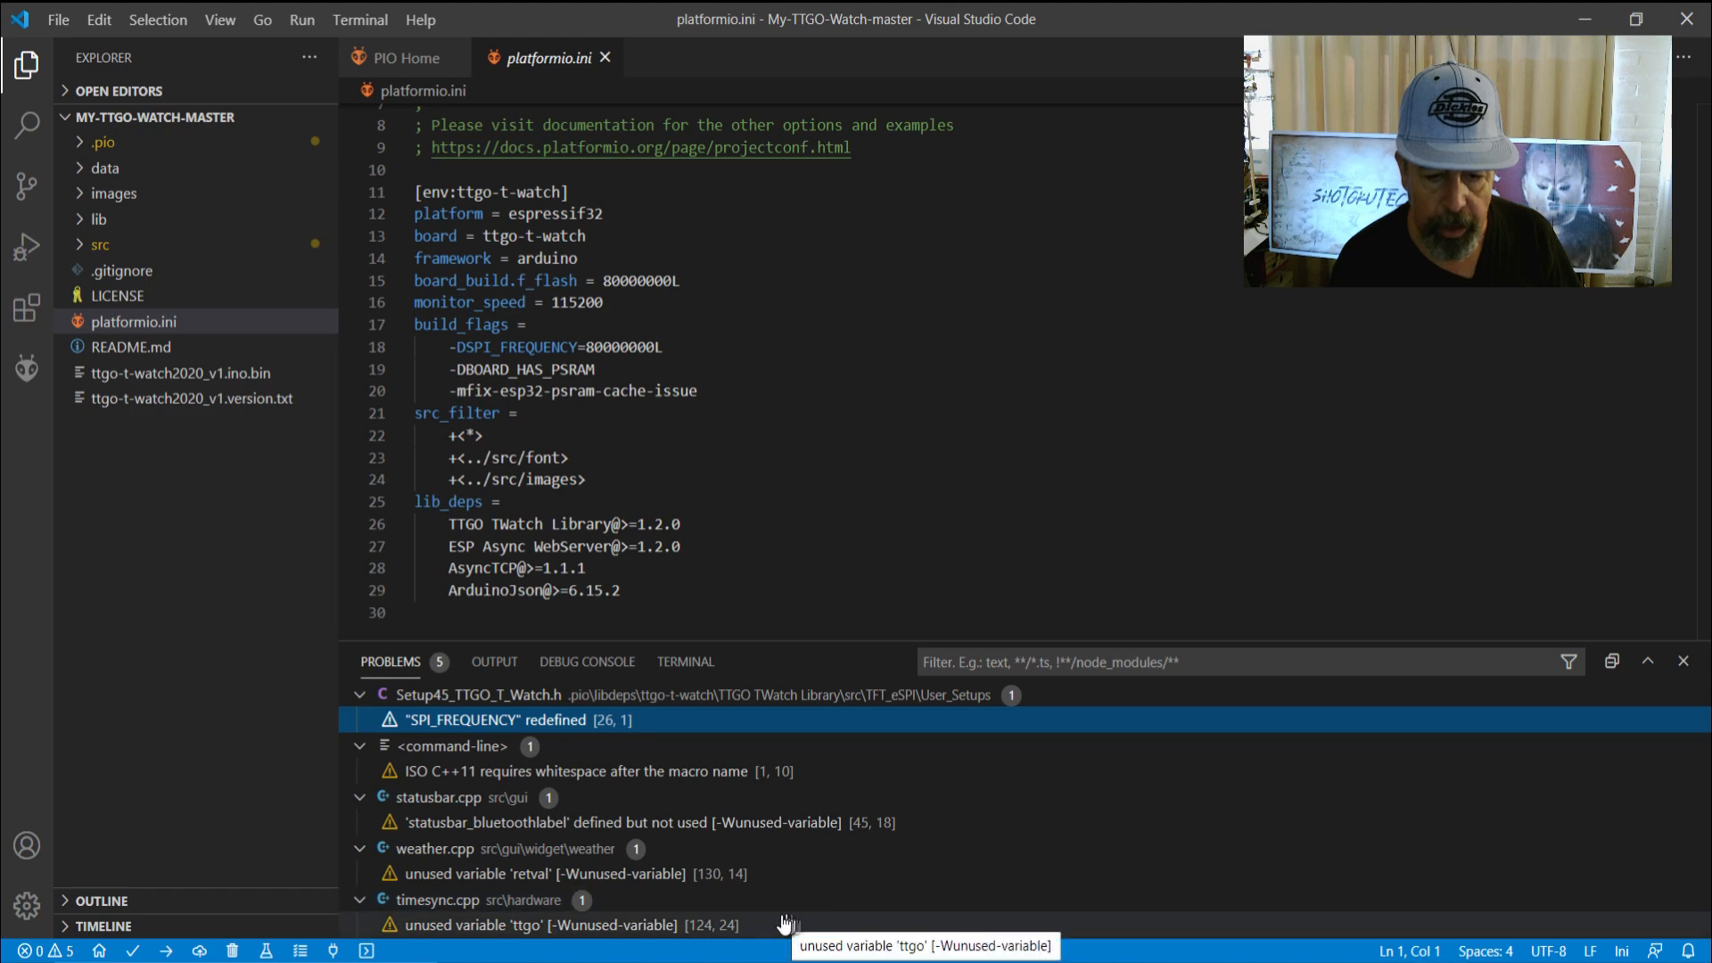
click(685, 661)
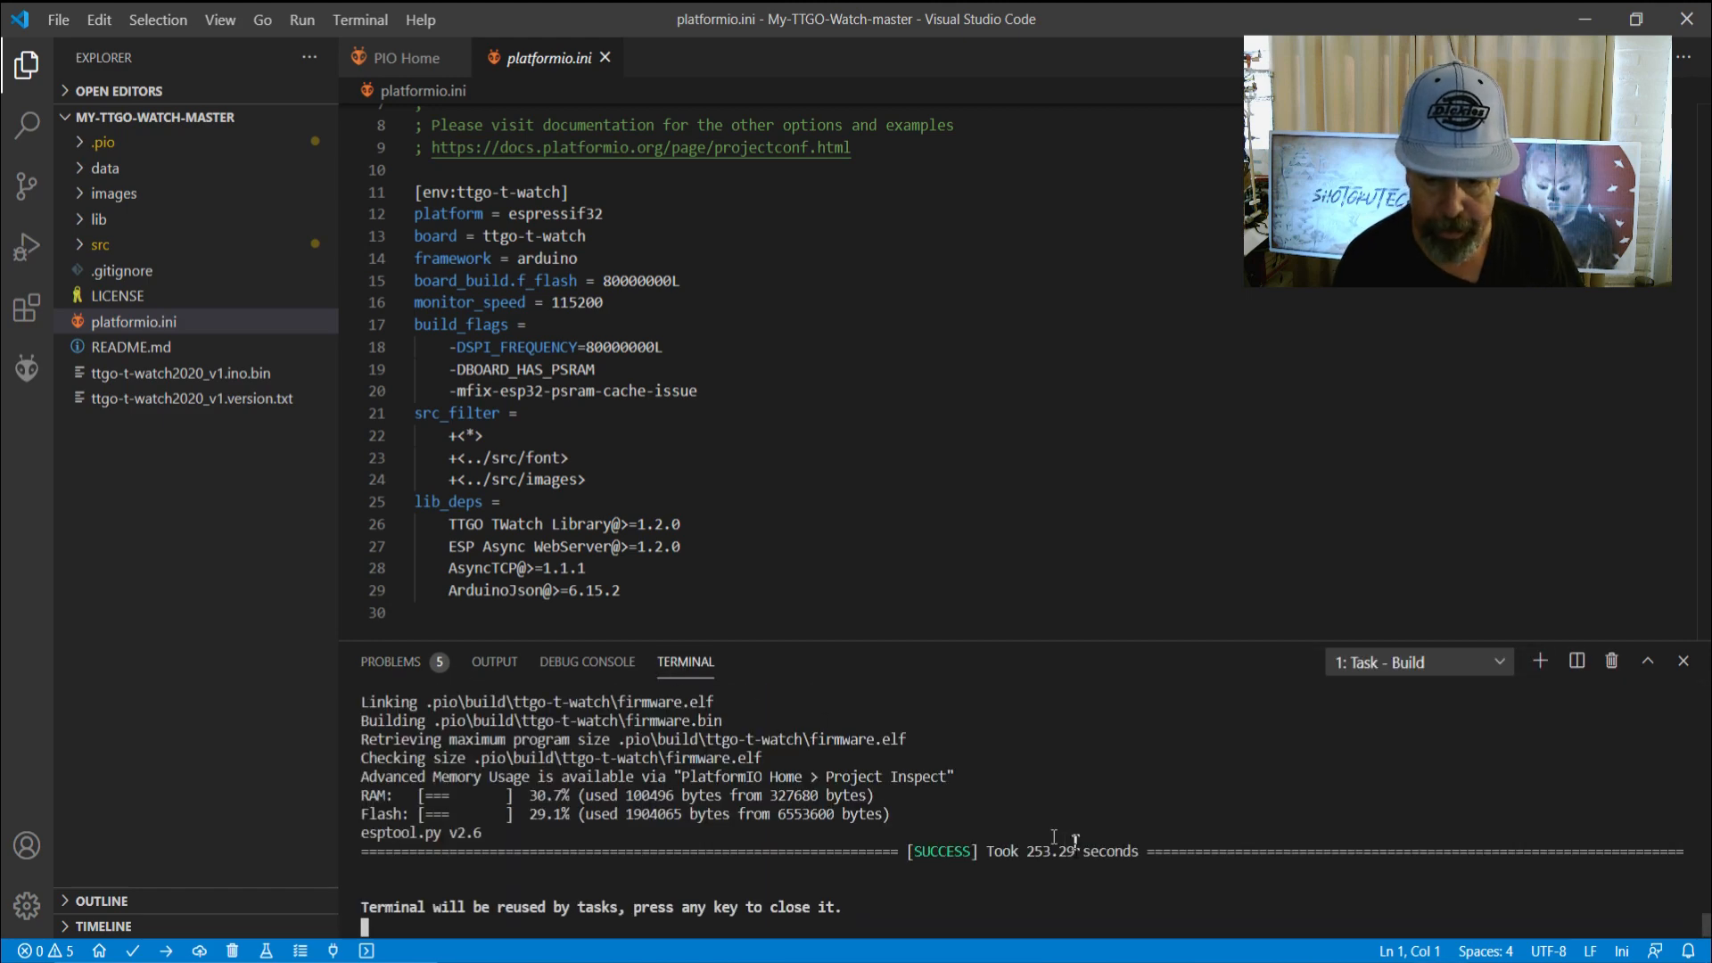
mouse_move(1075, 841)
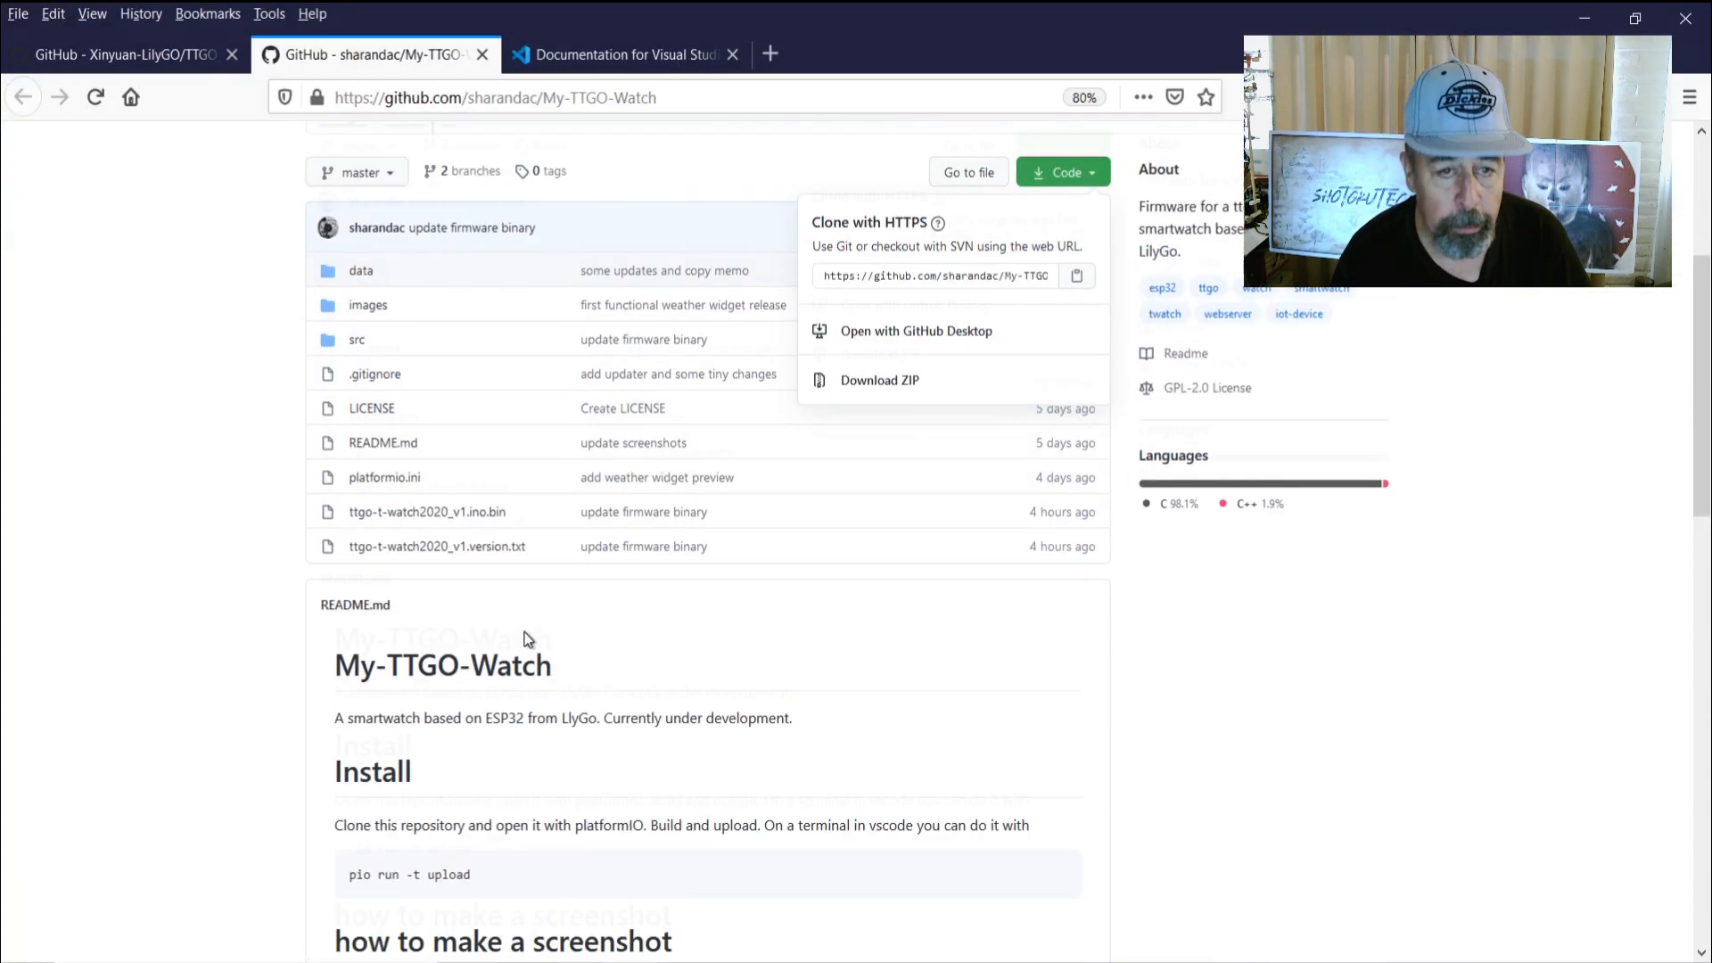
scroll(down, 3)
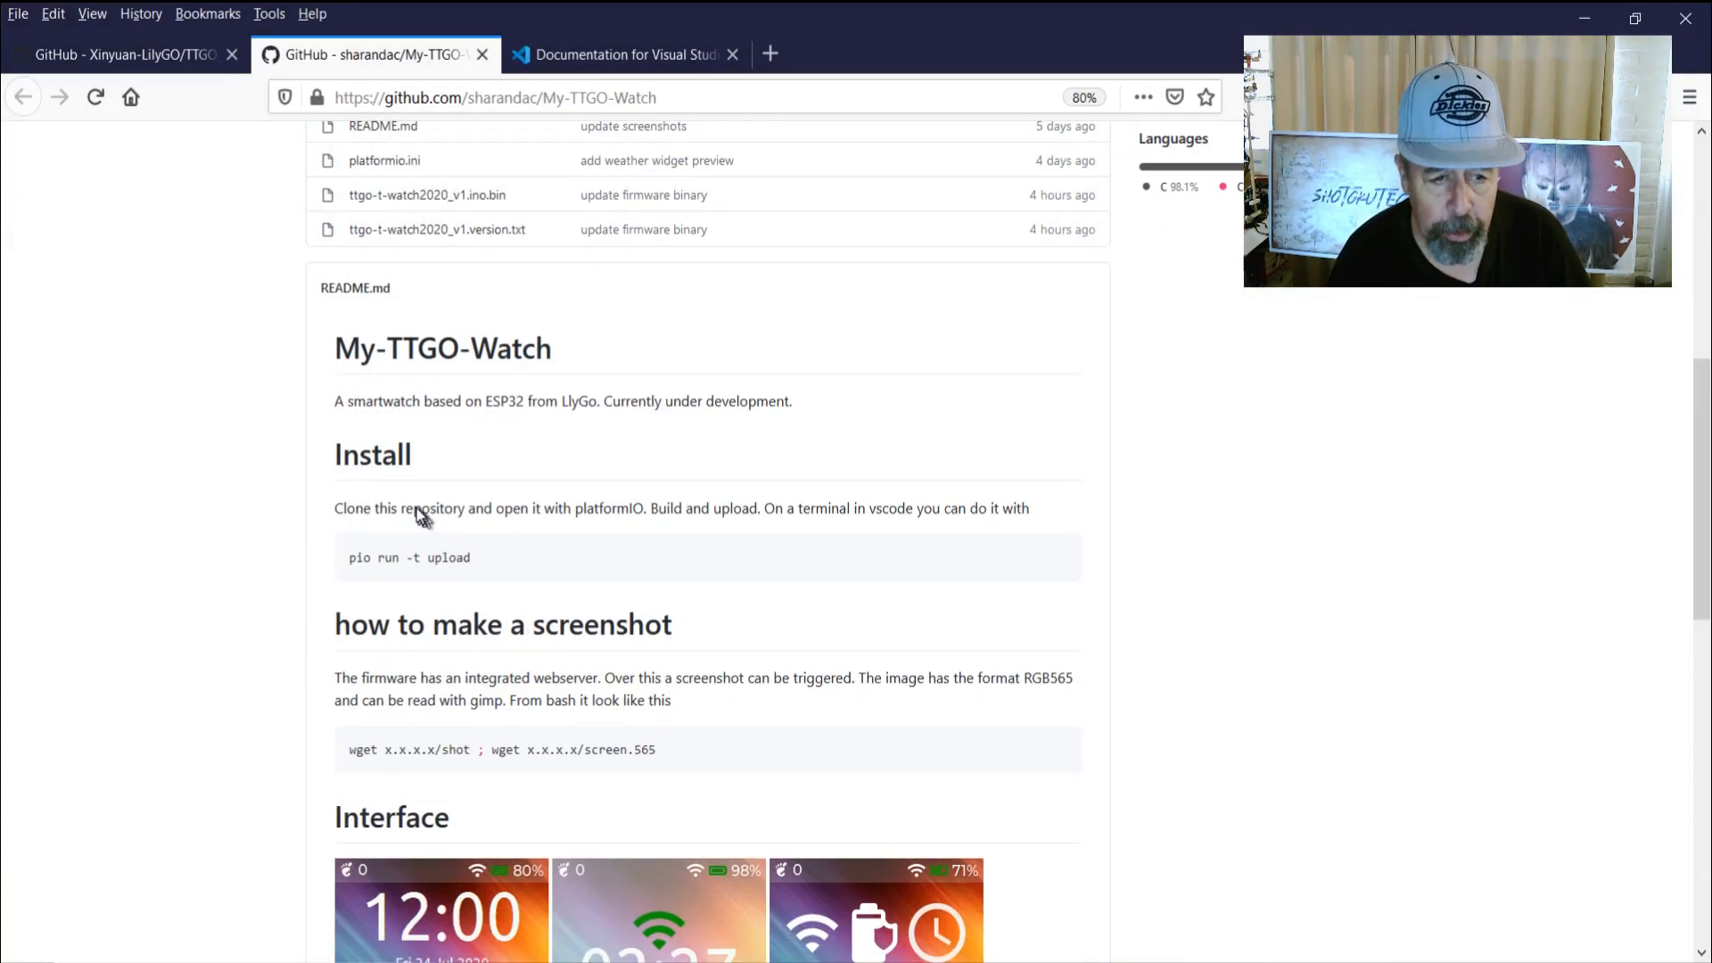
mouse_move(623, 524)
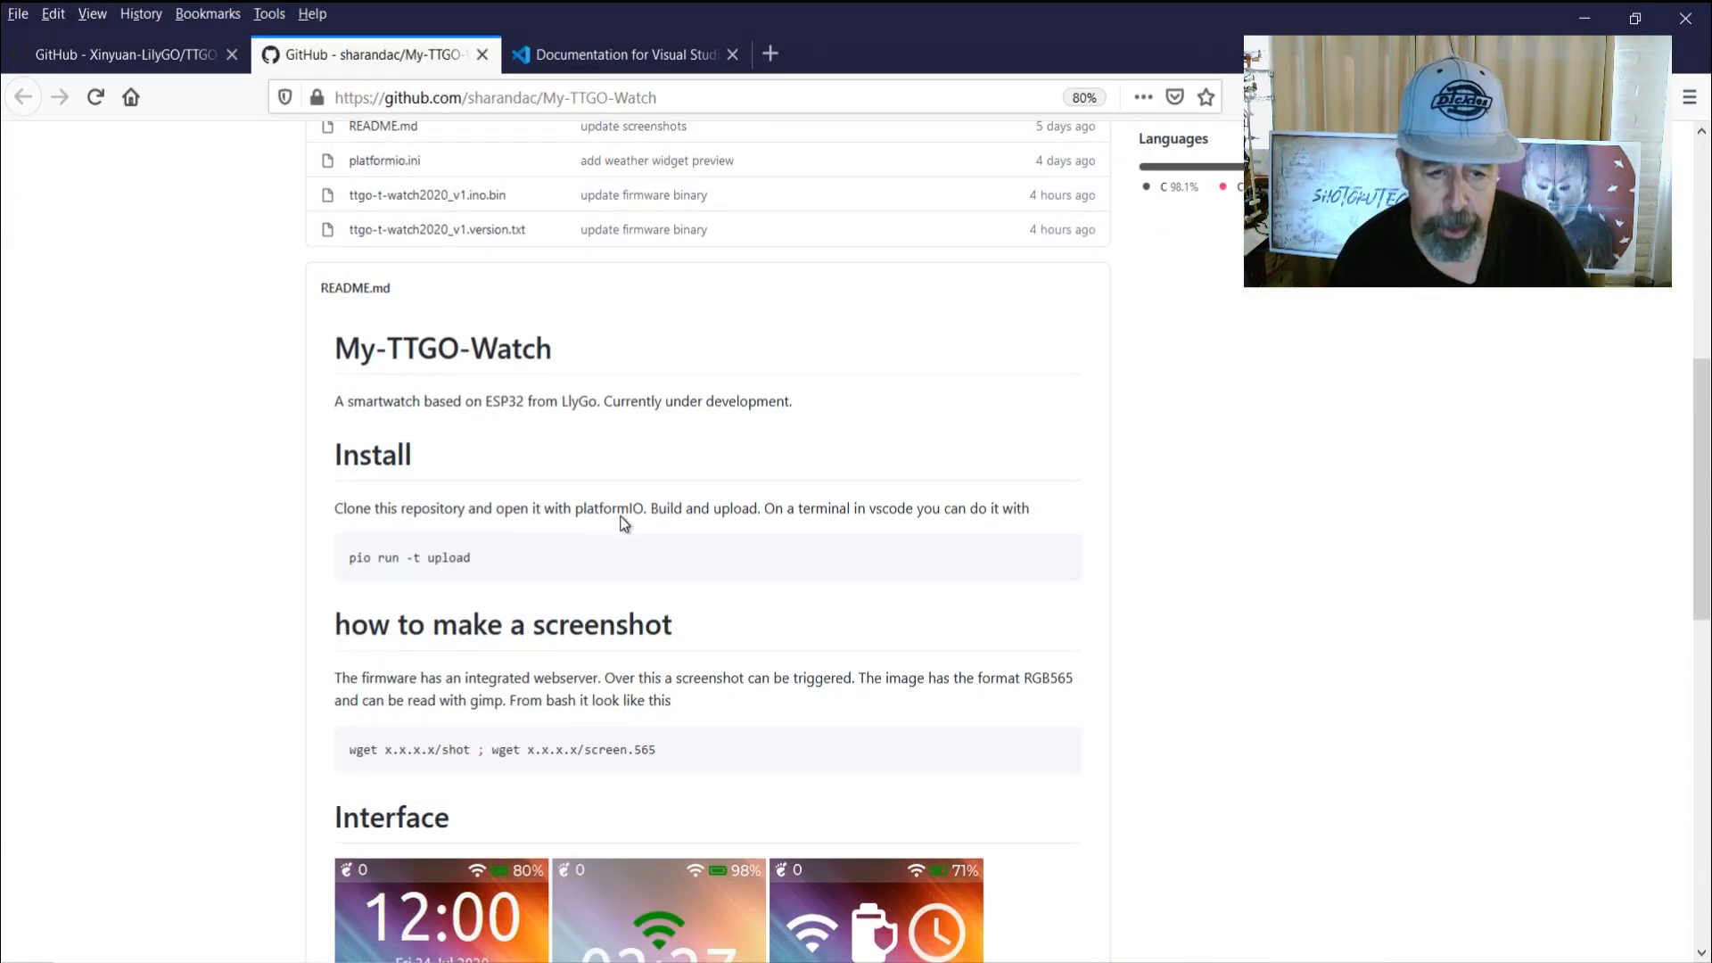
mouse_move(764, 504)
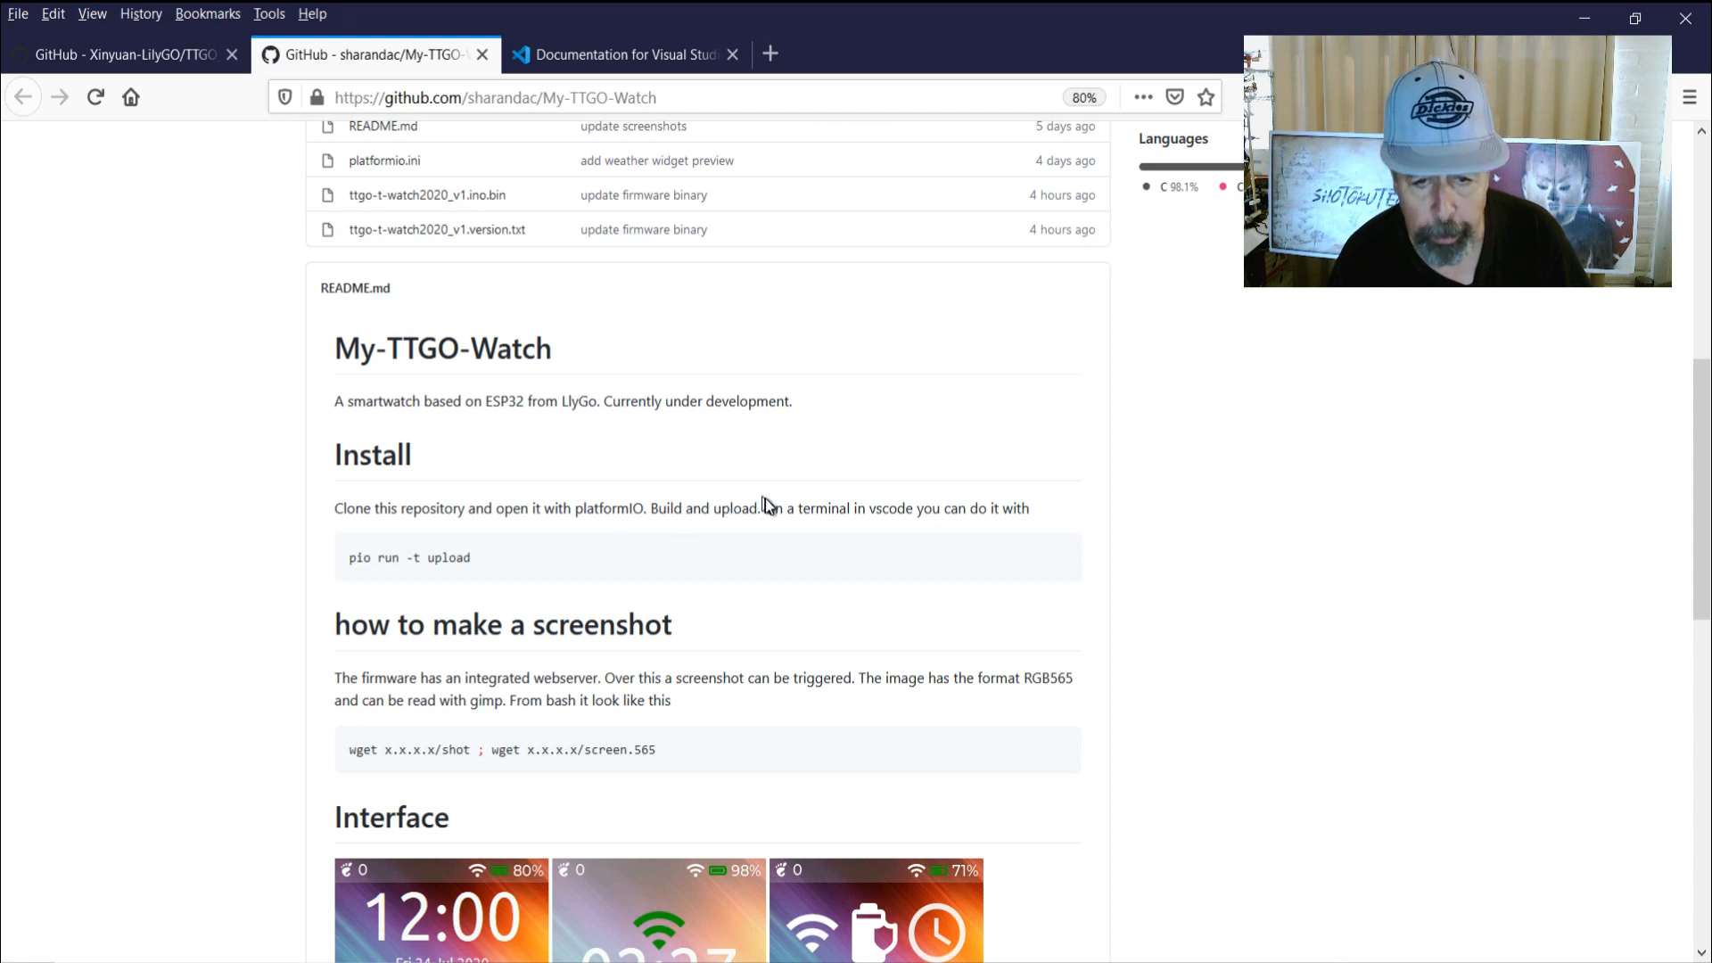
mouse_move(997, 522)
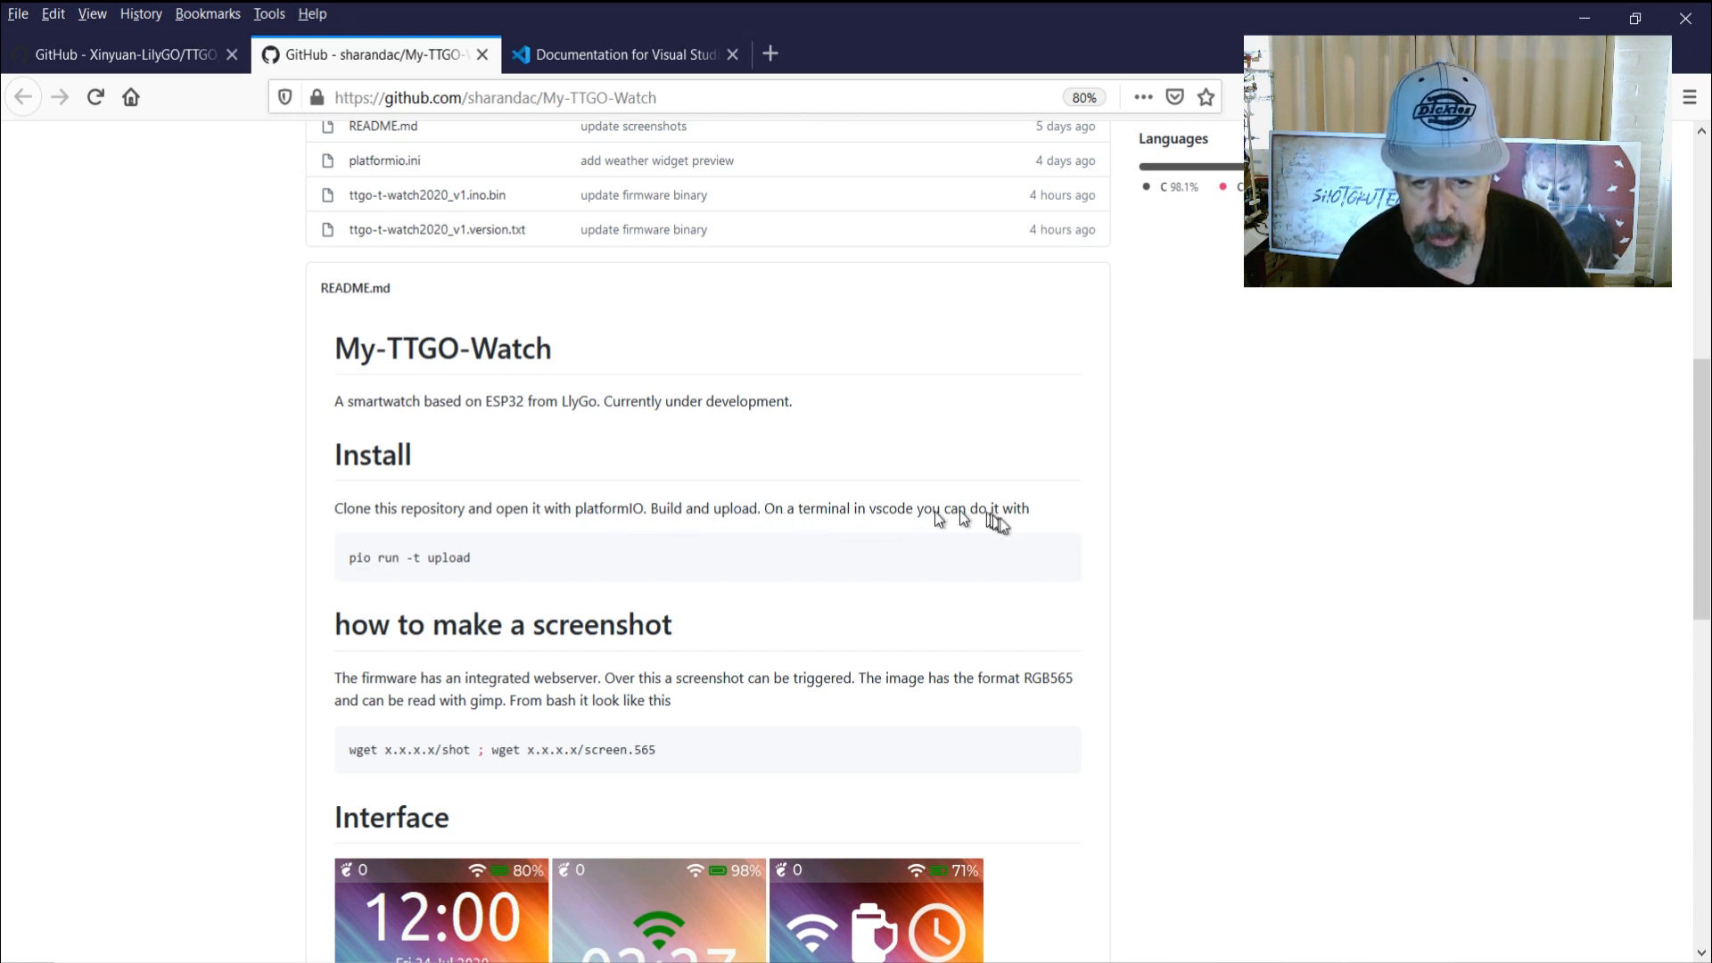
mouse_move(355, 563)
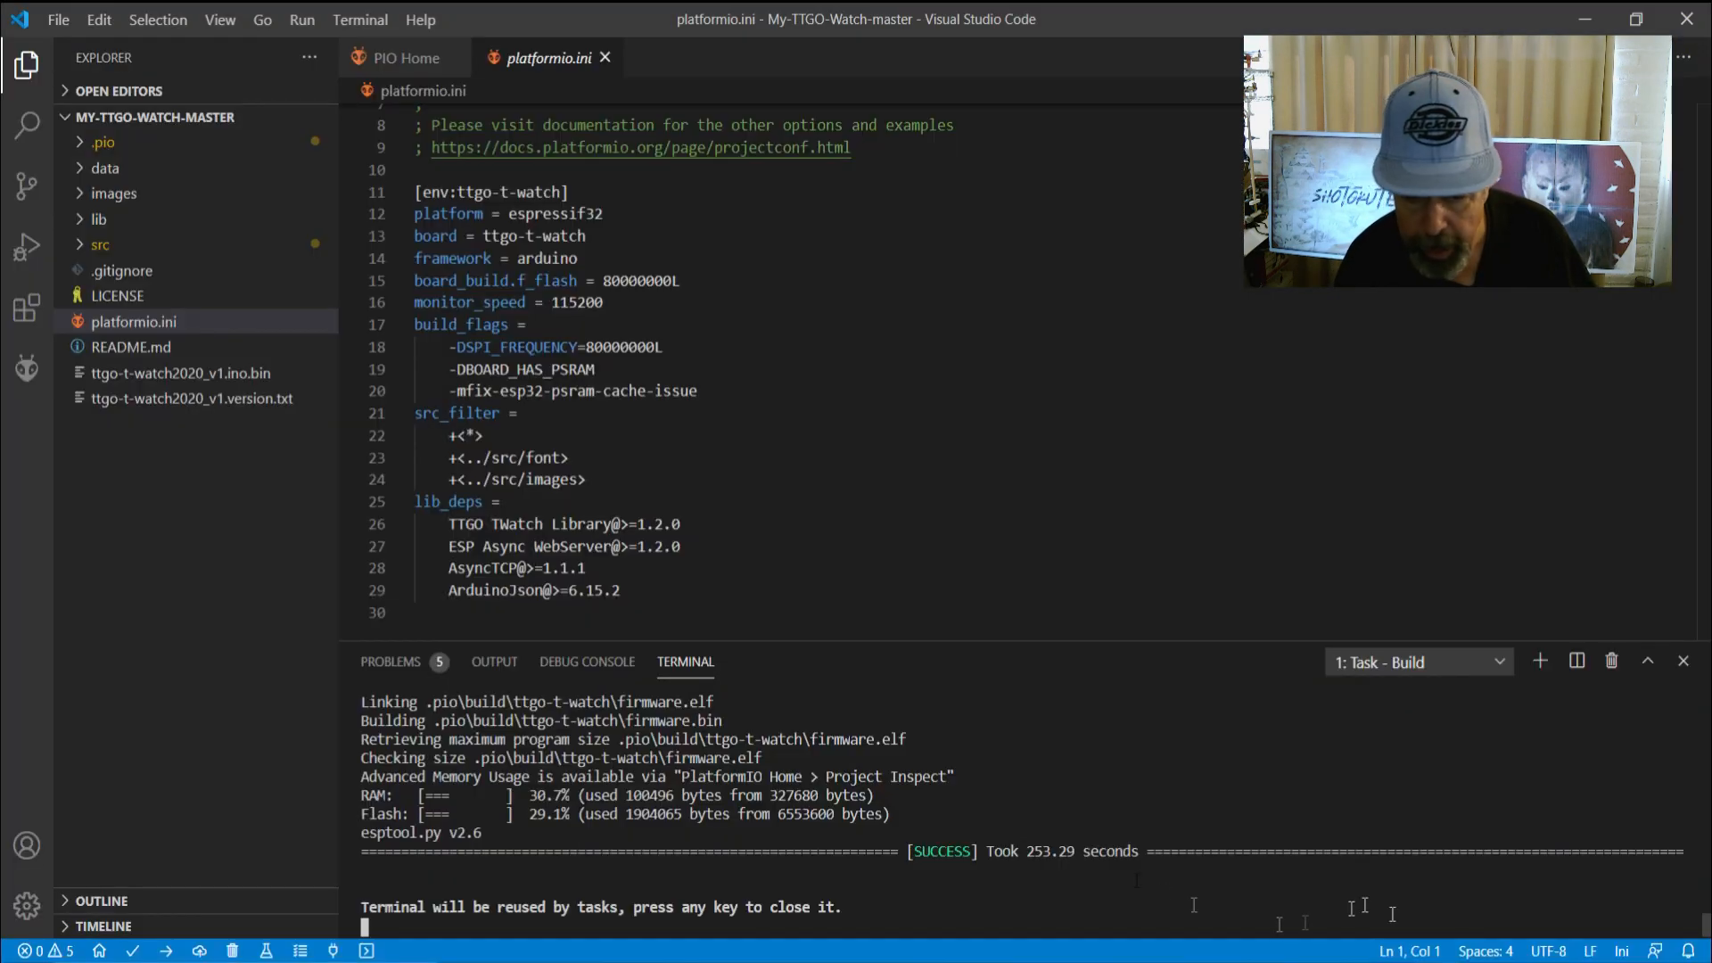
Run 'pio run -t upload' in a new terminal, then check the Problems, Output and Debug Console panels
click(408, 57)
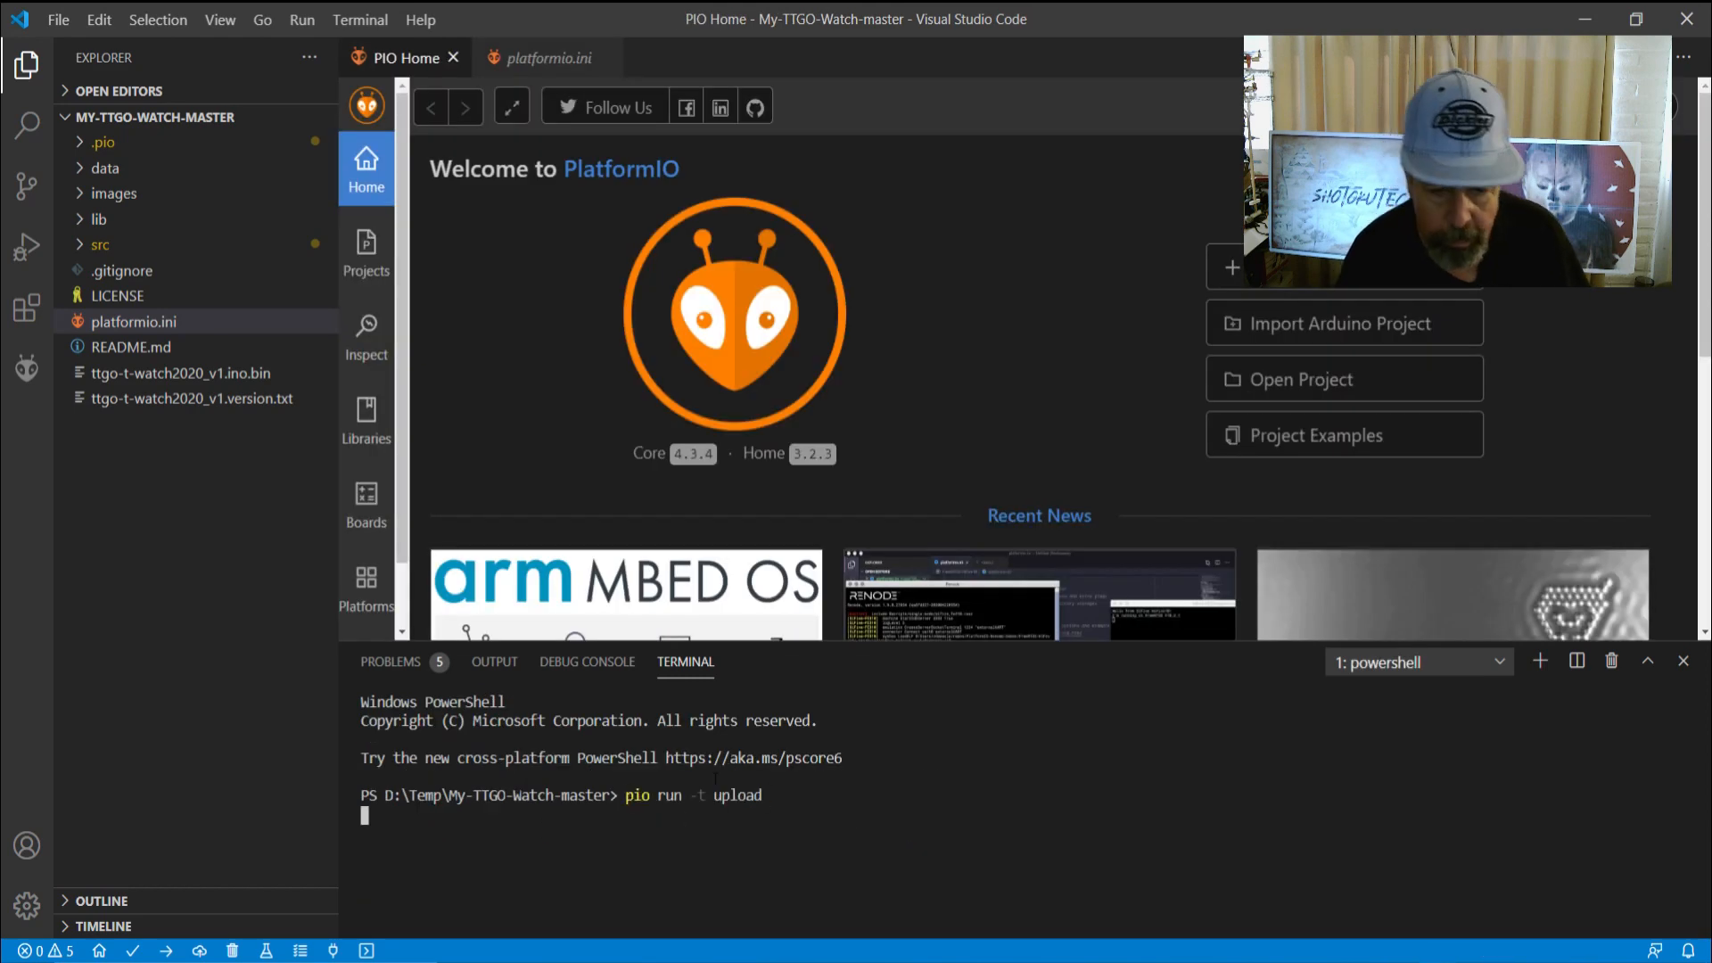
key(Return)
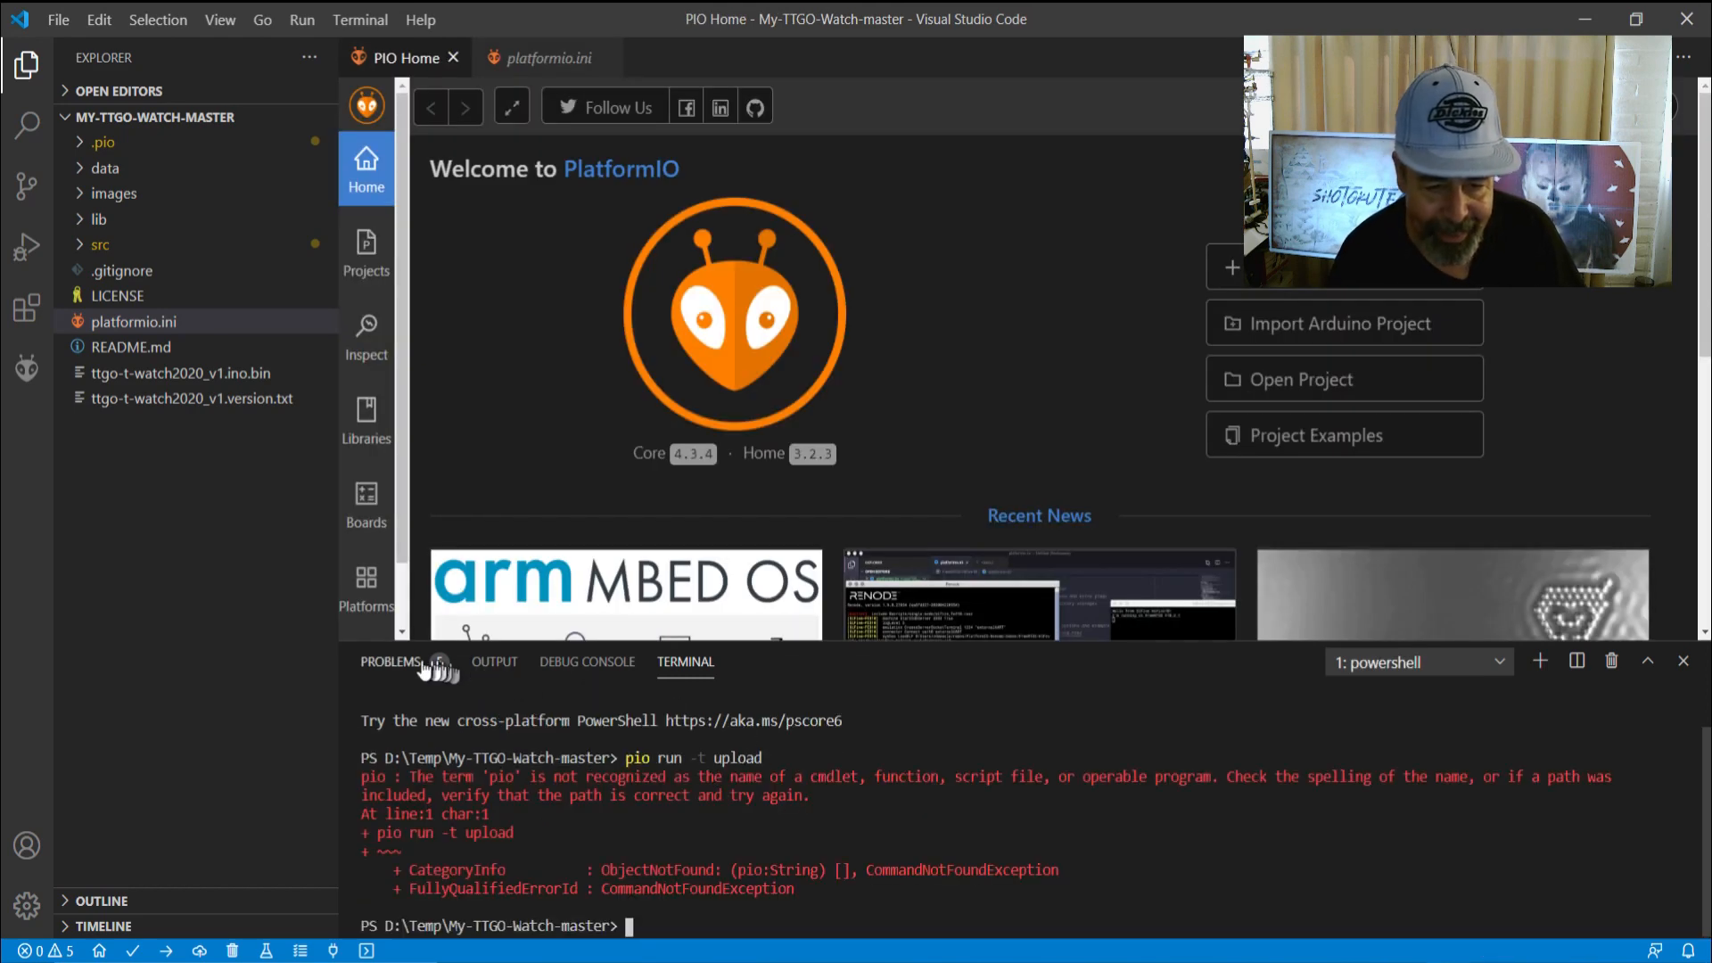
mouse_move(389, 661)
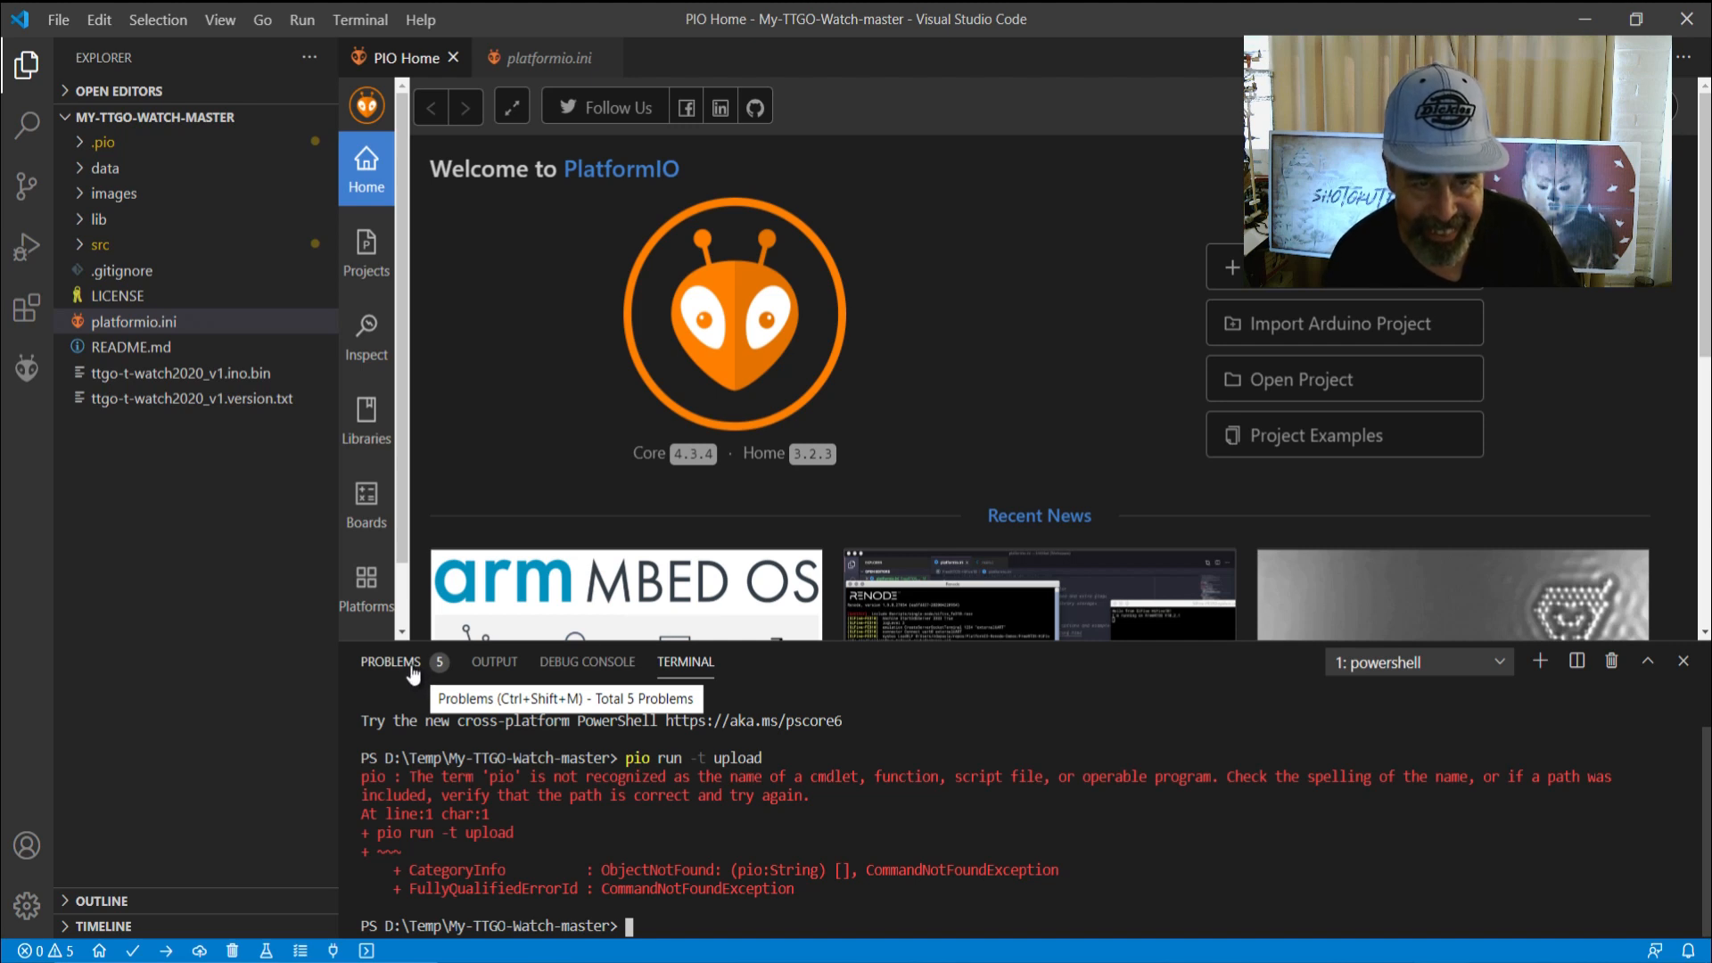
mouse_move(404, 668)
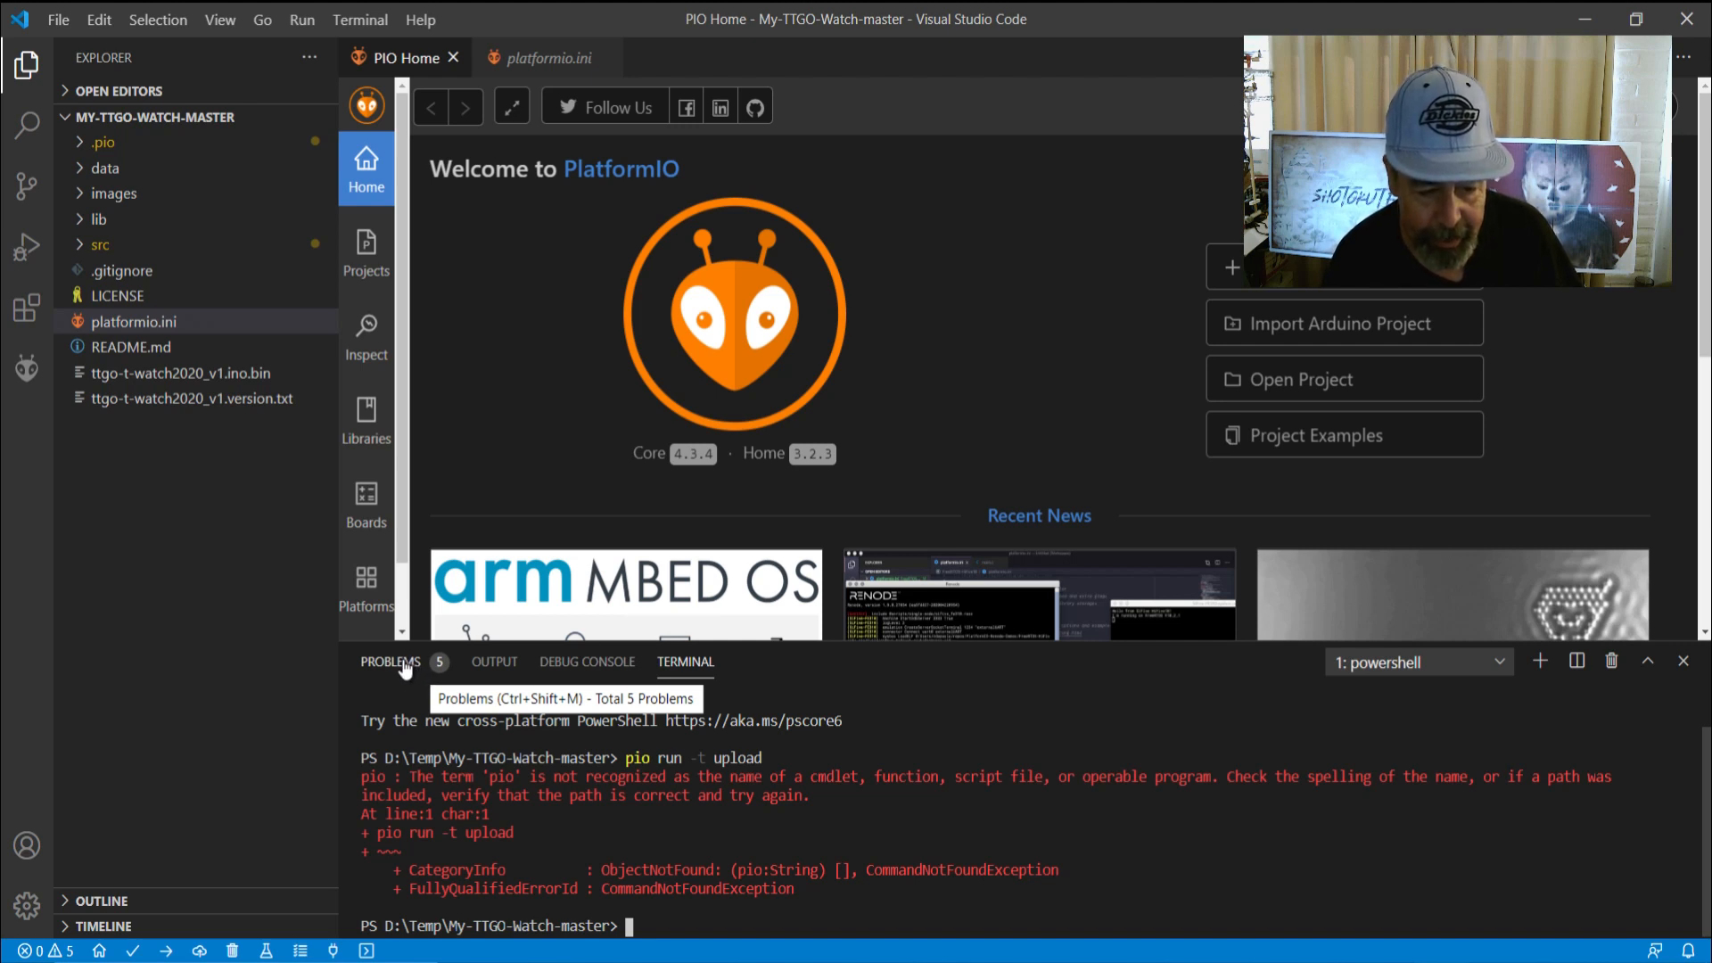
click(390, 661)
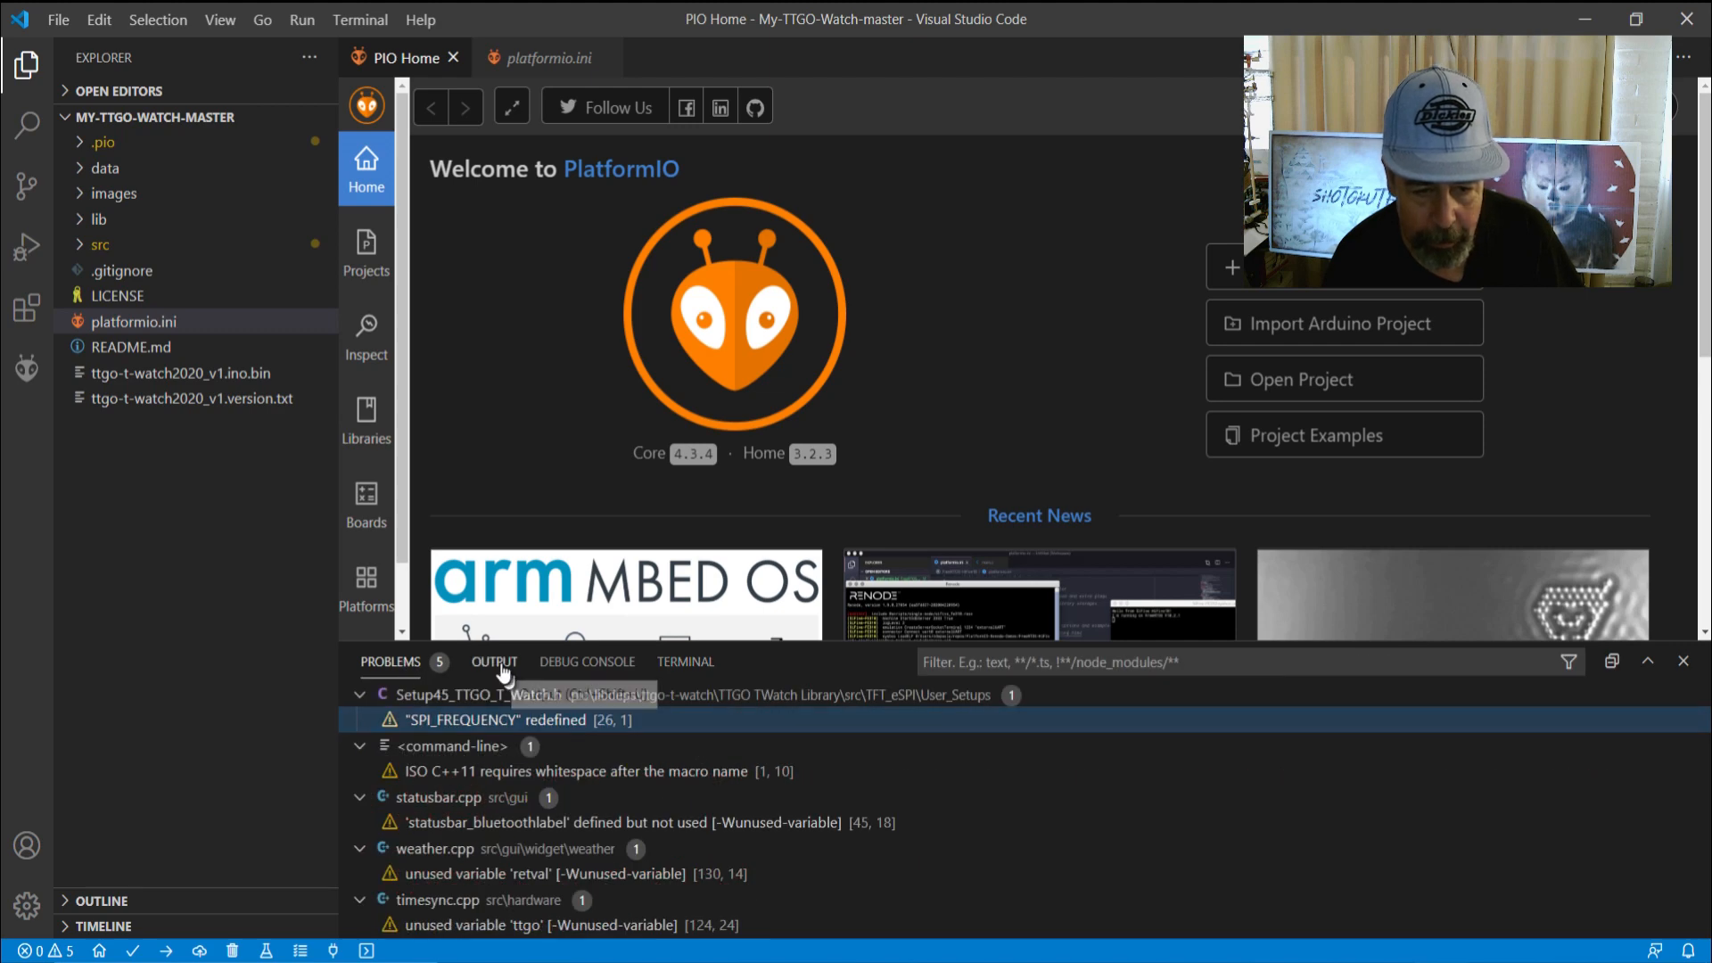
click(587, 661)
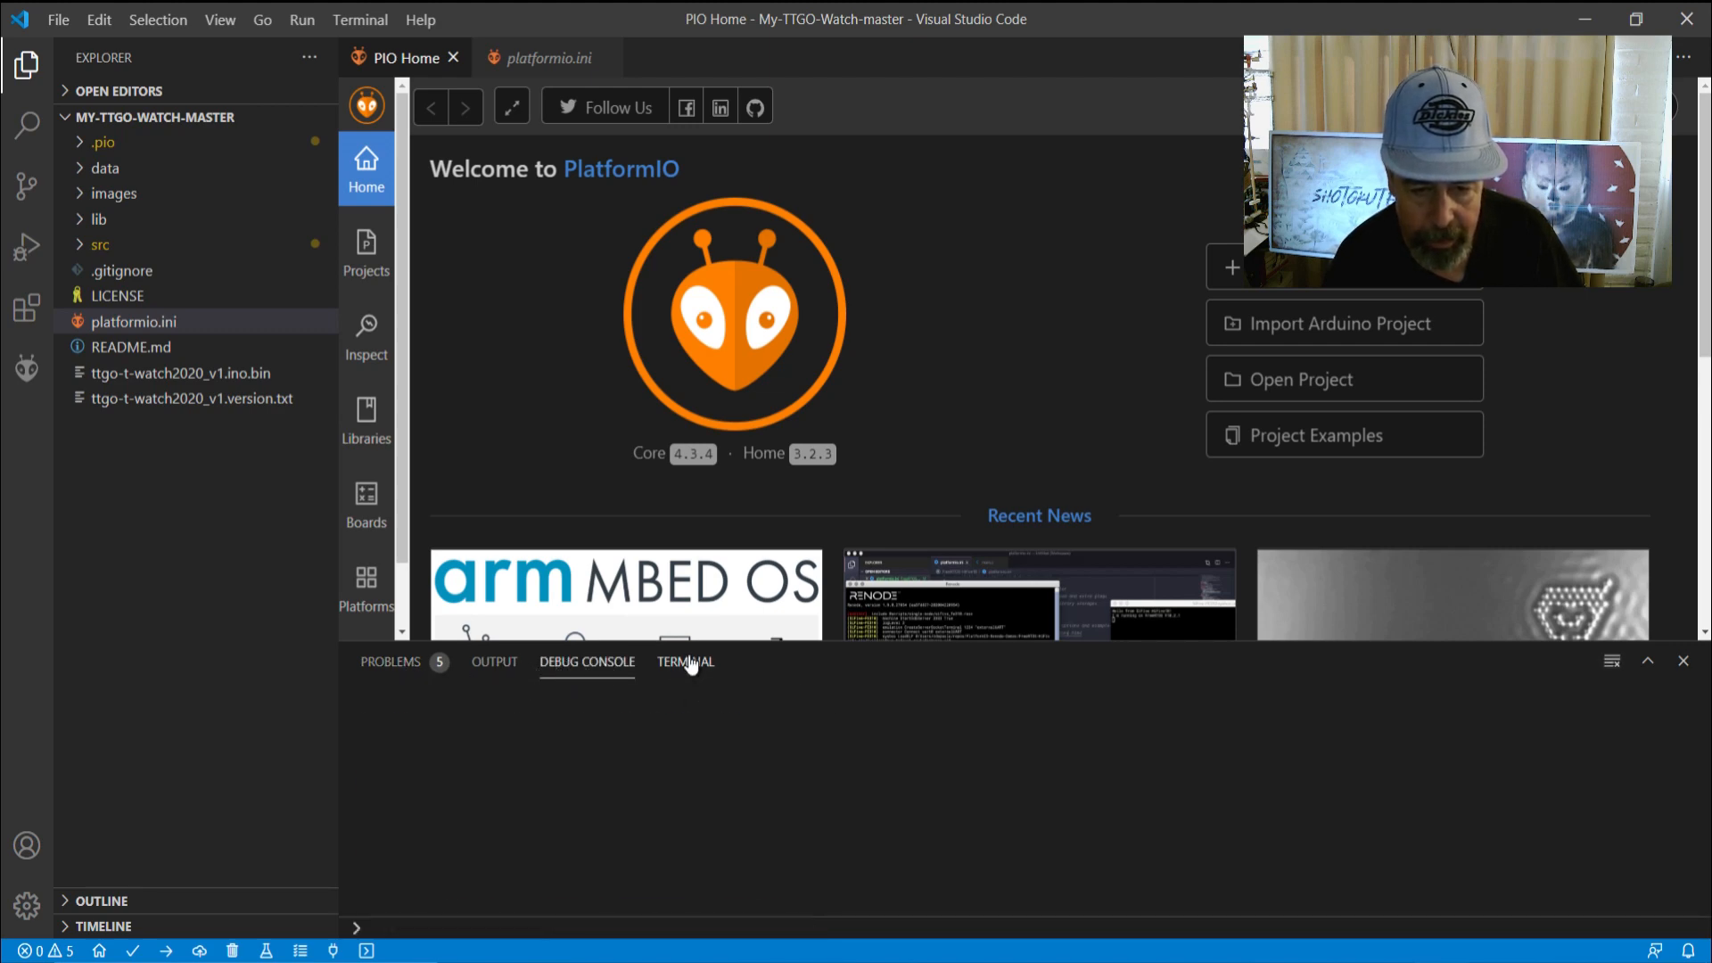
click(685, 661)
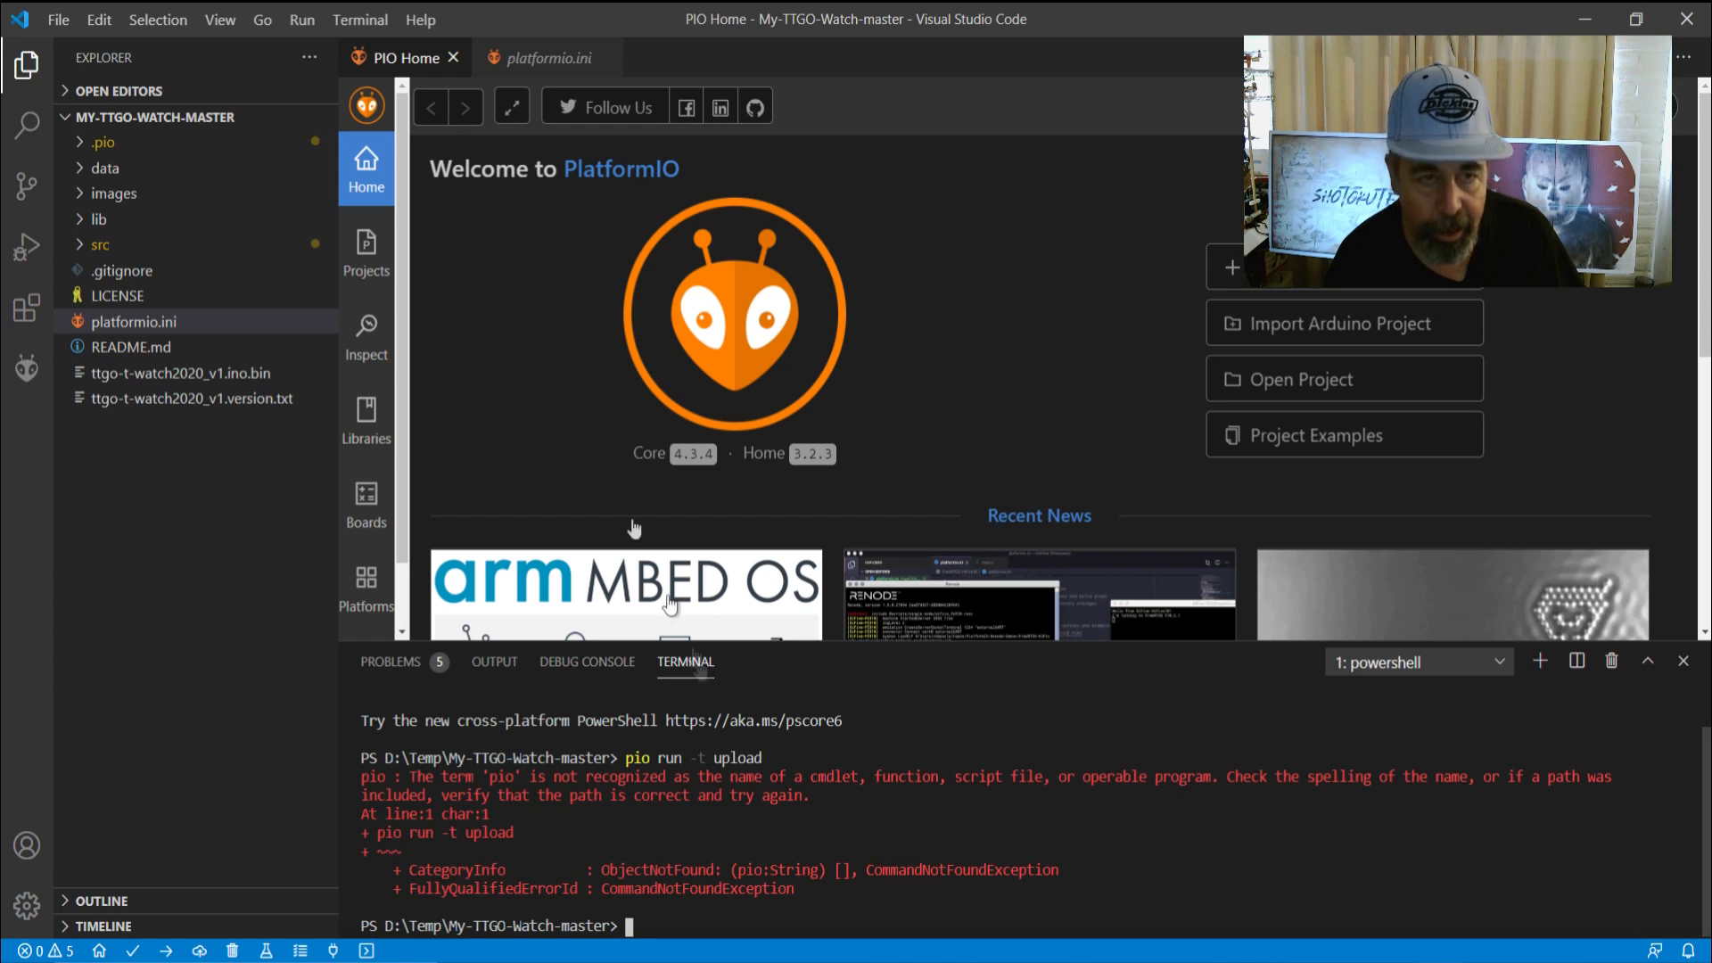
click(1540, 660)
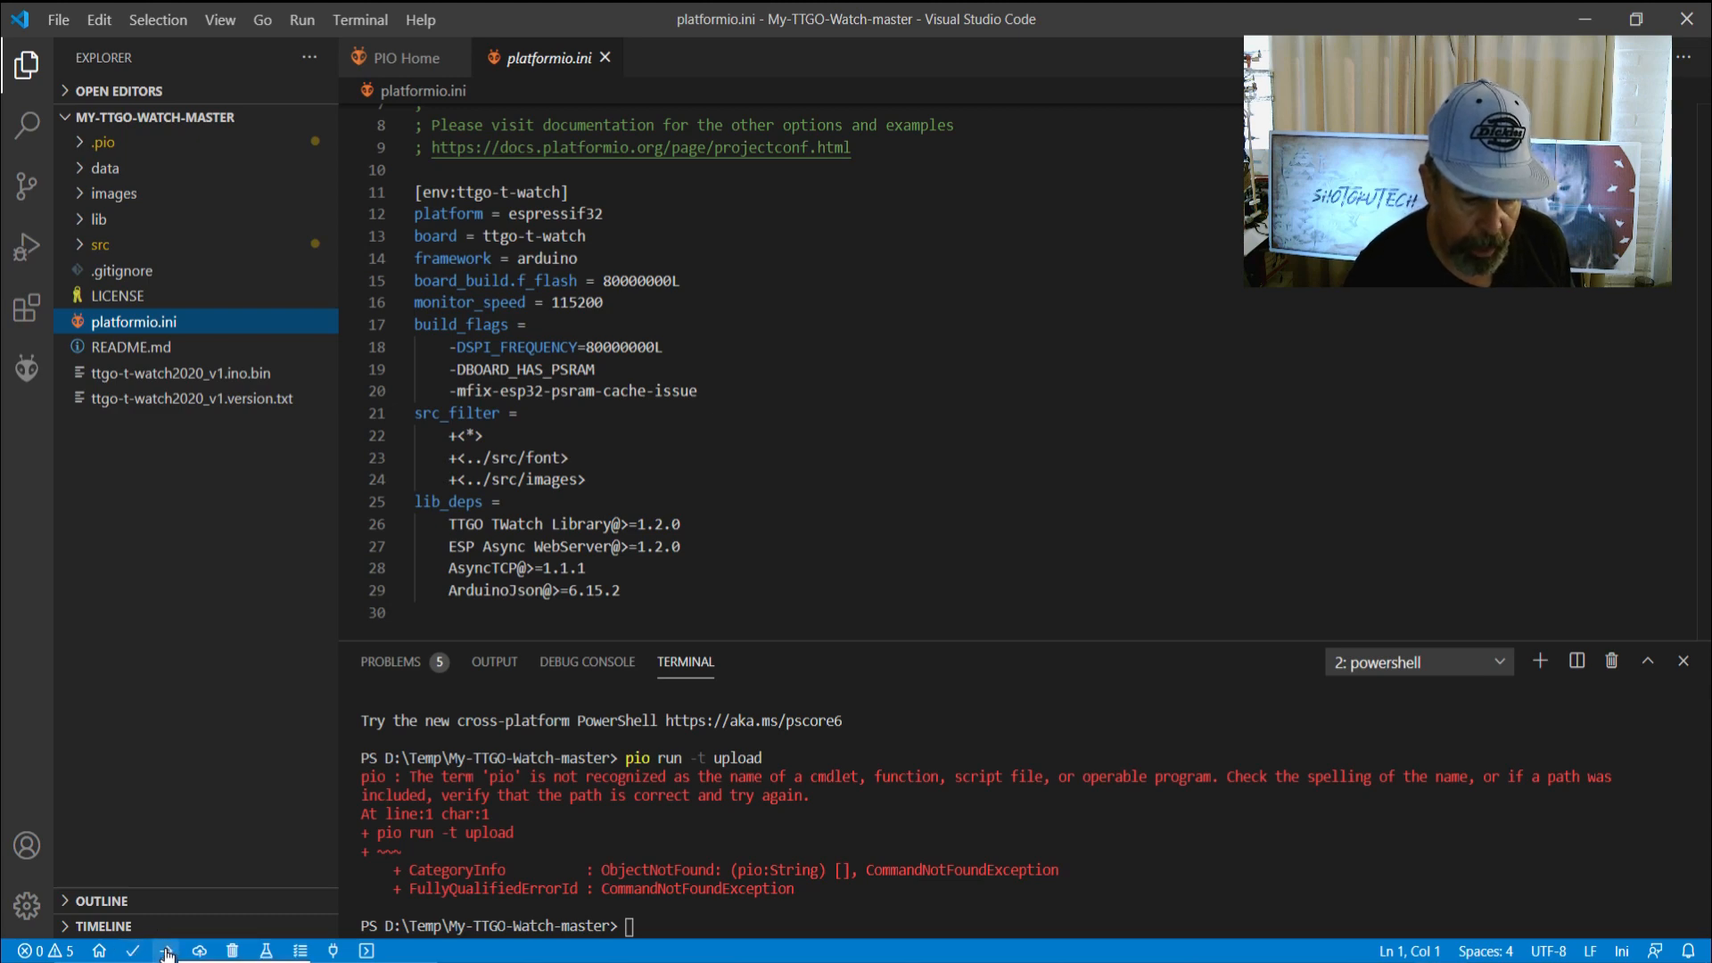
Flash the My-TTGO-Watch firmware to the T-Watch 2020 with the status-bar Upload button
click(167, 950)
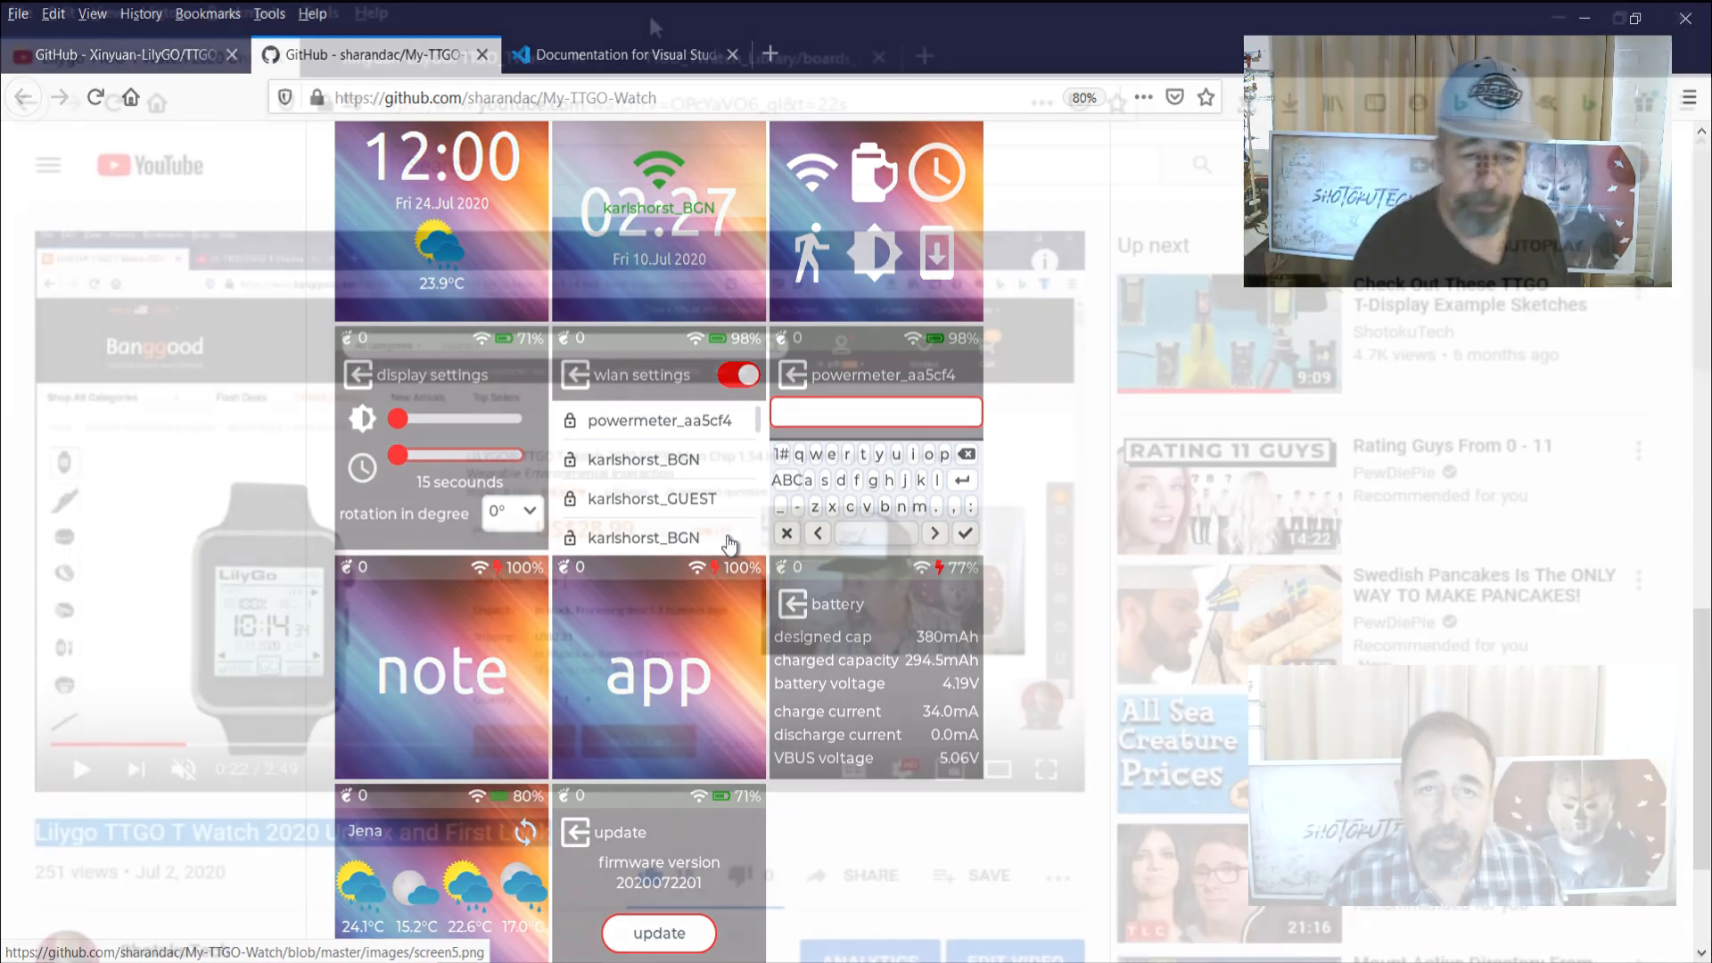
click(132, 54)
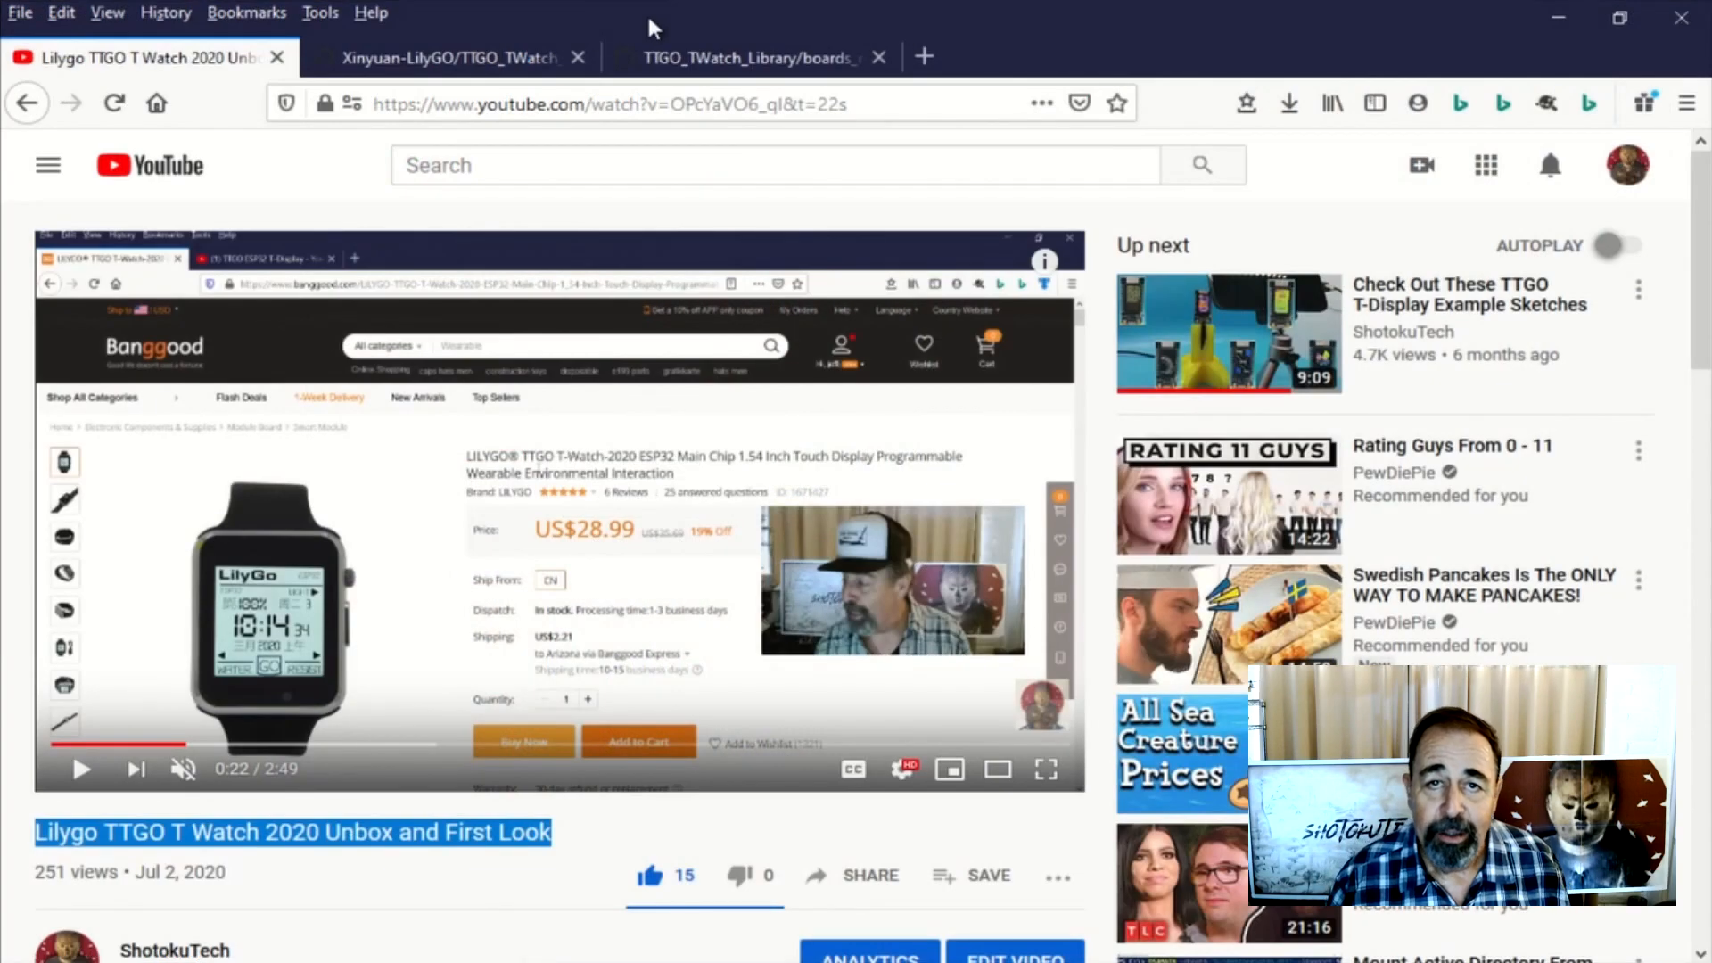